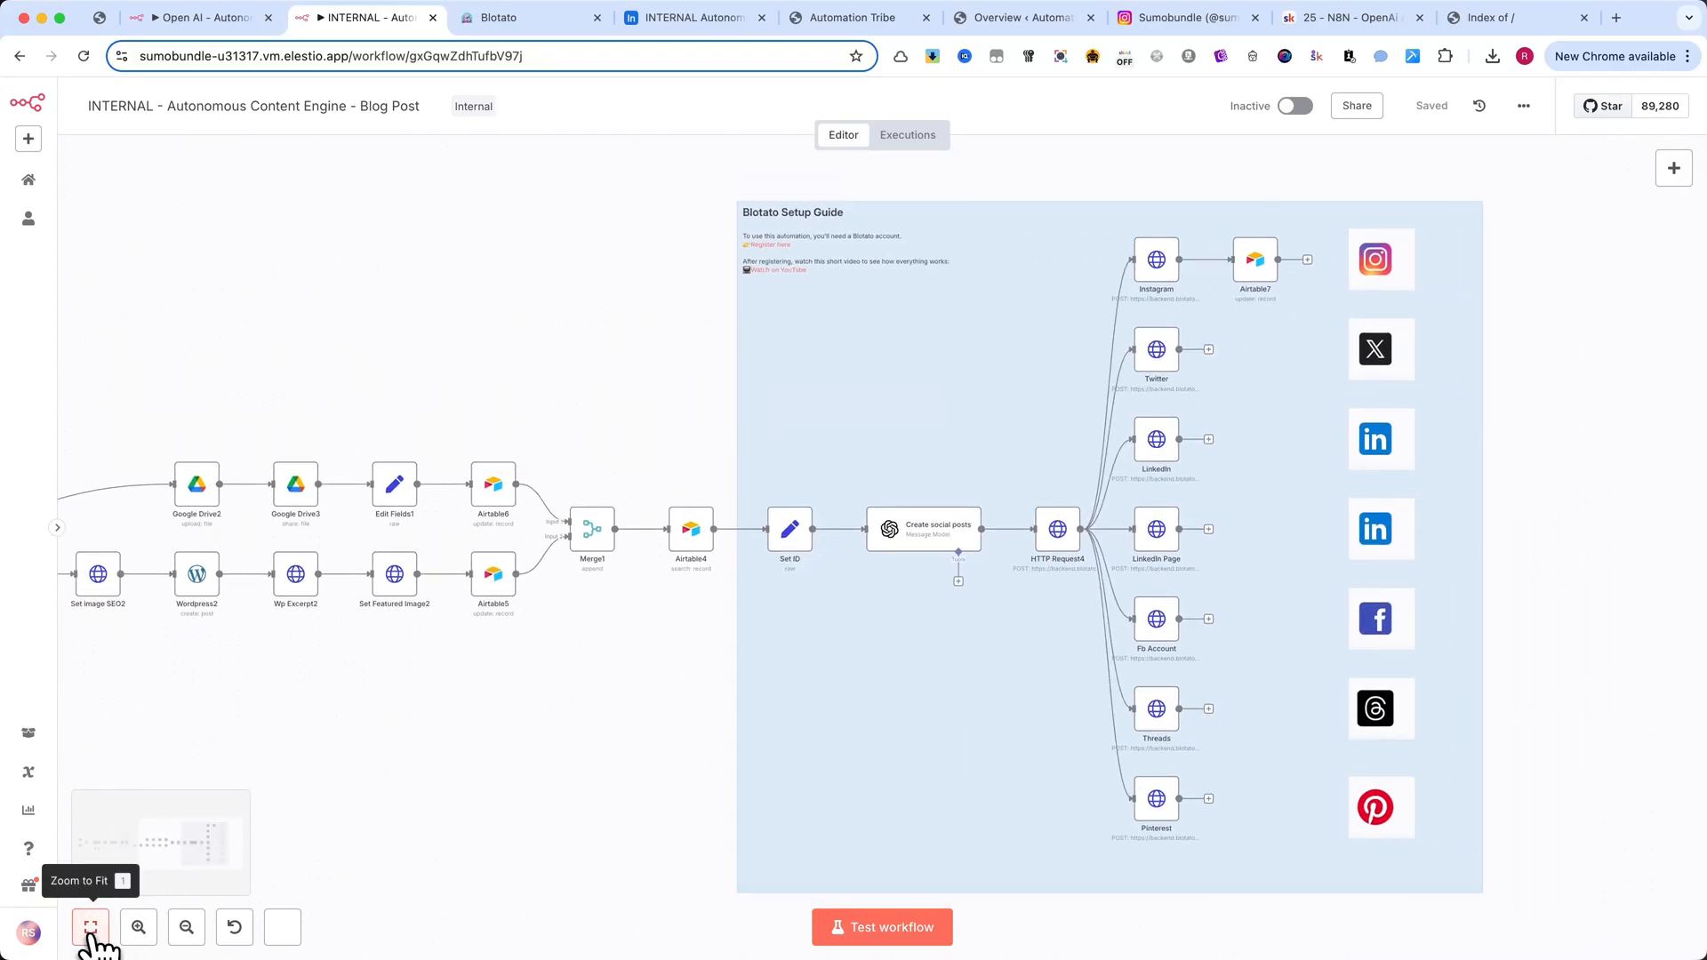
# - Add an Airtable record with search phrase 'Automating Social Media Content Distribution with n8n'
pyautogui.click(691, 18)
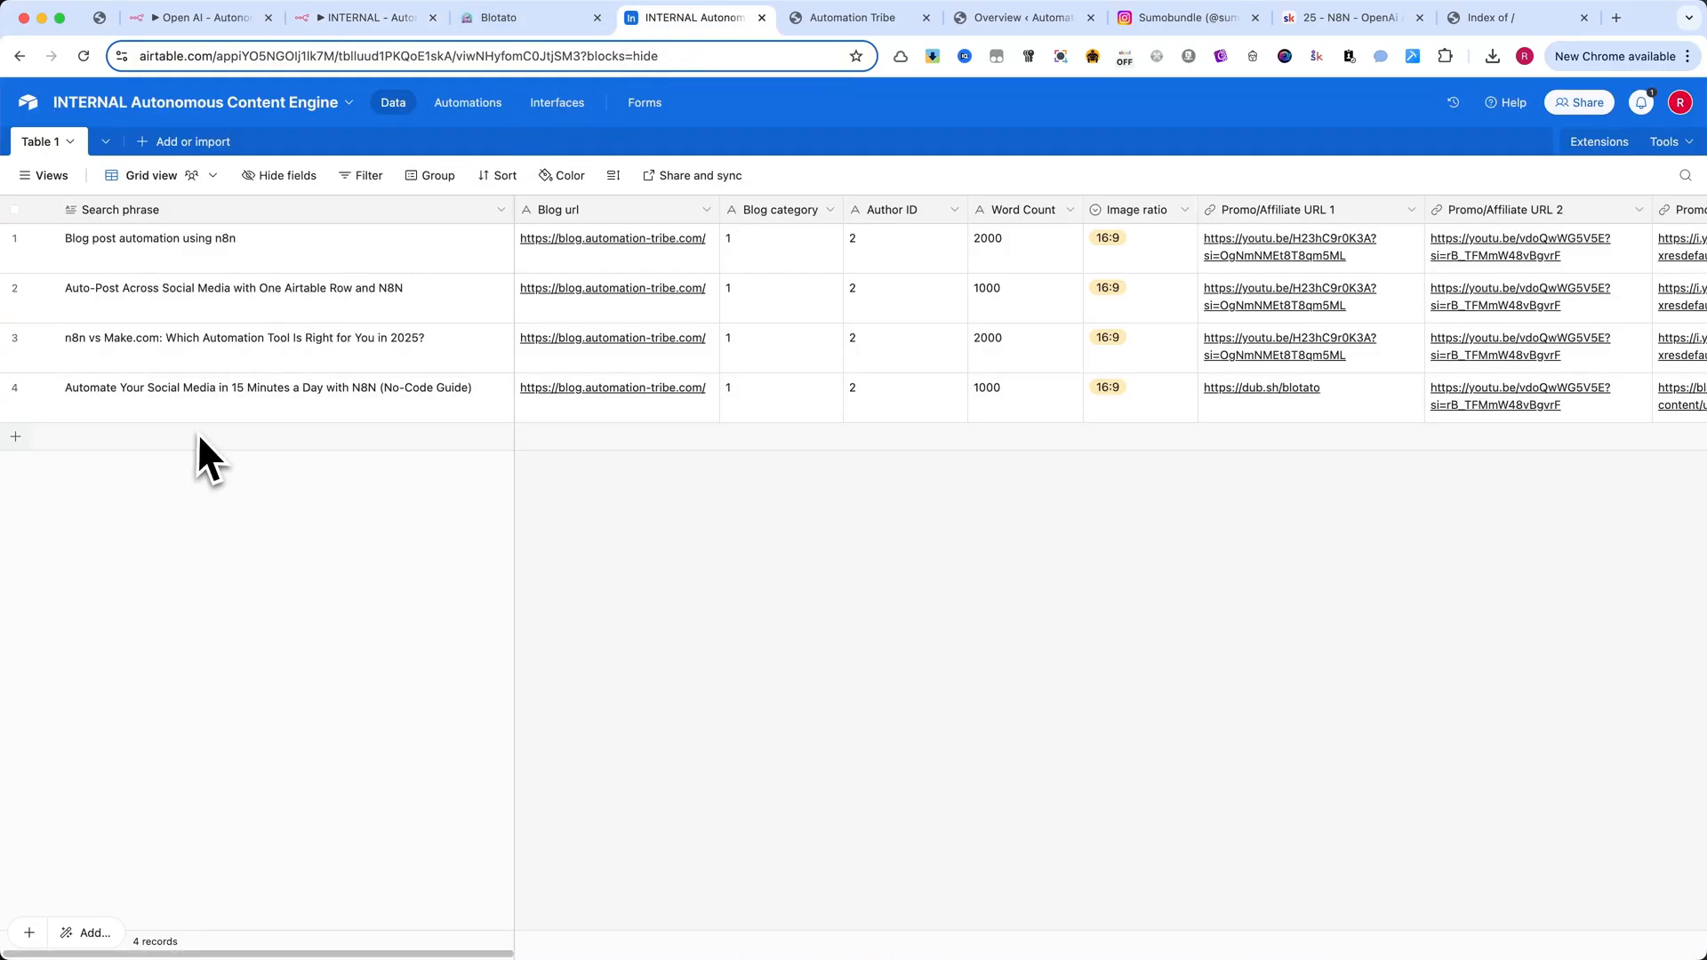
pyautogui.click(16, 437)
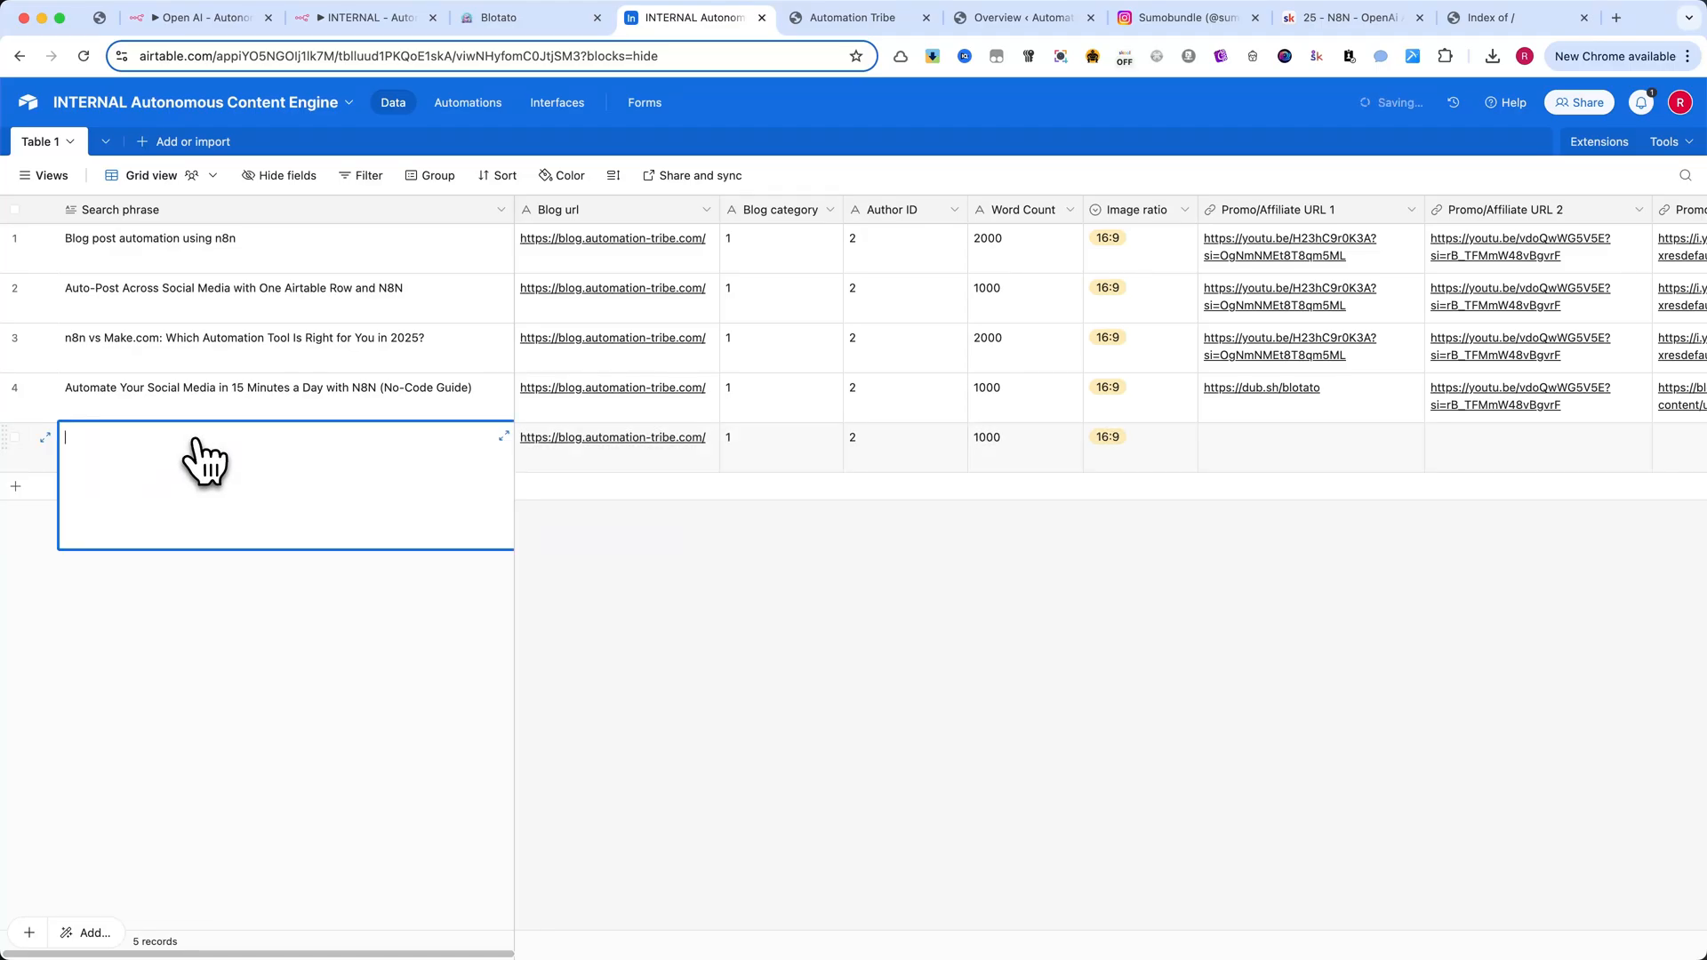
pyautogui.write('Automating Social Media Content Distribution with n8n')
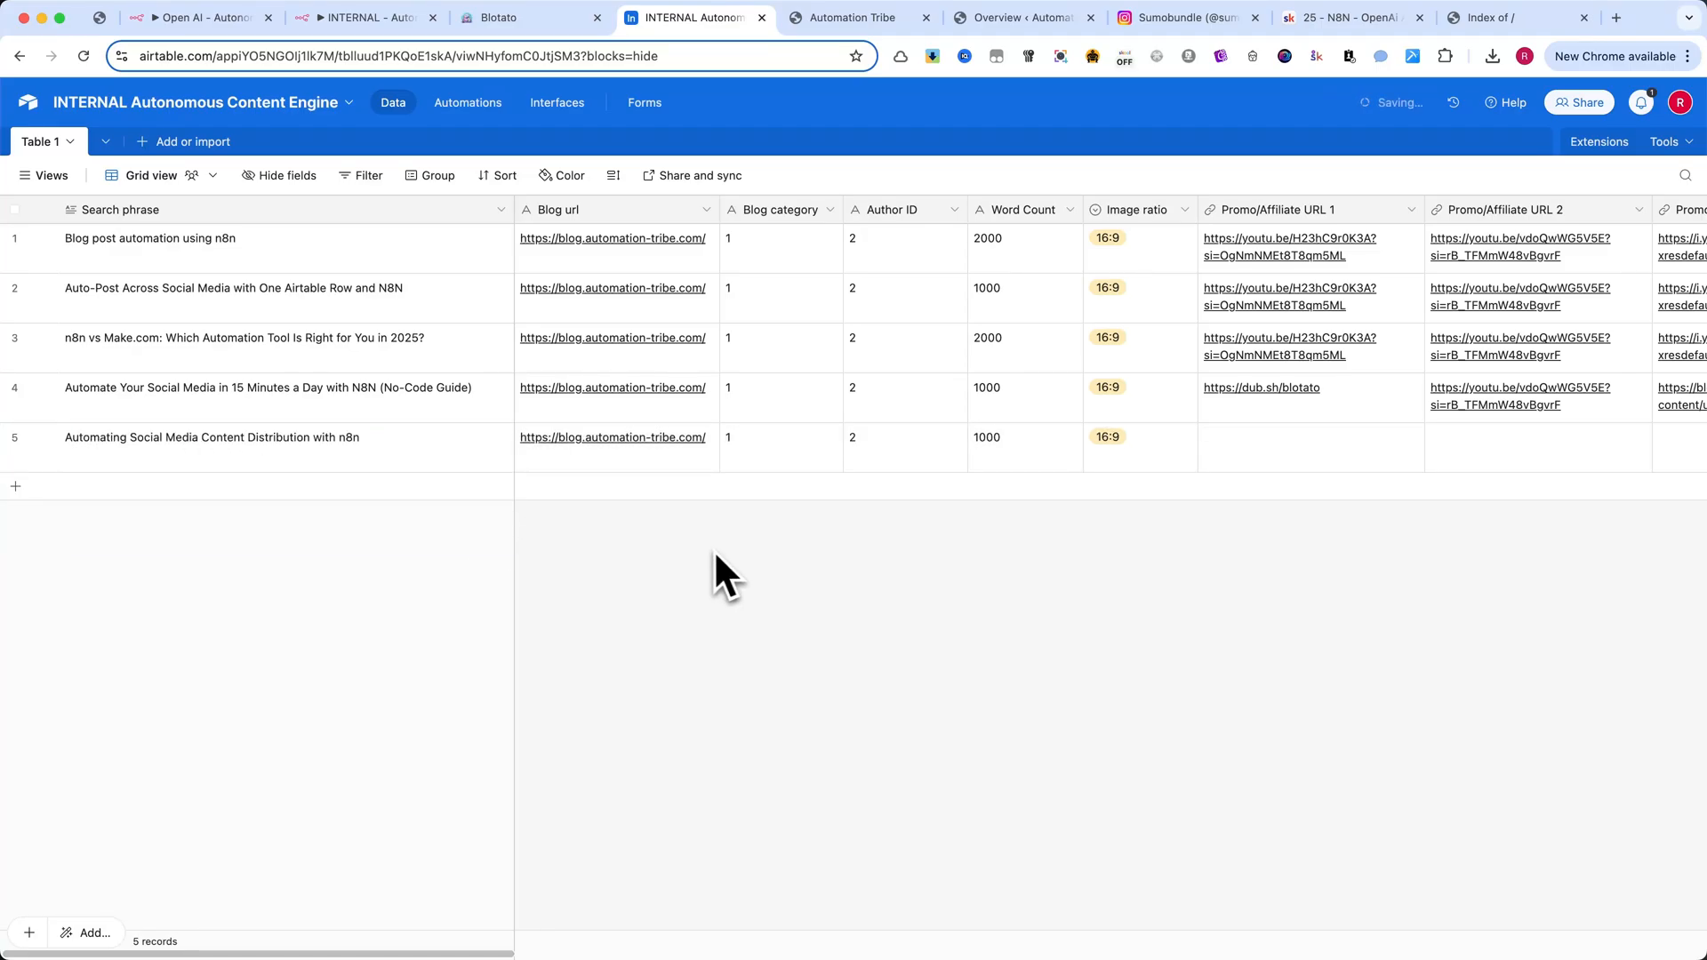
pyautogui.click(365, 18)
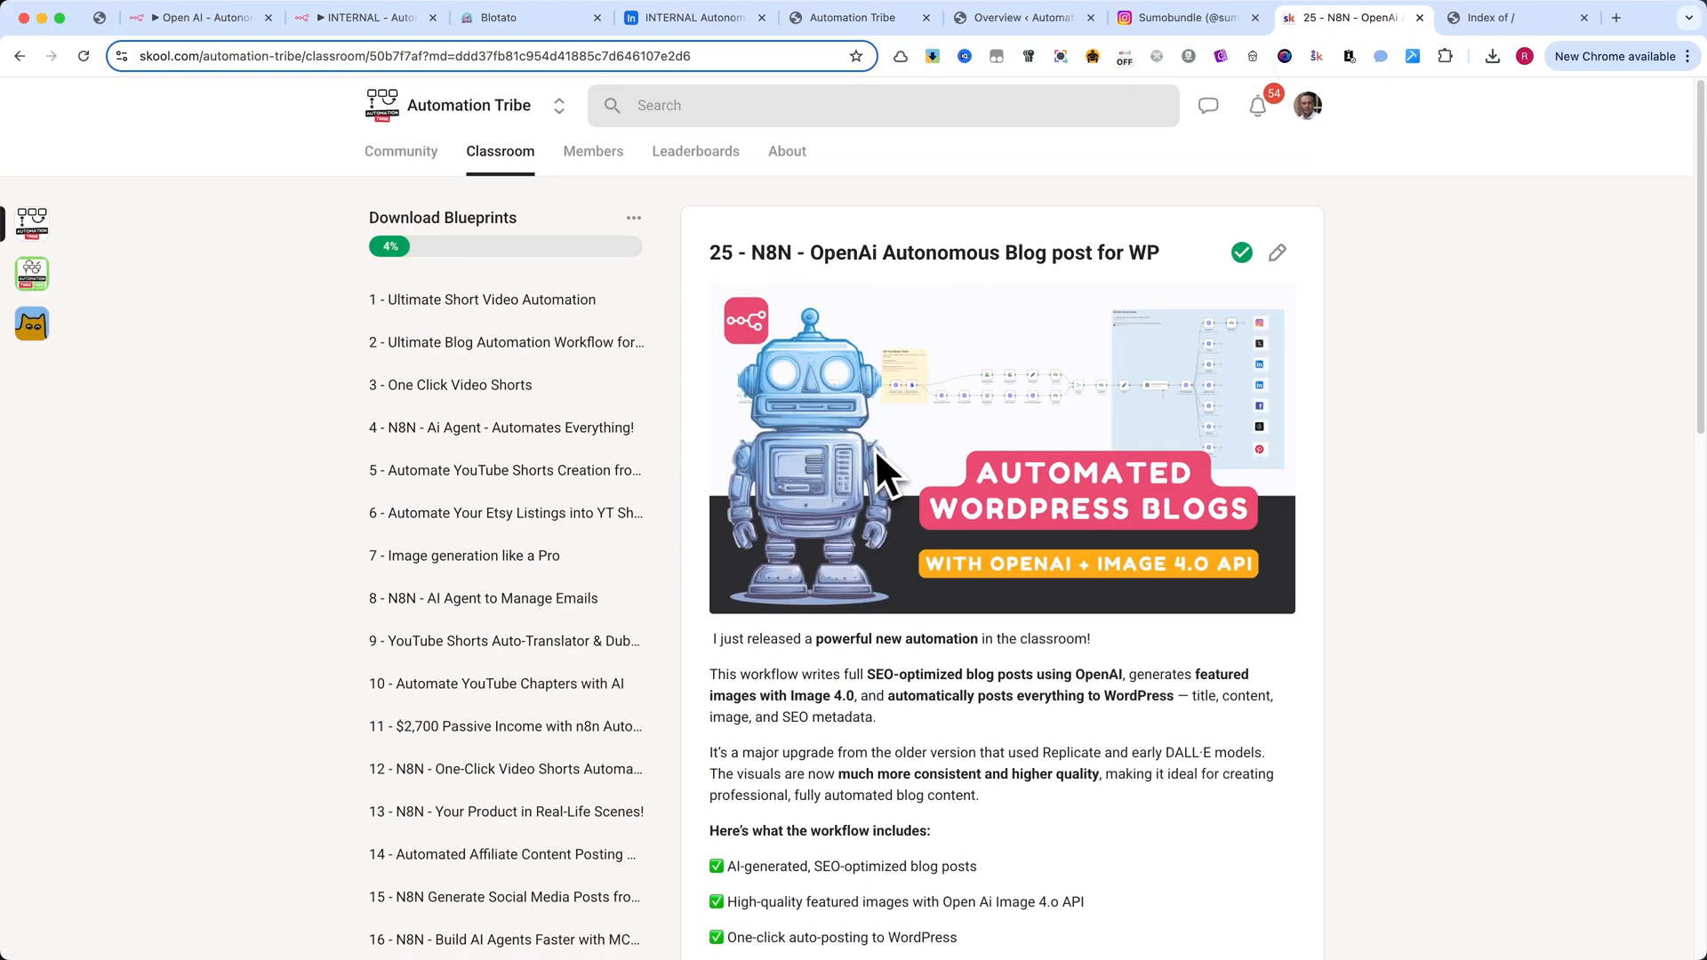
# - Get the N8N Workflow file from the lesson's Resources and return to n8n
pyautogui.scroll(-3)
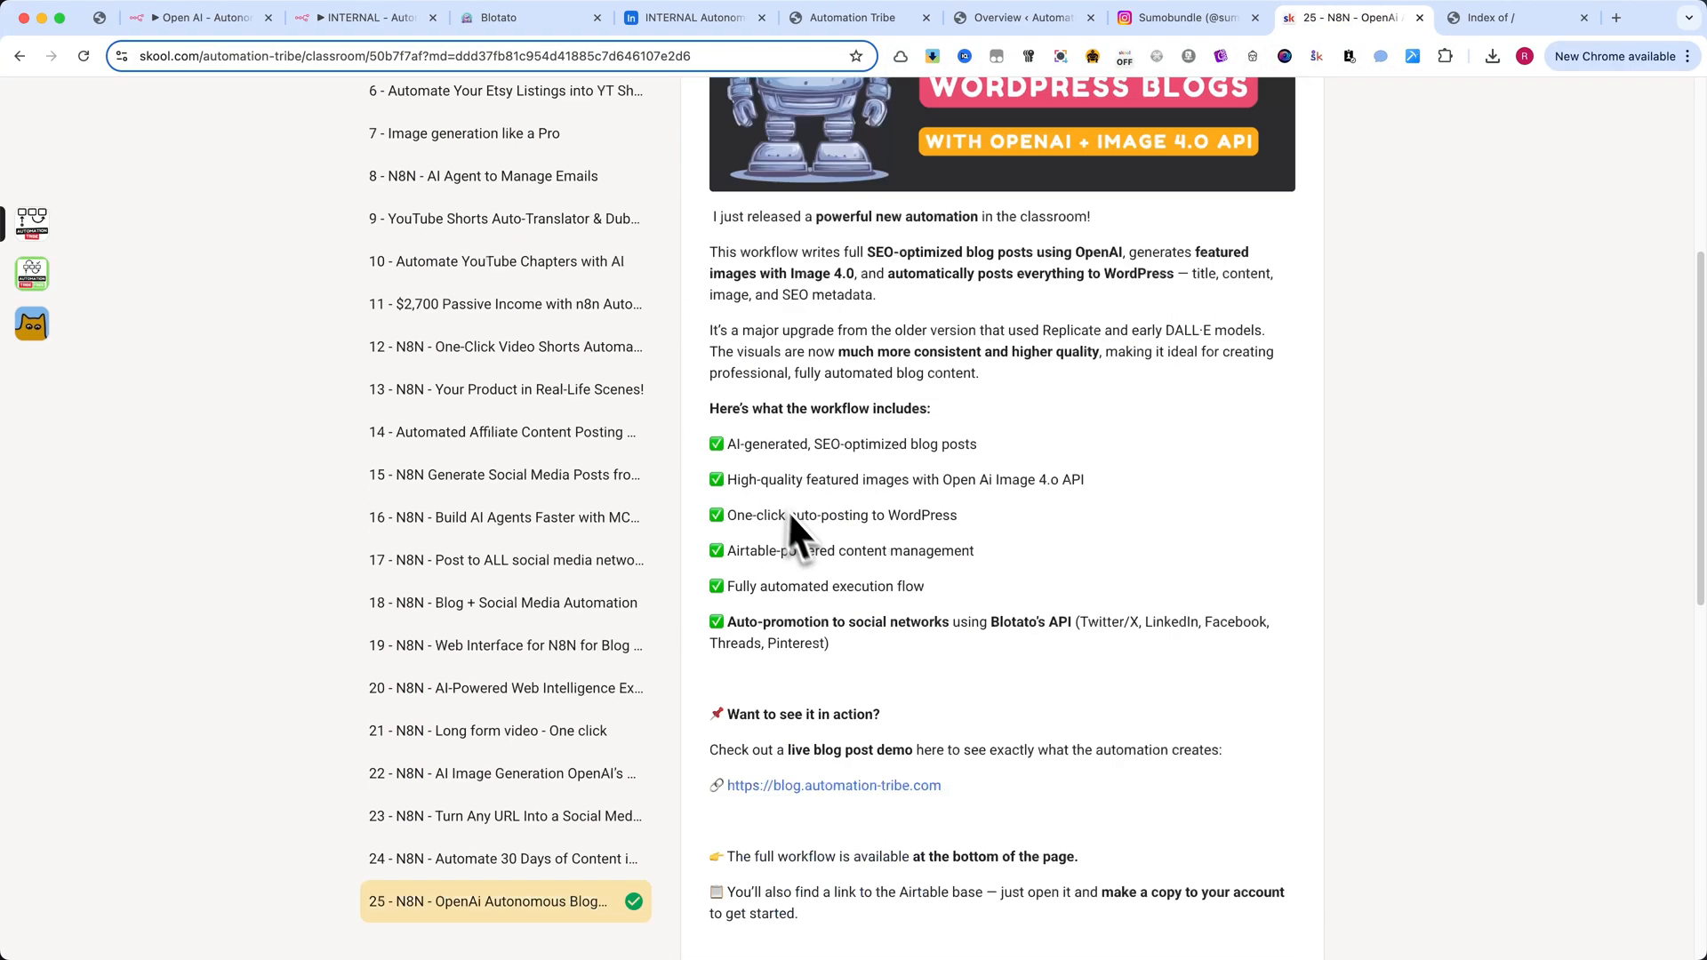
pyautogui.scroll(-3)
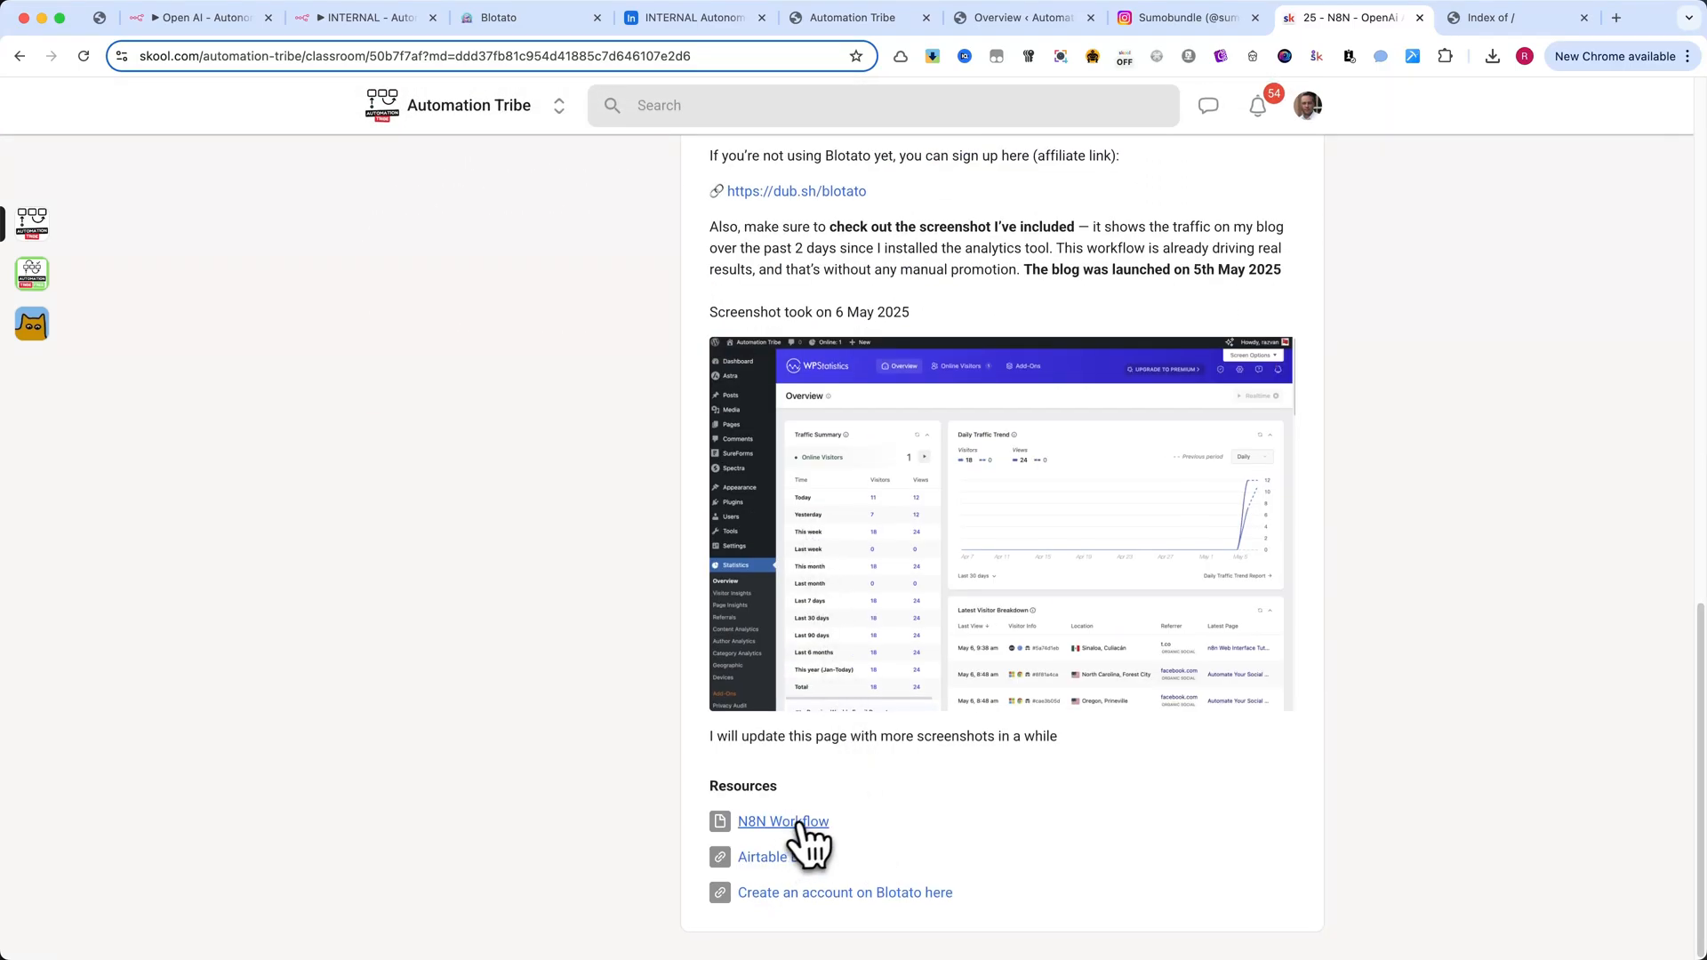
pyautogui.click(782, 822)
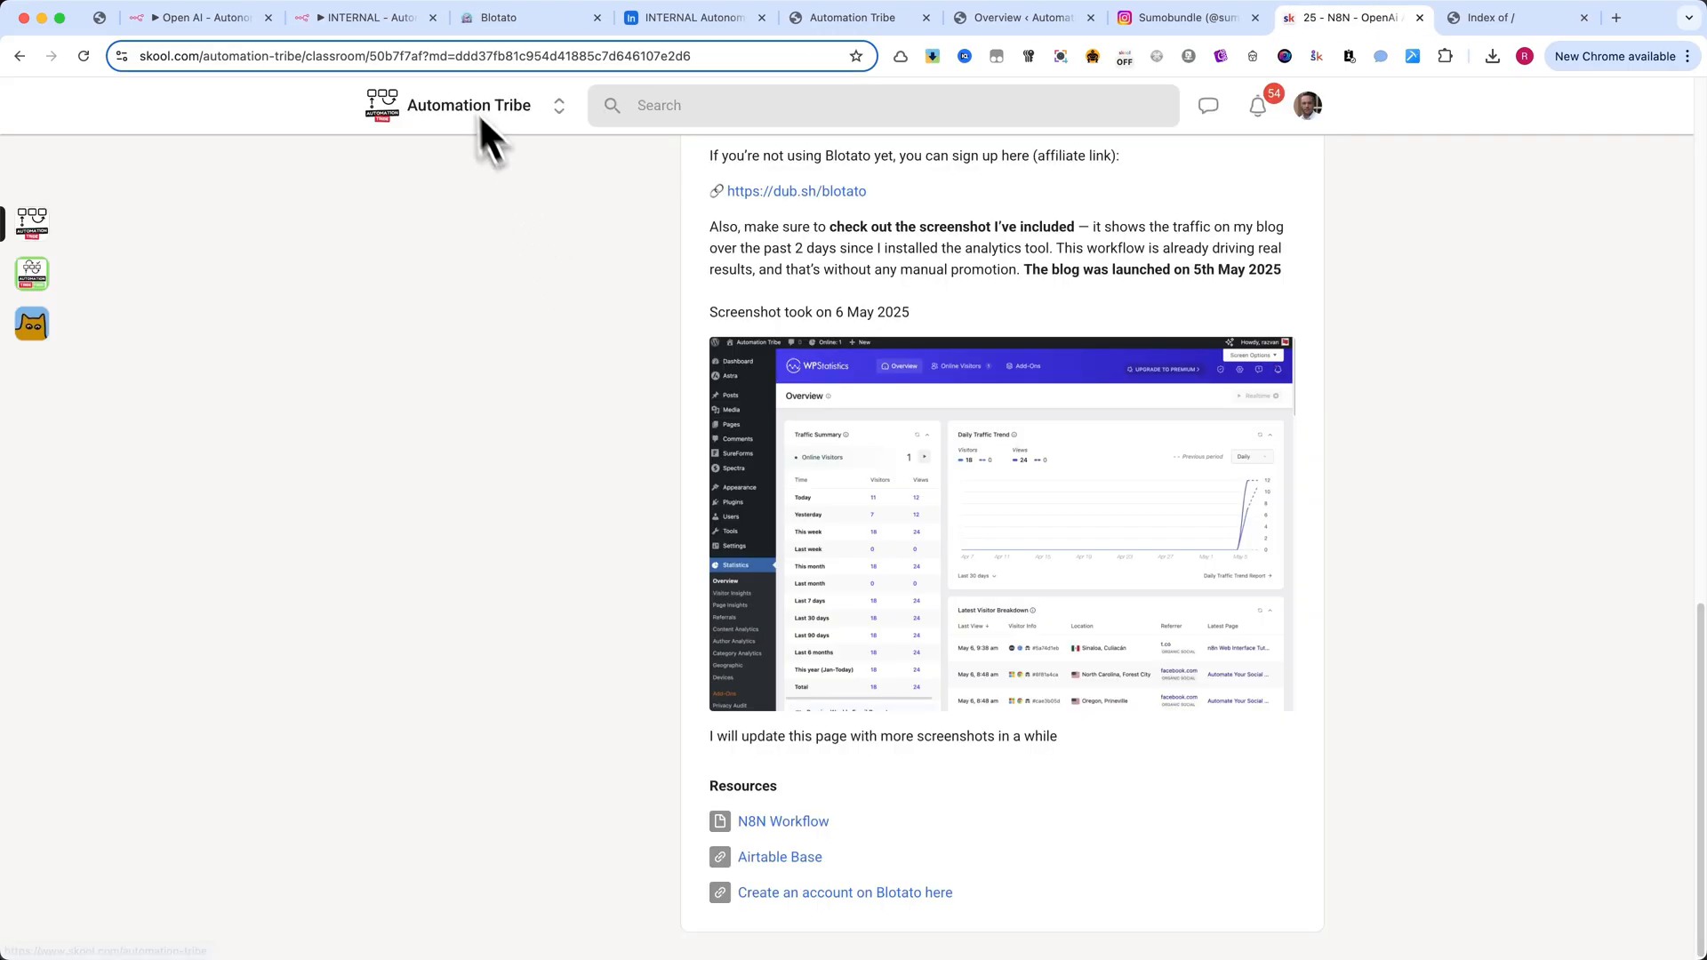
pyautogui.click(364, 18)
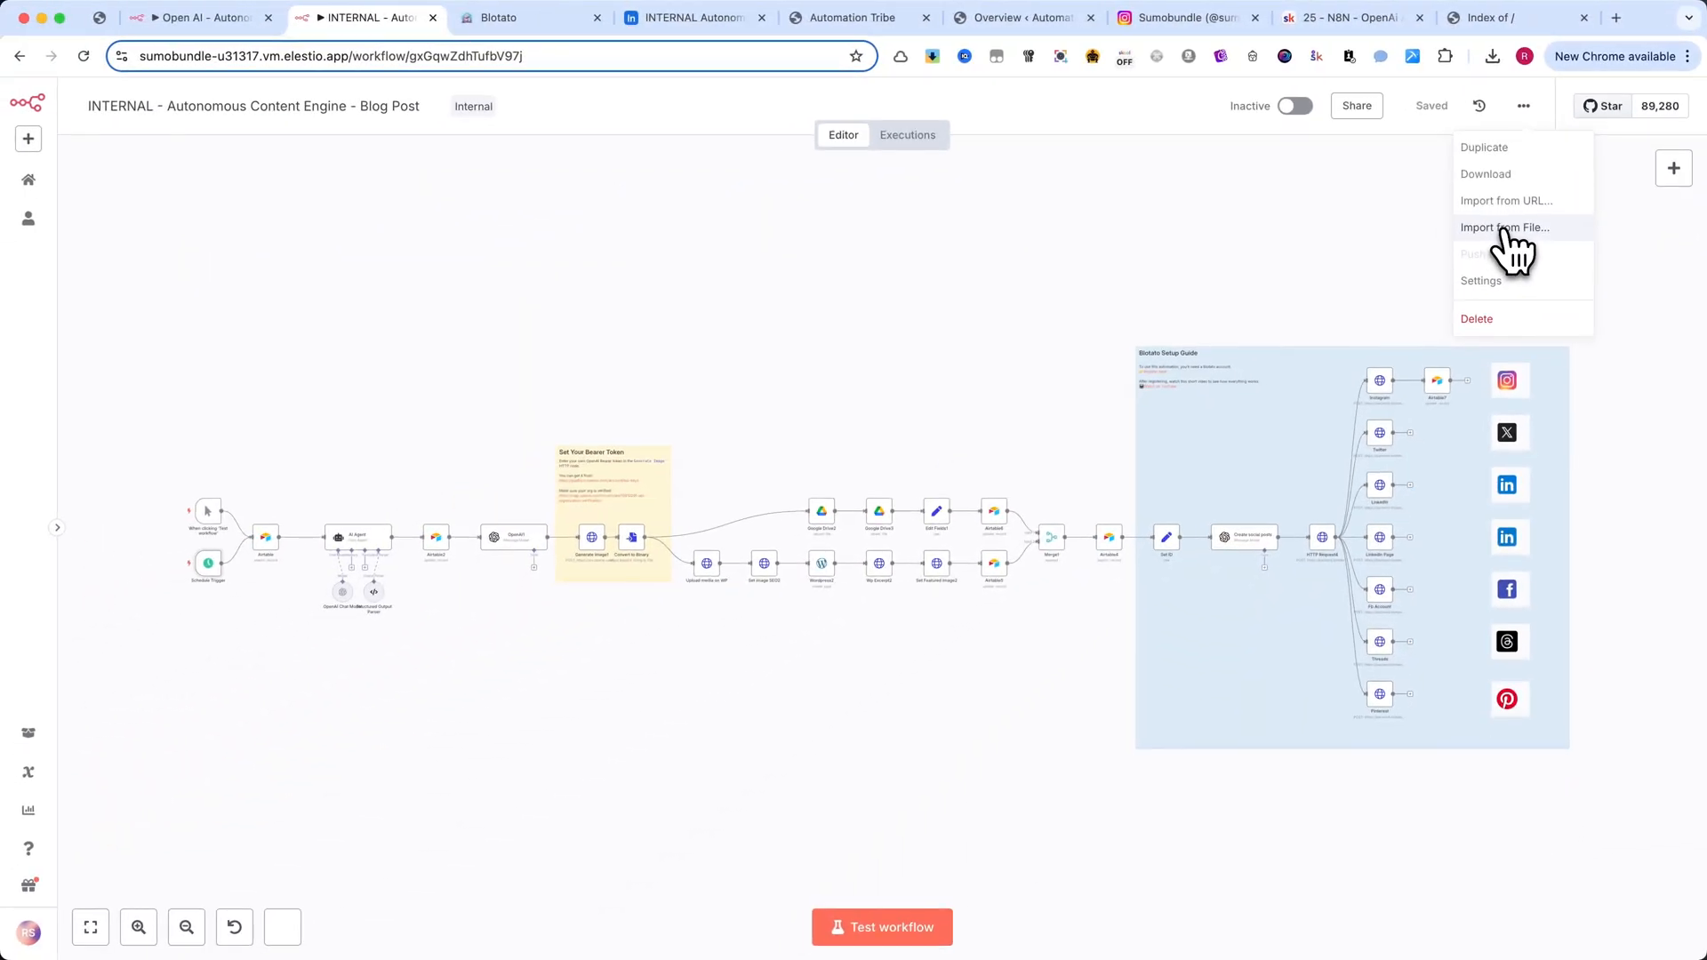
# - Import the downloaded workflow from file and pan to its trigger nodes
pyautogui.click(959, 251)
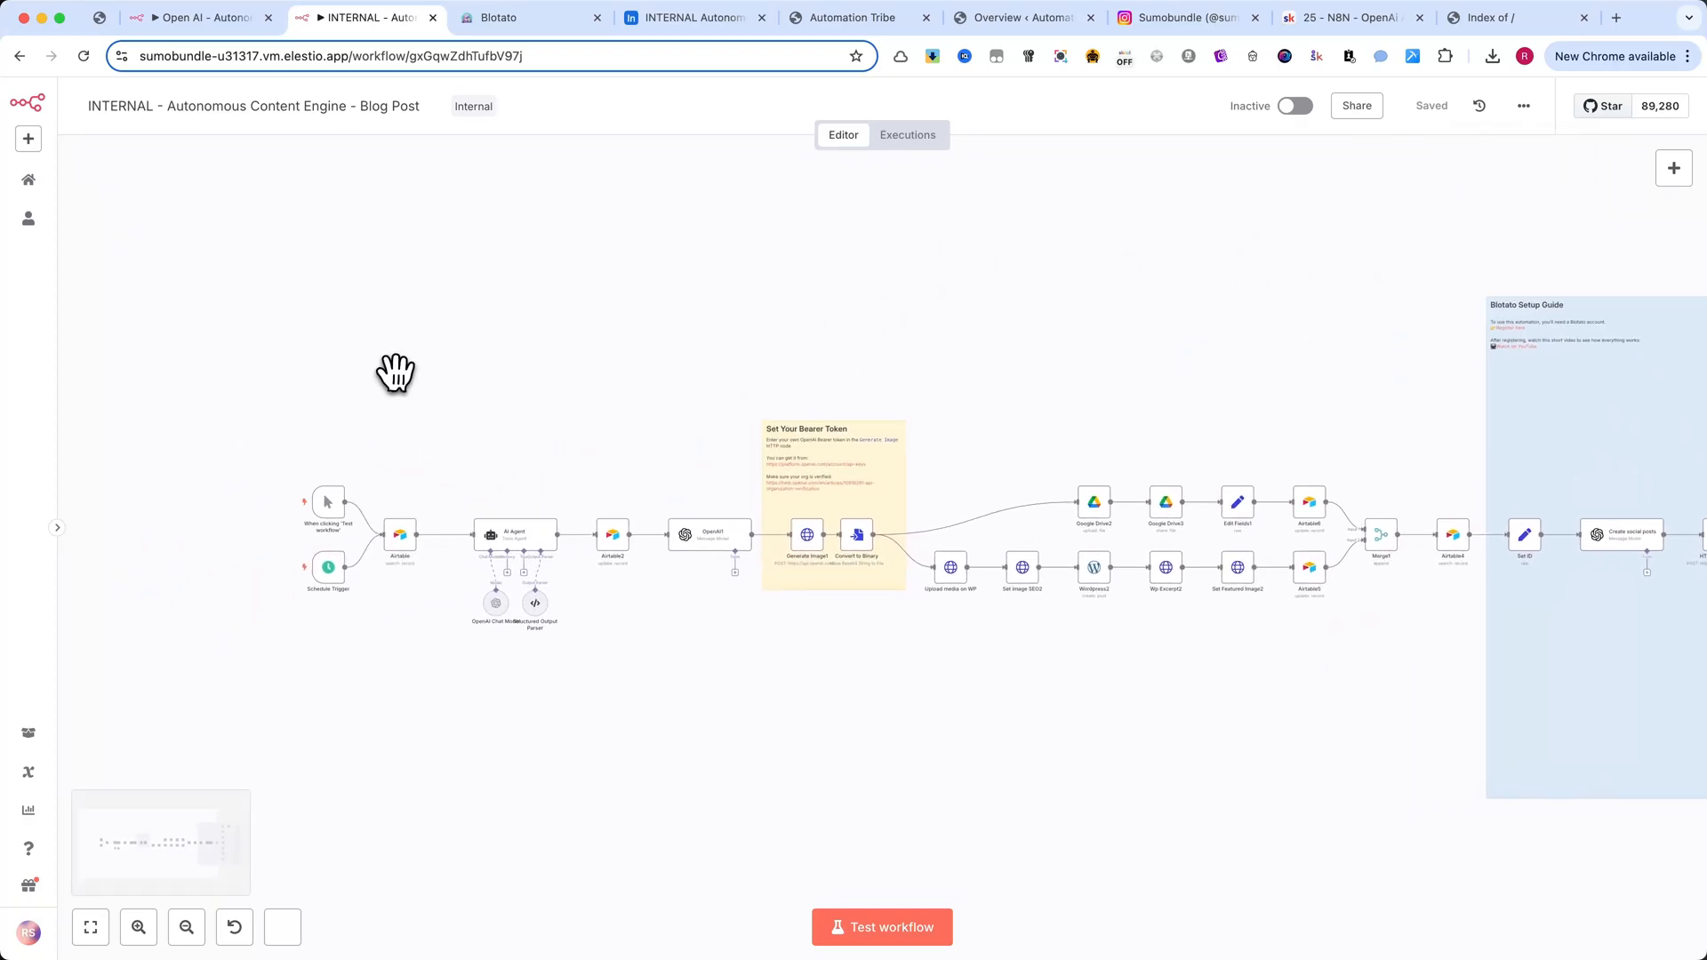
pyautogui.moveTo(397, 370); pyautogui.dragTo(544, 374)
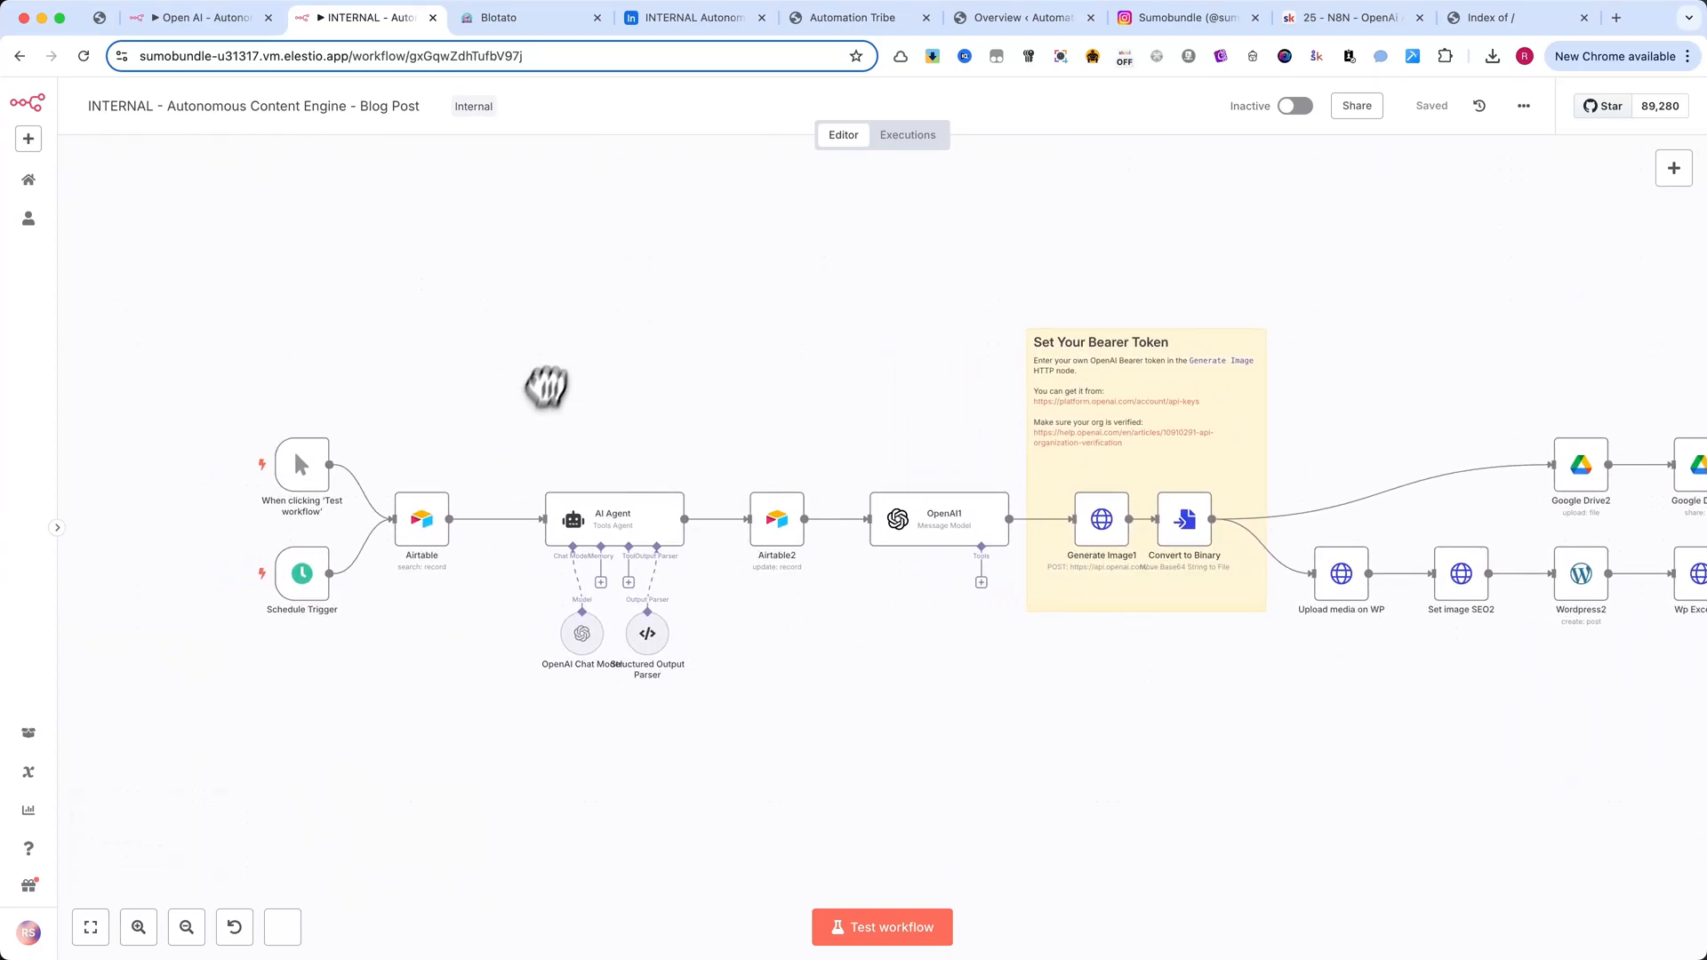
# - Give row 5 a word count of 1500 and copy down the promo URL and image cells
pyautogui.click(692, 18)
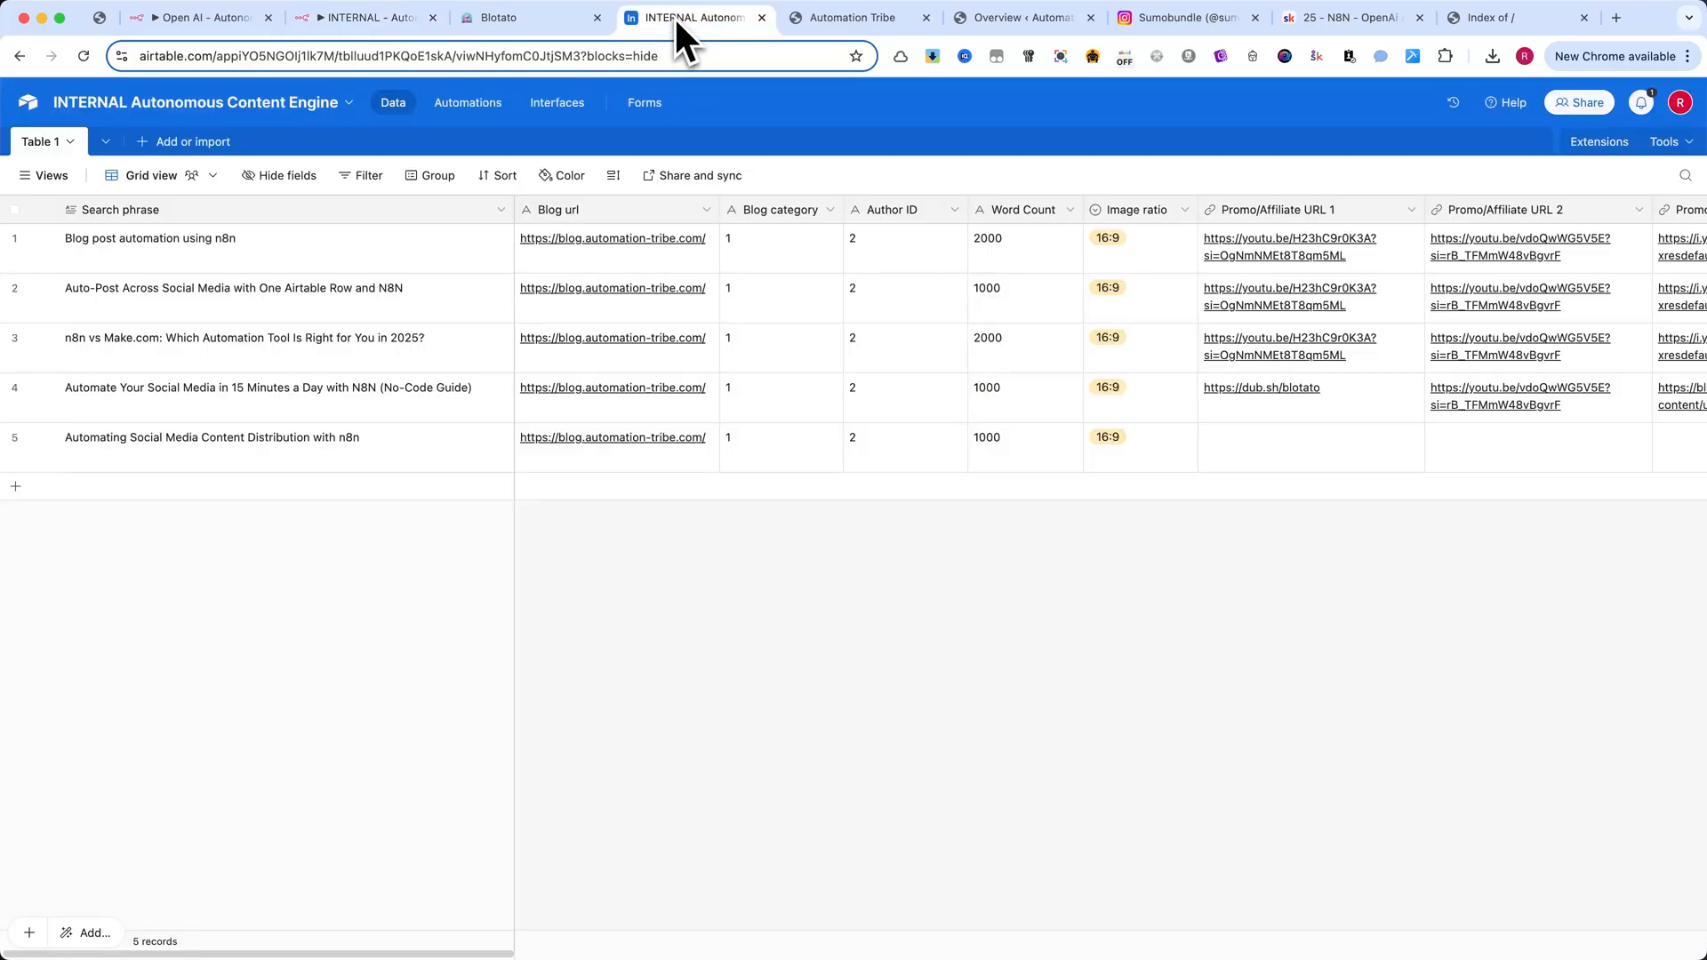
pyautogui.click(217, 437)
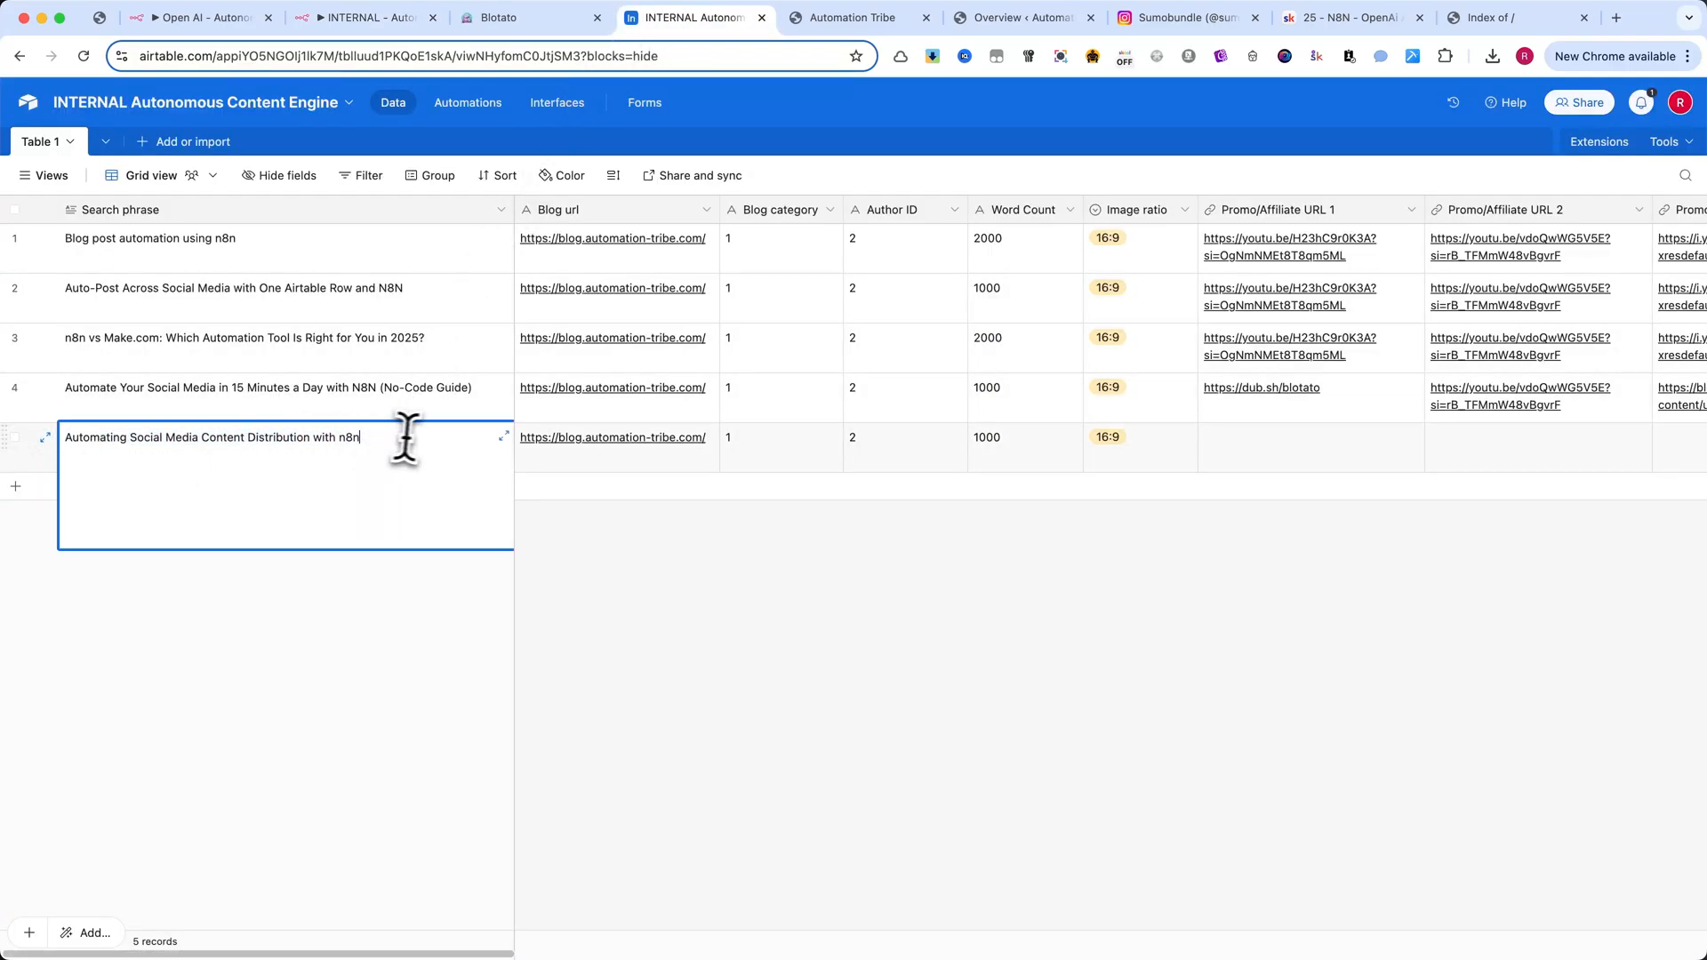
pyautogui.click(1001, 447)
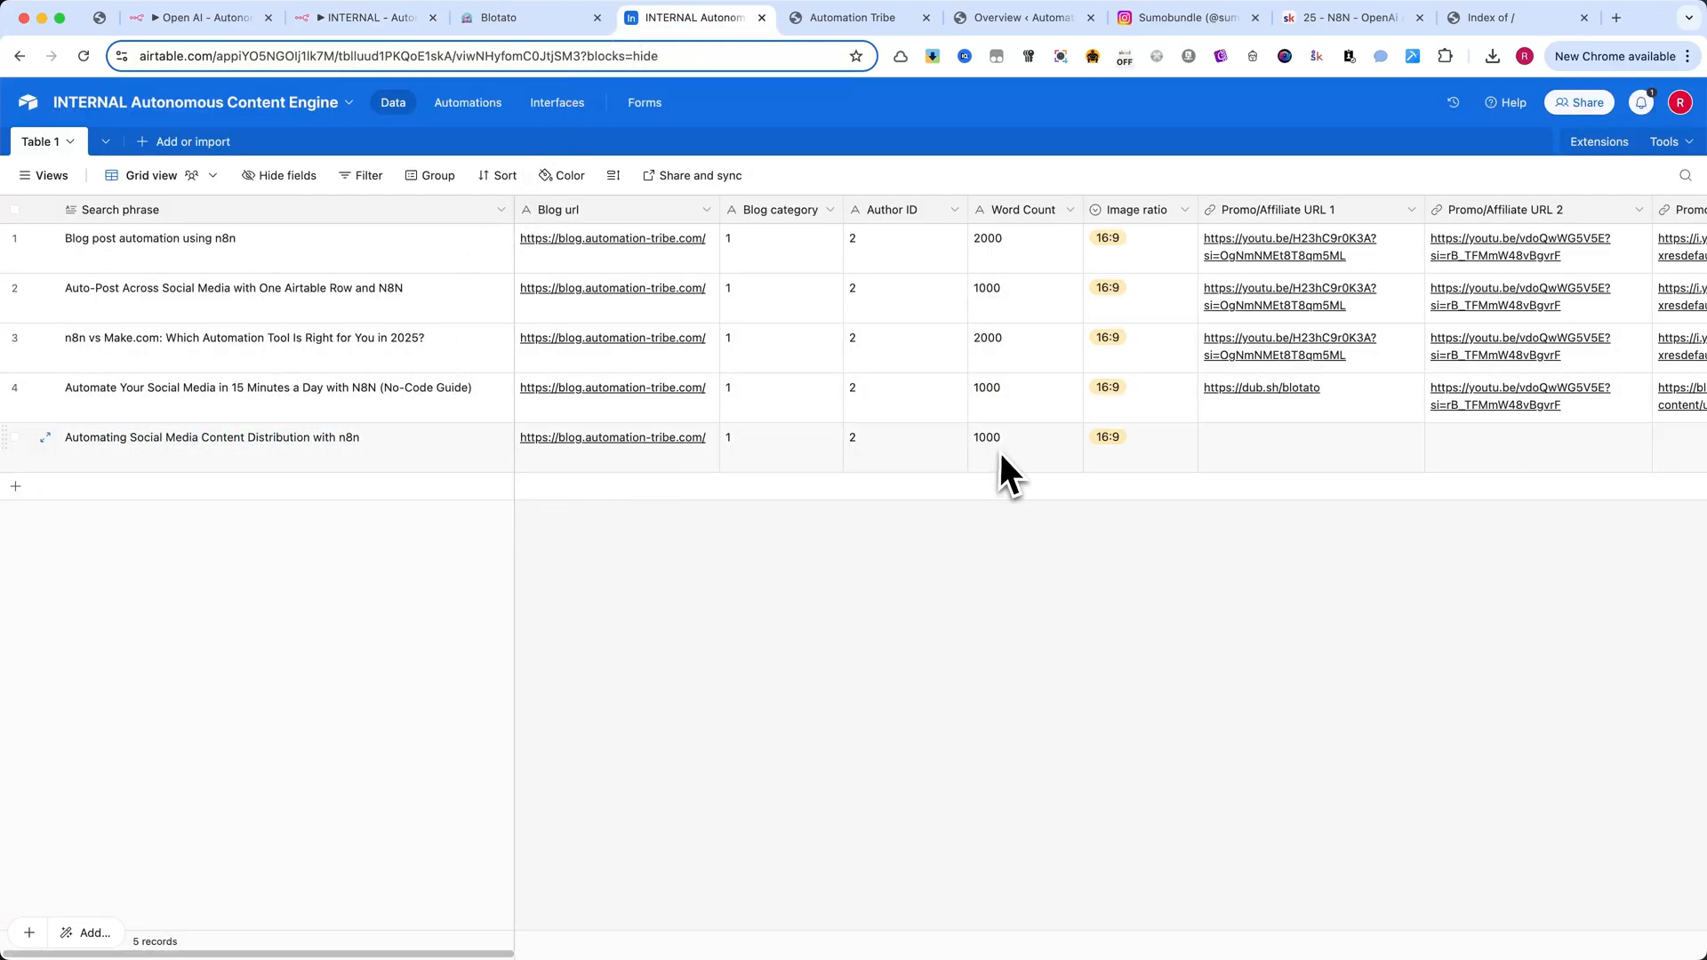
pyautogui.click(1021, 437)
pyautogui.write('1500')
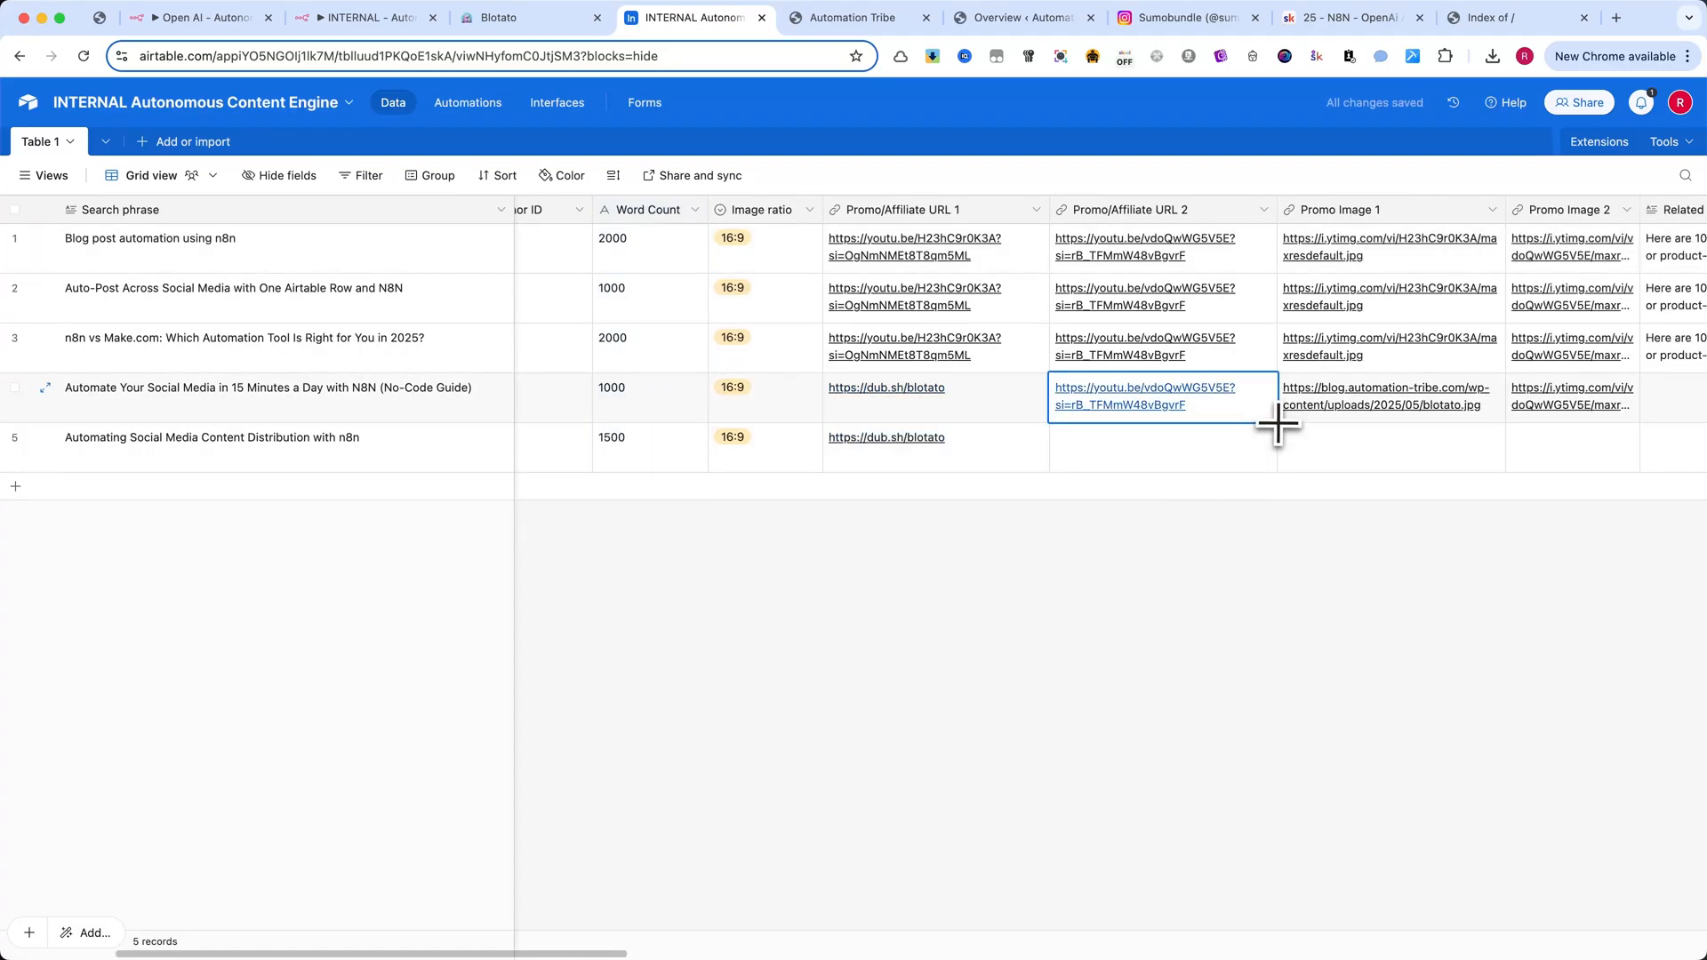
pyautogui.click(1388, 394)
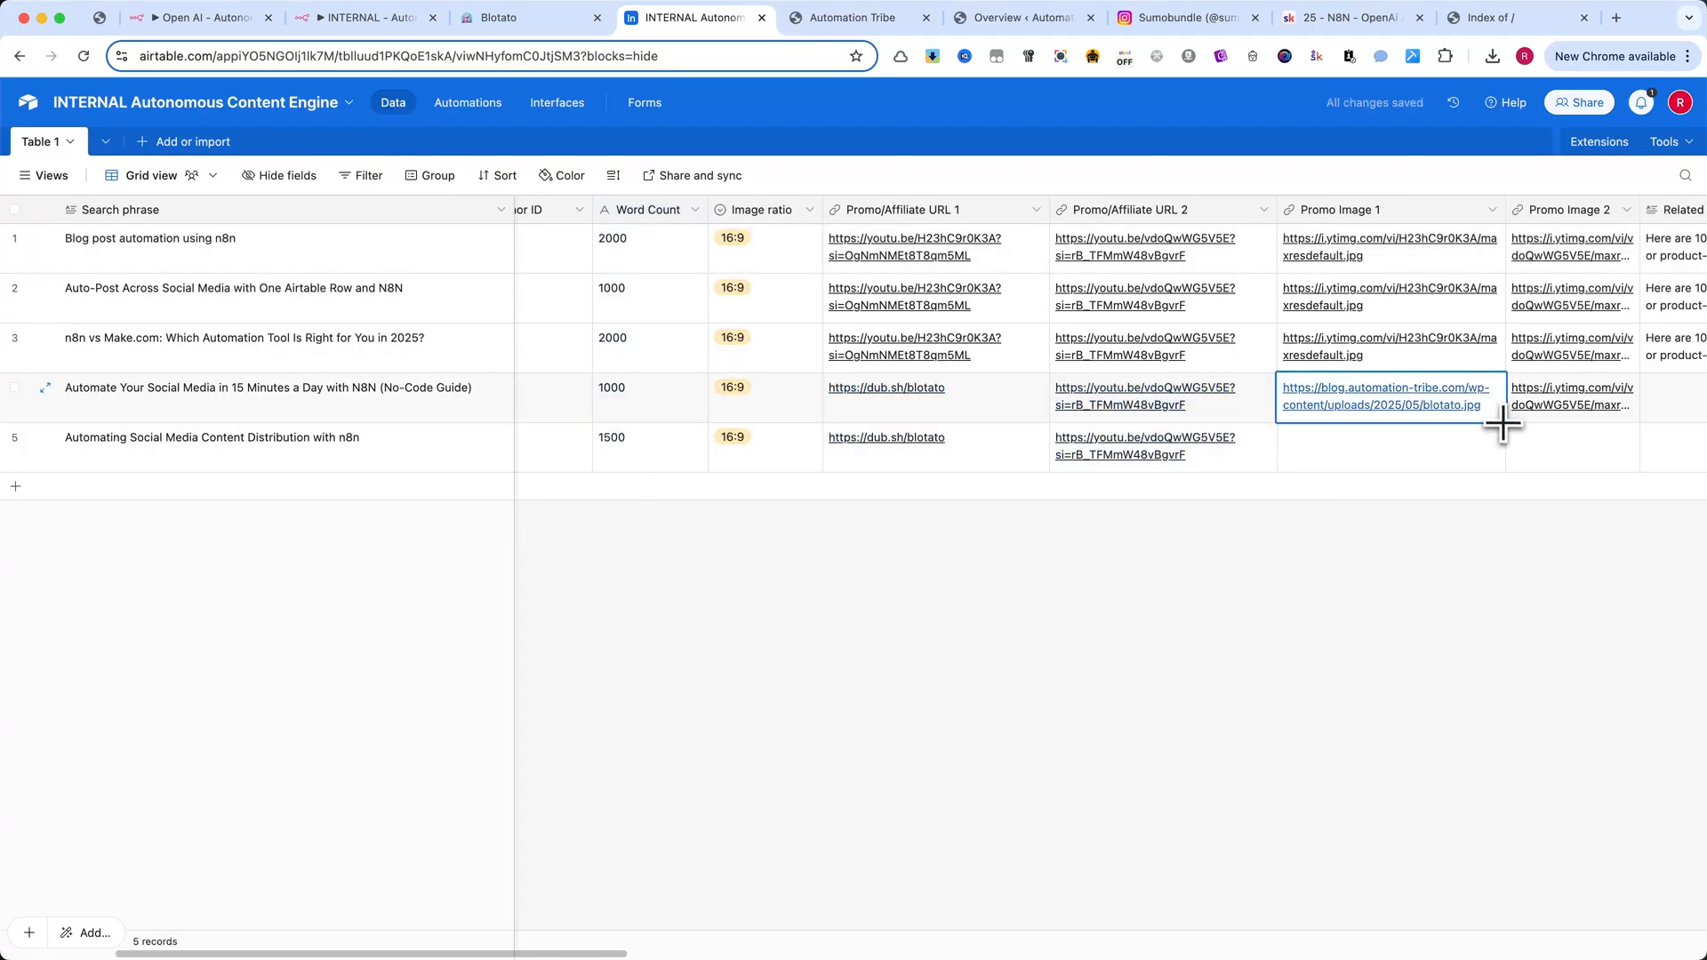
# - Scroll through the table's blog, social post and status columns, then return to n8n
pyautogui.hscroll(3)
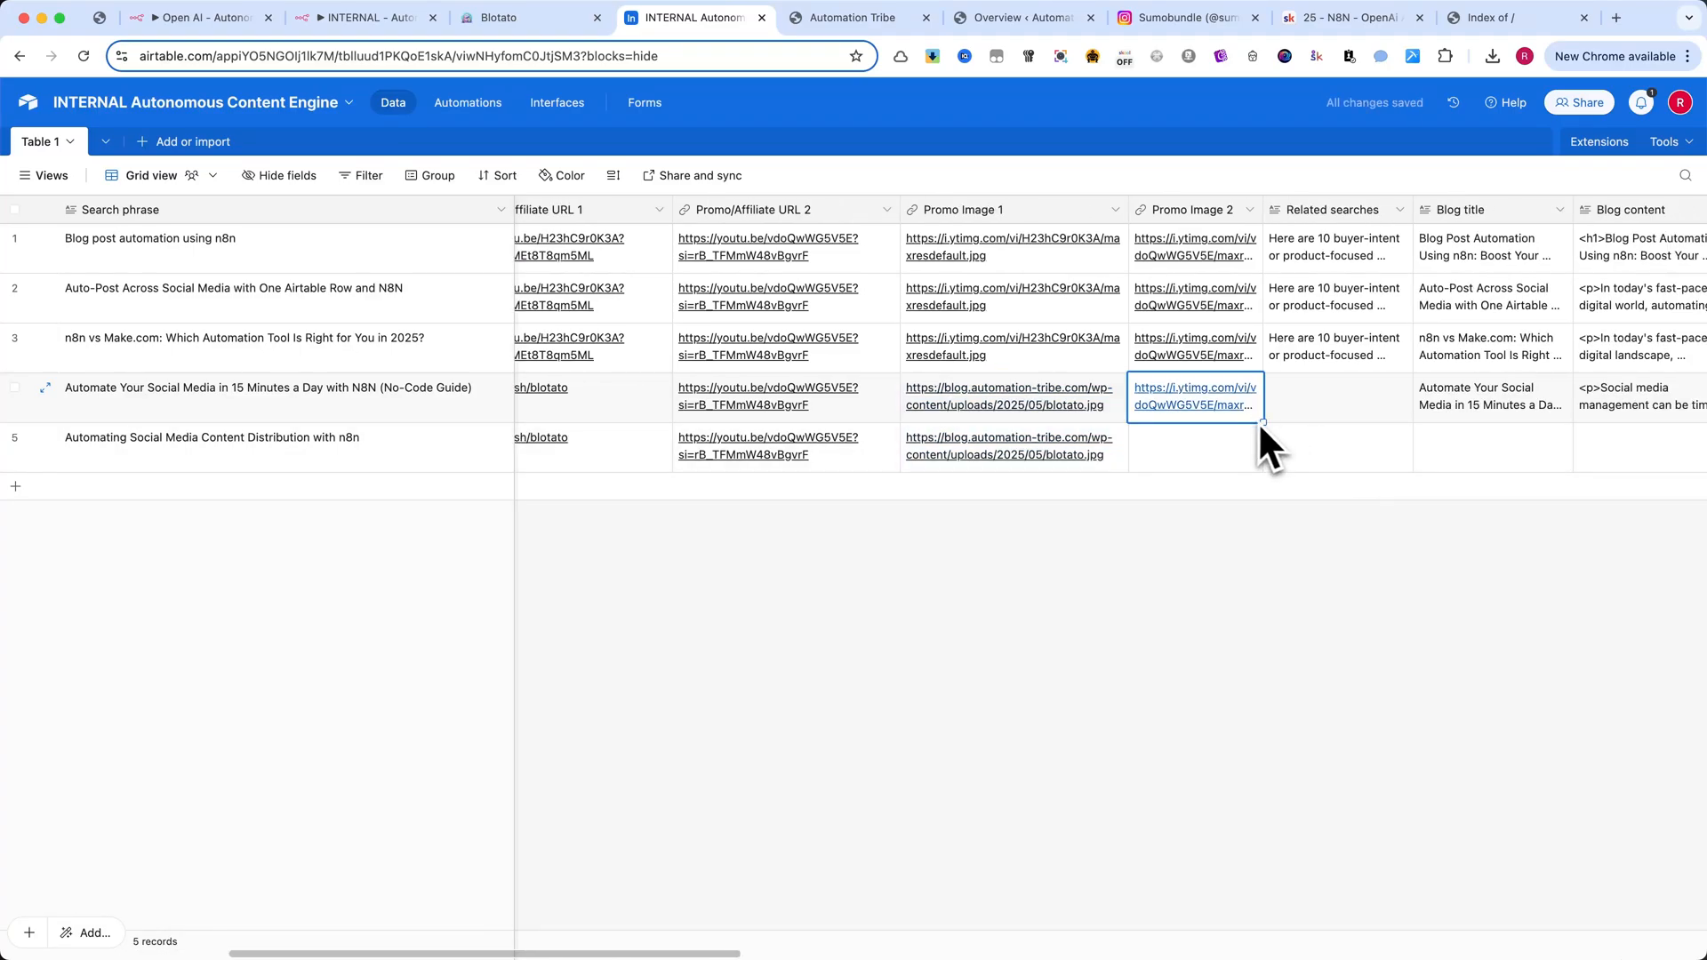
pyautogui.hscroll(3)
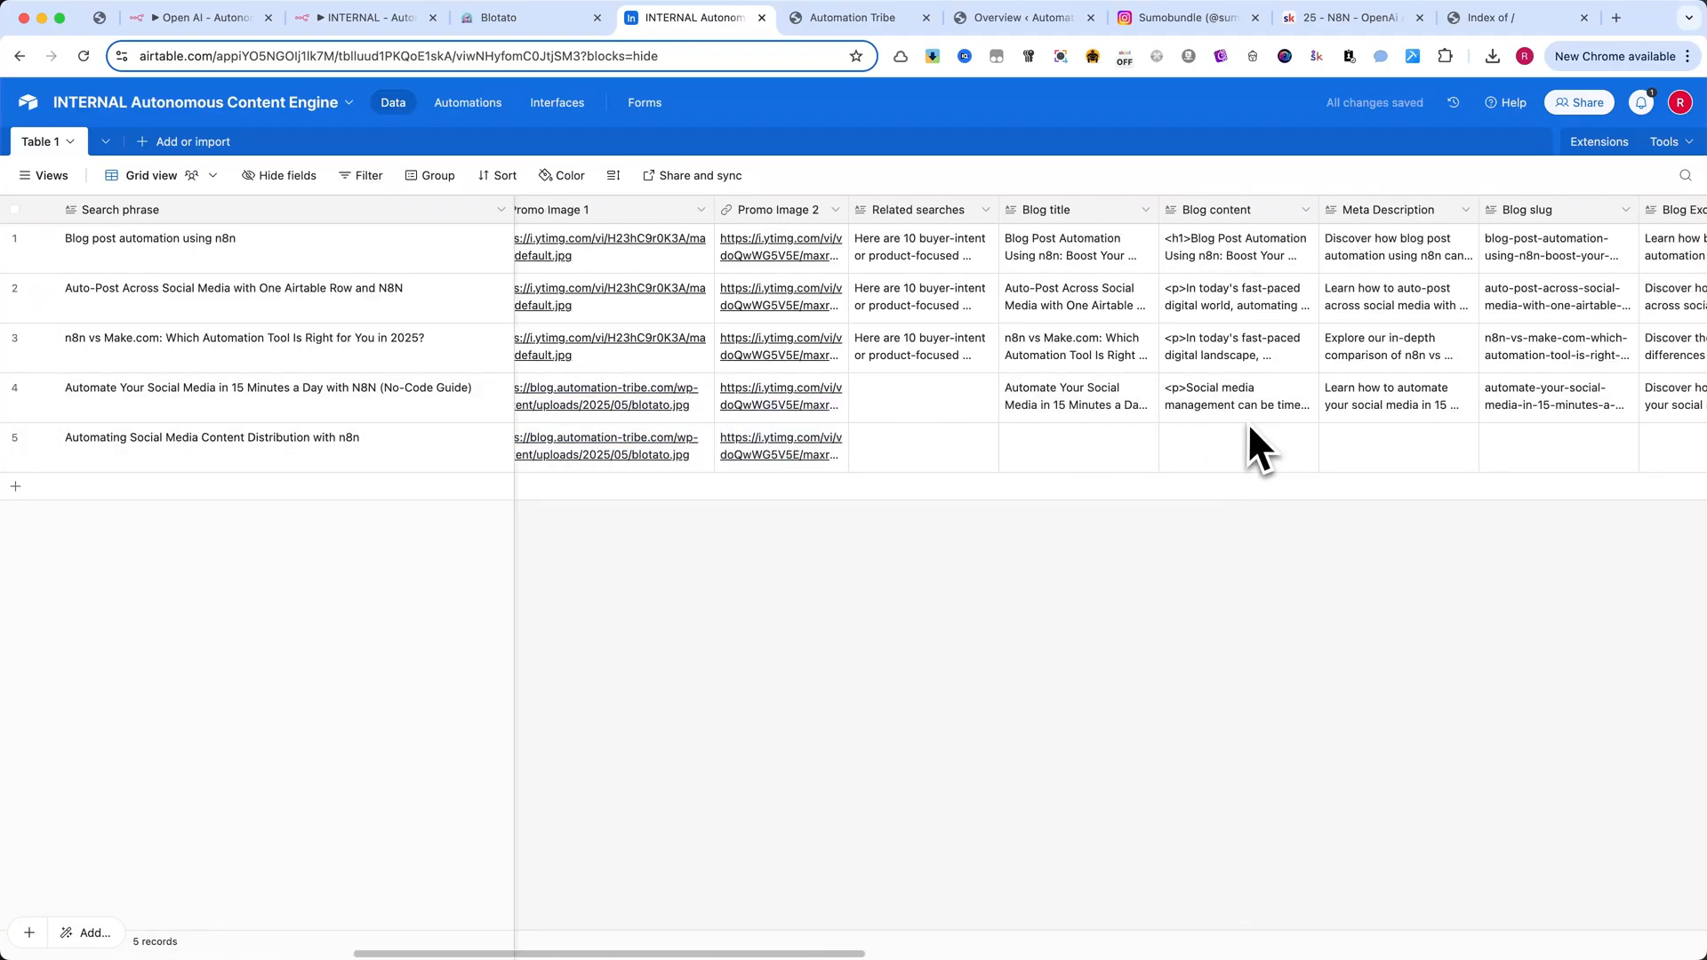
pyautogui.hscroll(3)
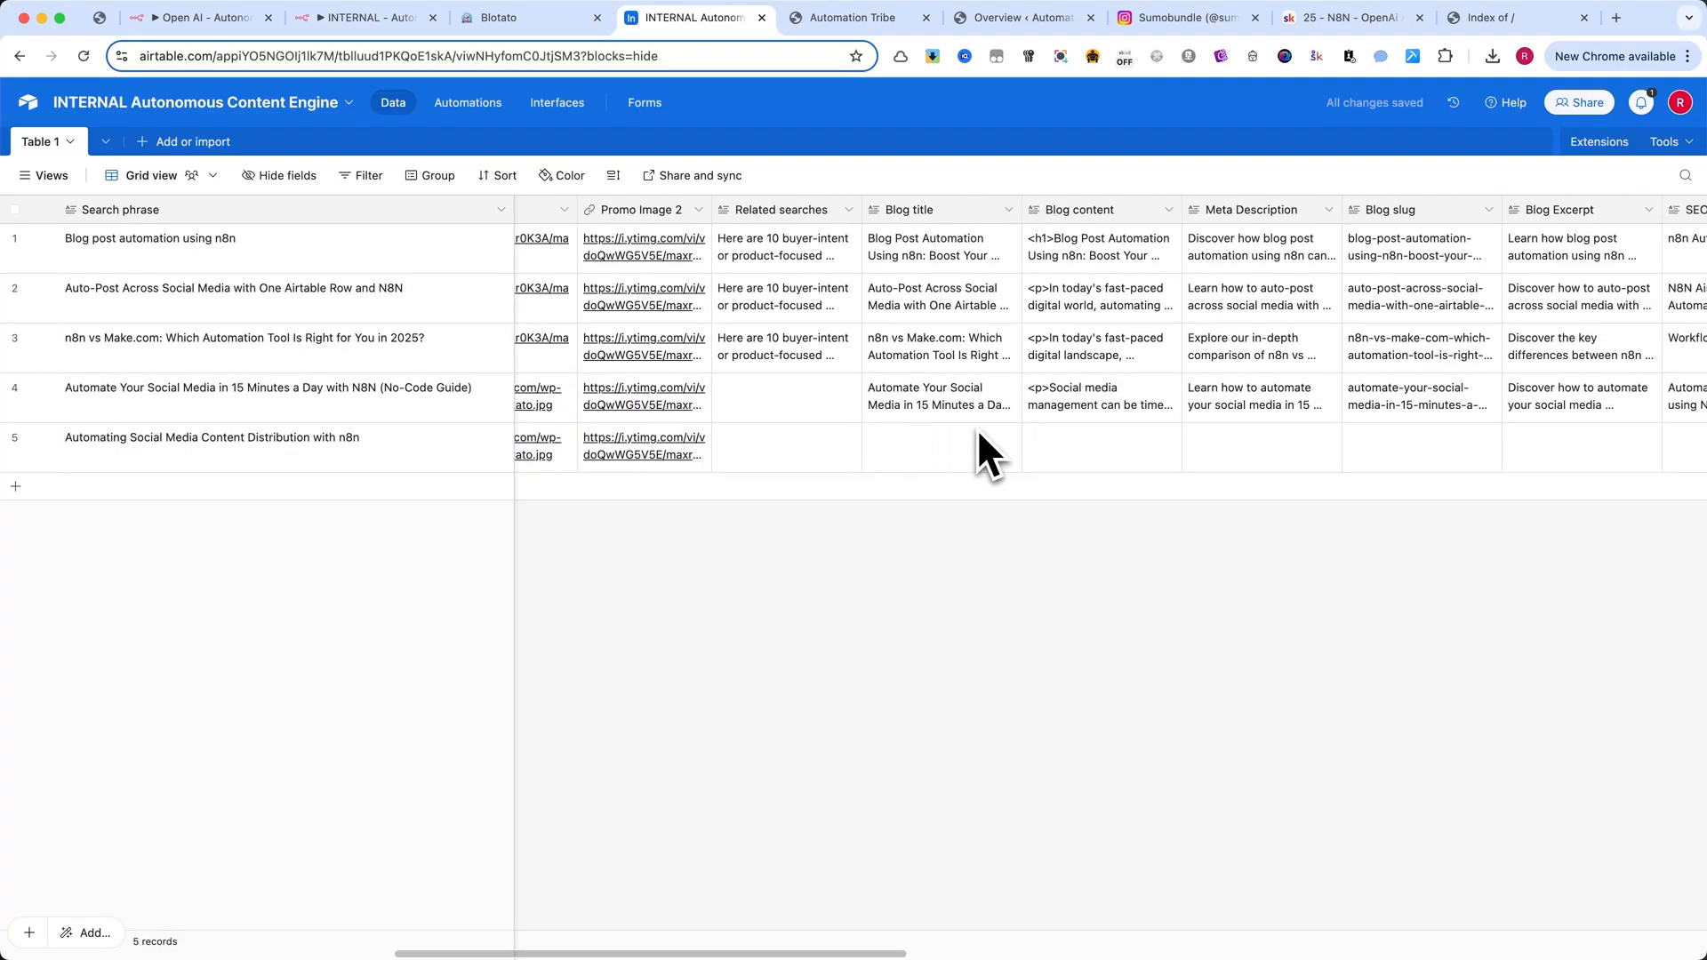
pyautogui.hscroll(3)
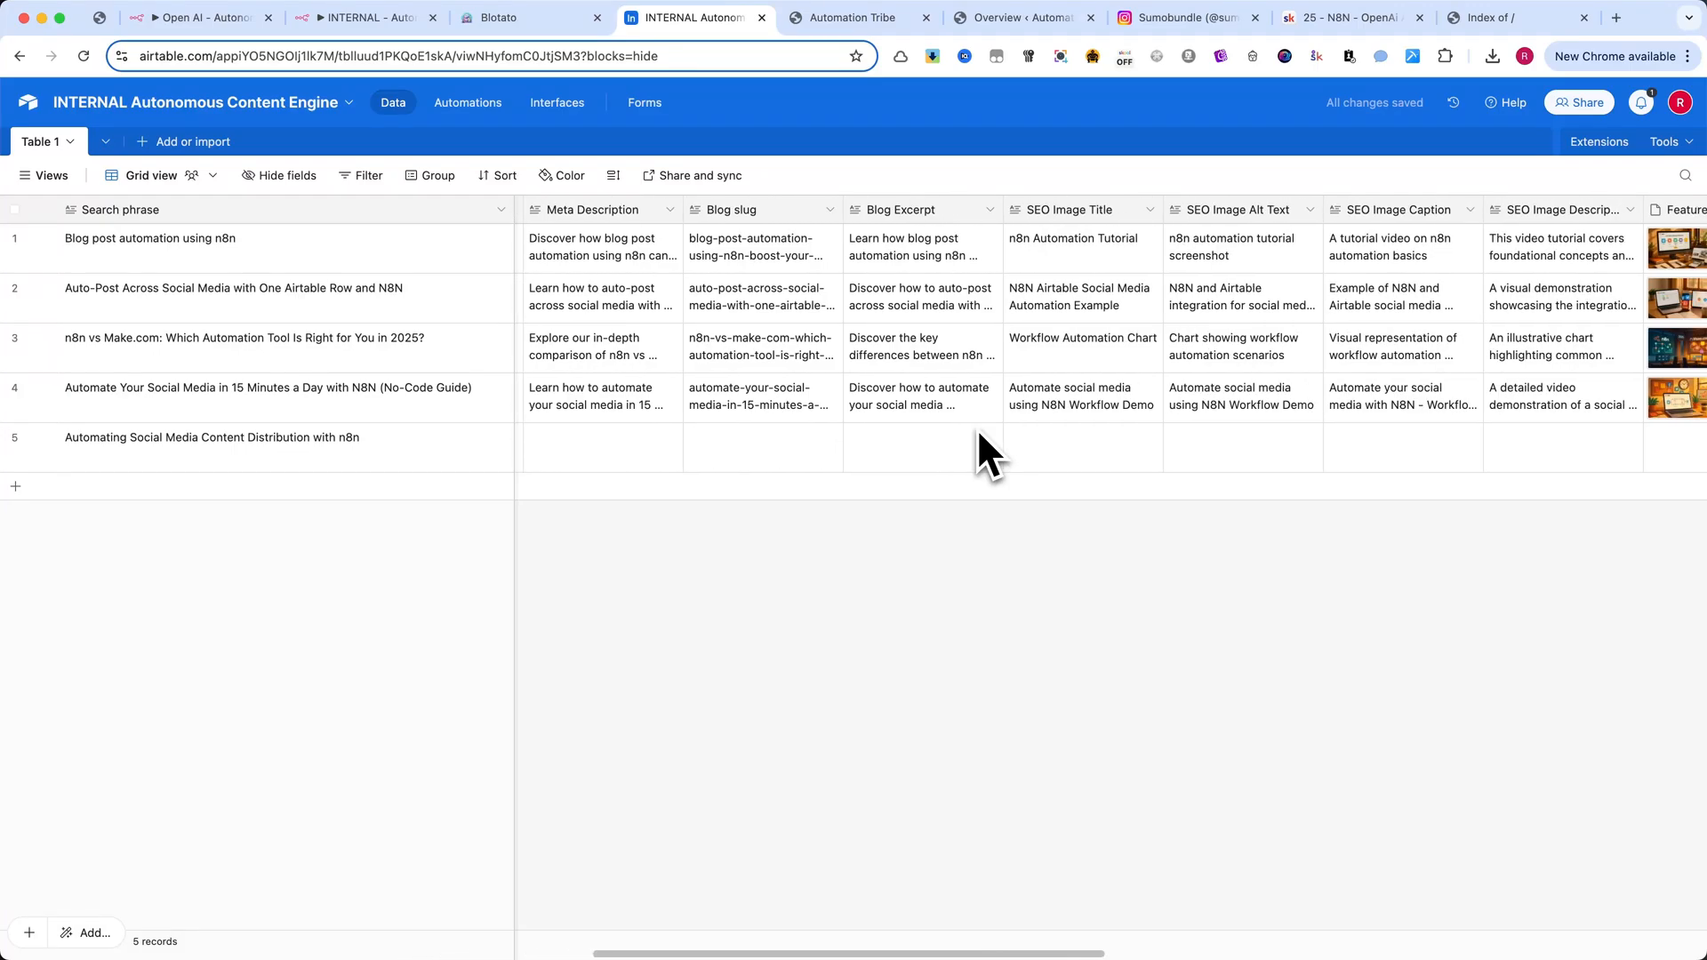
pyautogui.hscroll(3)
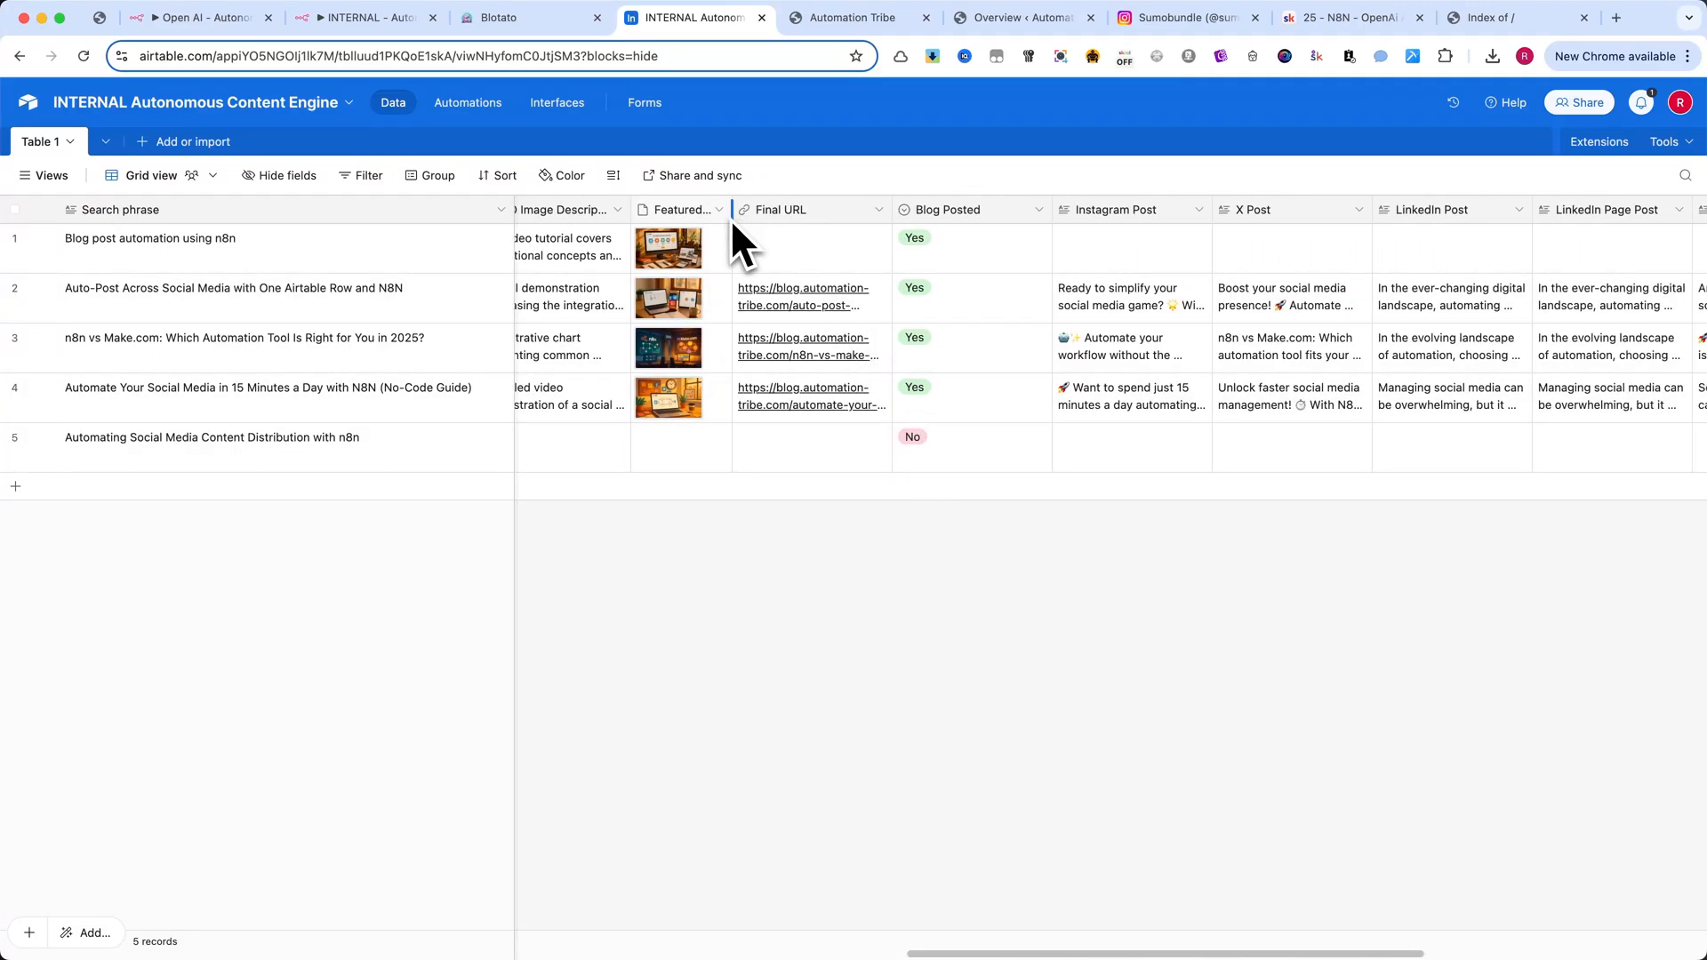
pyautogui.hscroll(3)
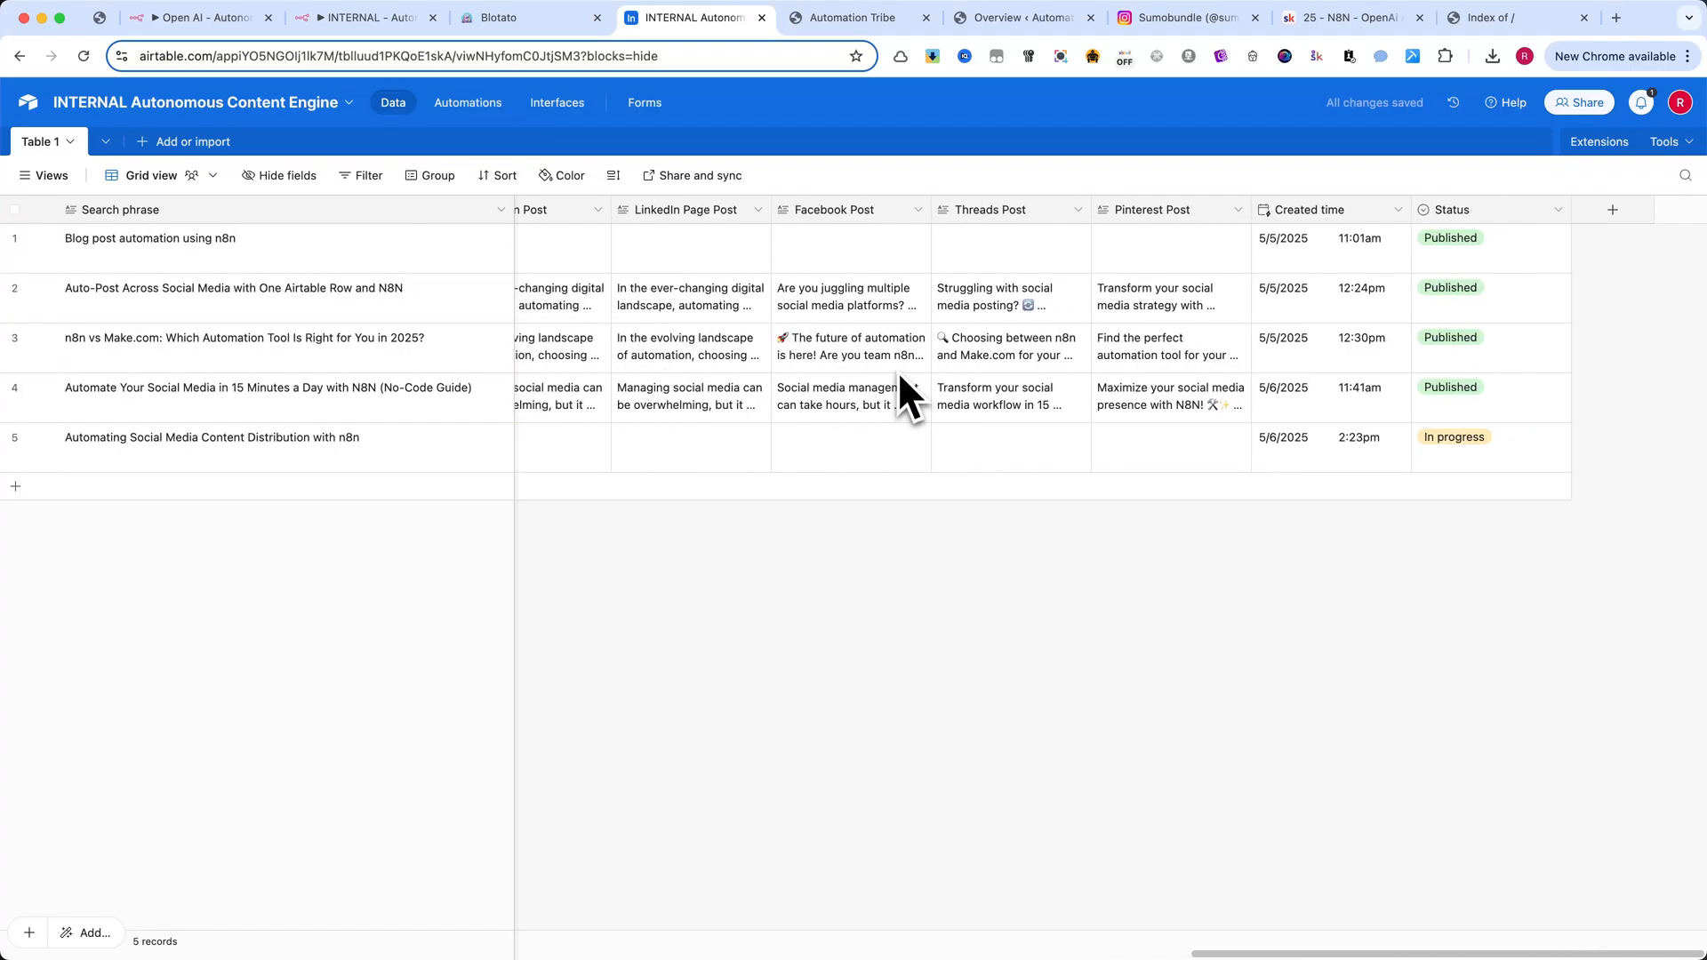
pyautogui.click(364, 17)
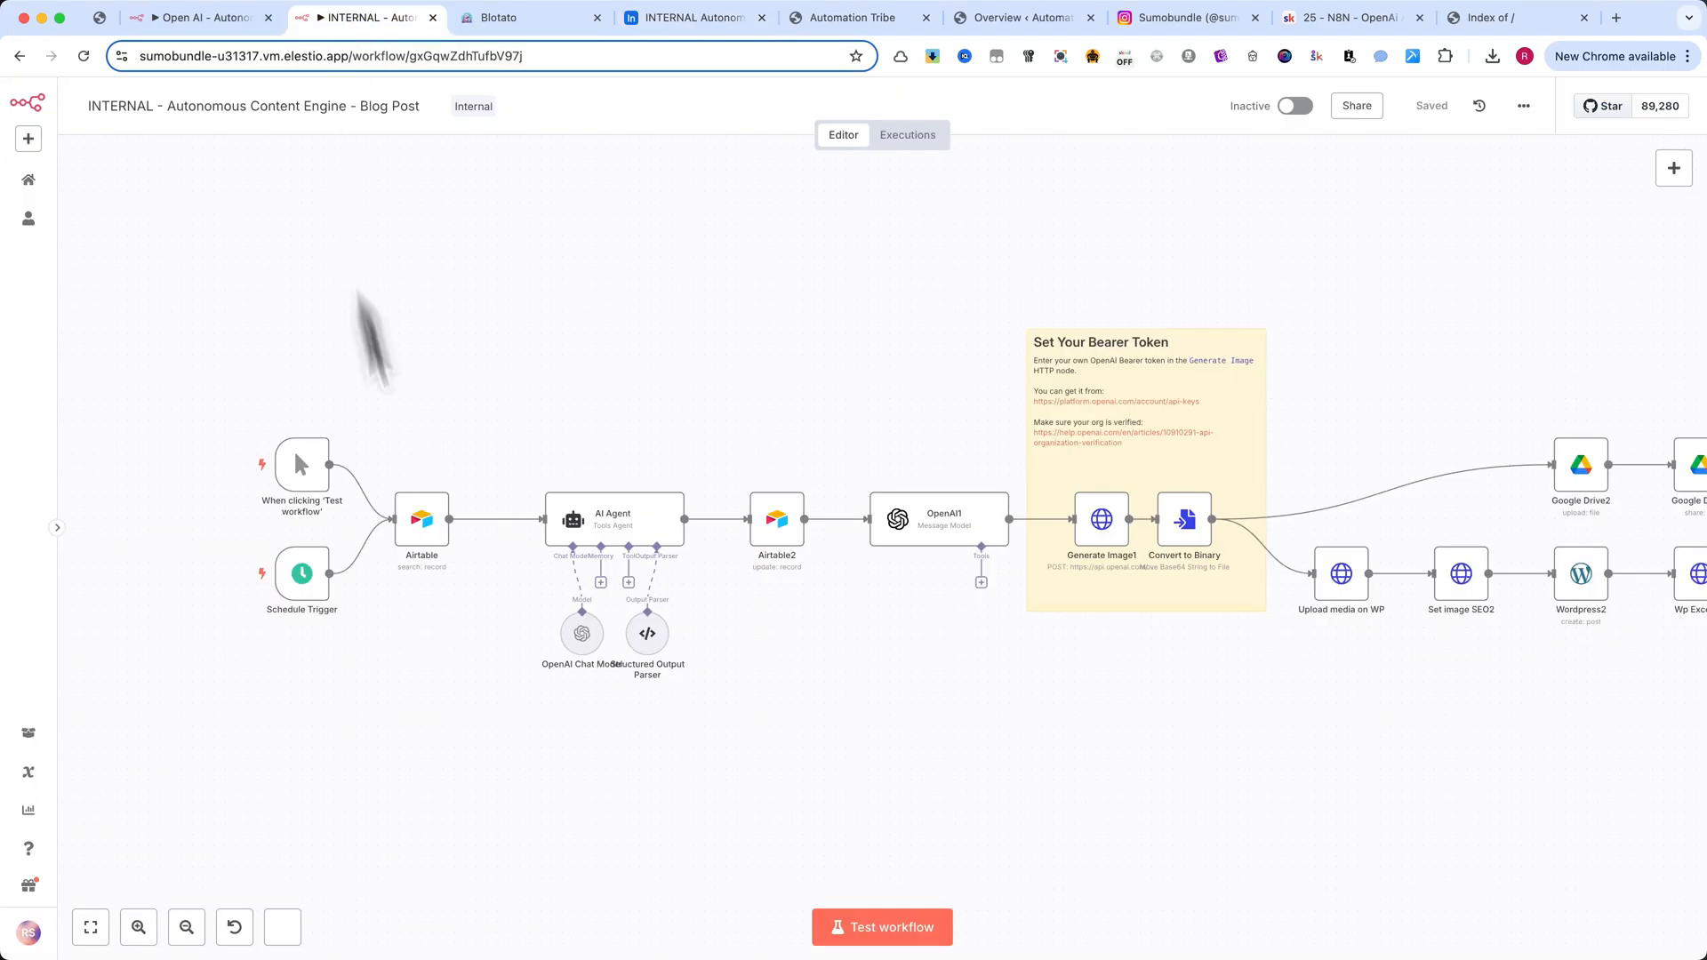
# - Start a test run of the workflow on the new Airtable record
pyautogui.click(880, 926)
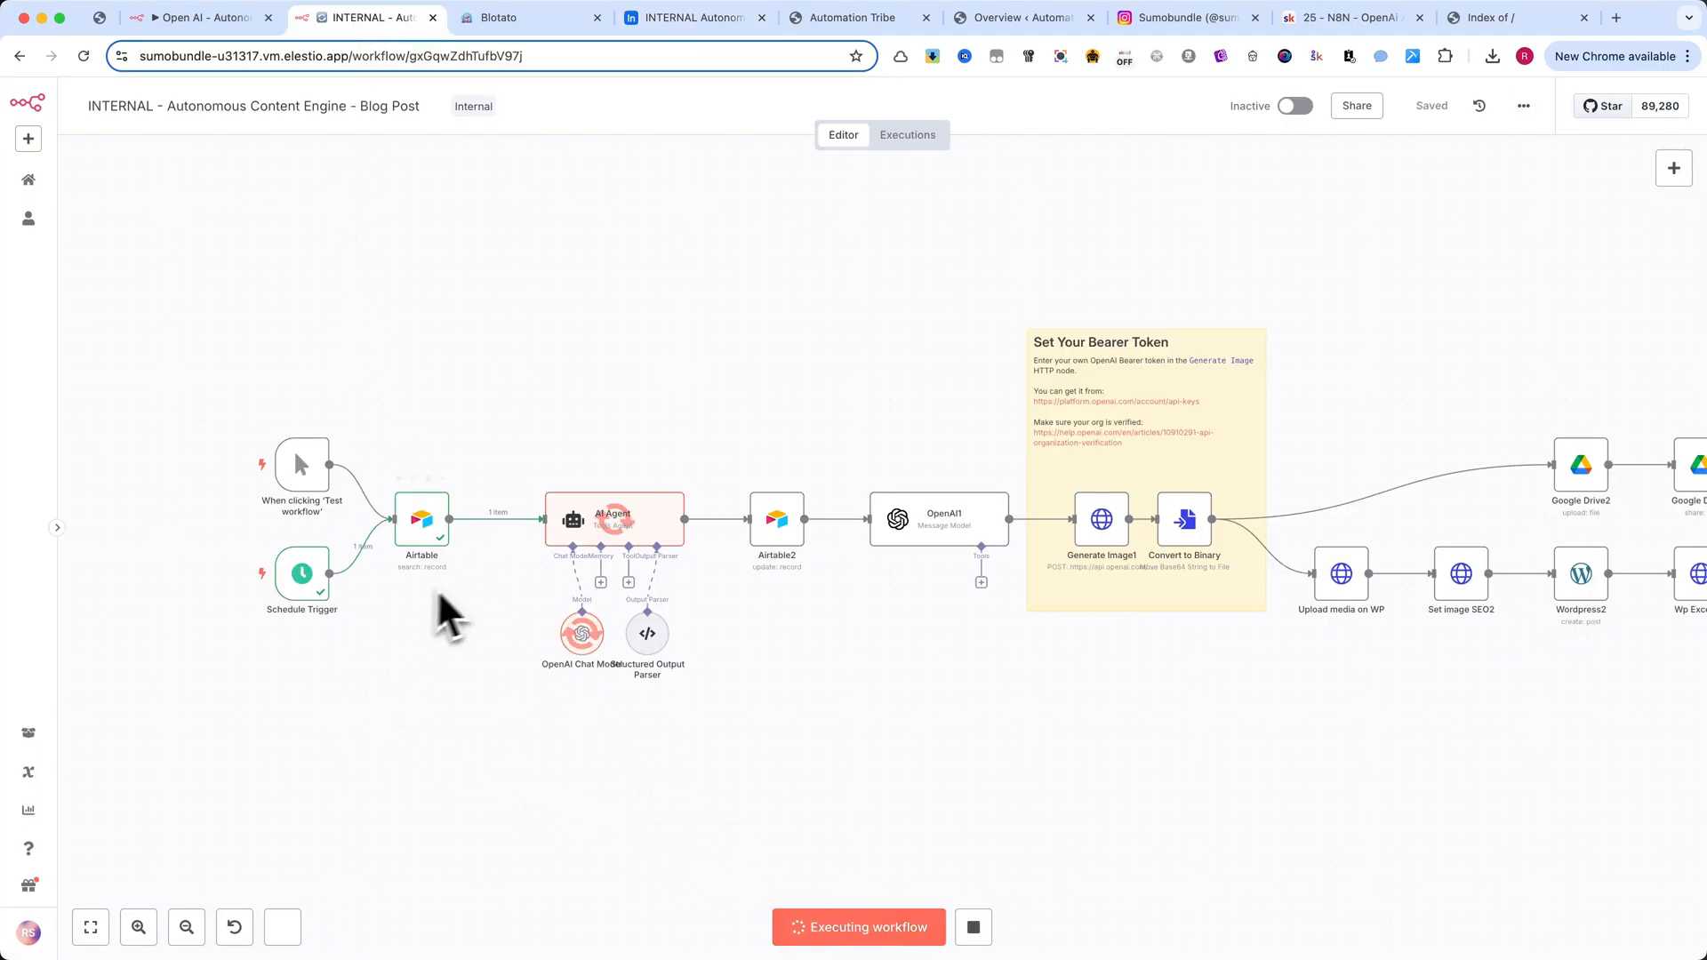
pyautogui.moveTo(967, 692)
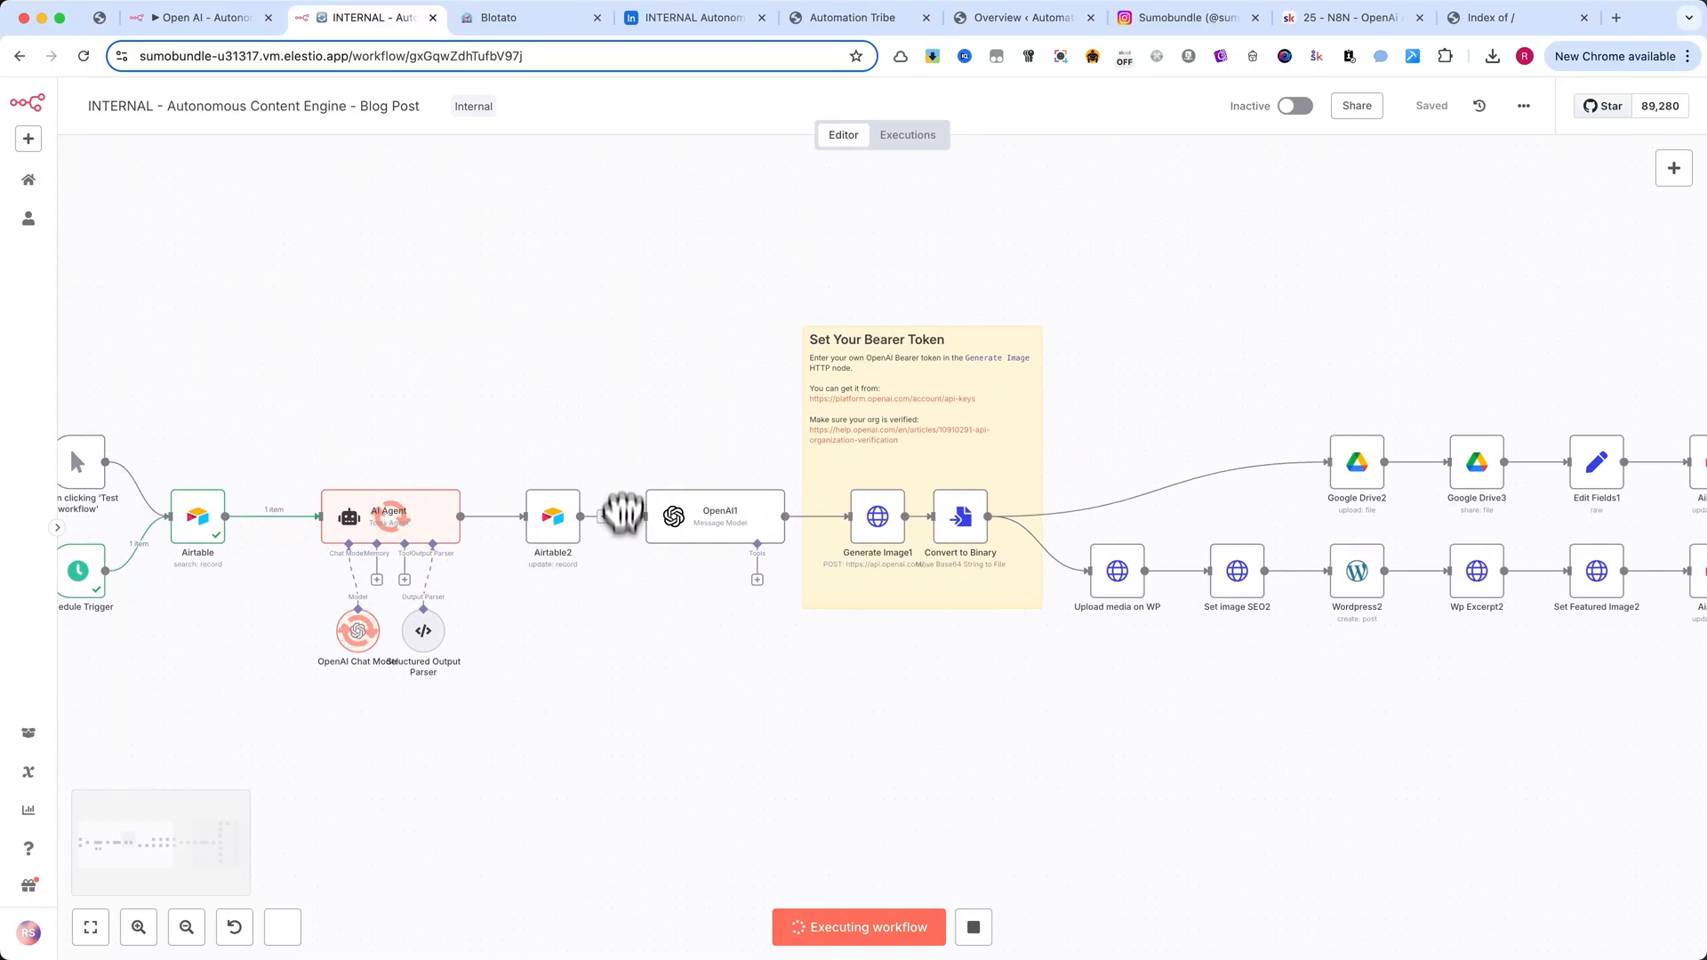
pyautogui.moveTo(420, 538)
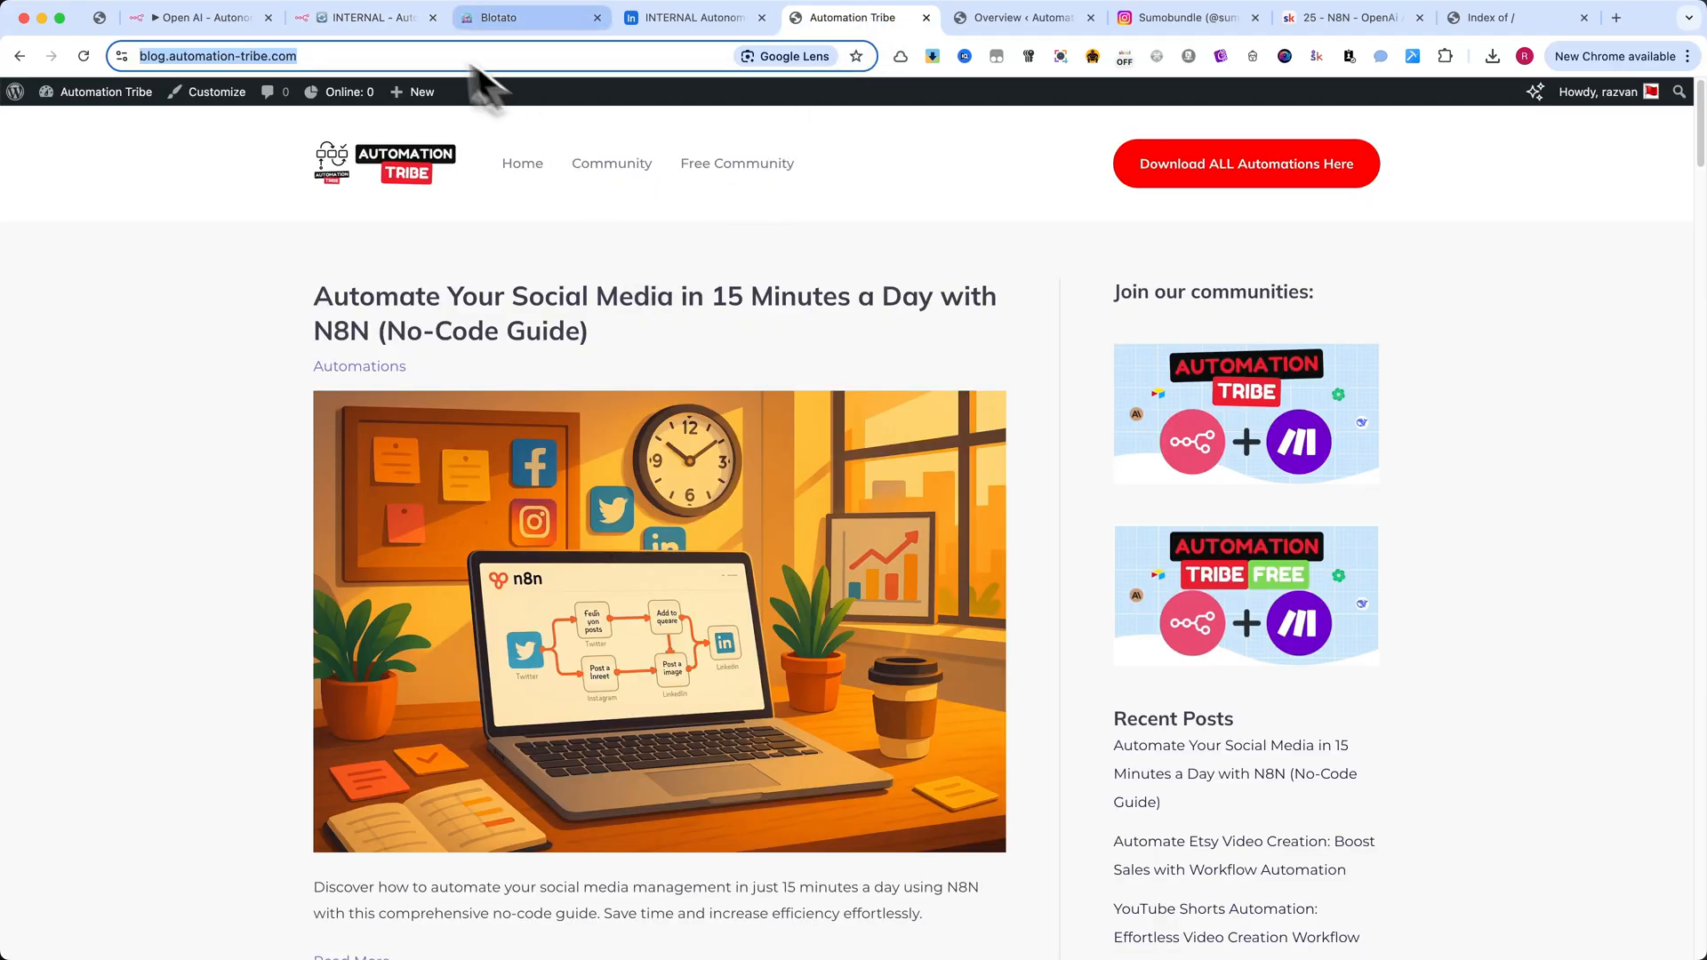
pyautogui.click(364, 18)
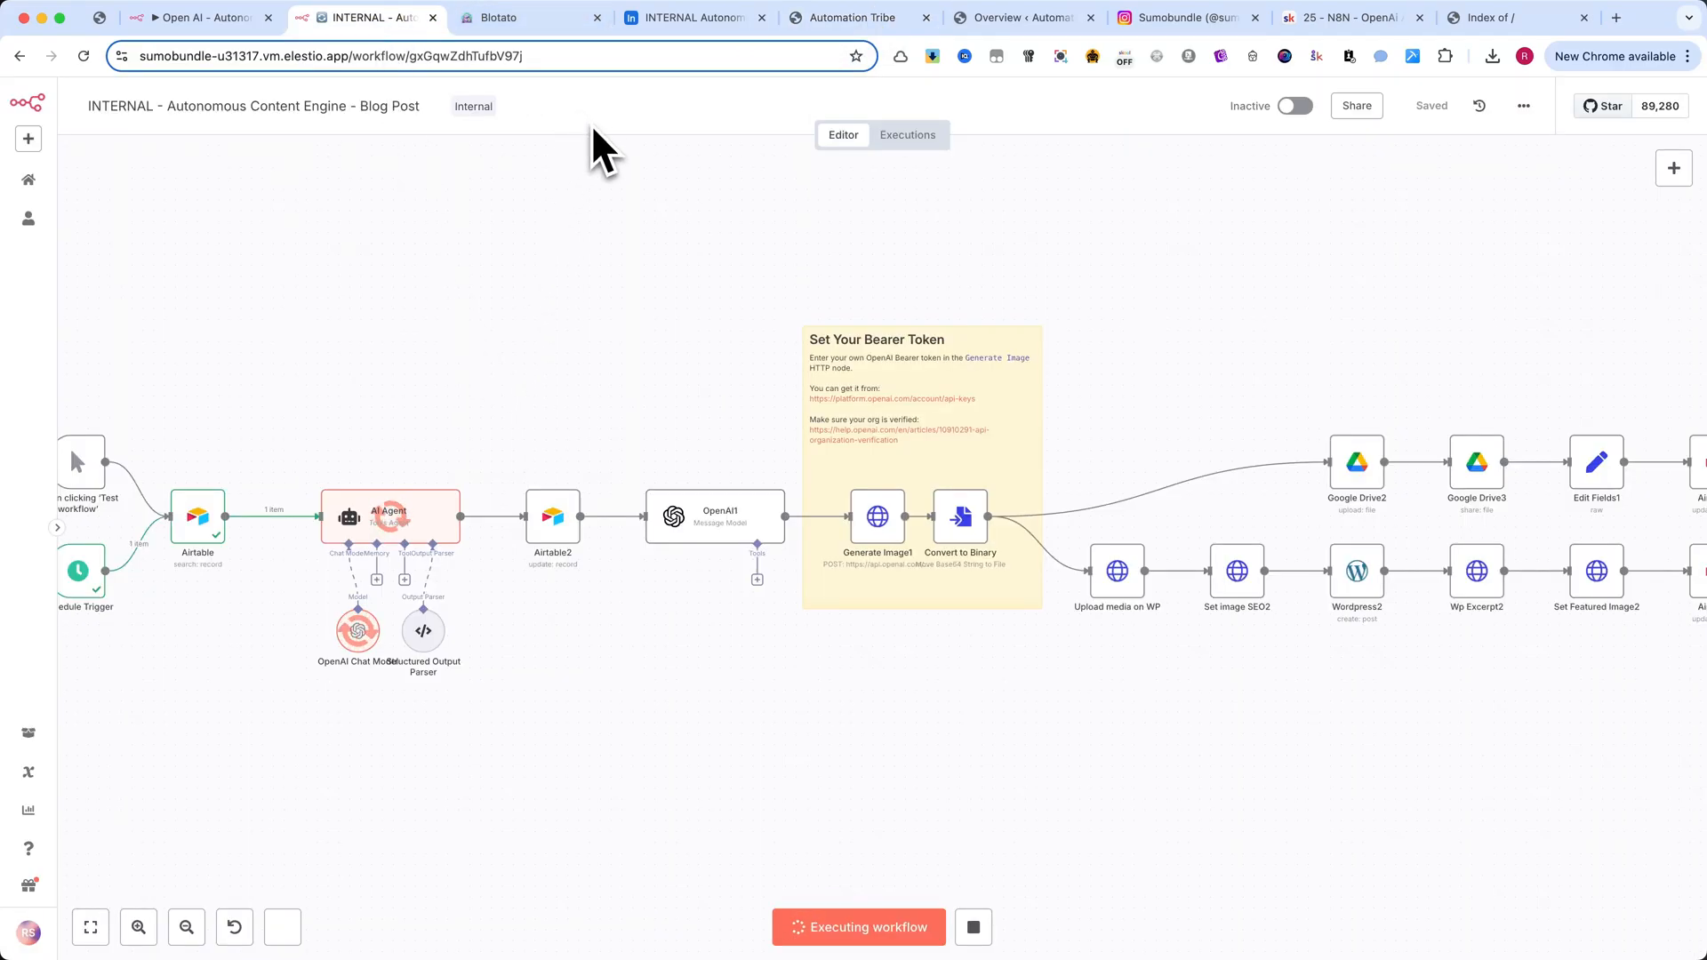
pyautogui.click(689, 17)
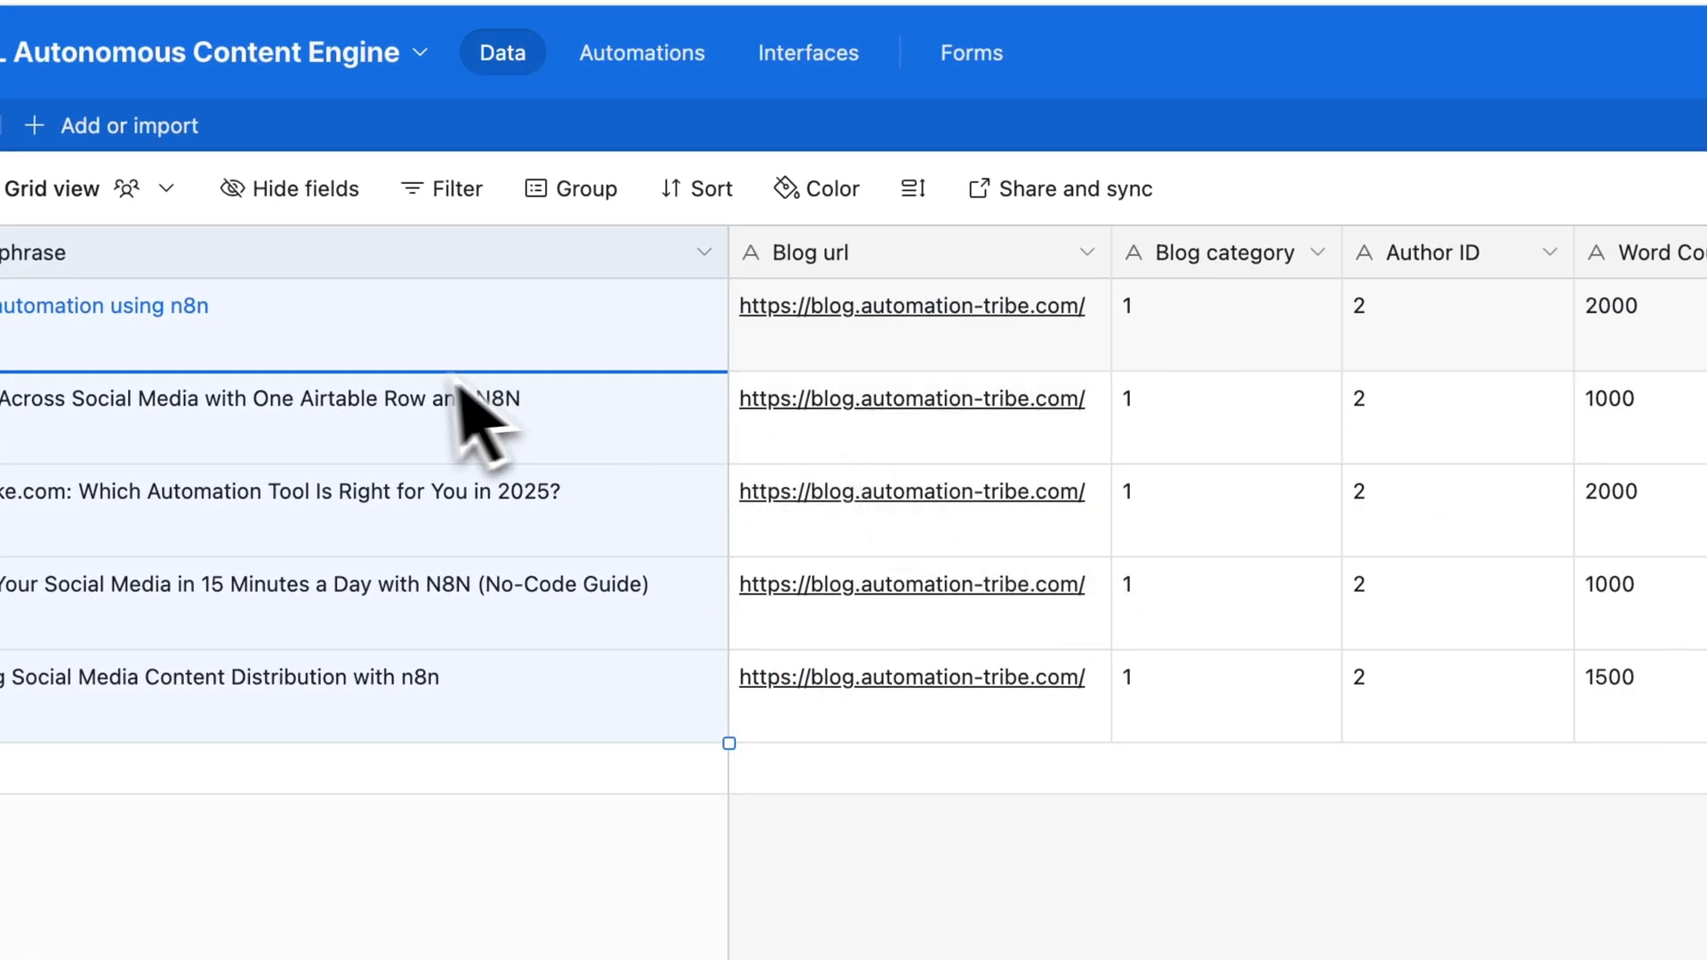
pyautogui.click(914, 306)
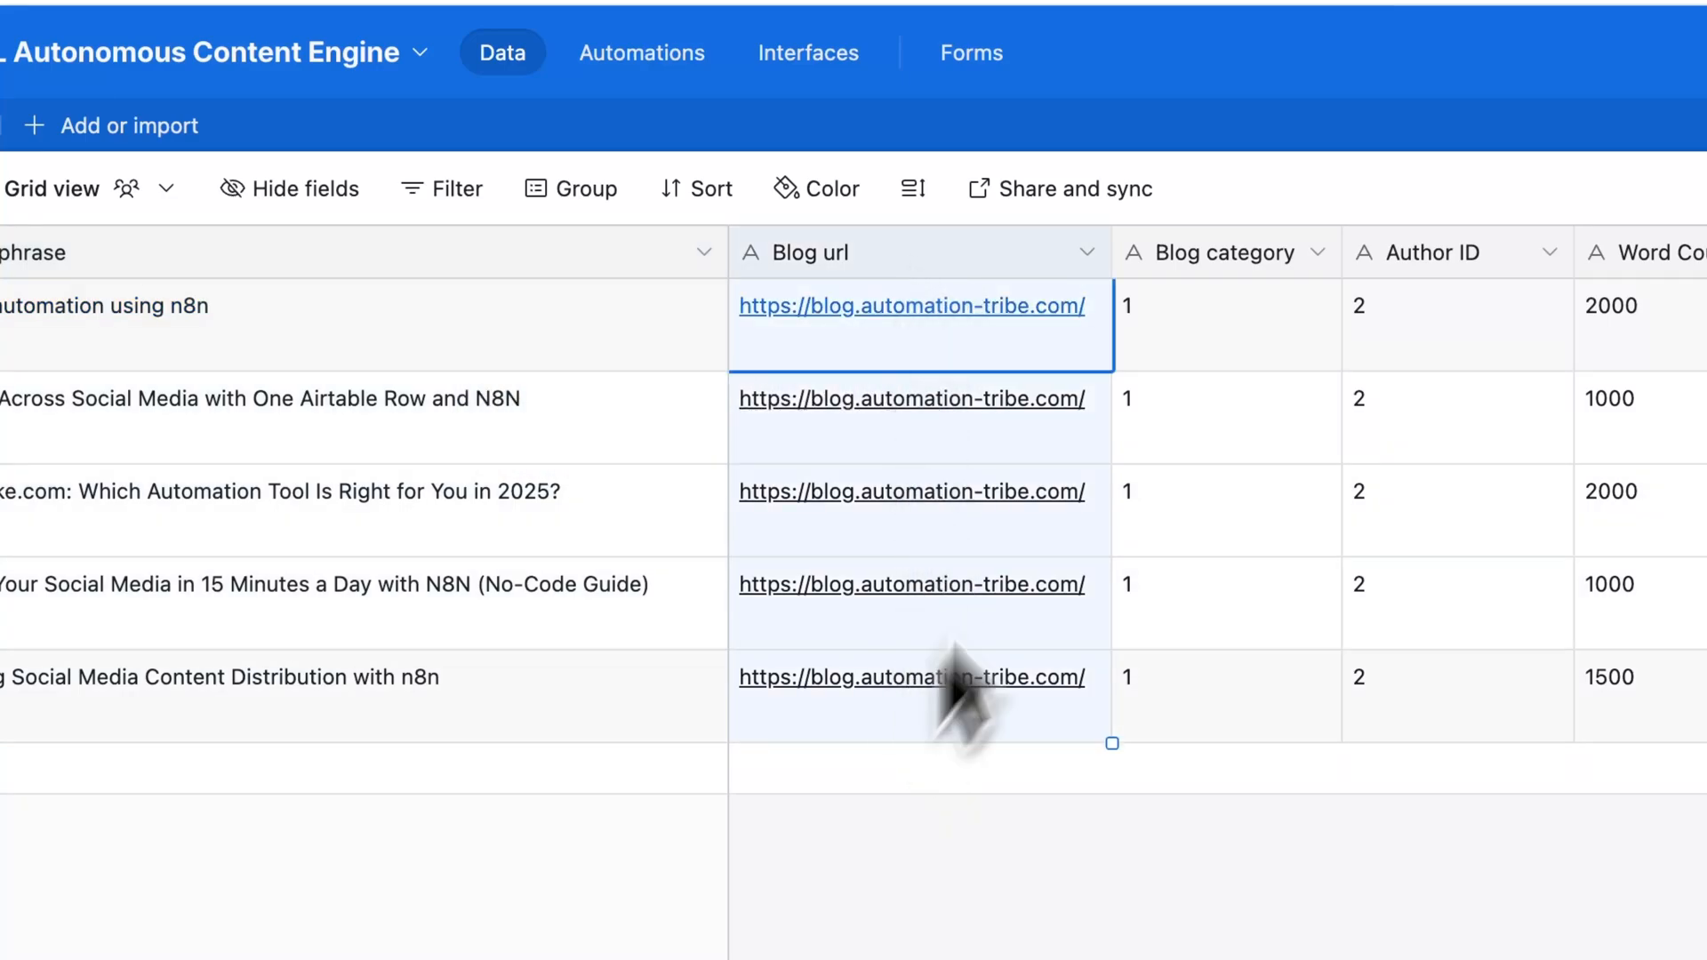
pyautogui.hscroll(3)
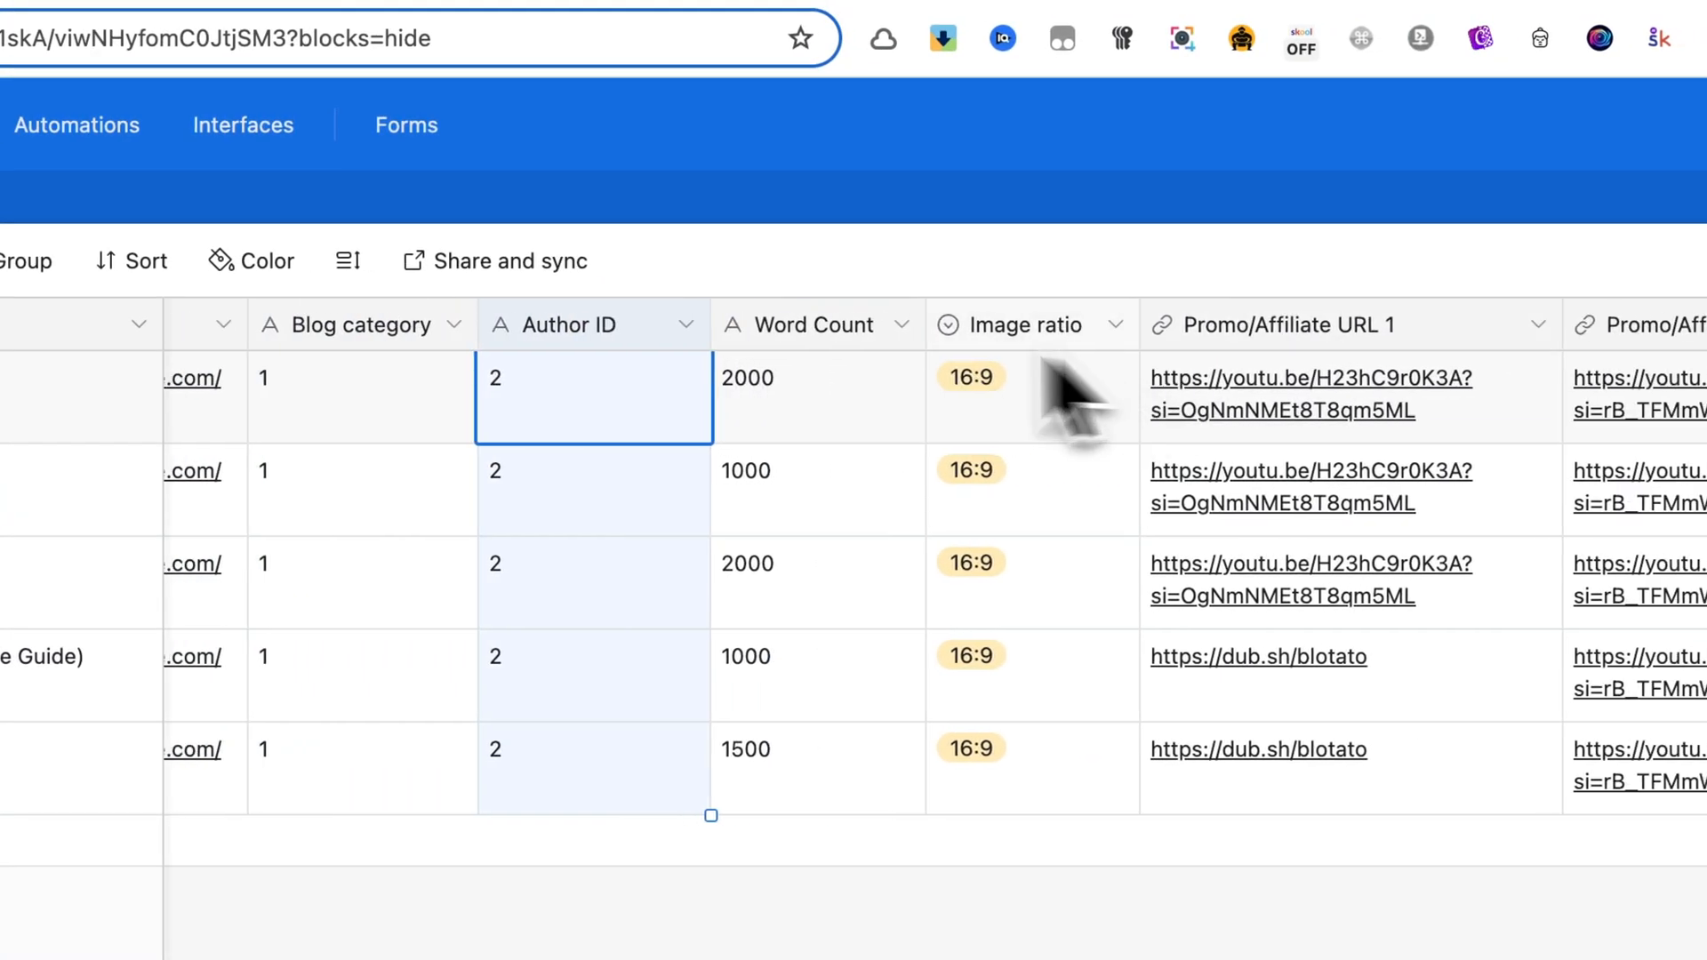
pyautogui.hscroll(3)
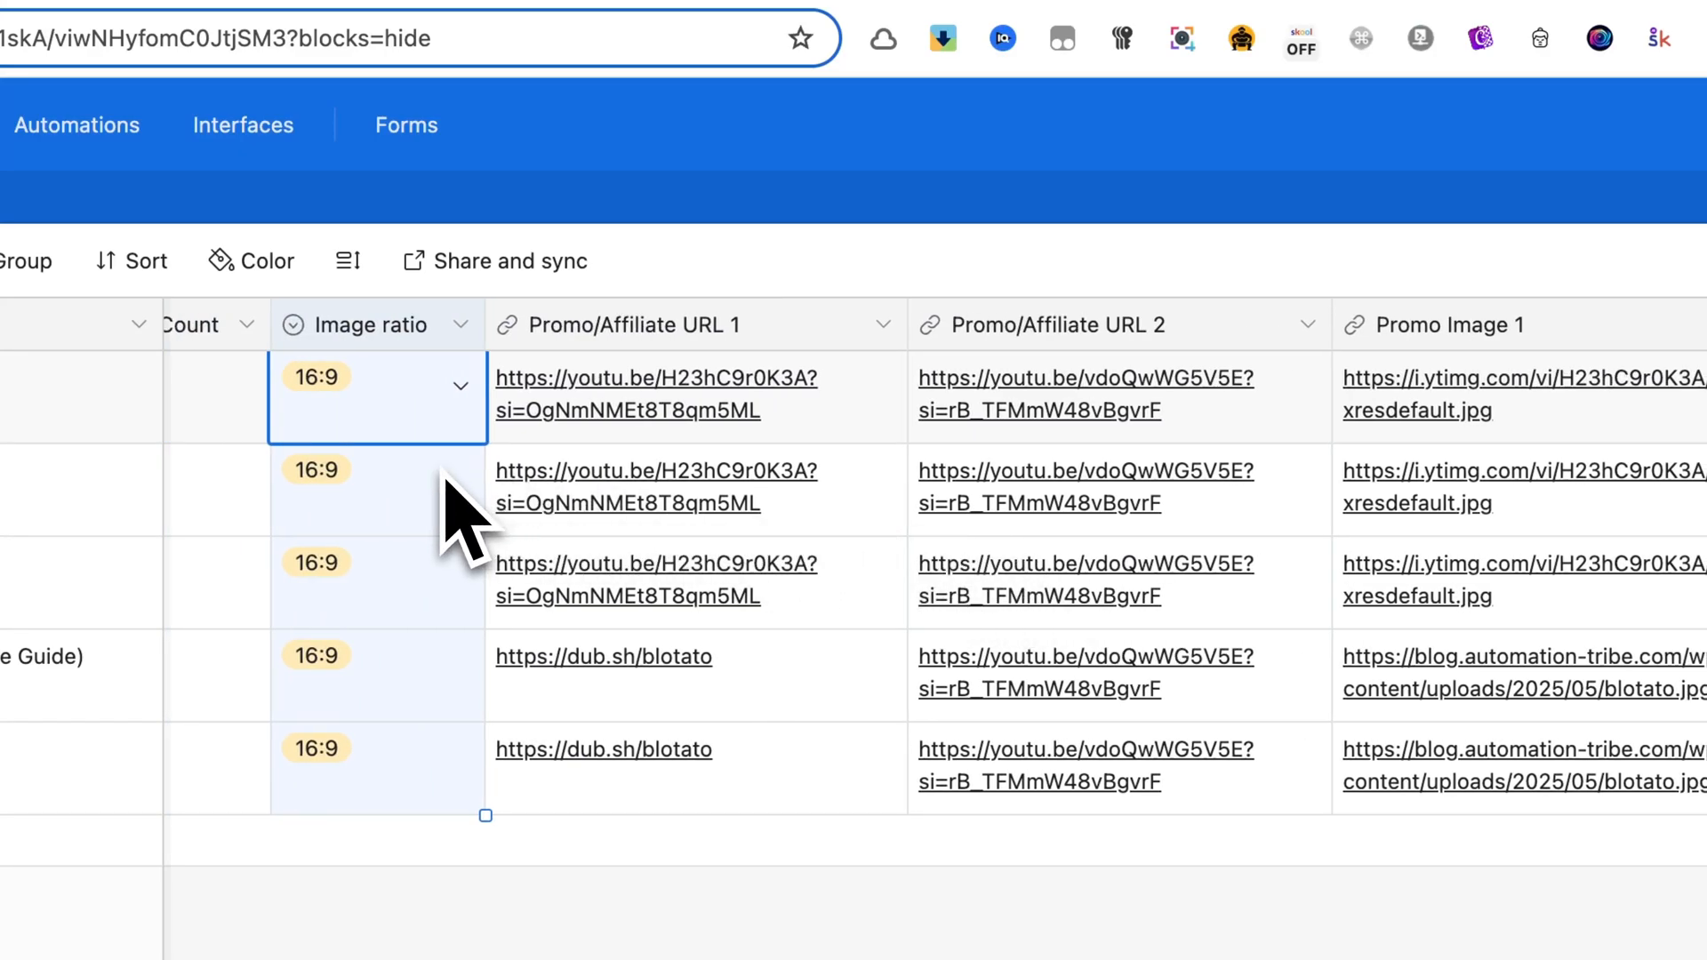
pyautogui.click(676, 394)
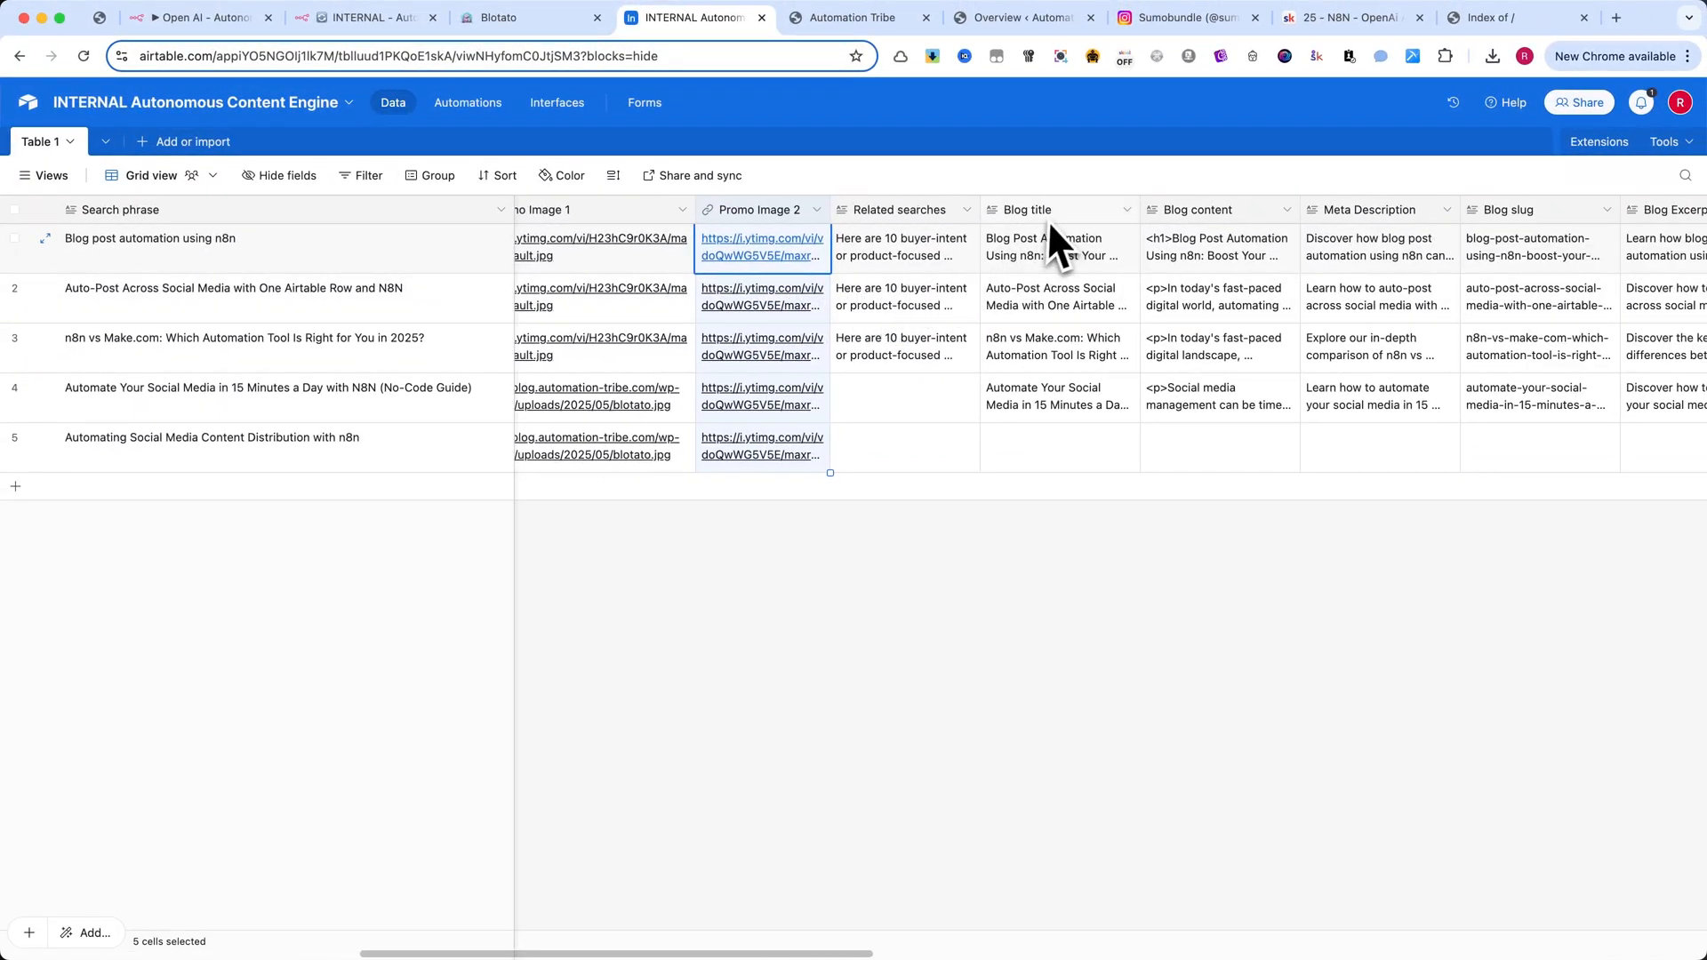
pyautogui.click(1052, 247)
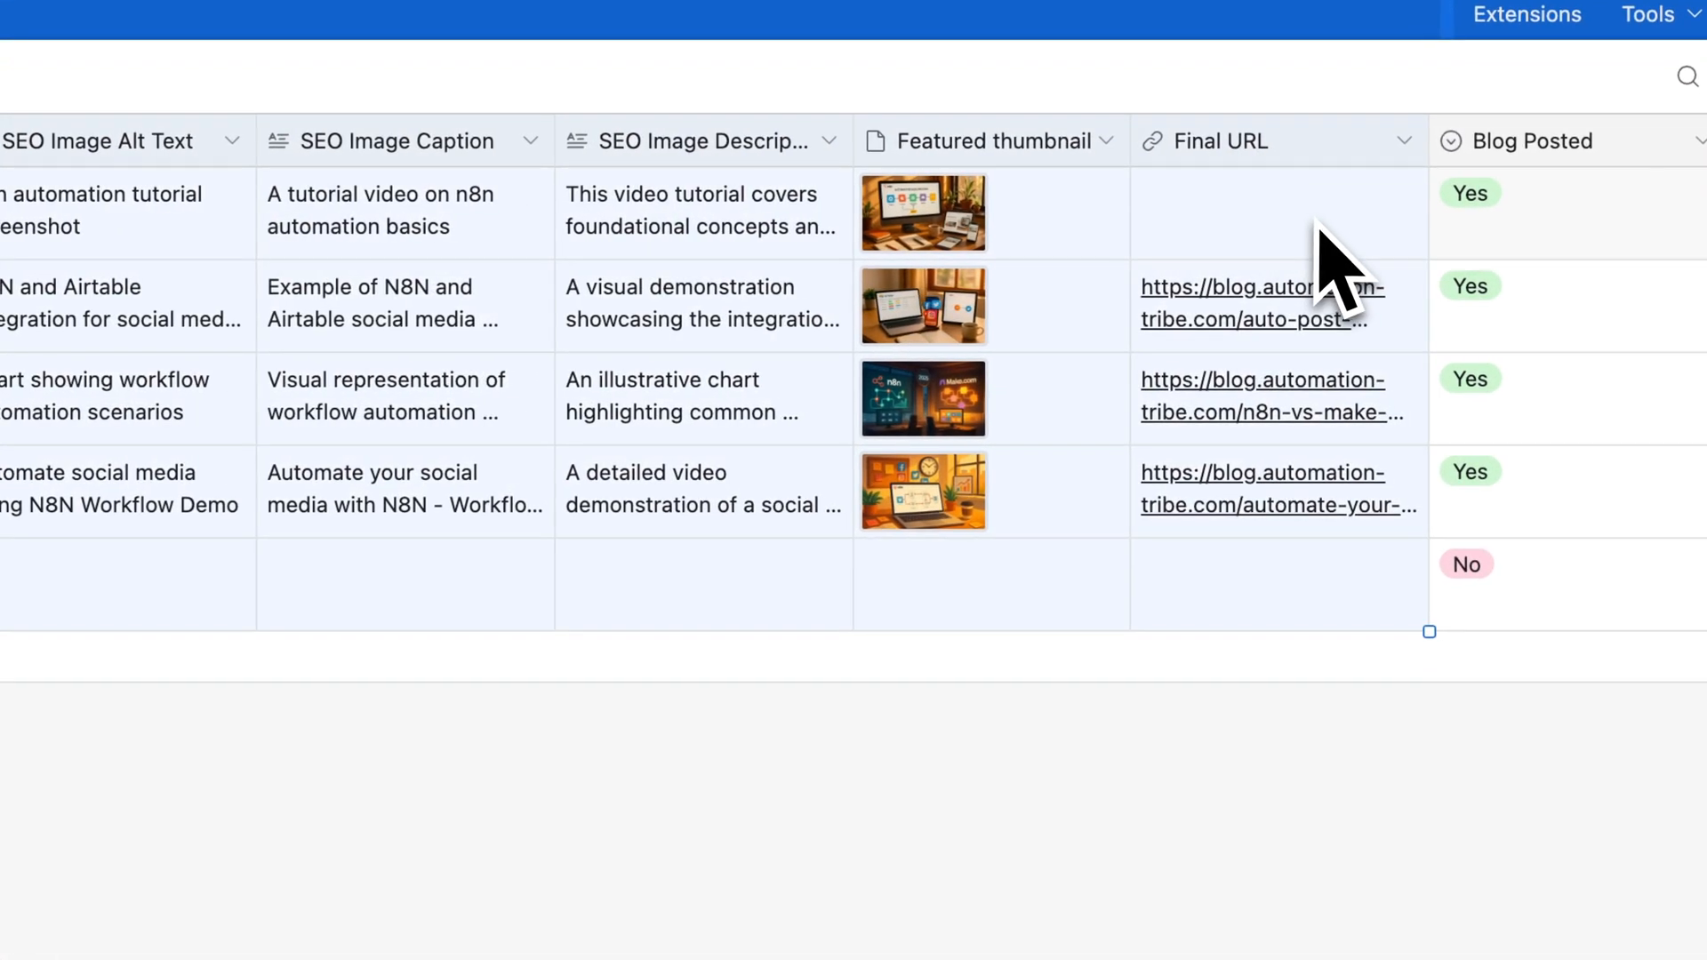
pyautogui.hscroll(3)
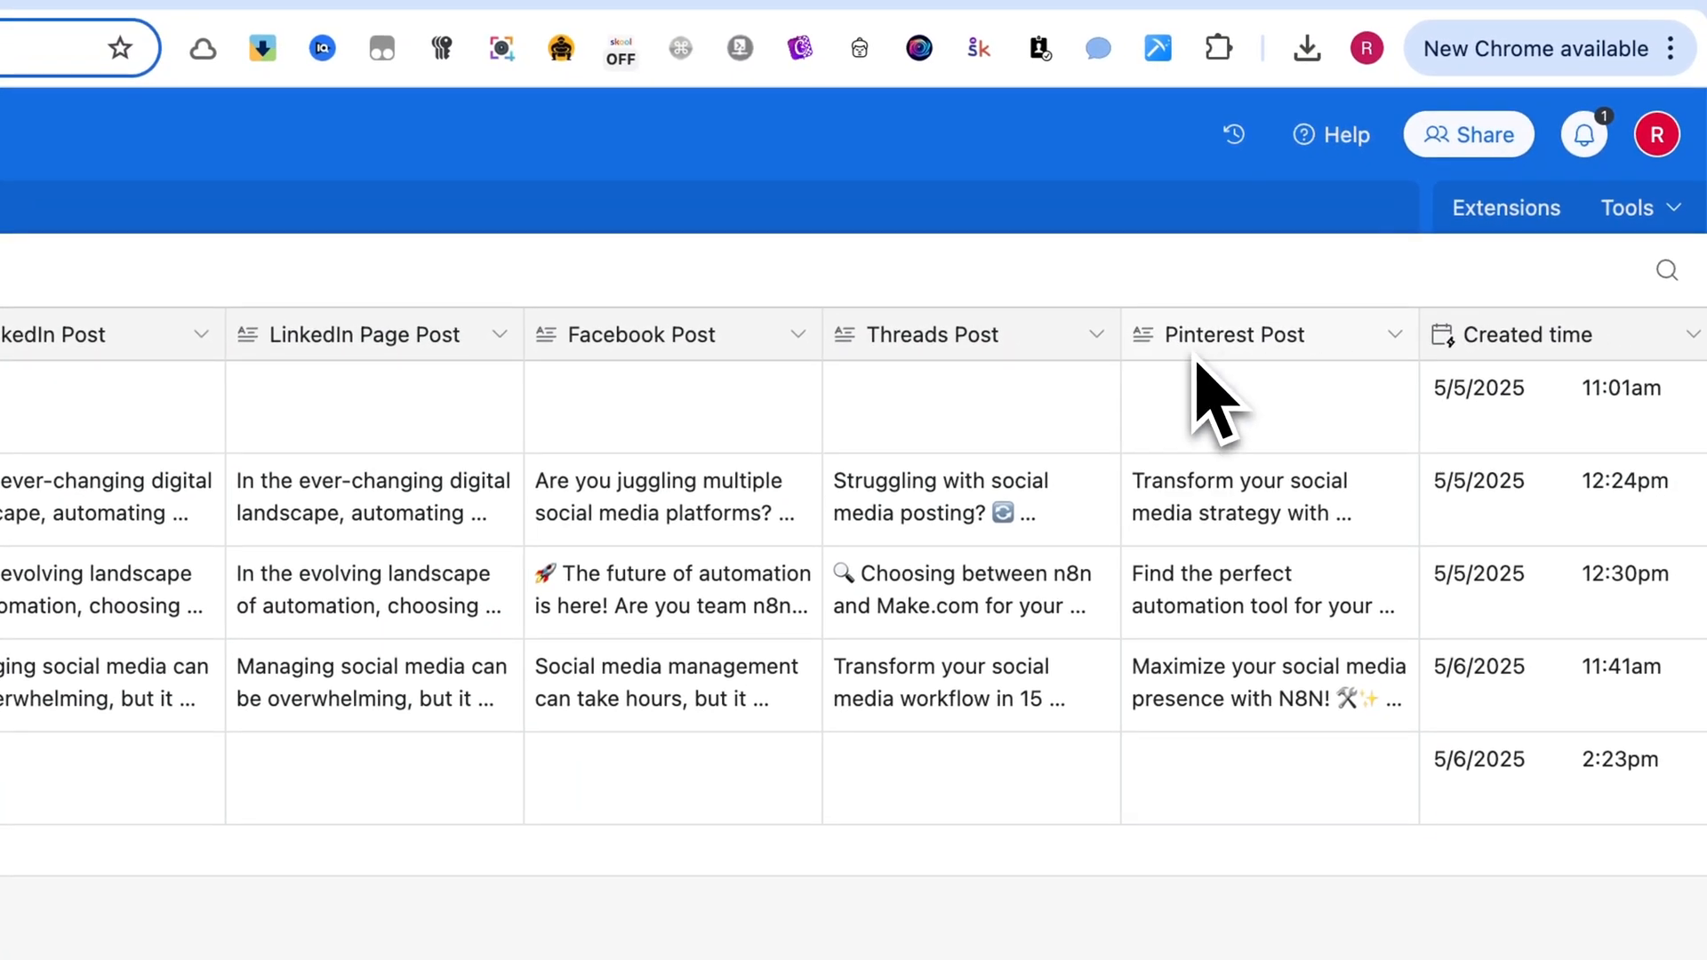
pyautogui.hscroll(3)
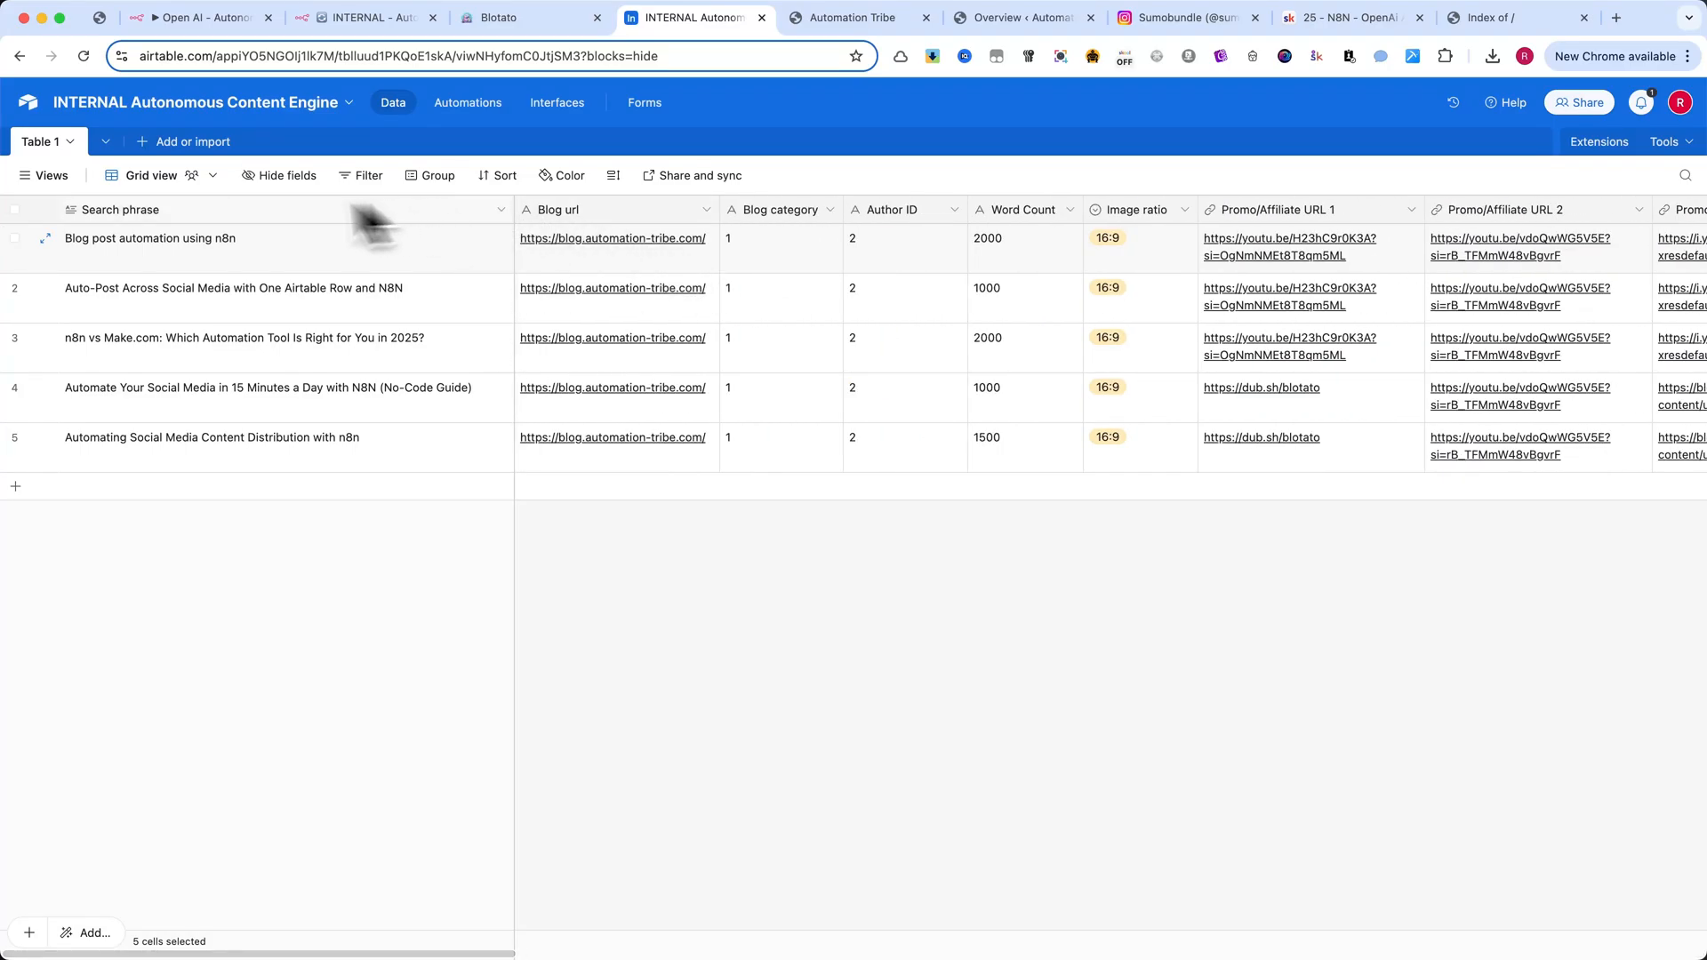
pyautogui.moveTo(174, 249)
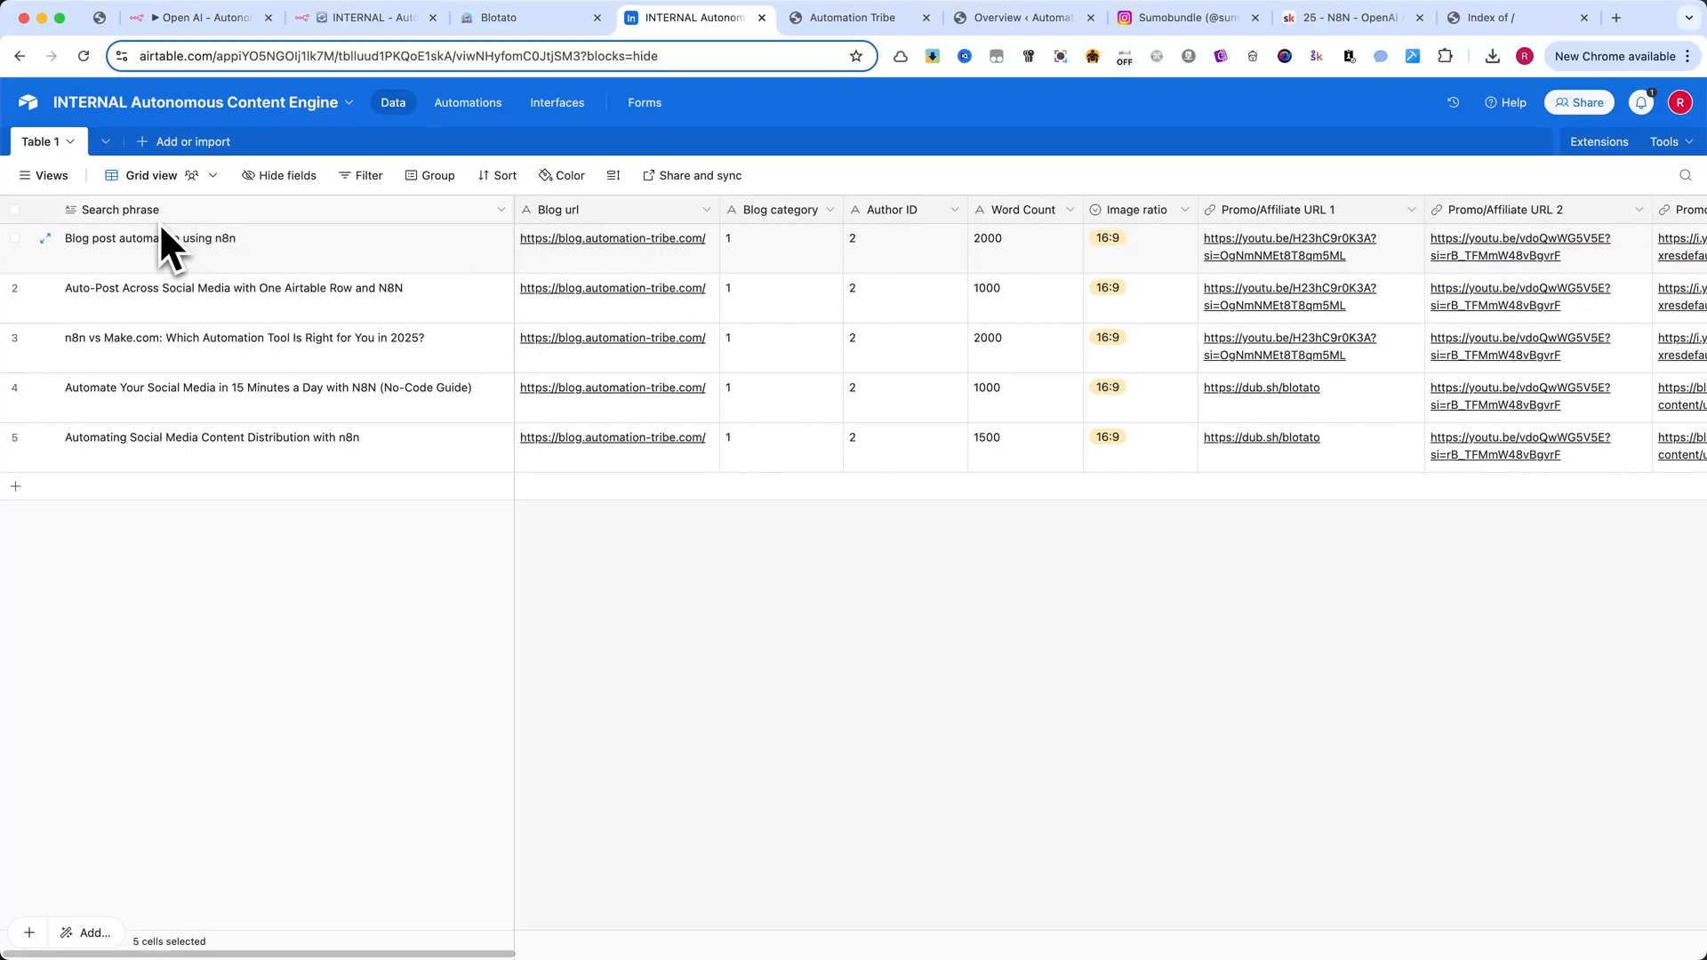
pyautogui.moveTo(365, 17)
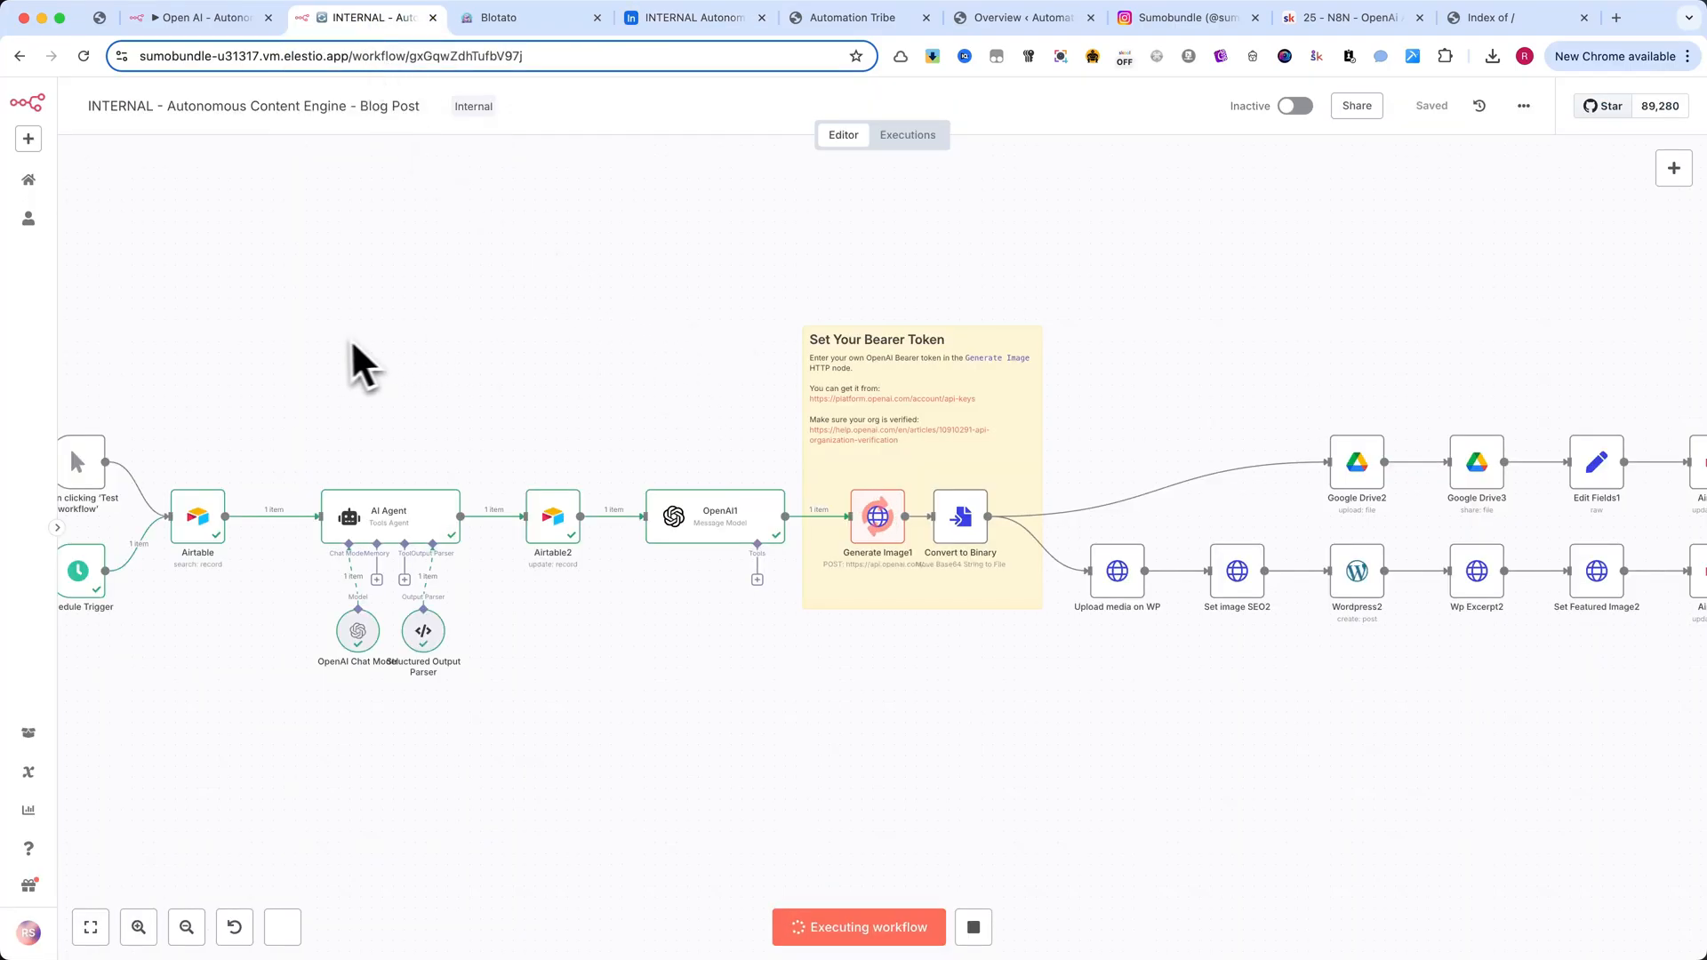
# - Review the Schedule Trigger's daily midnight rule and move to the Airtable search node
pyautogui.moveTo(359, 365); pyautogui.dragTo(468, 327)
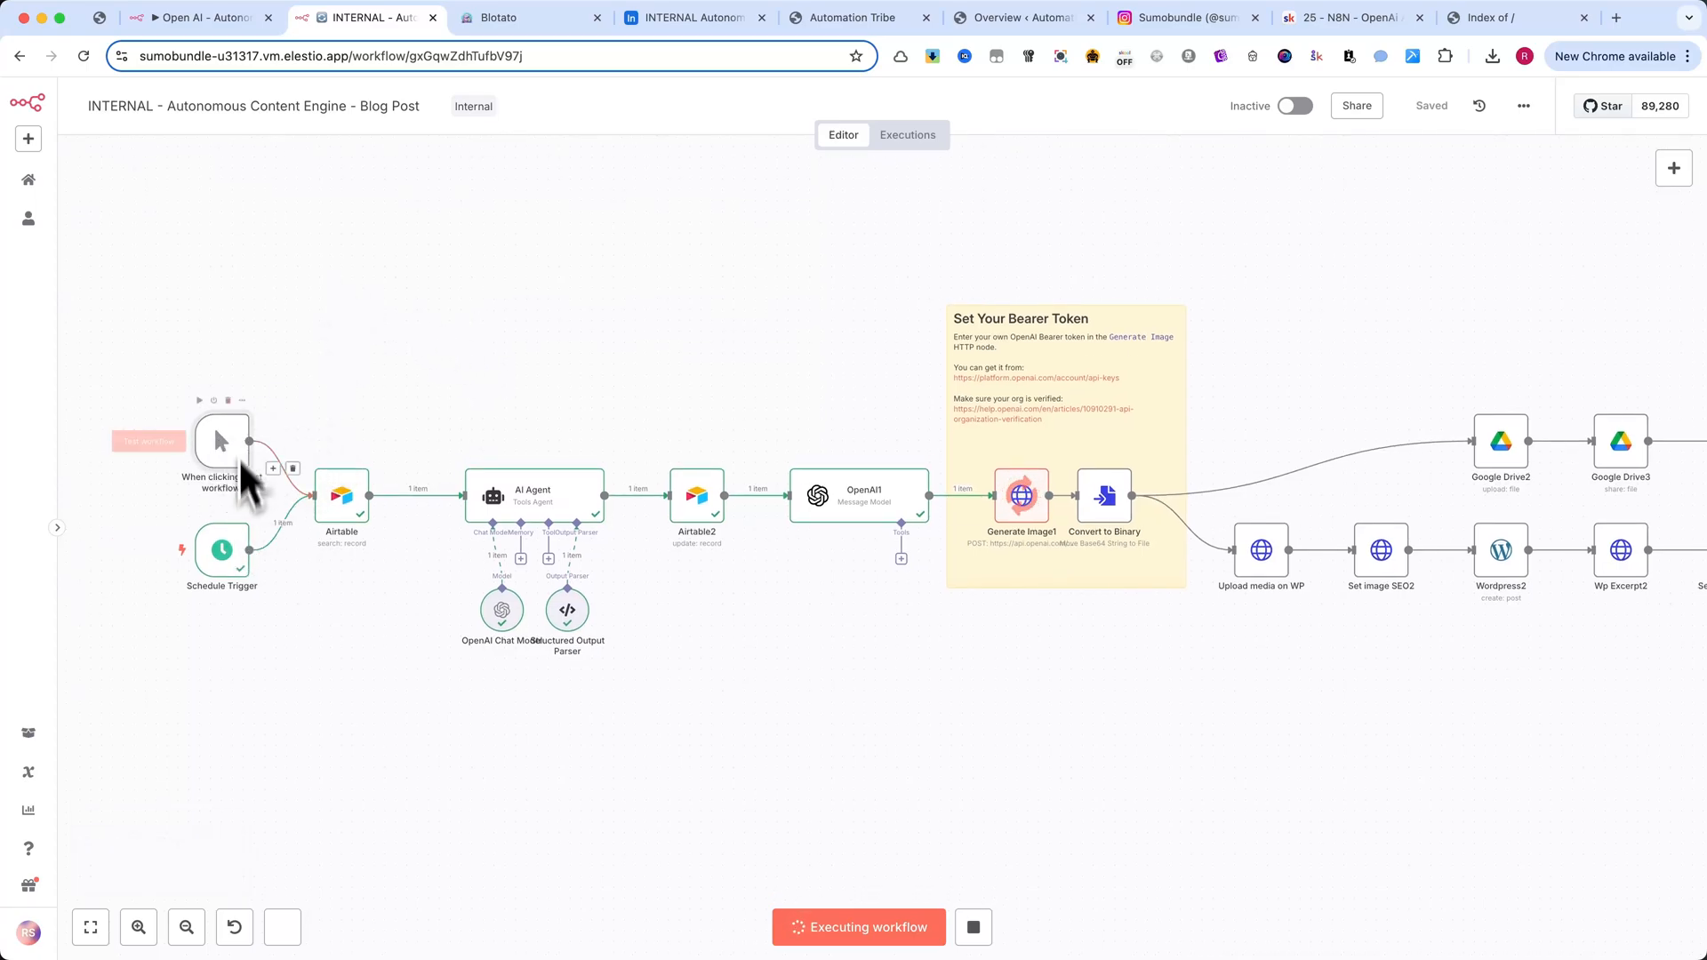
pyautogui.moveTo(815, 850)
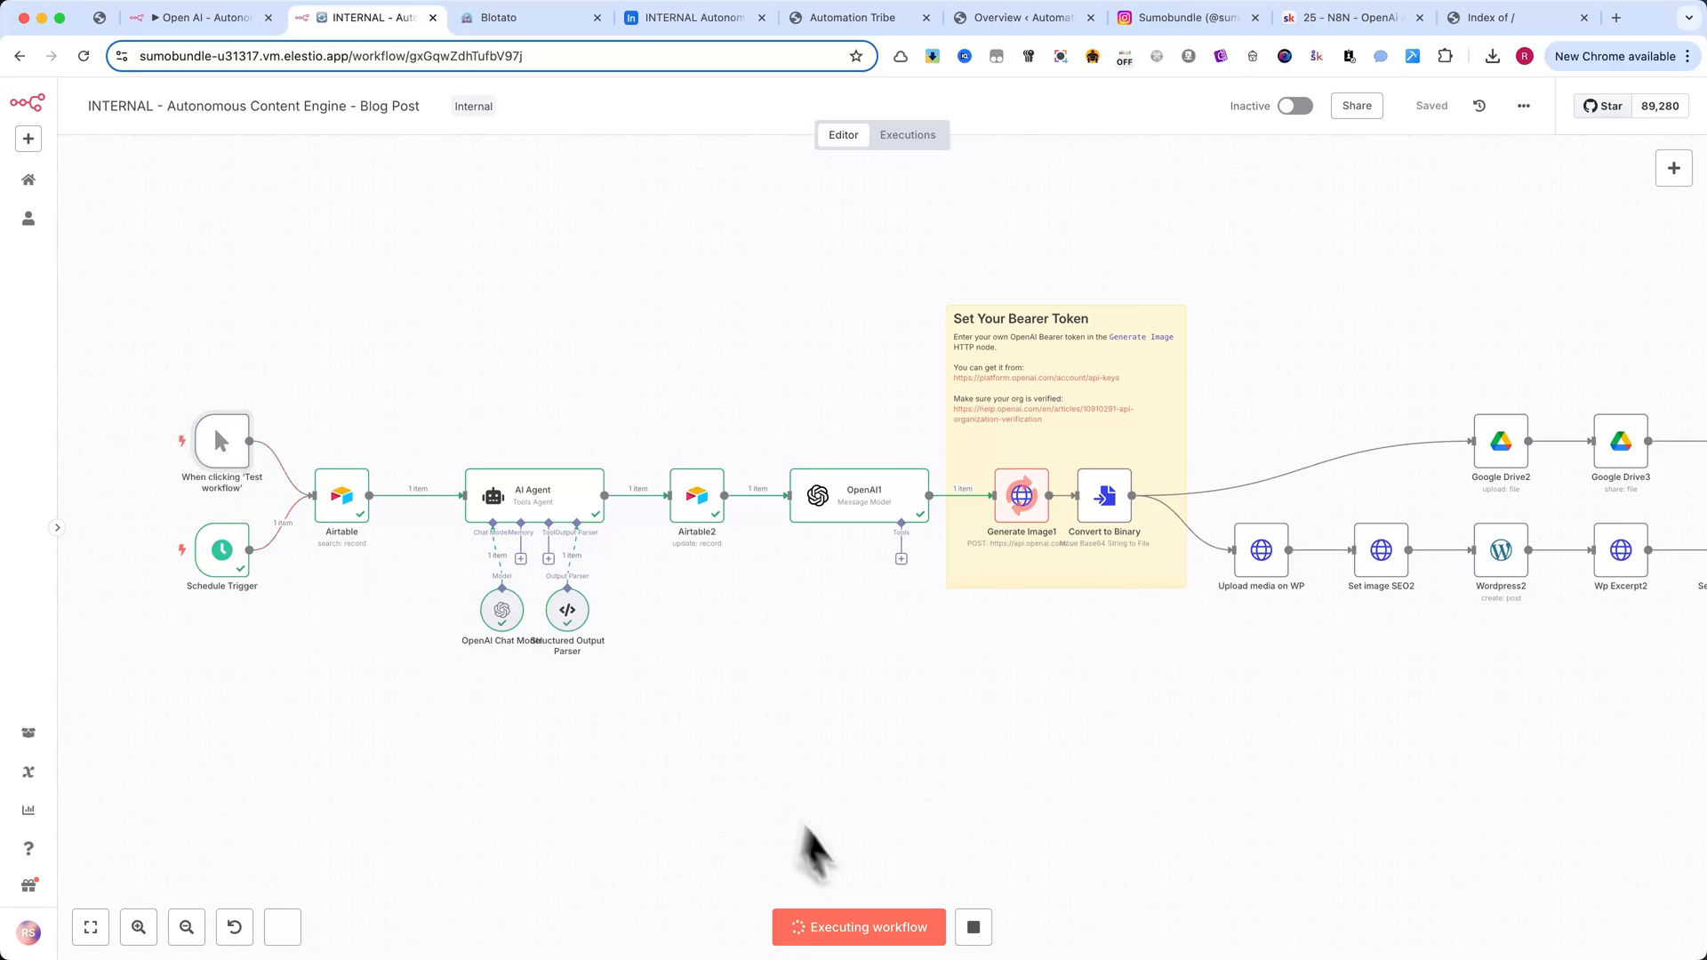
pyautogui.moveTo(224, 560)
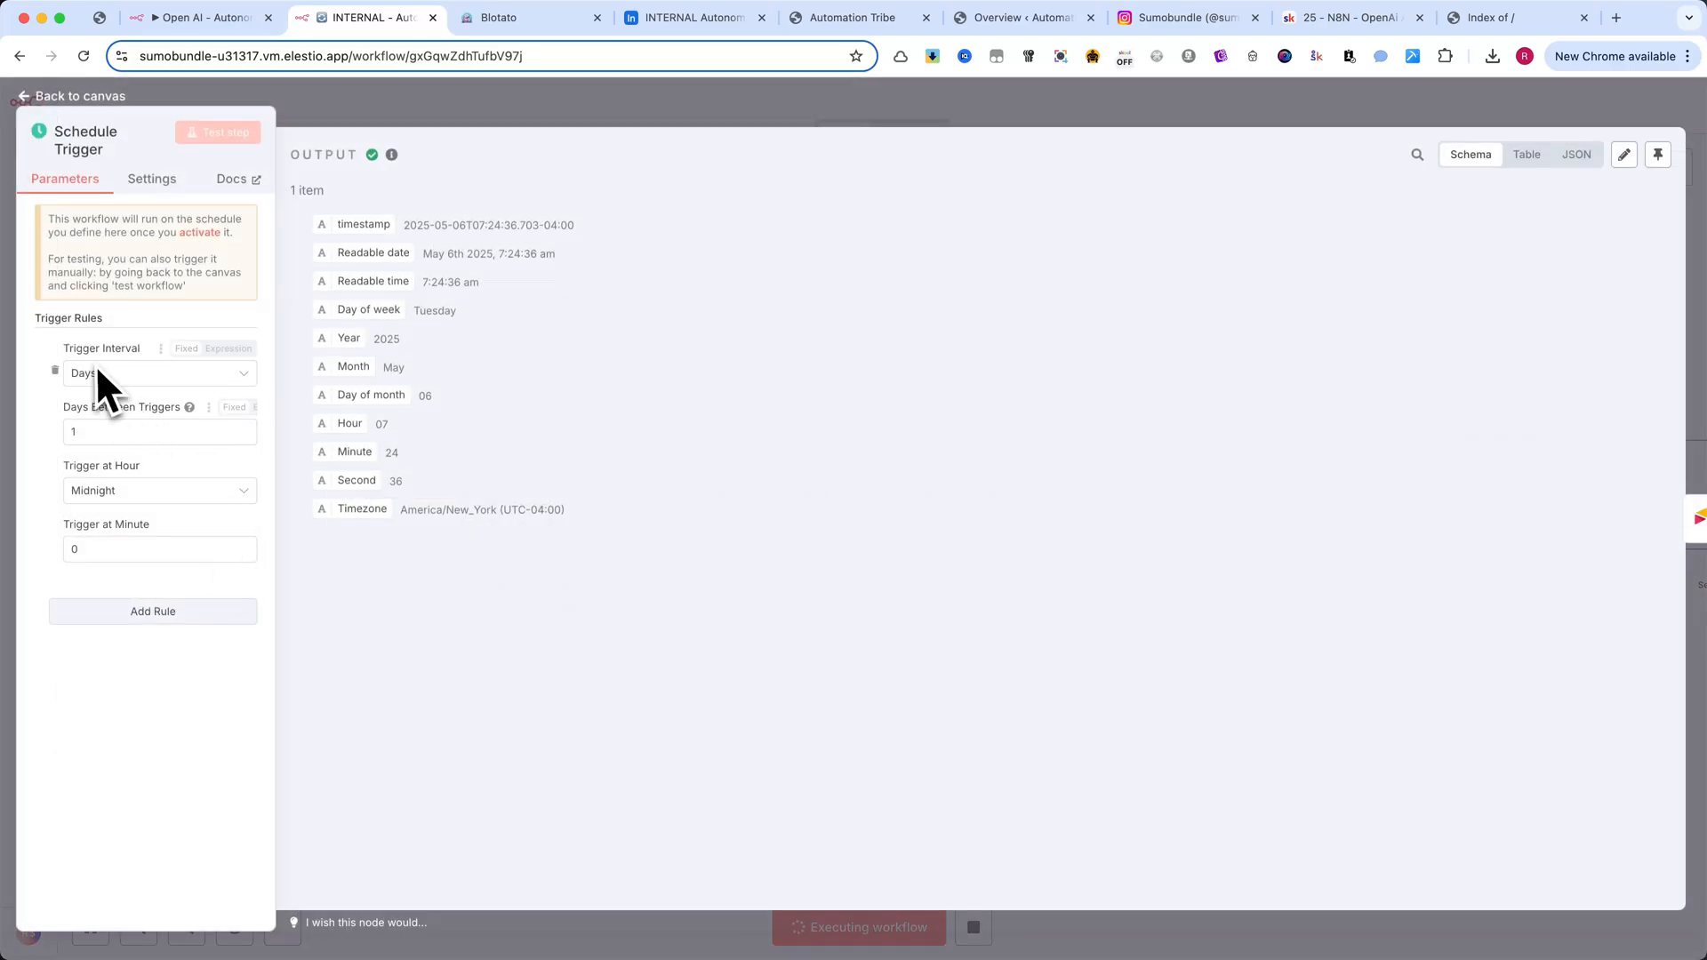
pyautogui.moveTo(137, 507)
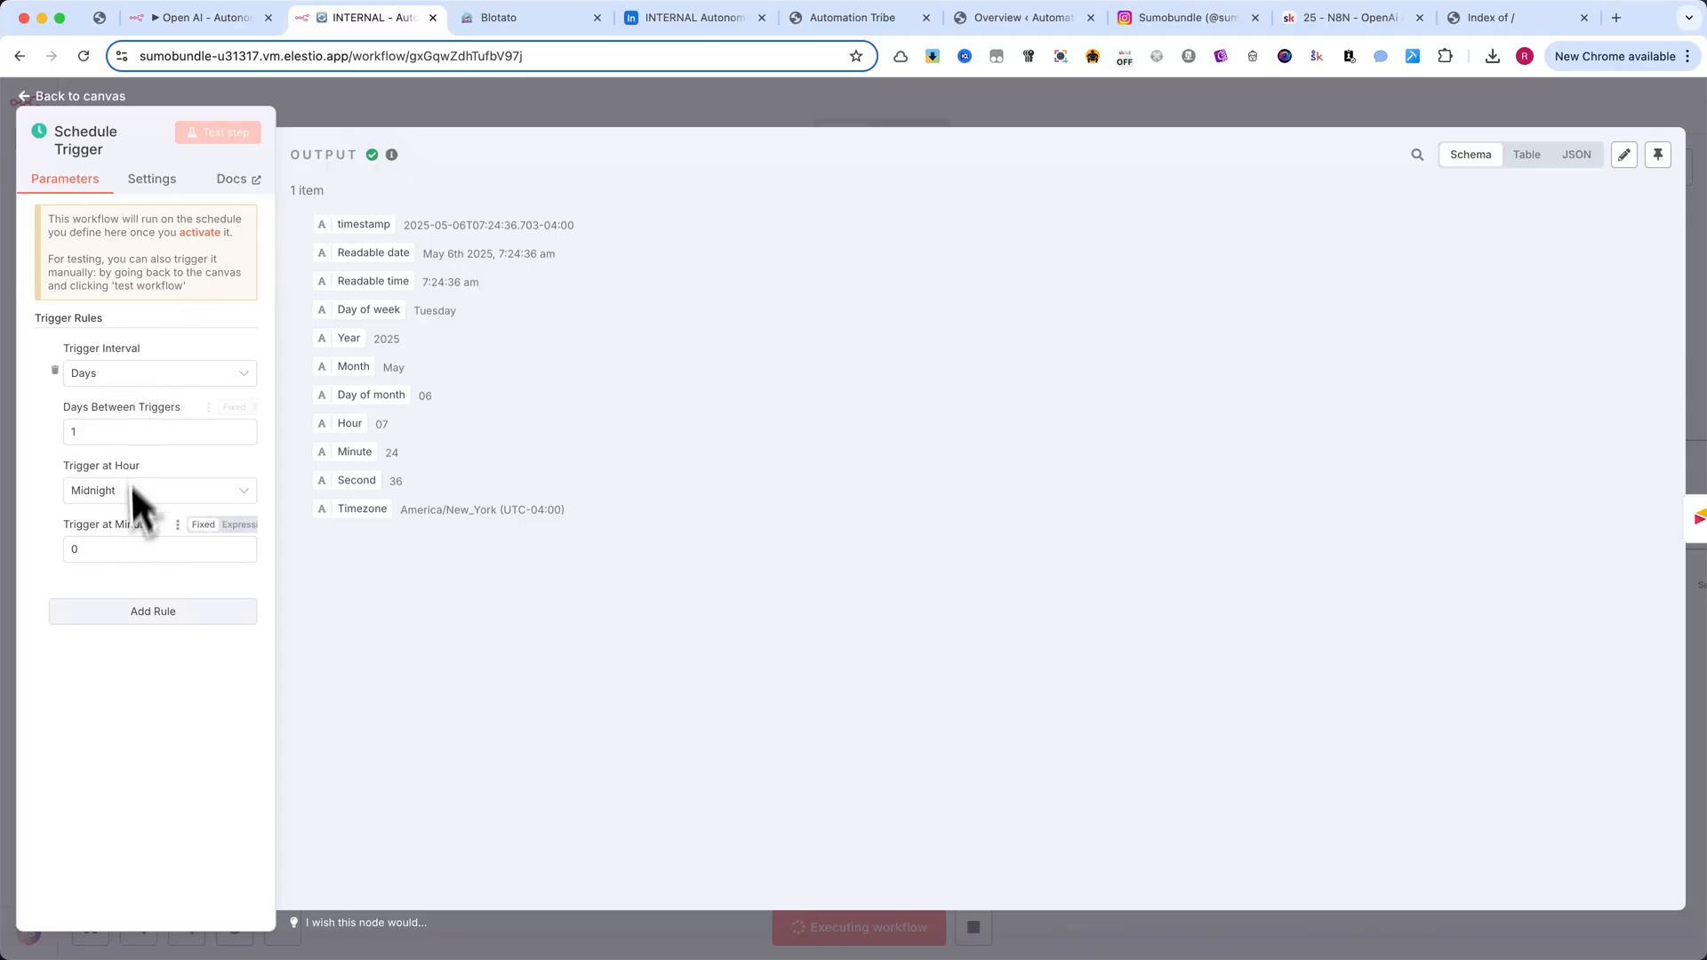
pyautogui.click(71, 96)
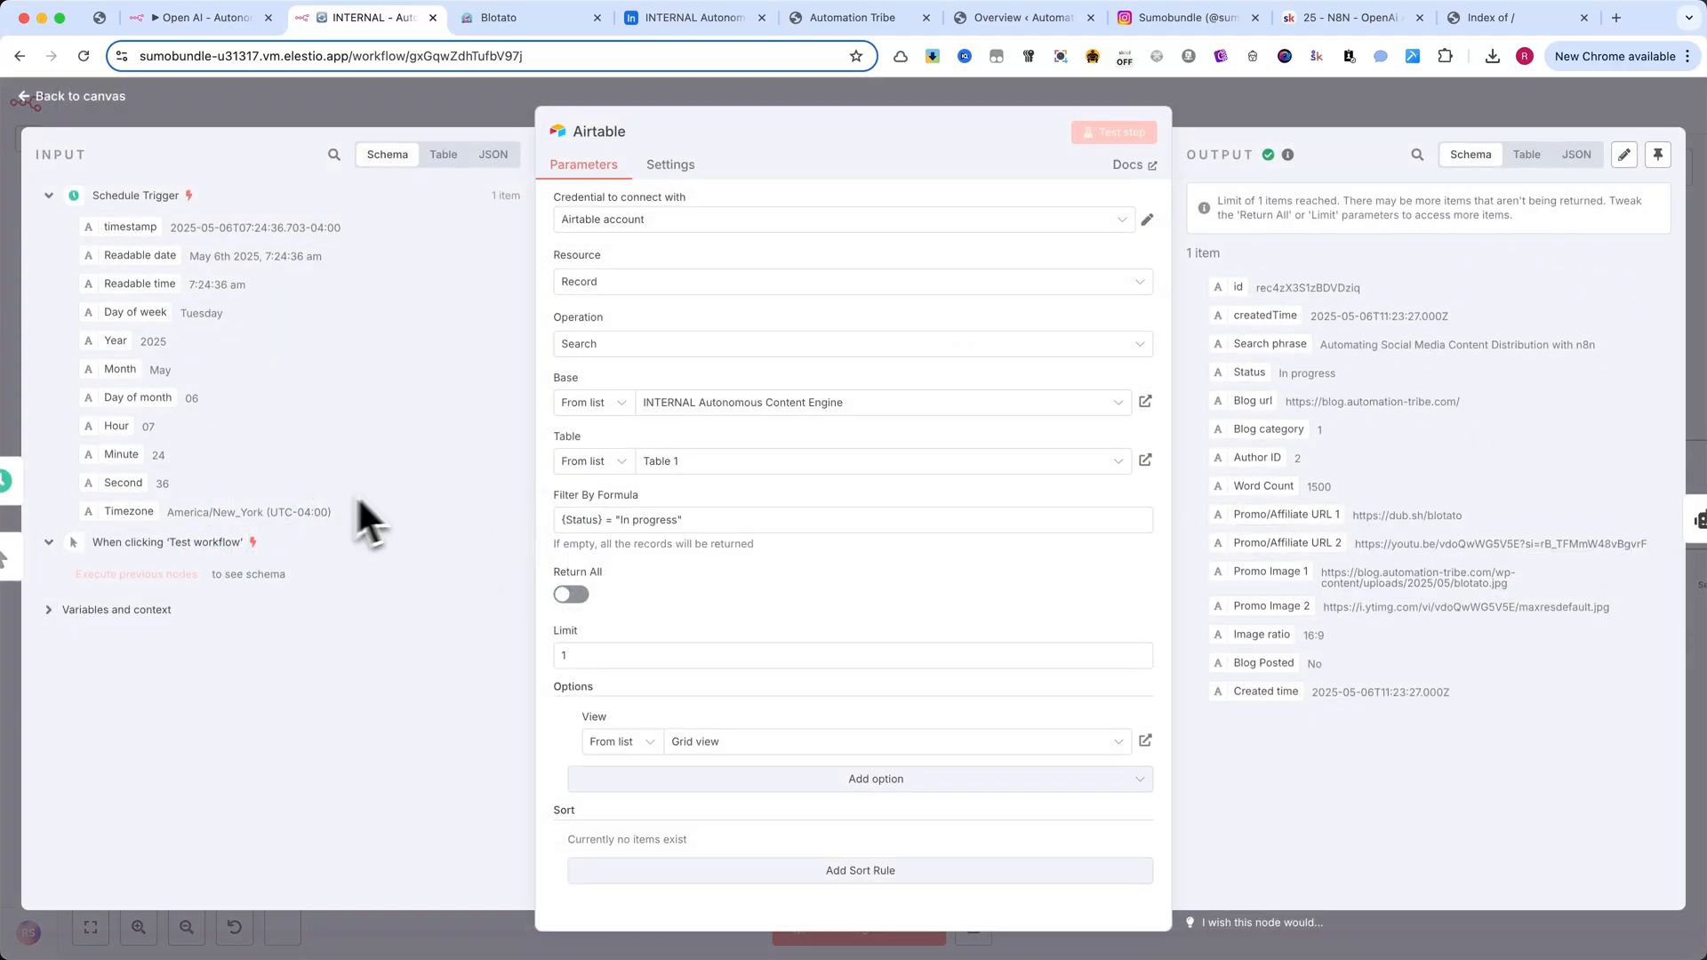
pyautogui.moveTo(251, 555)
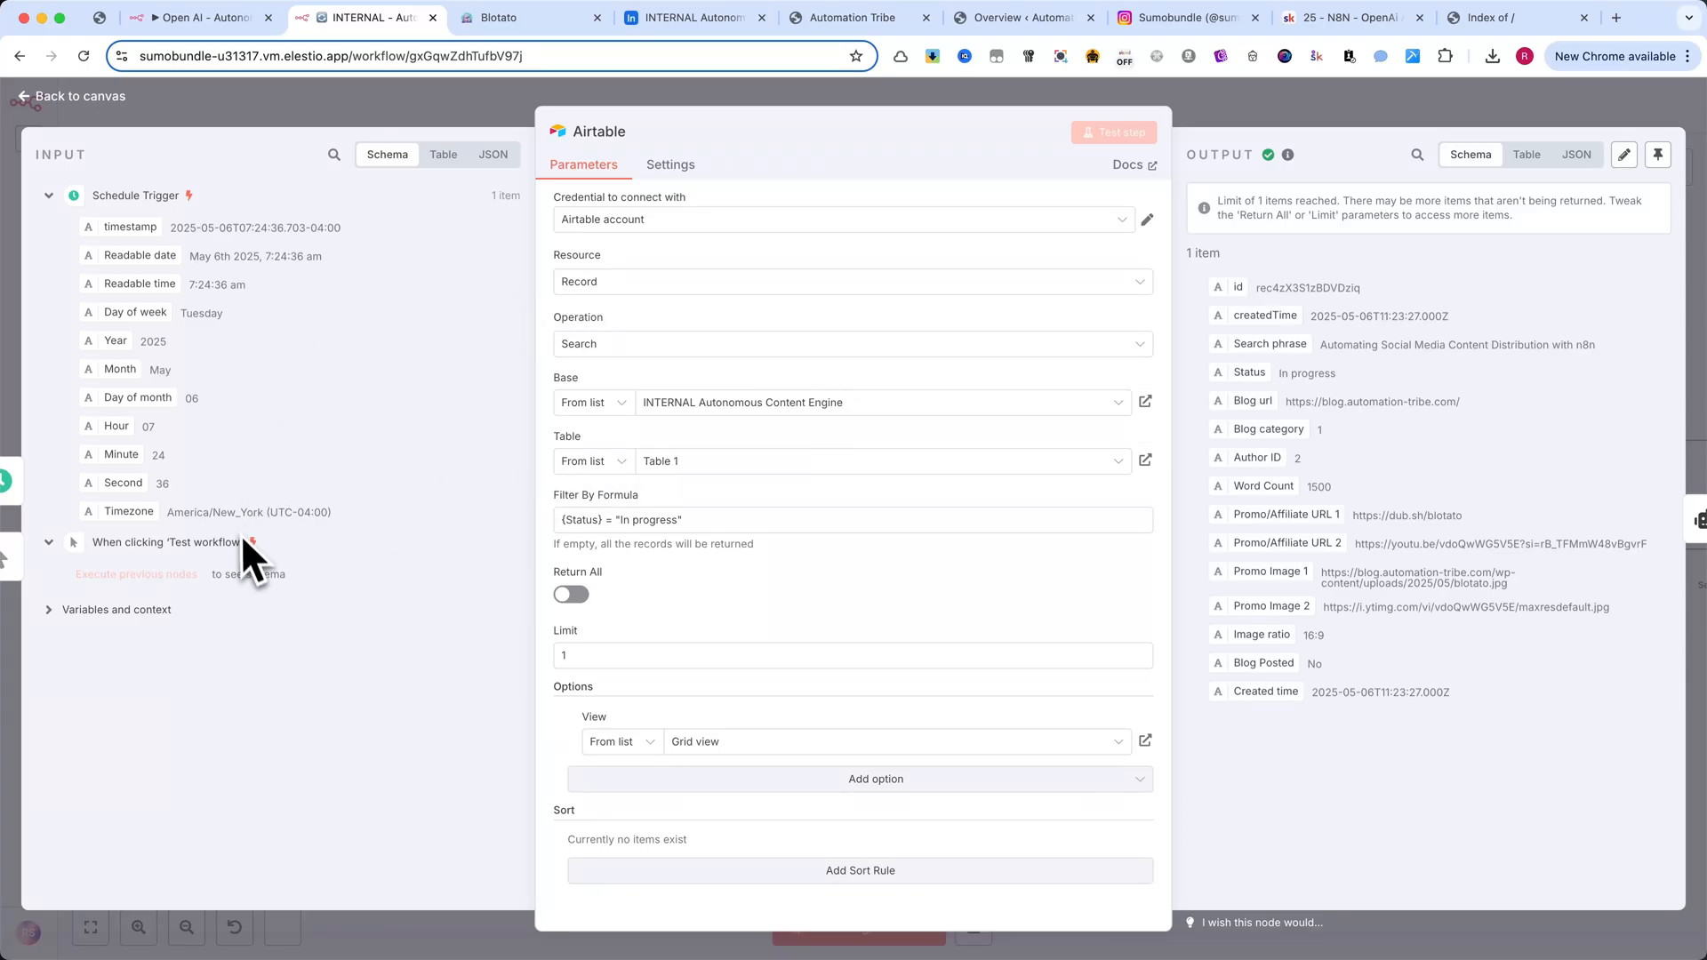
pyautogui.moveTo(1389, 605)
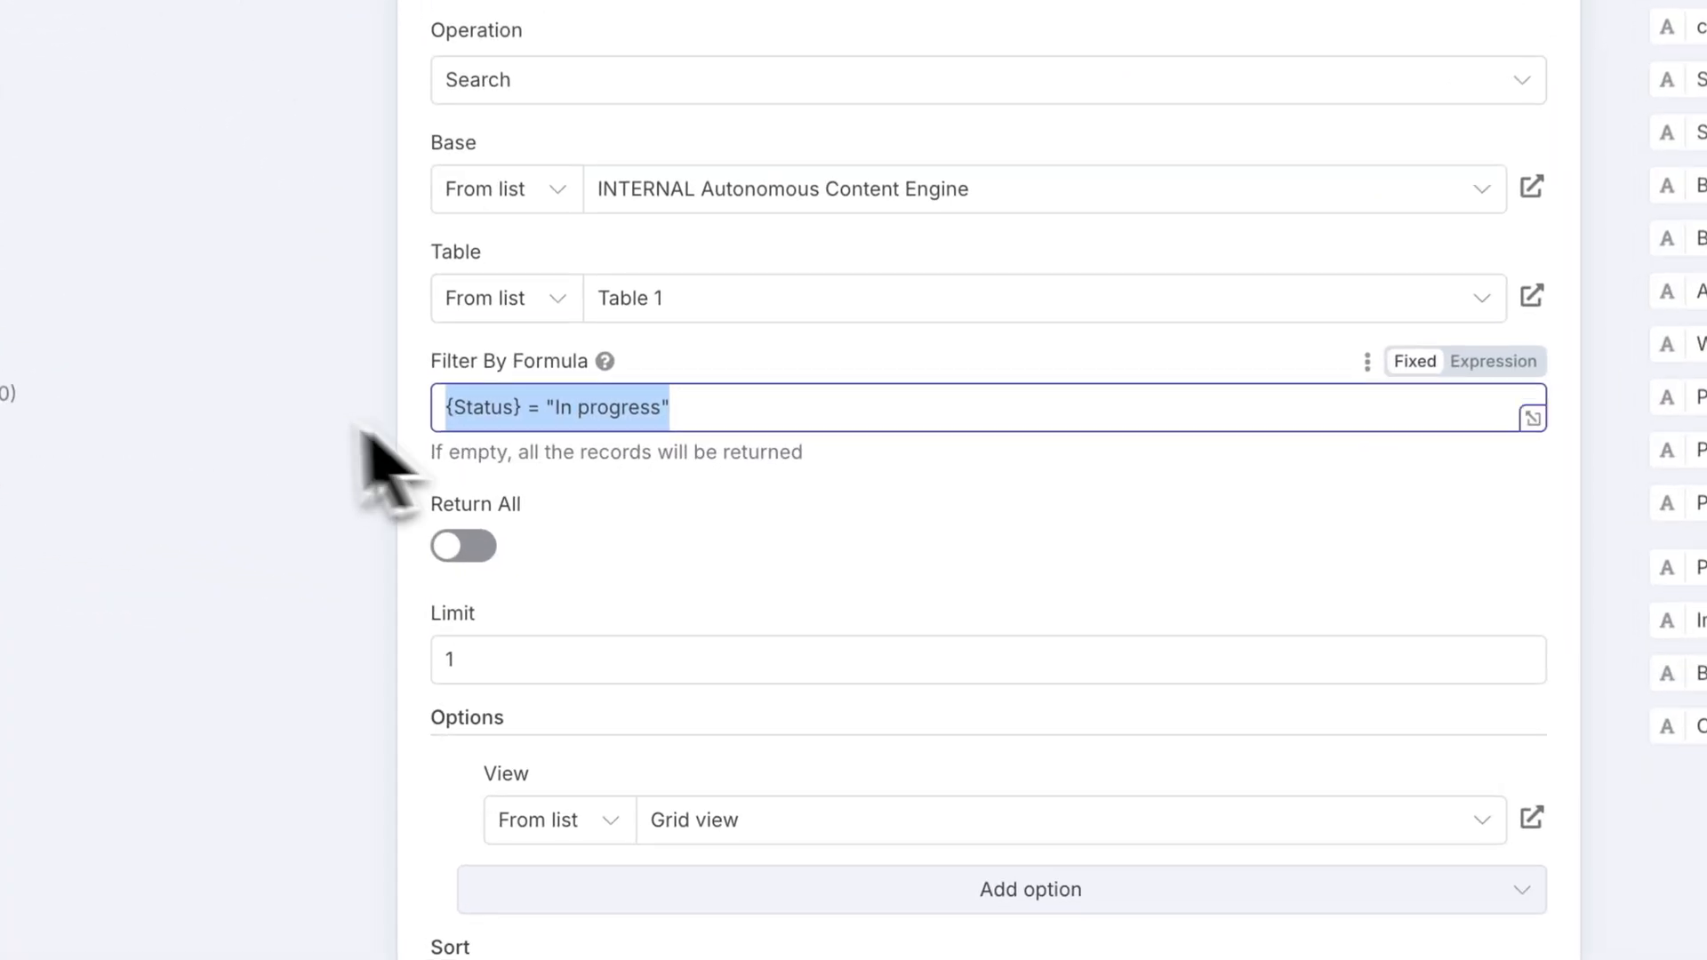
pyautogui.click(692, 17)
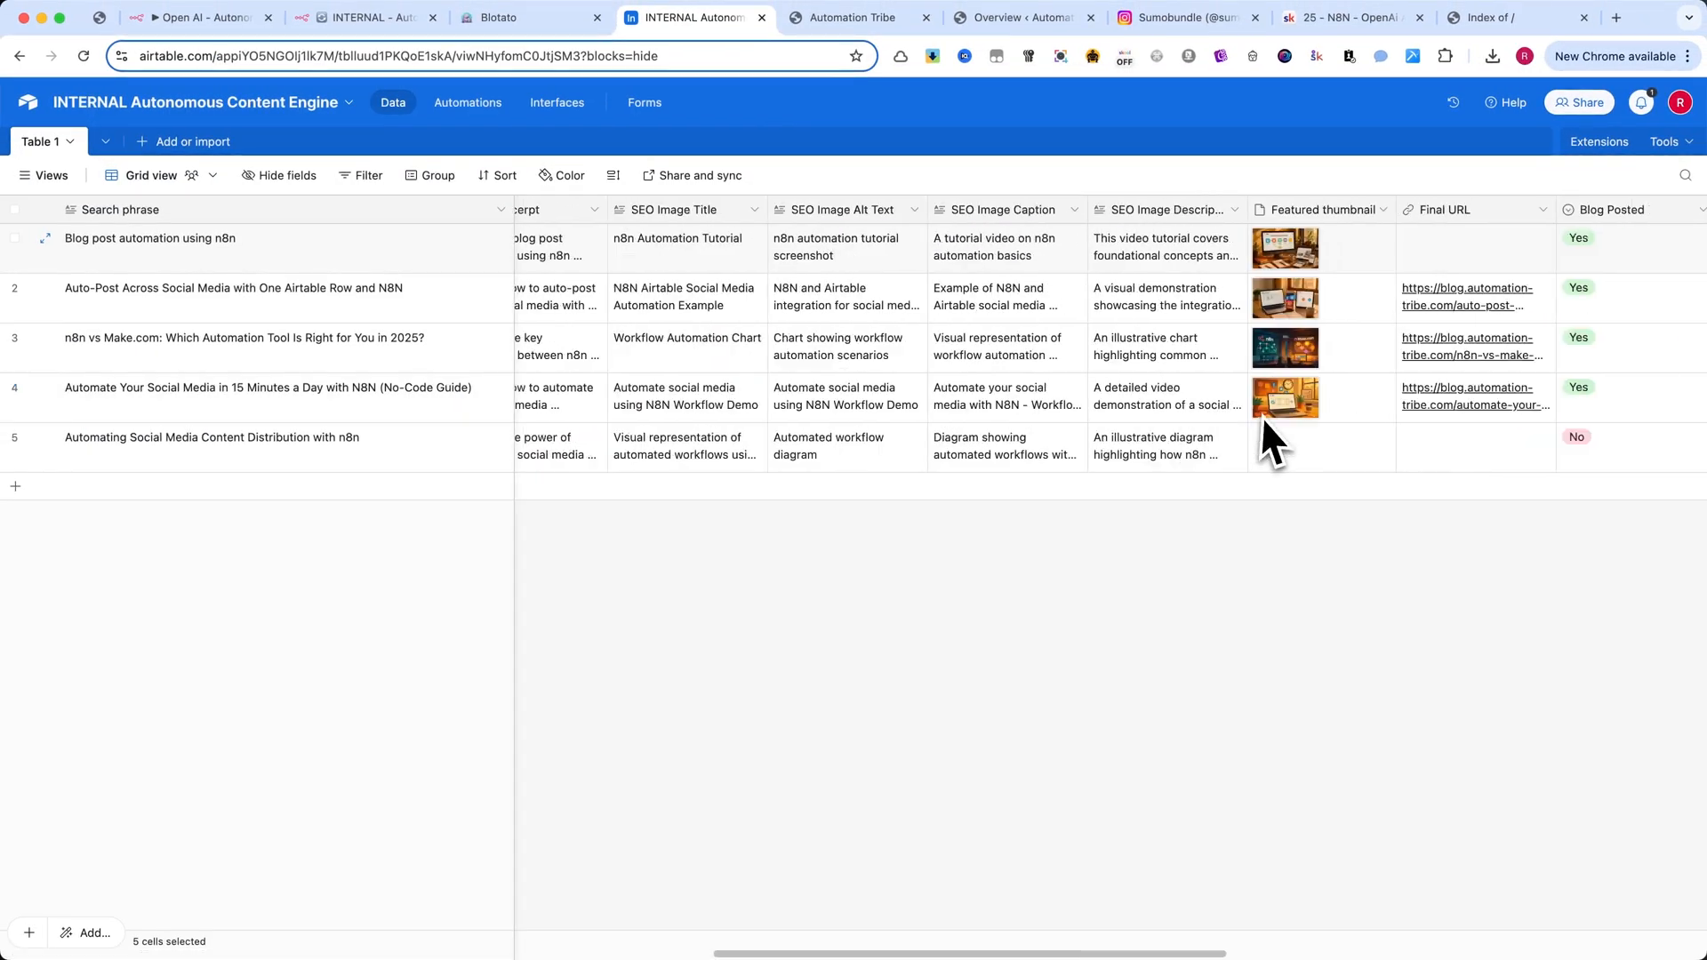
pyautogui.hscroll(3)
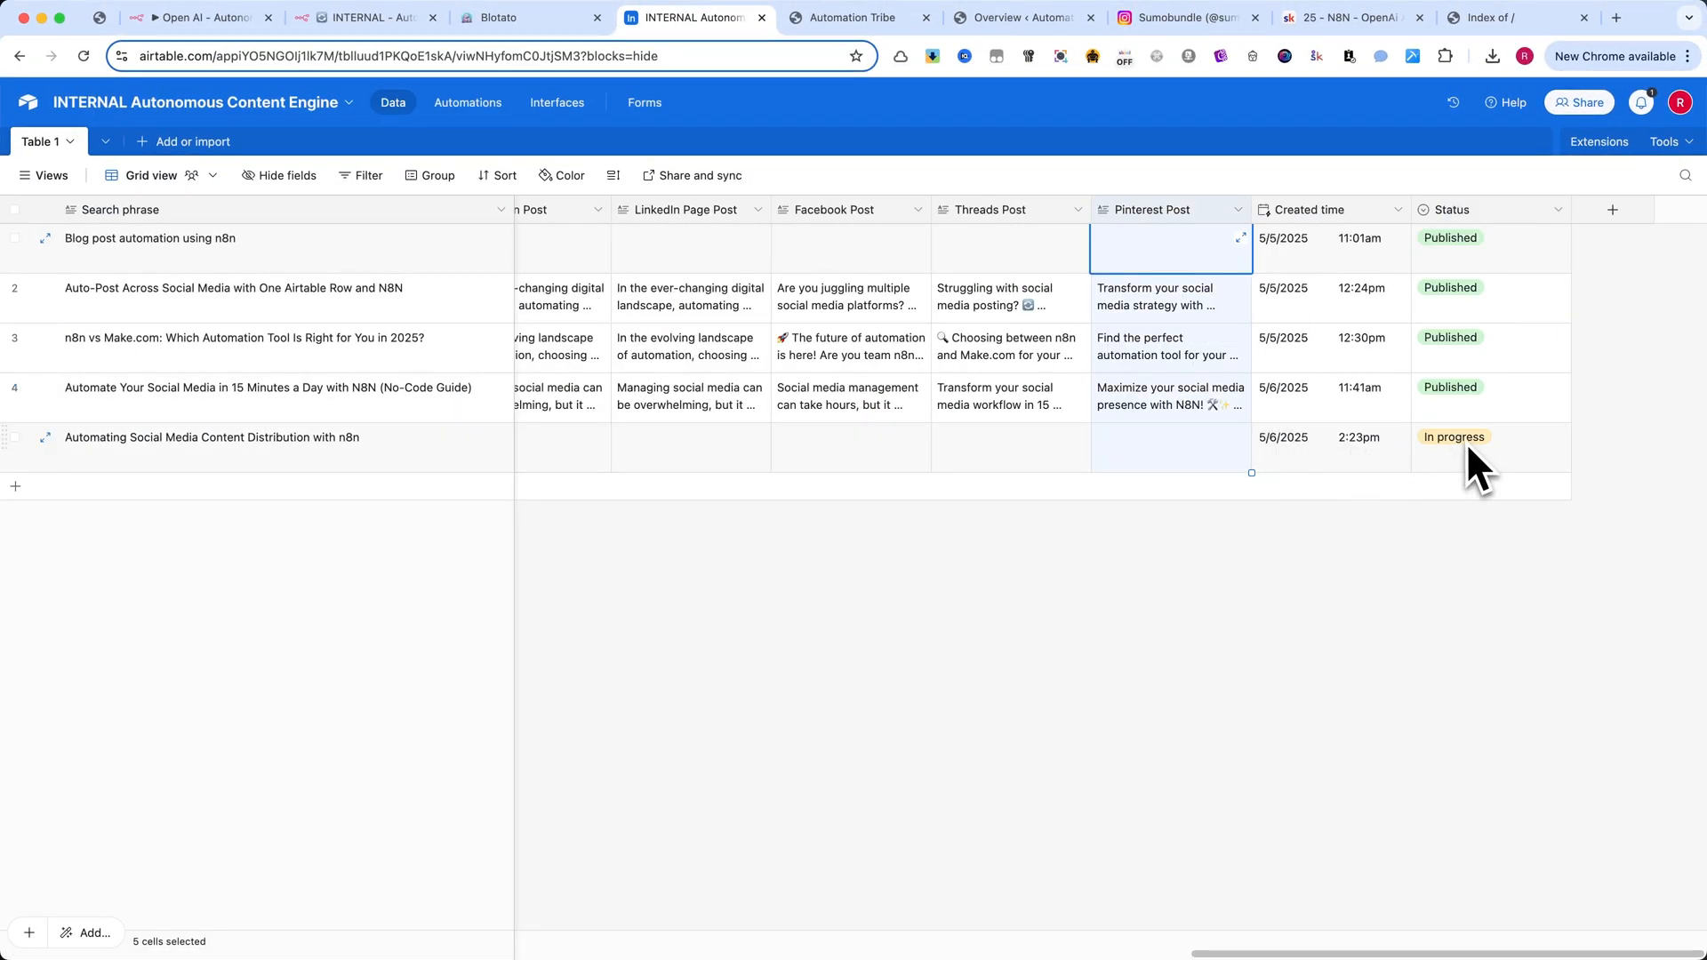
pyautogui.click(365, 18)
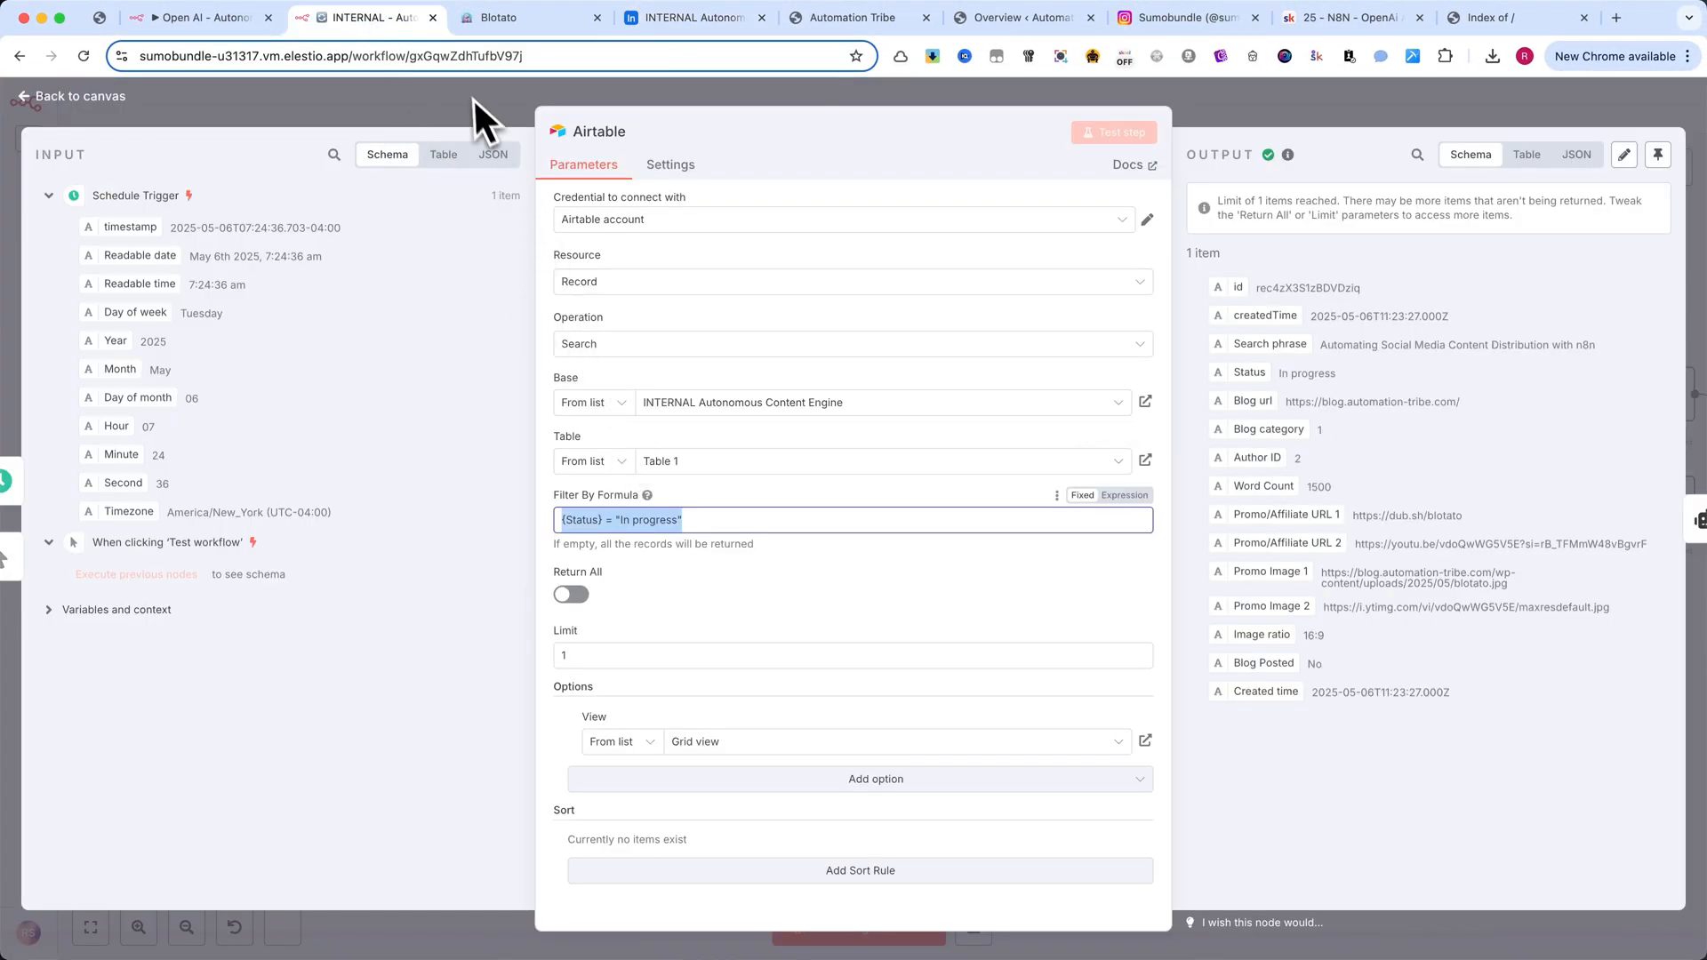
pyautogui.click(76, 96)
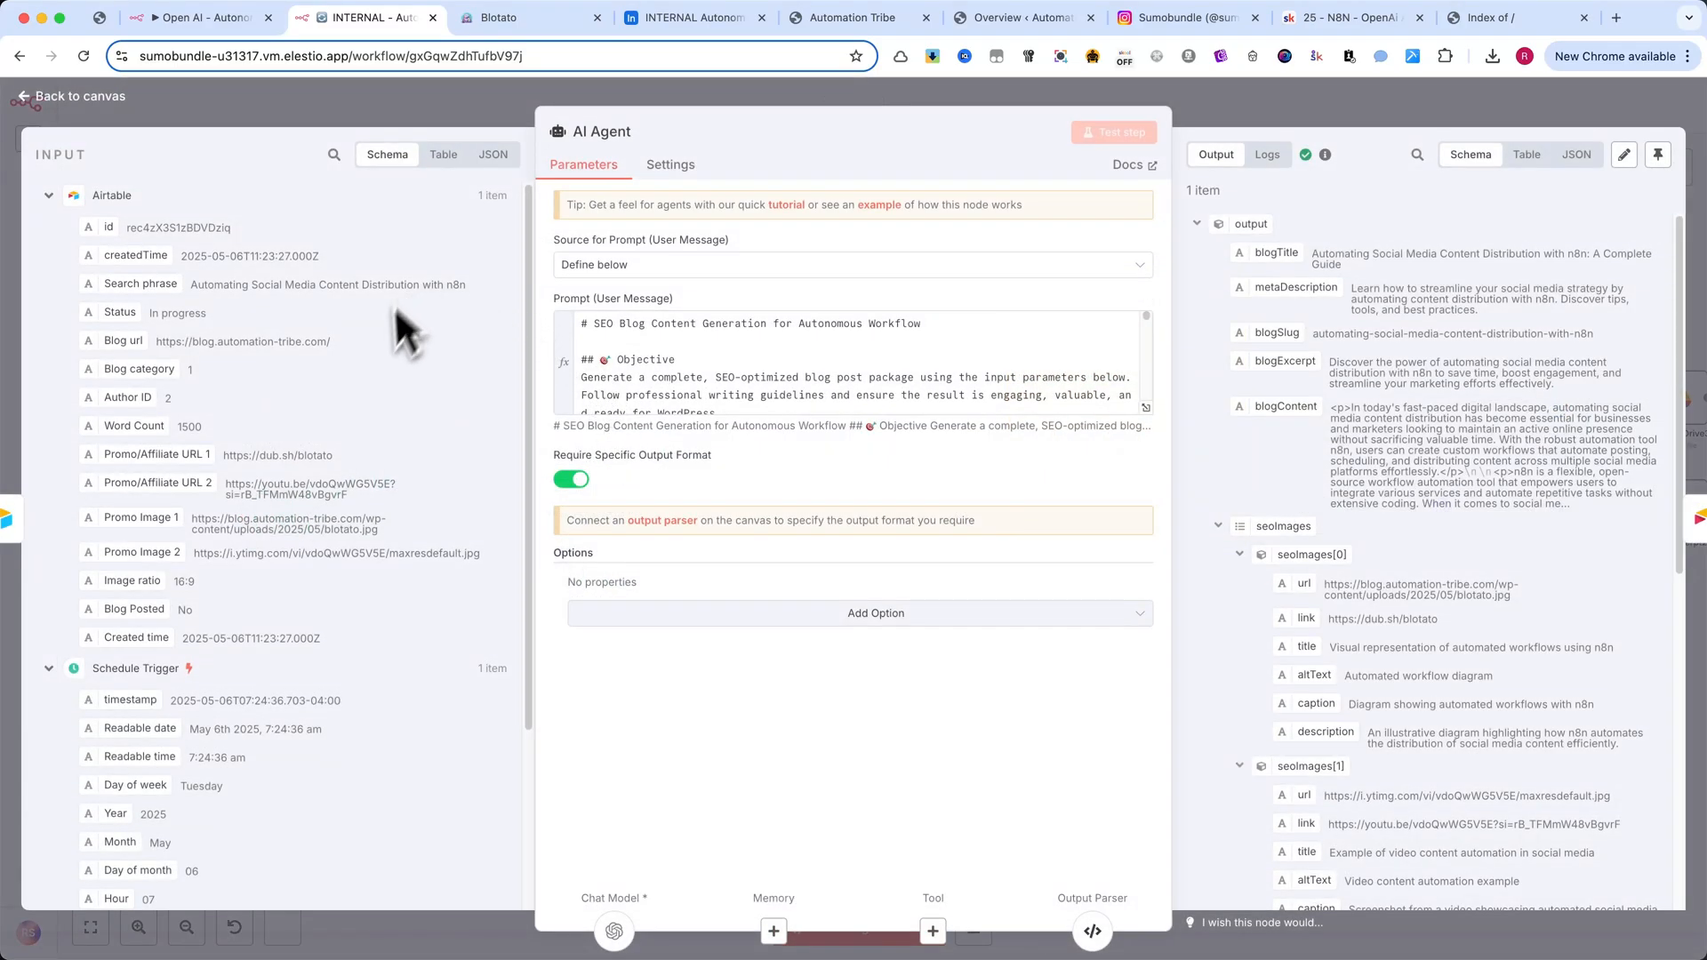
pyautogui.moveTo(491, 411)
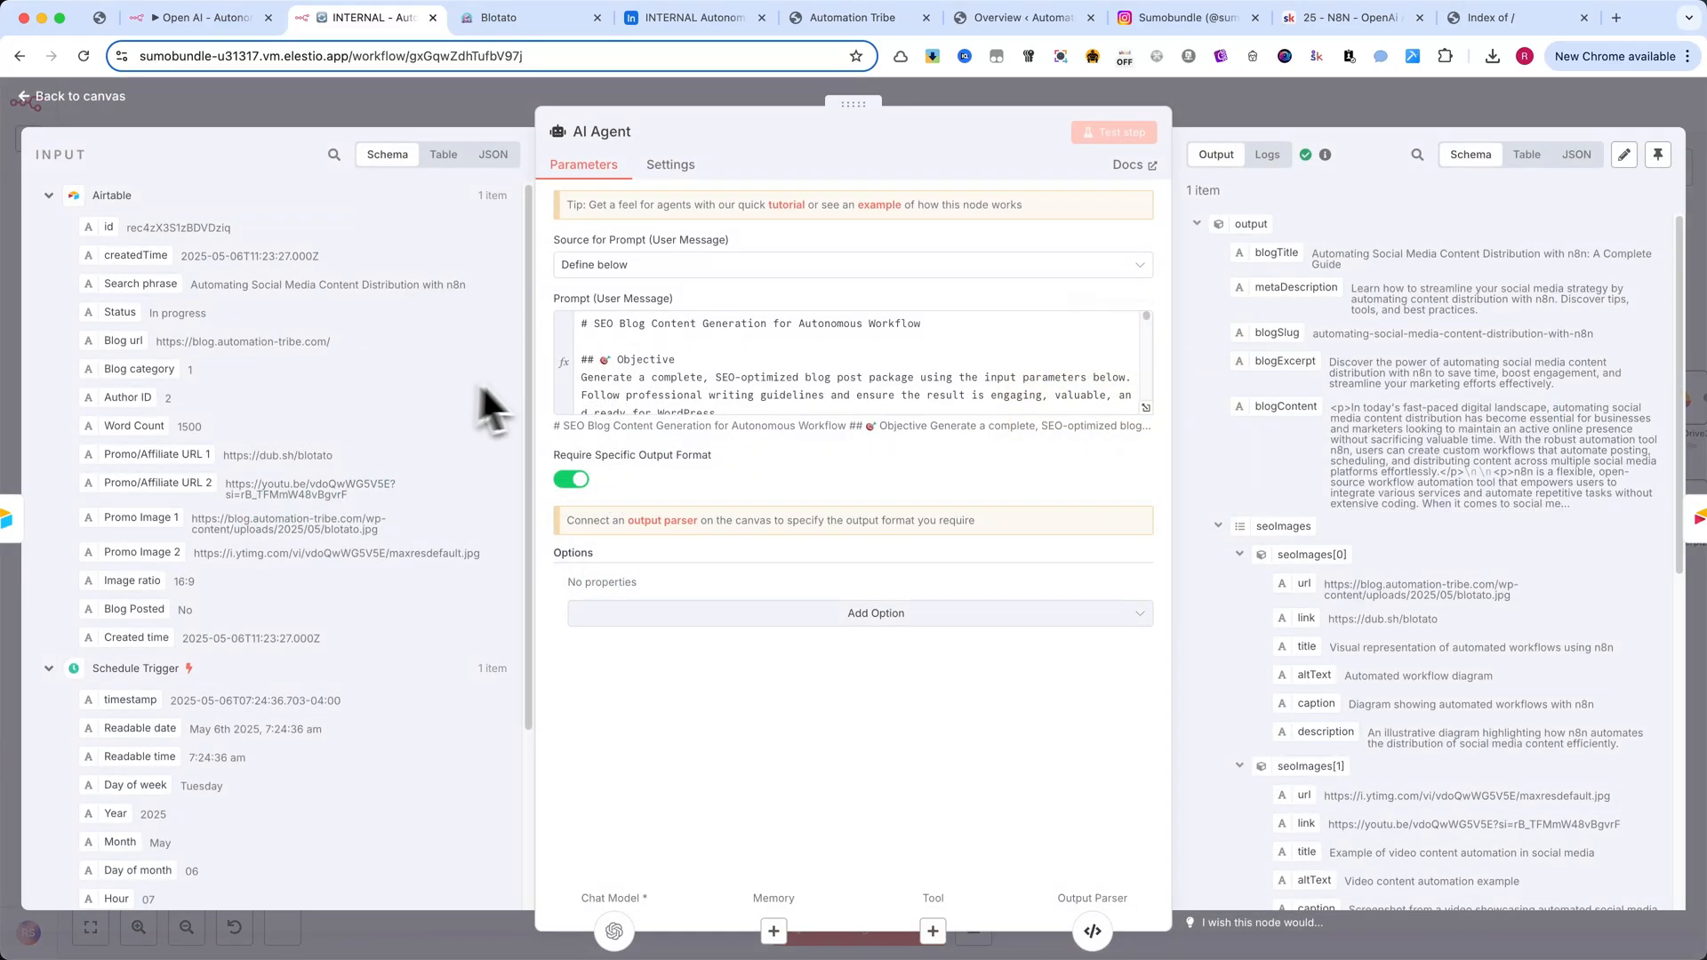
pyautogui.moveTo(990, 409)
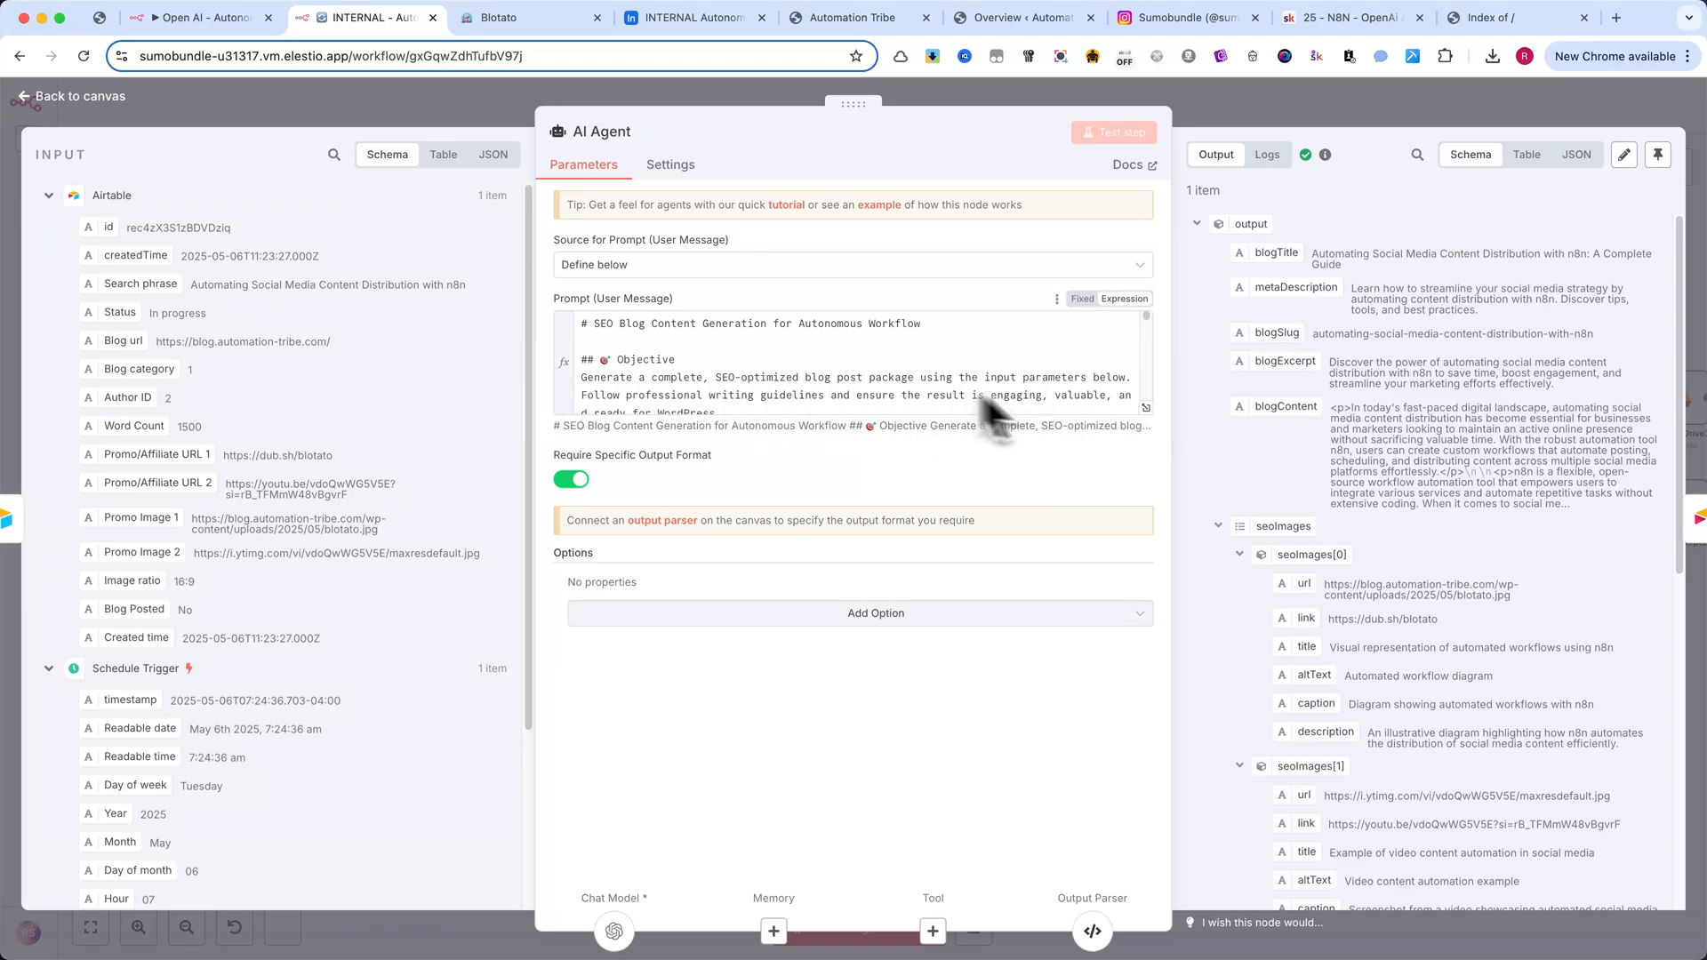
# - View the AI Agent's chat model and output parser schema, then its full SEO blog prompt
pyautogui.click(1112, 131)
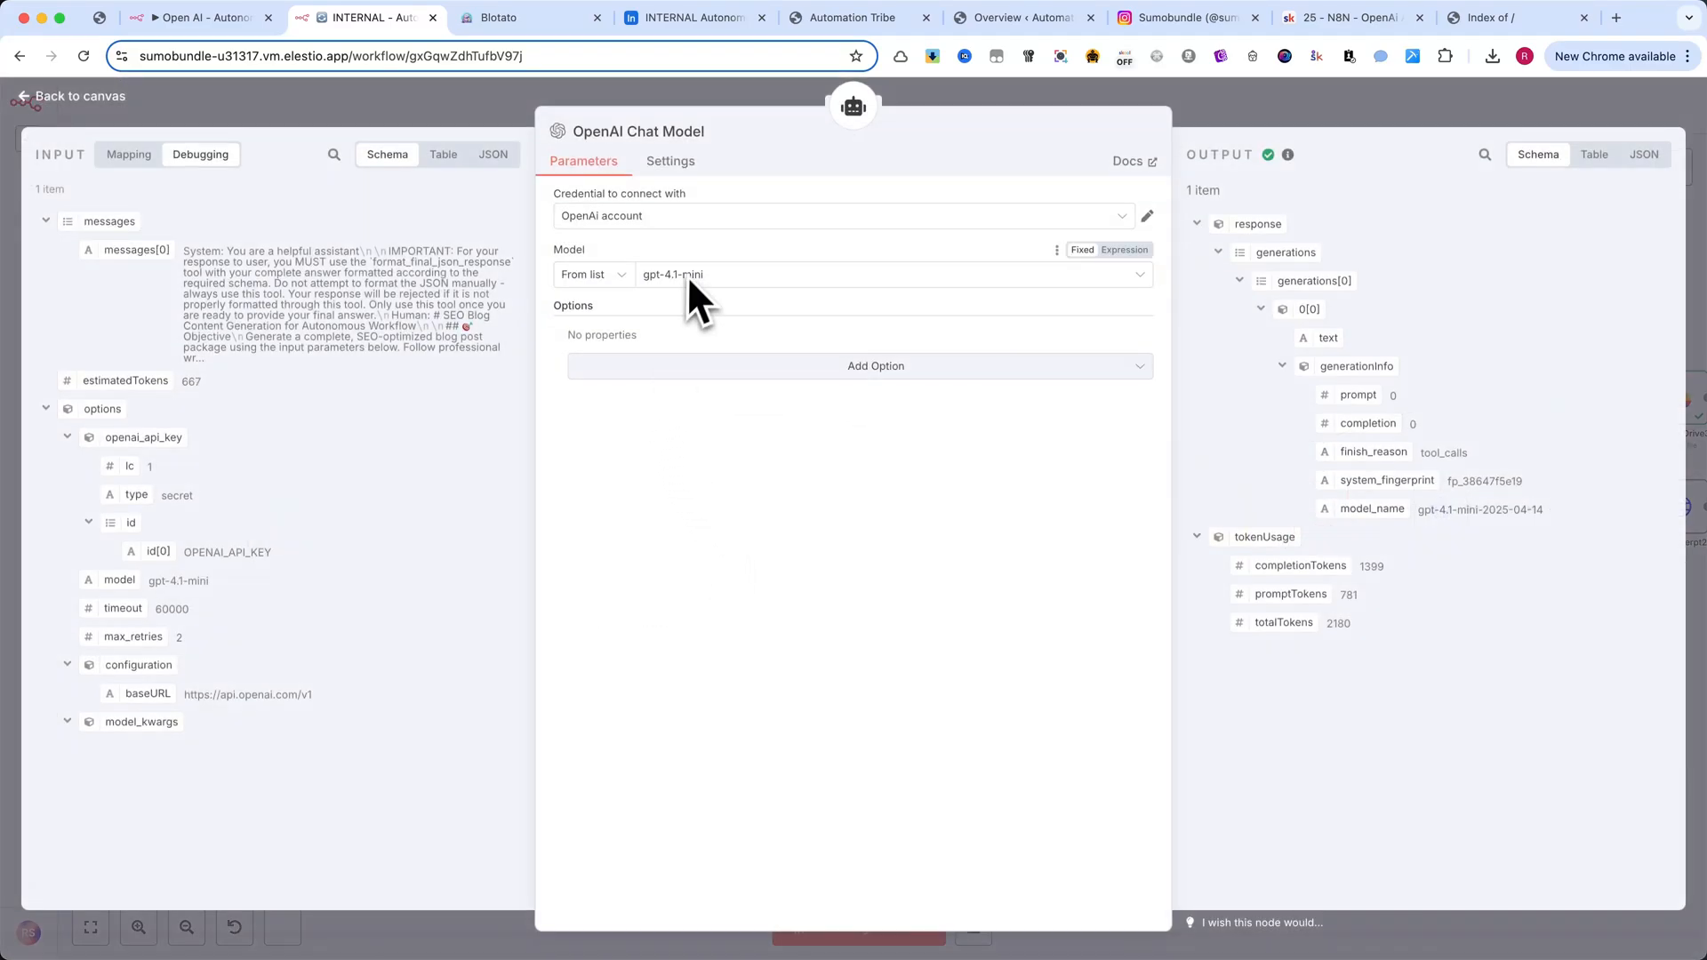
pyautogui.click(71, 96)
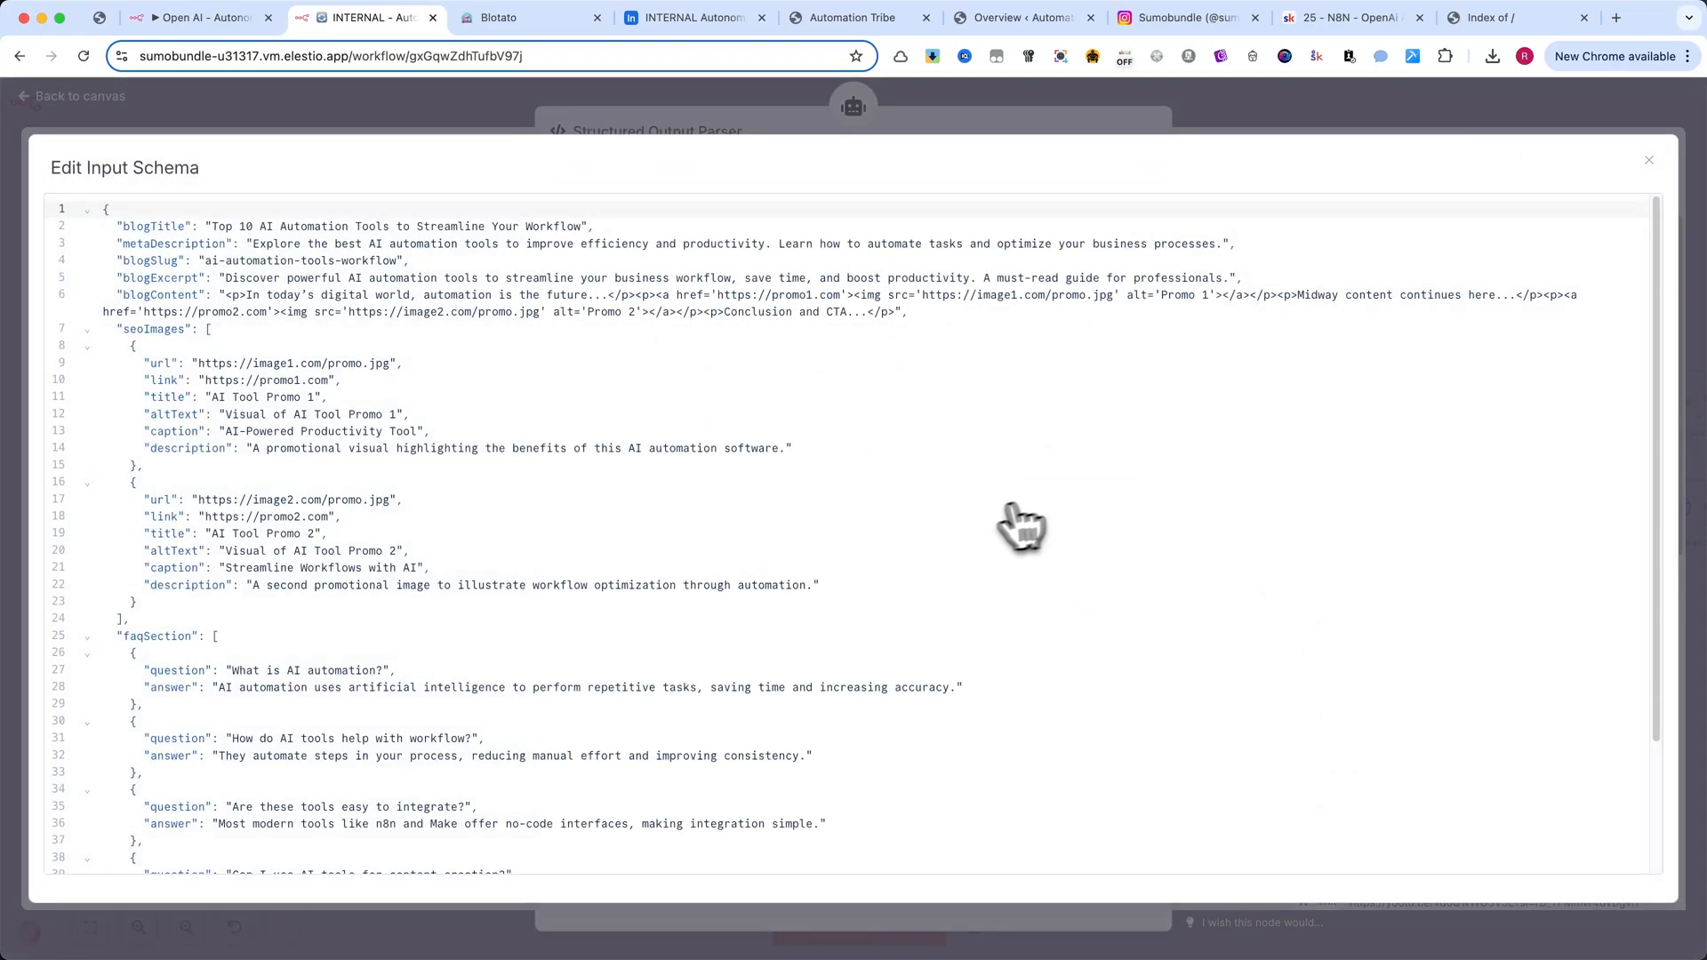
pyautogui.moveTo(960, 571)
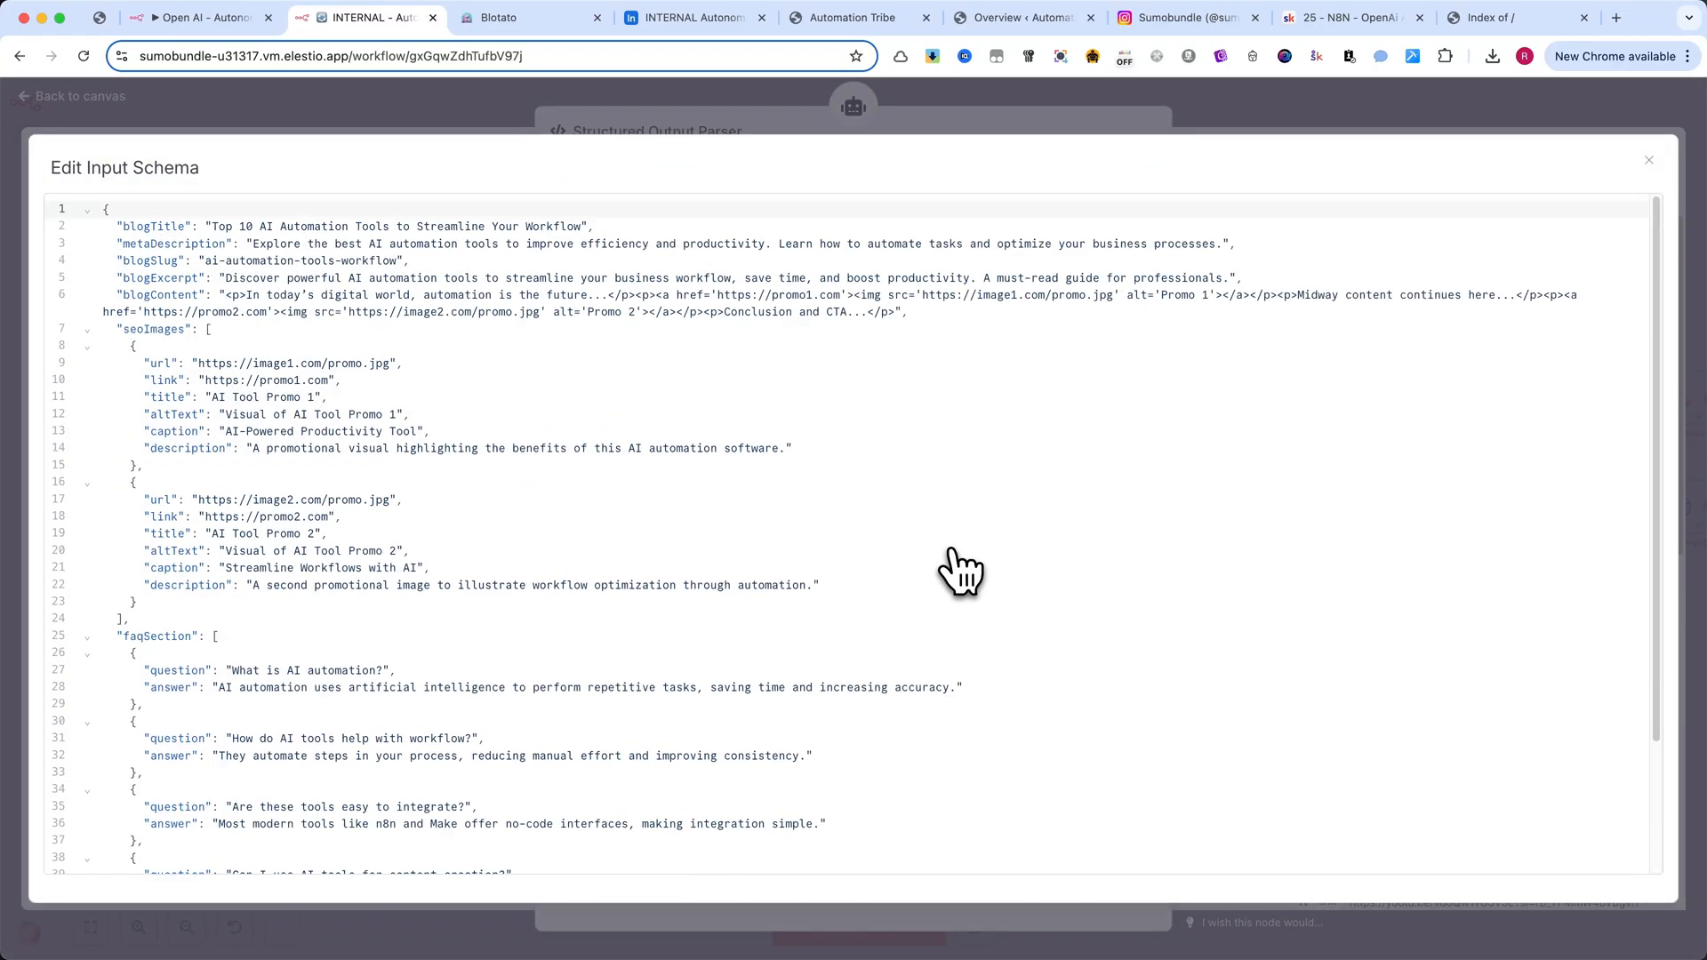
pyautogui.moveTo(1321, 142)
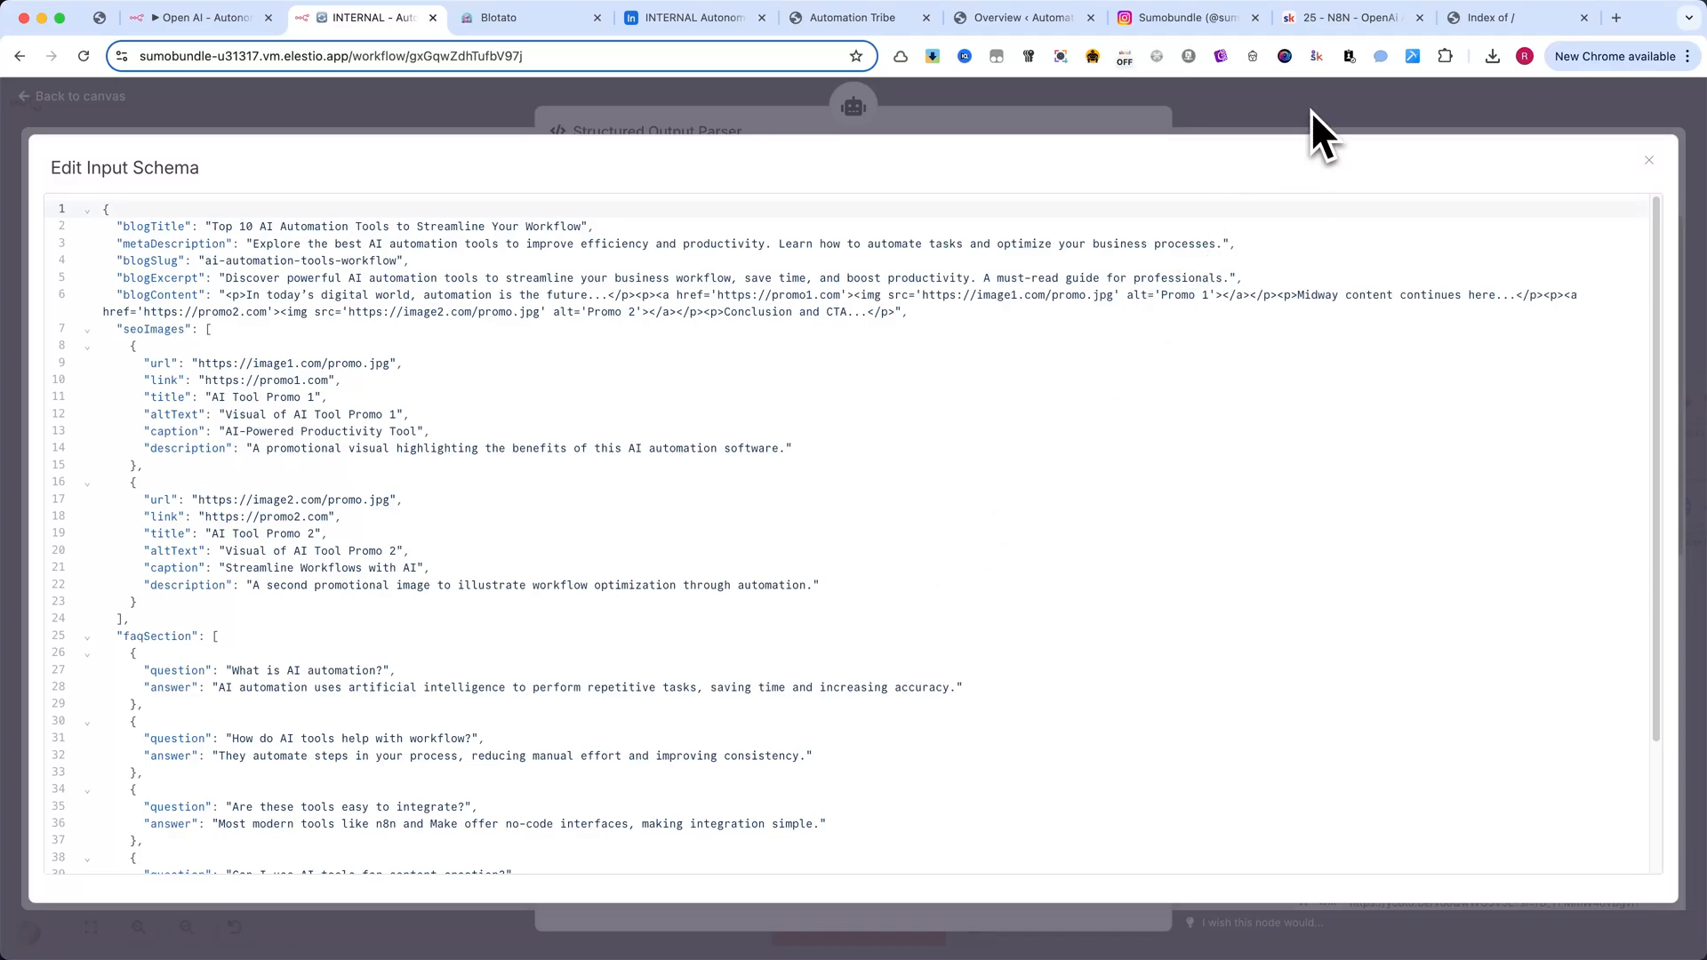
pyautogui.click(1646, 160)
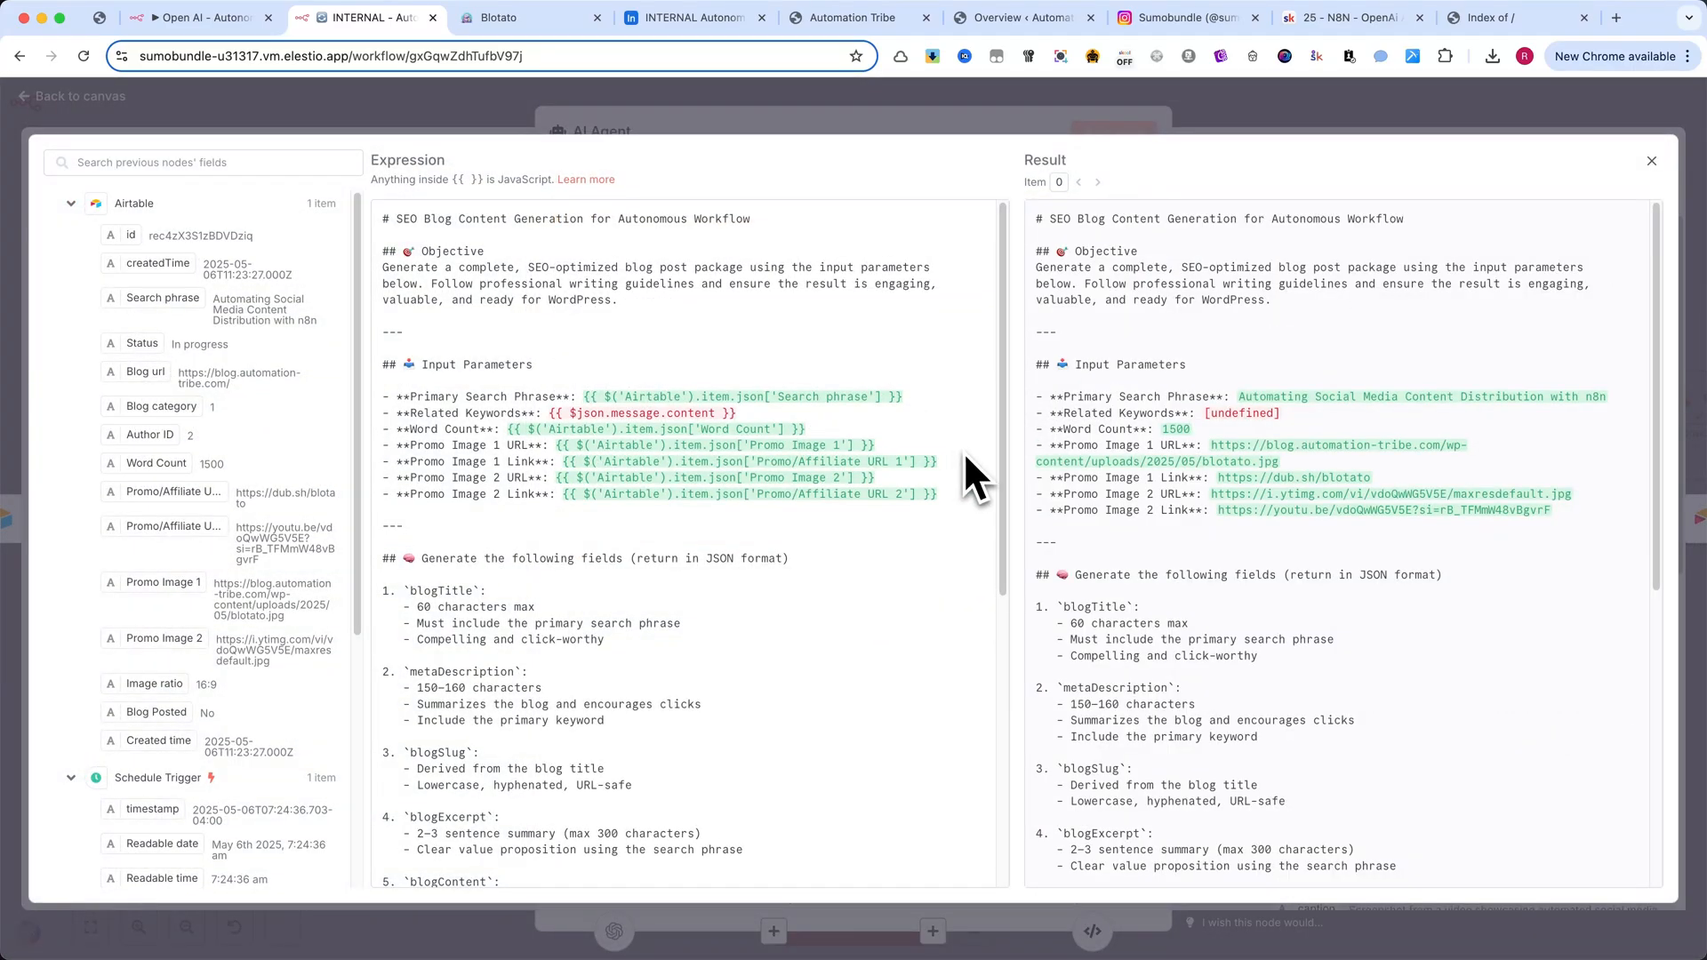
pyautogui.scroll(-3)
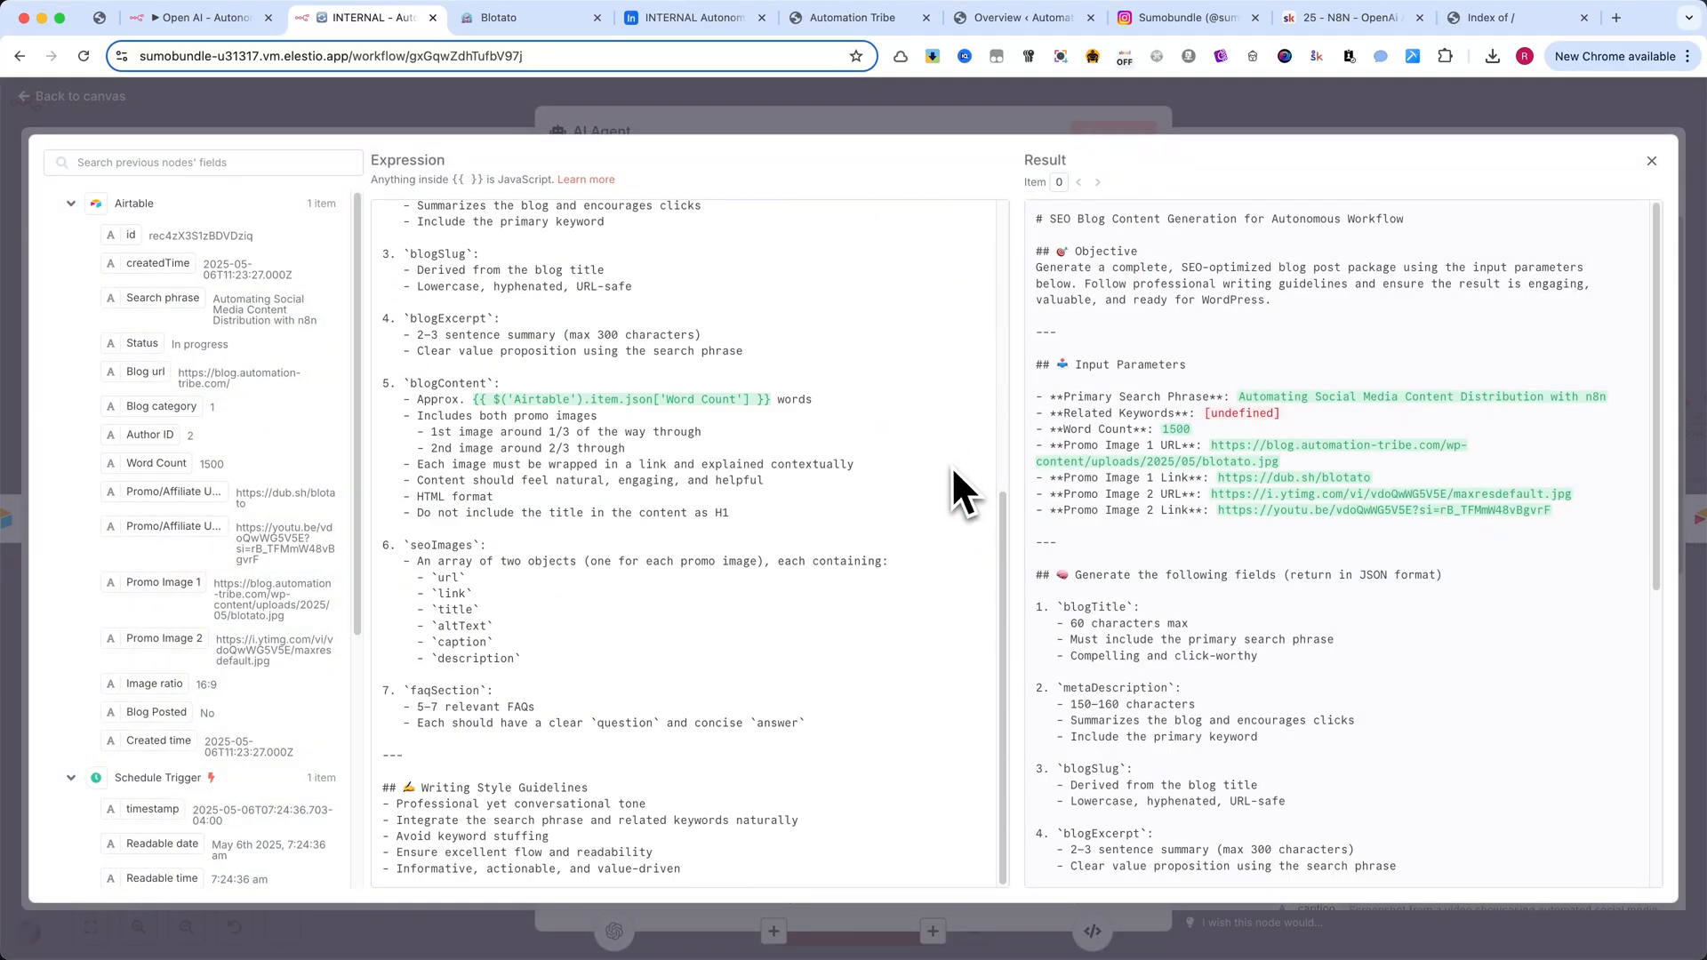
pyautogui.scroll(3)
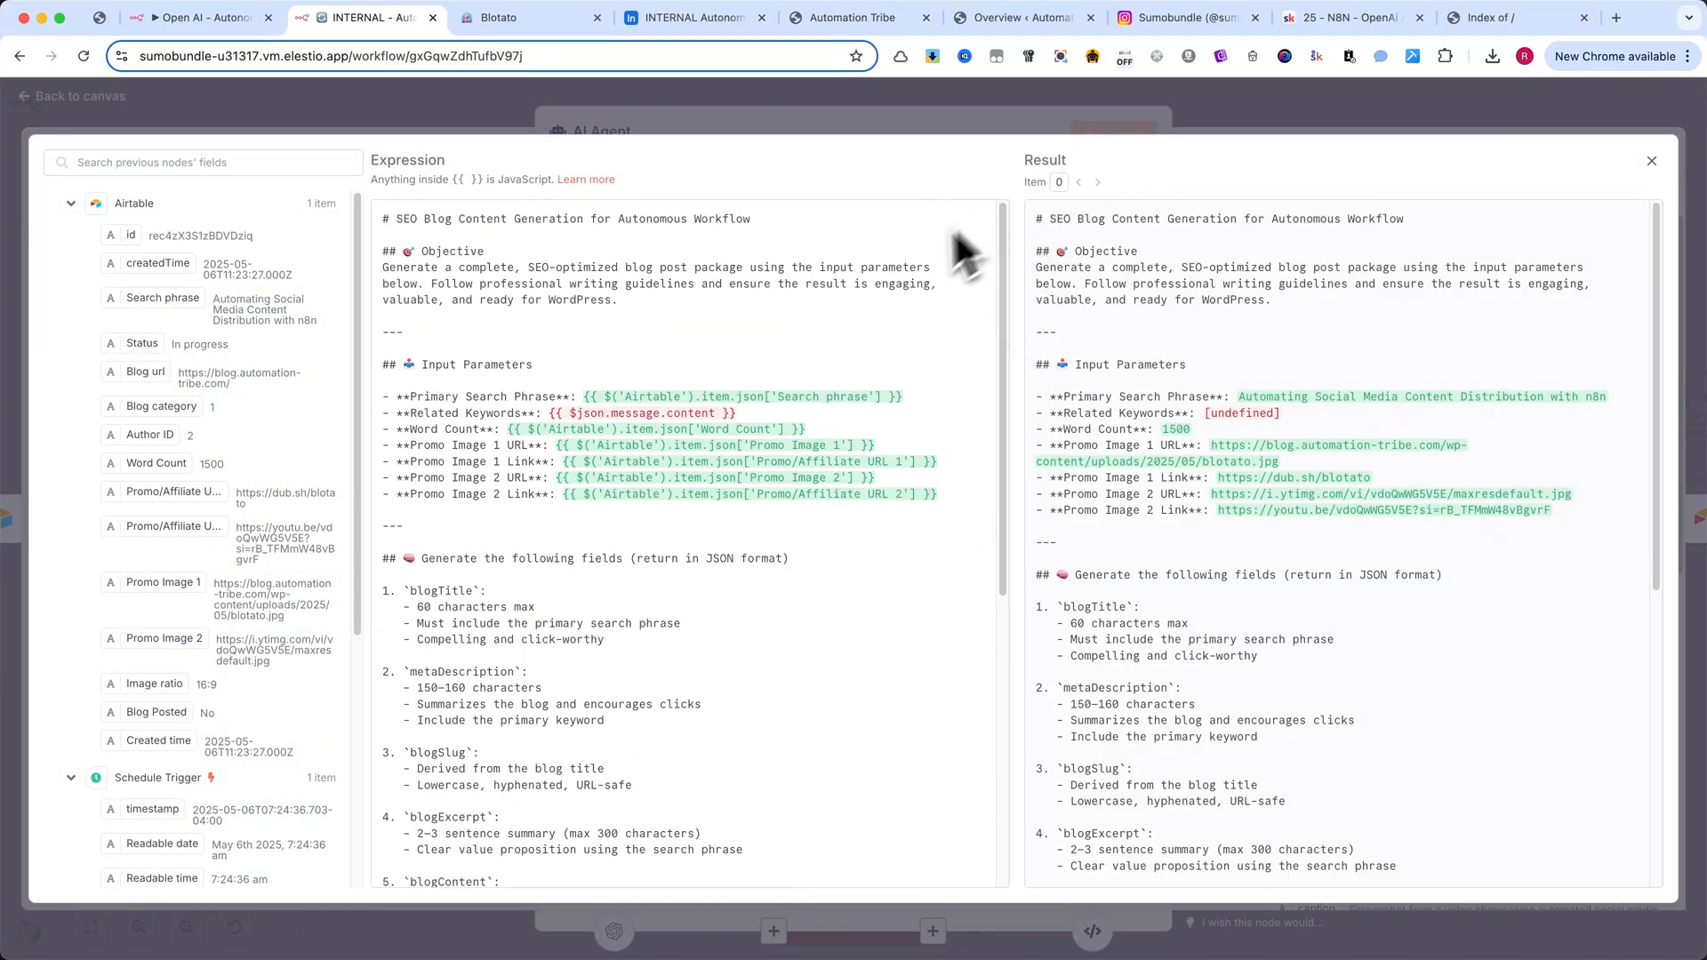
# - Review the Airtable2 update output and view the OpenAI1 image prompt expression in full
pyautogui.click(1650, 160)
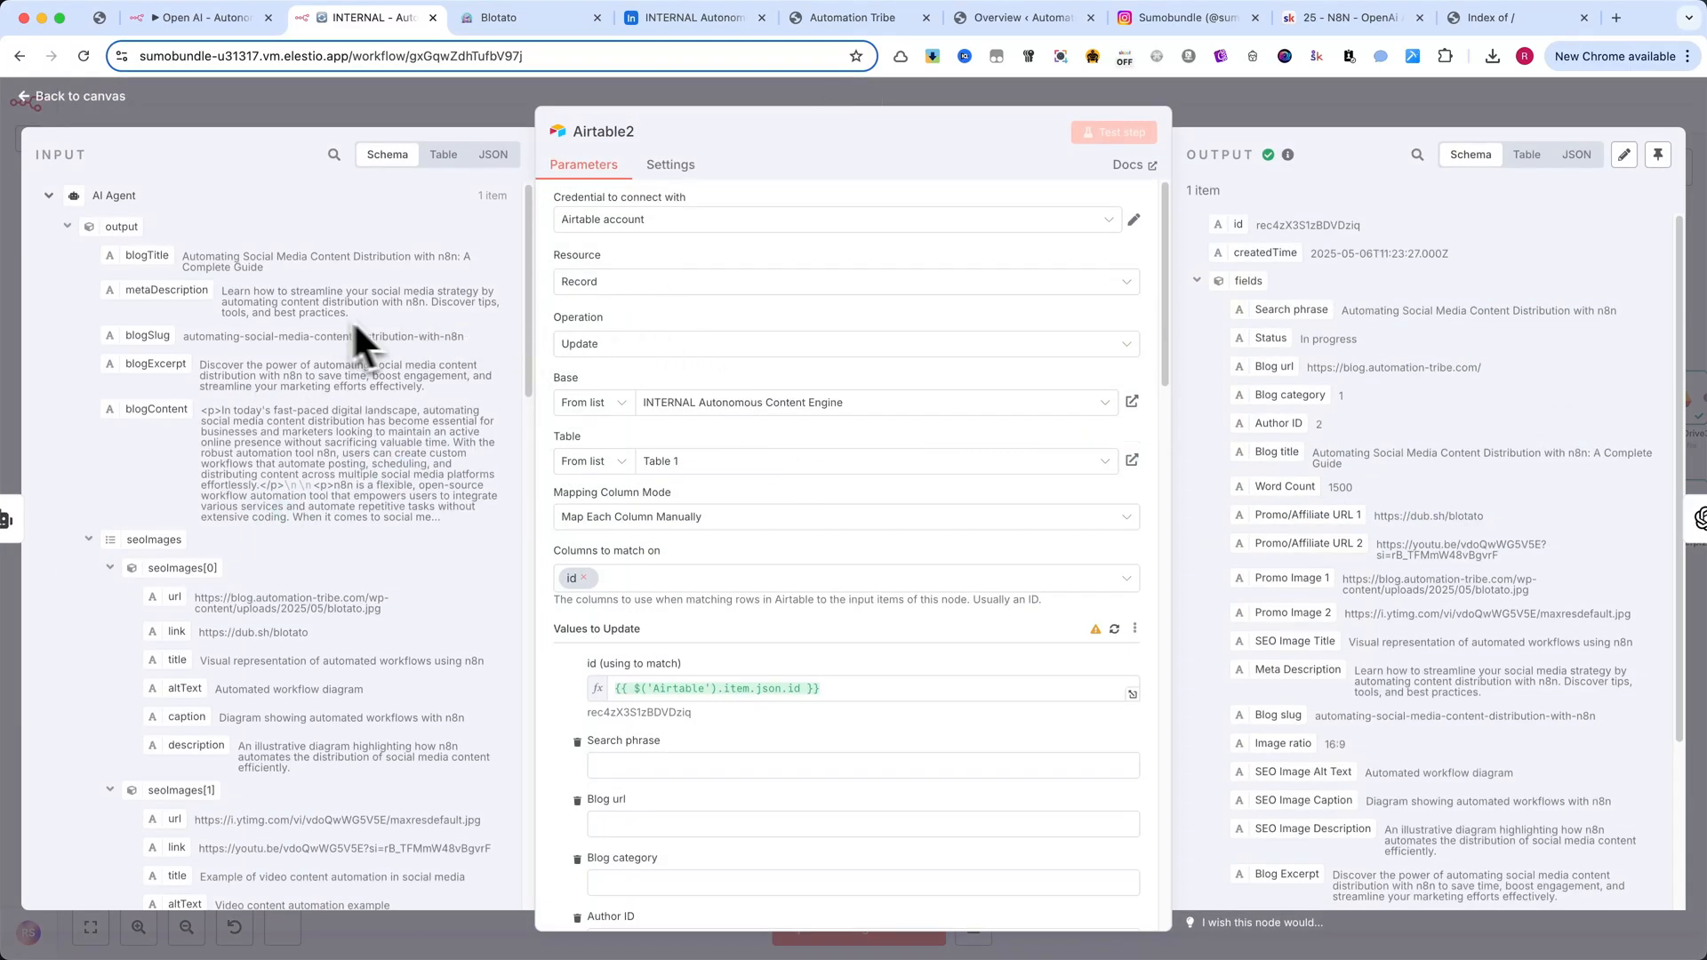
pyautogui.scroll(-3)
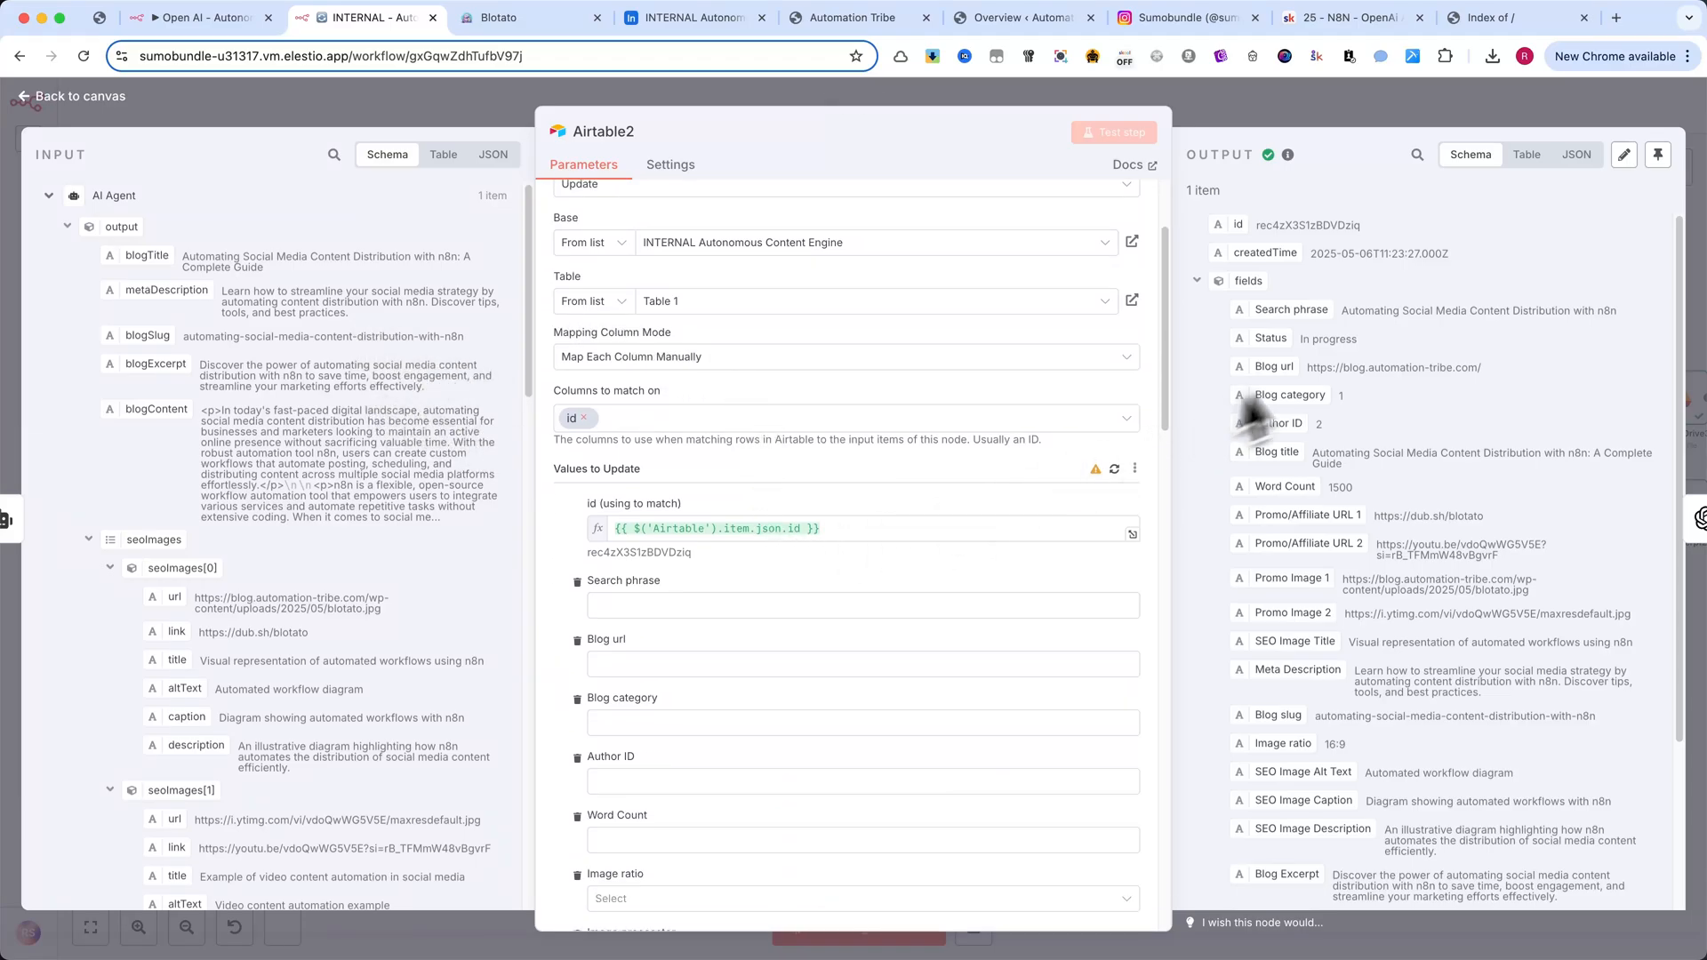
pyautogui.click(1114, 132)
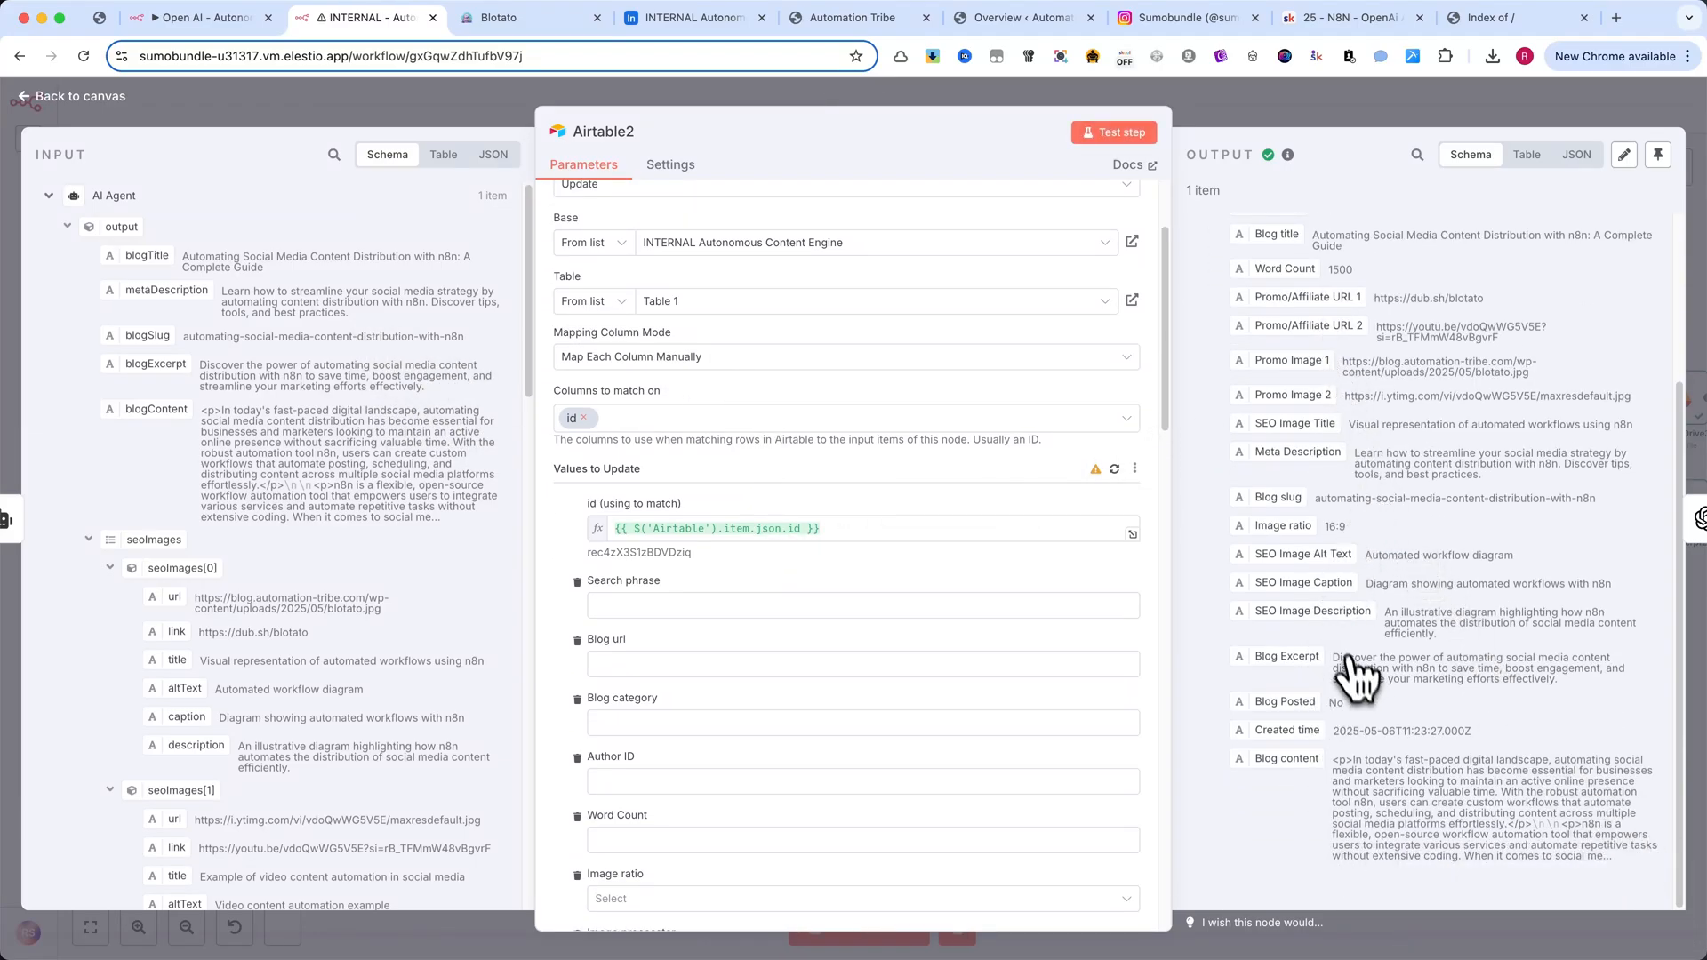
pyautogui.moveTo(958, 109)
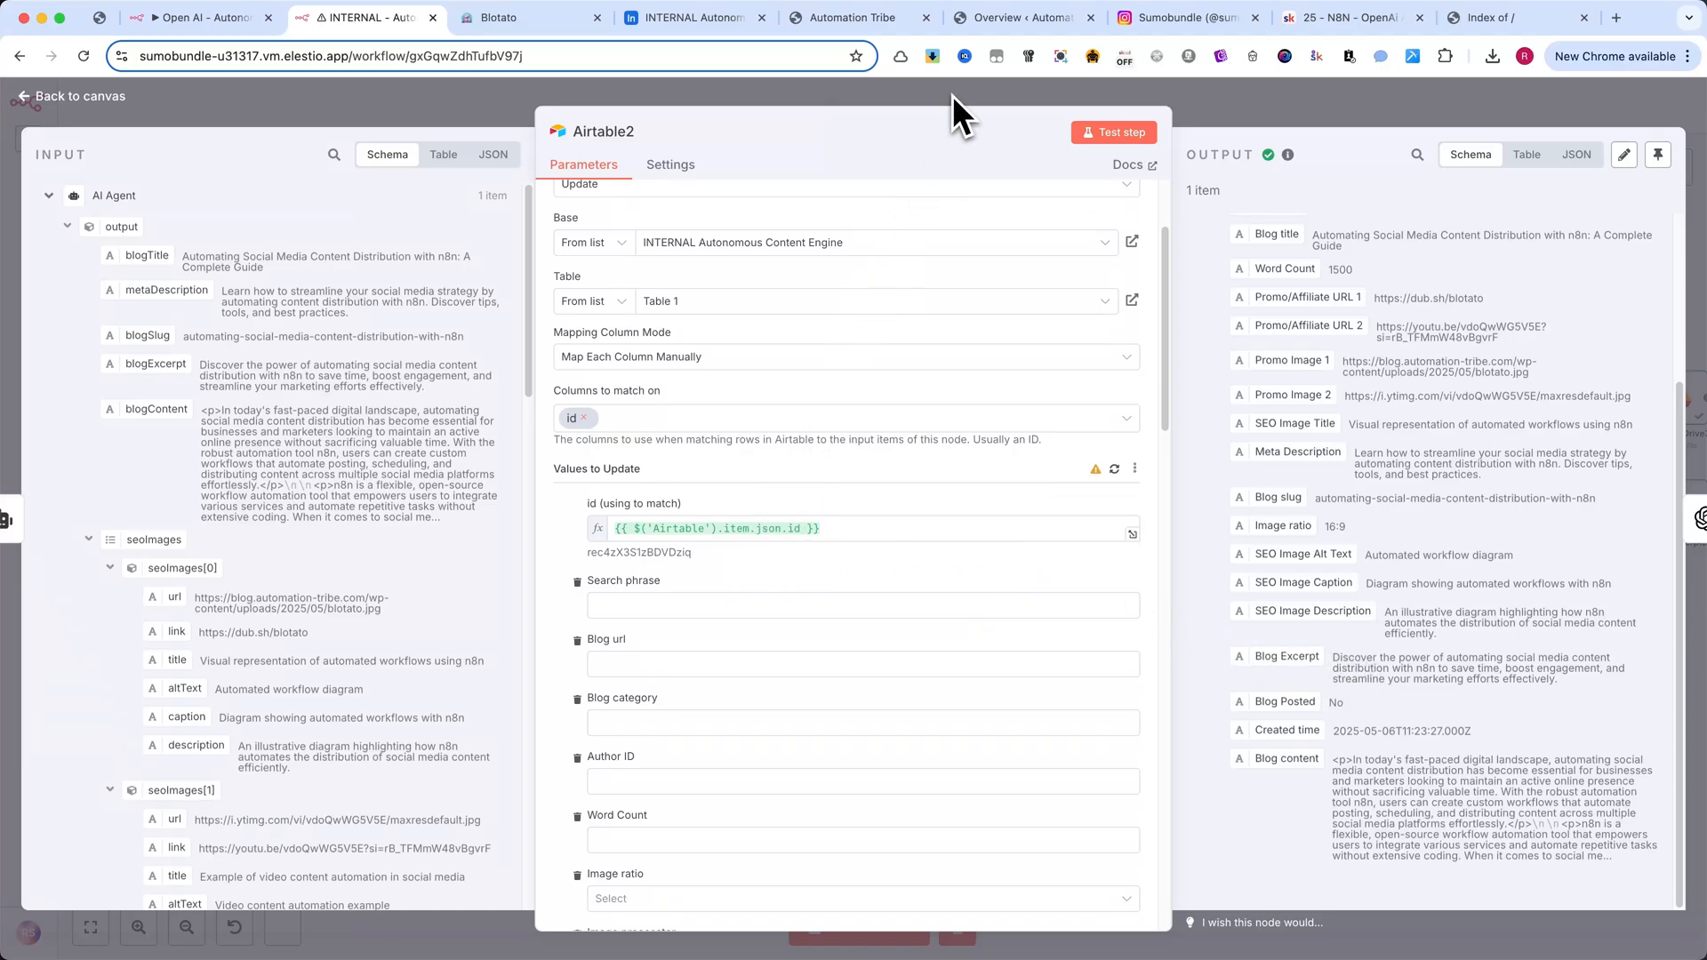
pyautogui.click(71, 96)
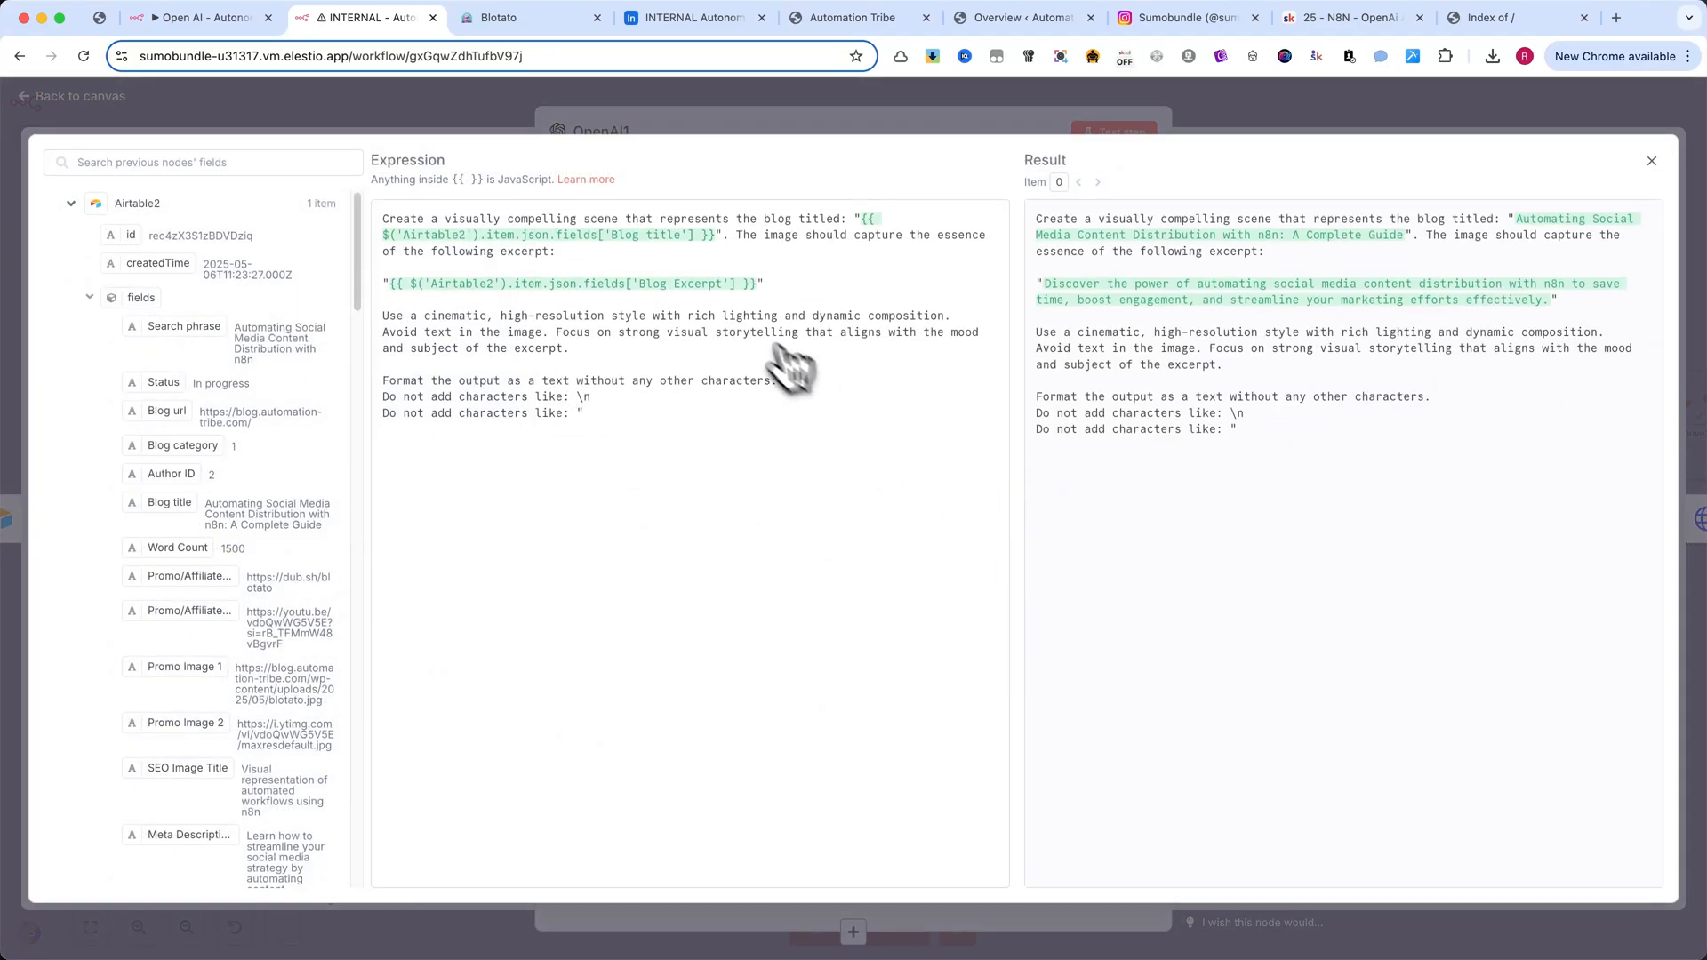
# - Review the Generate Image1 request: gpt-image-1, size 1536x1024, authorization header
pyautogui.click(1651, 160)
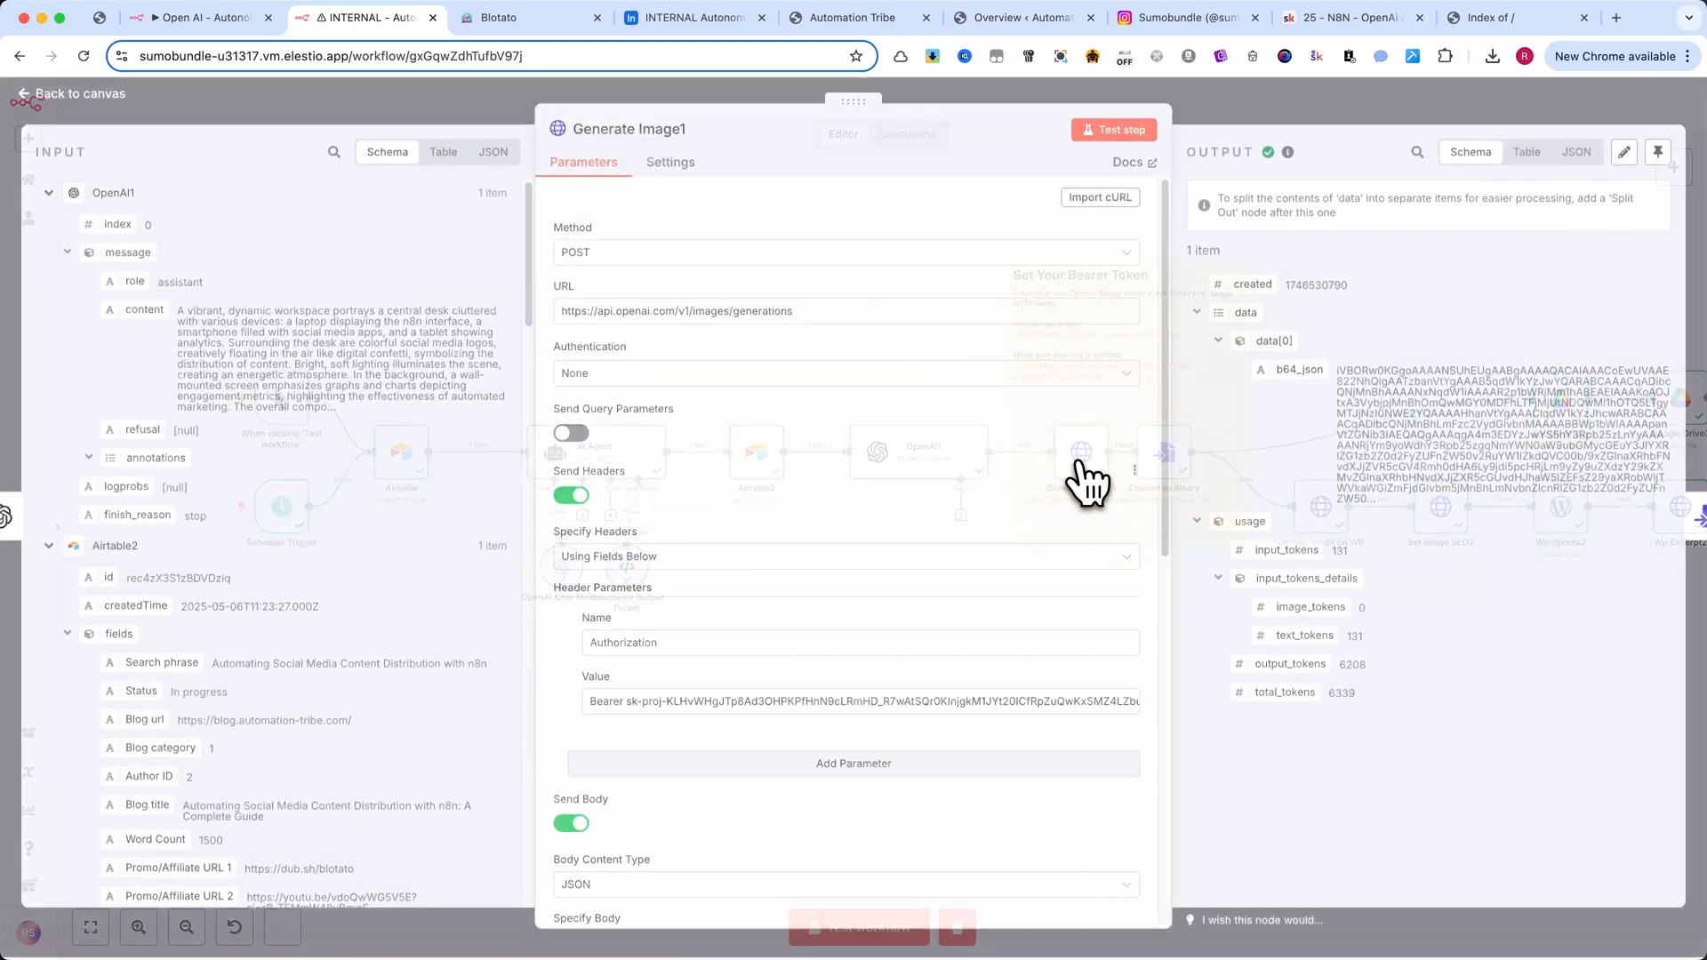
pyautogui.moveTo(779, 391)
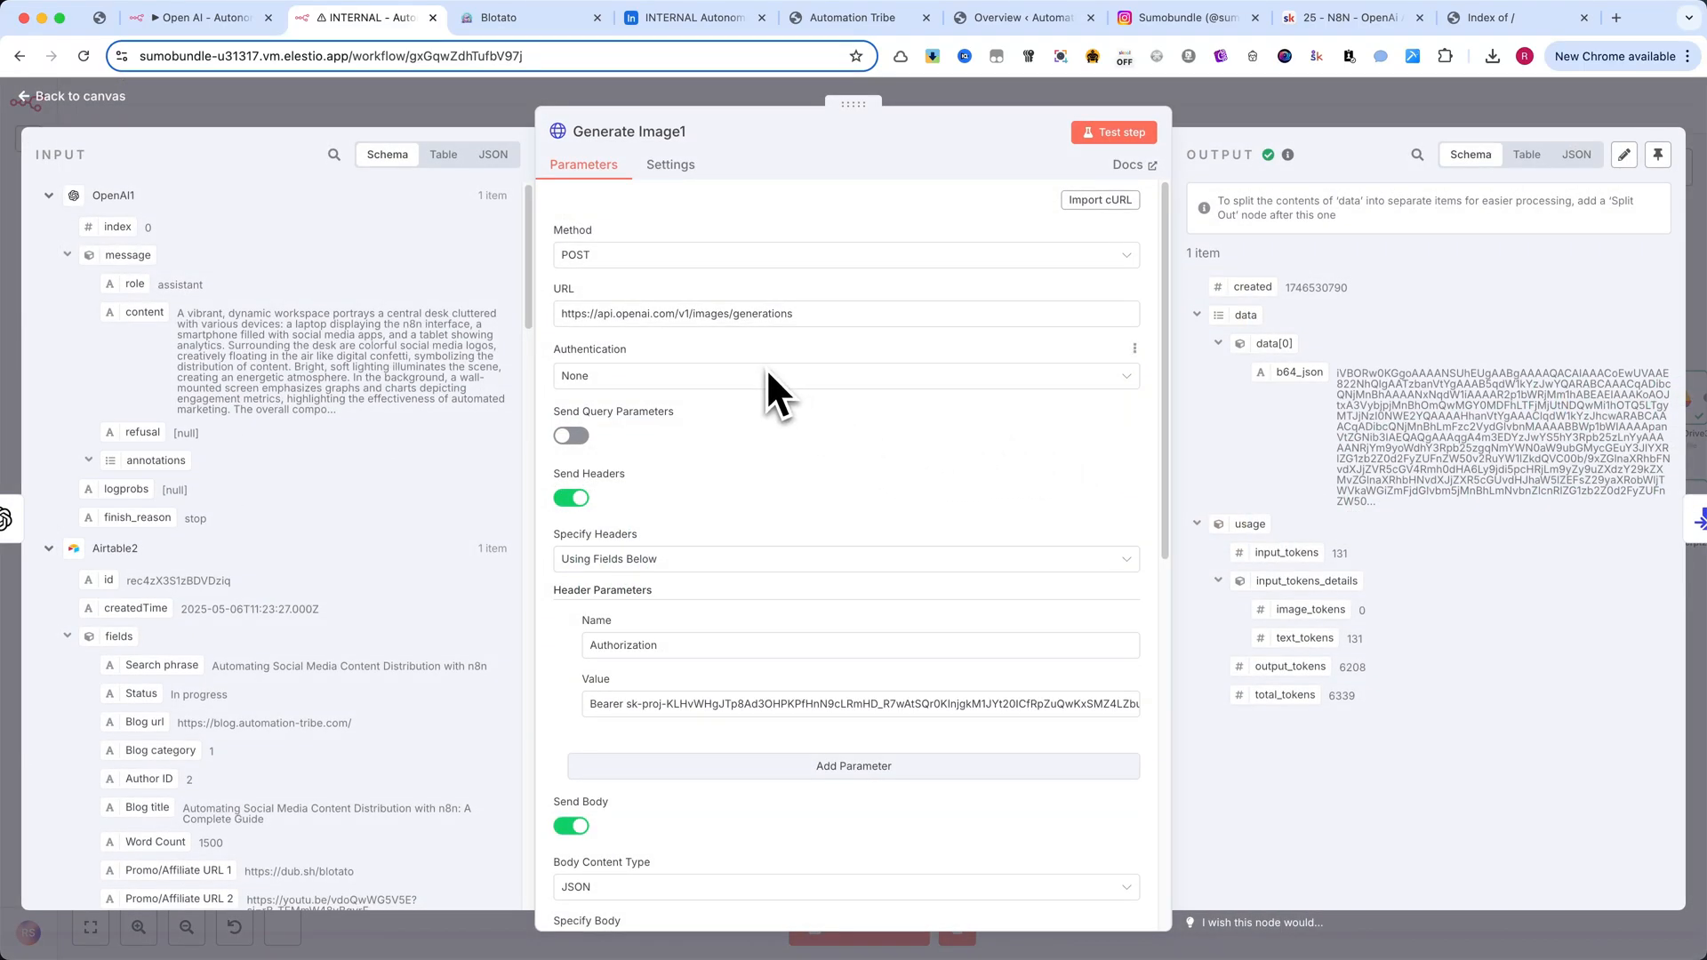
pyautogui.scroll(-3)
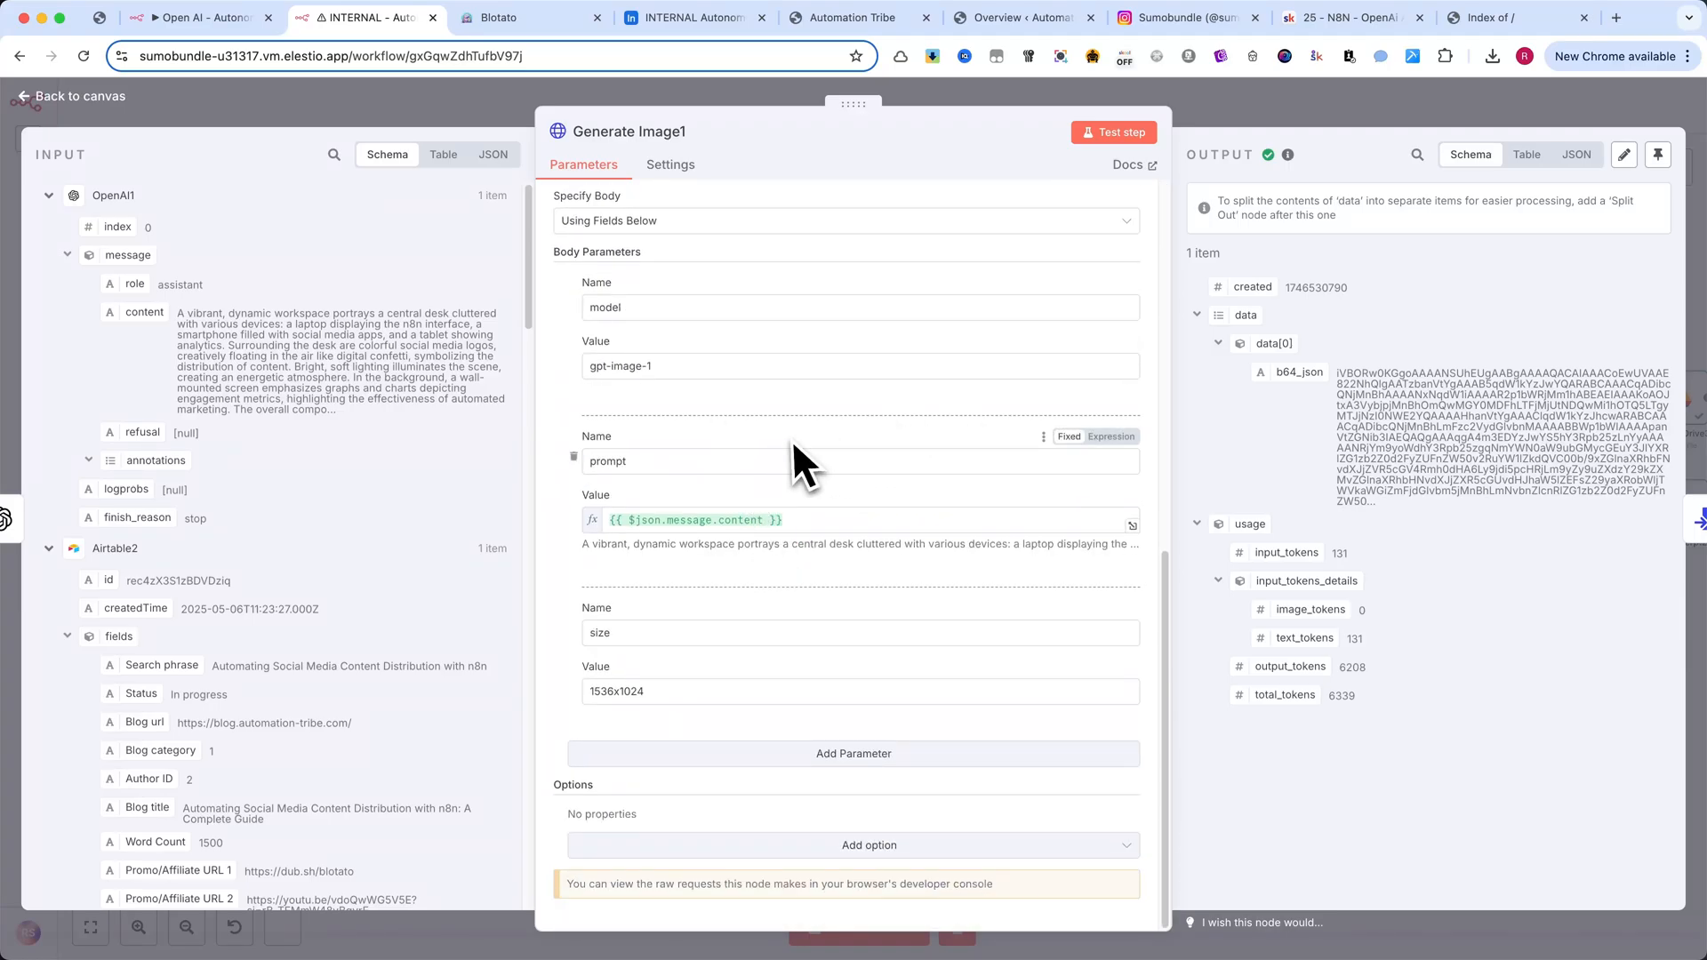
pyautogui.moveTo(740, 462)
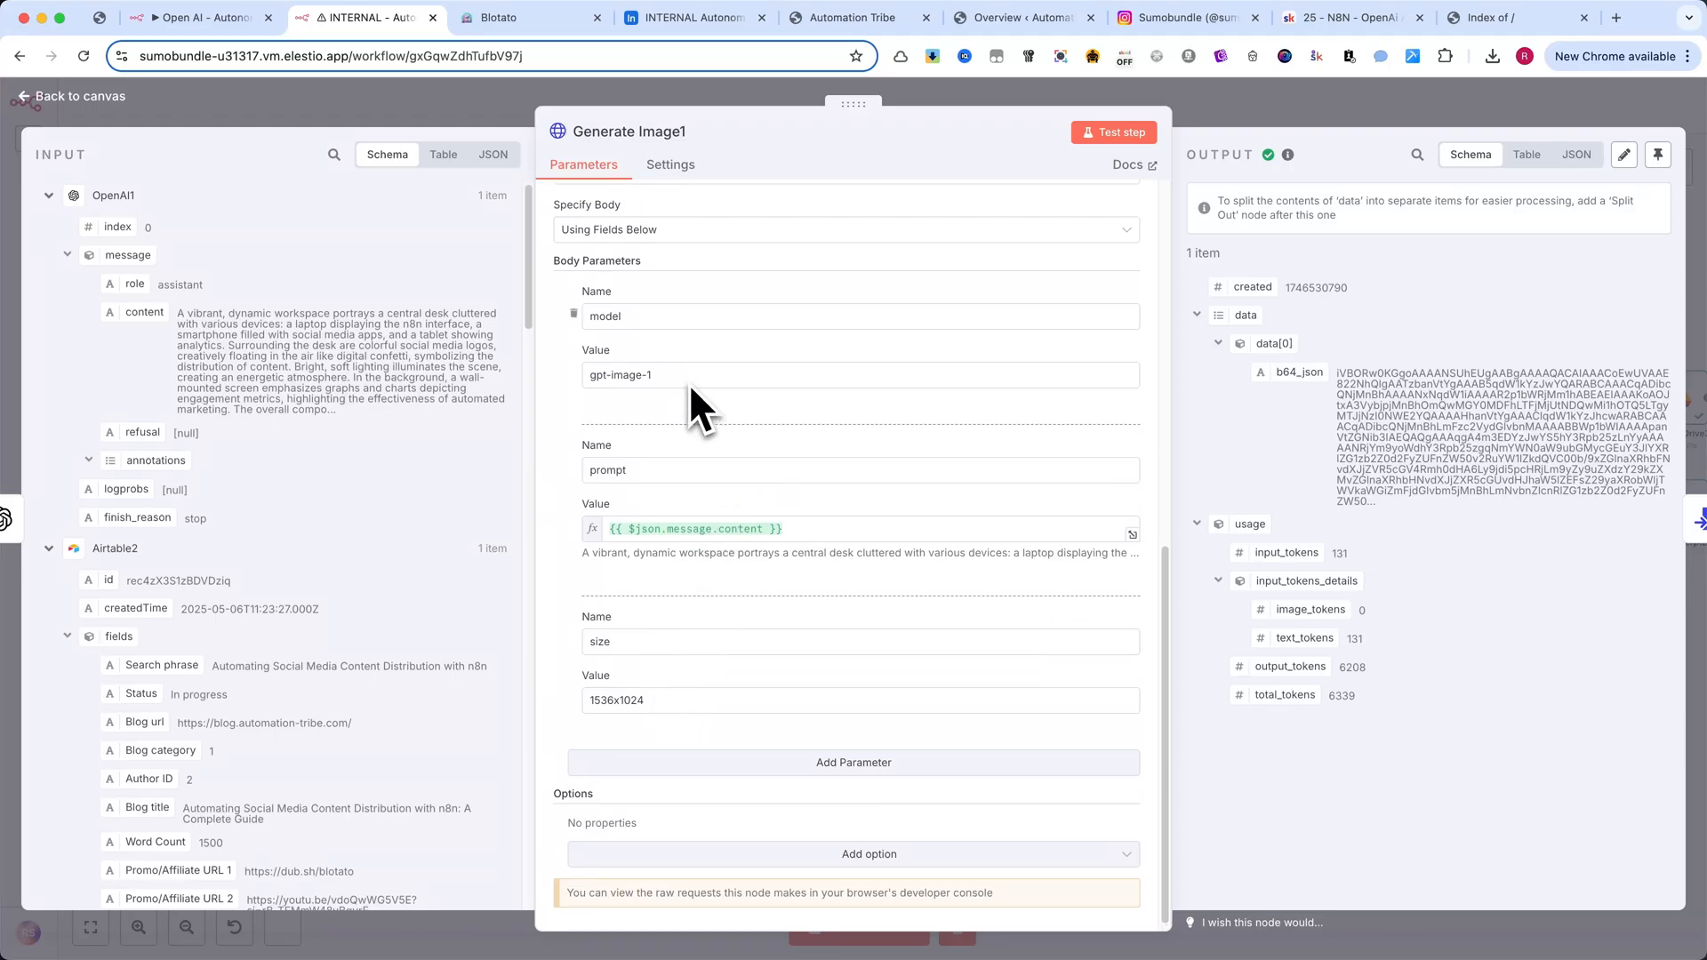
pyautogui.scroll(3)
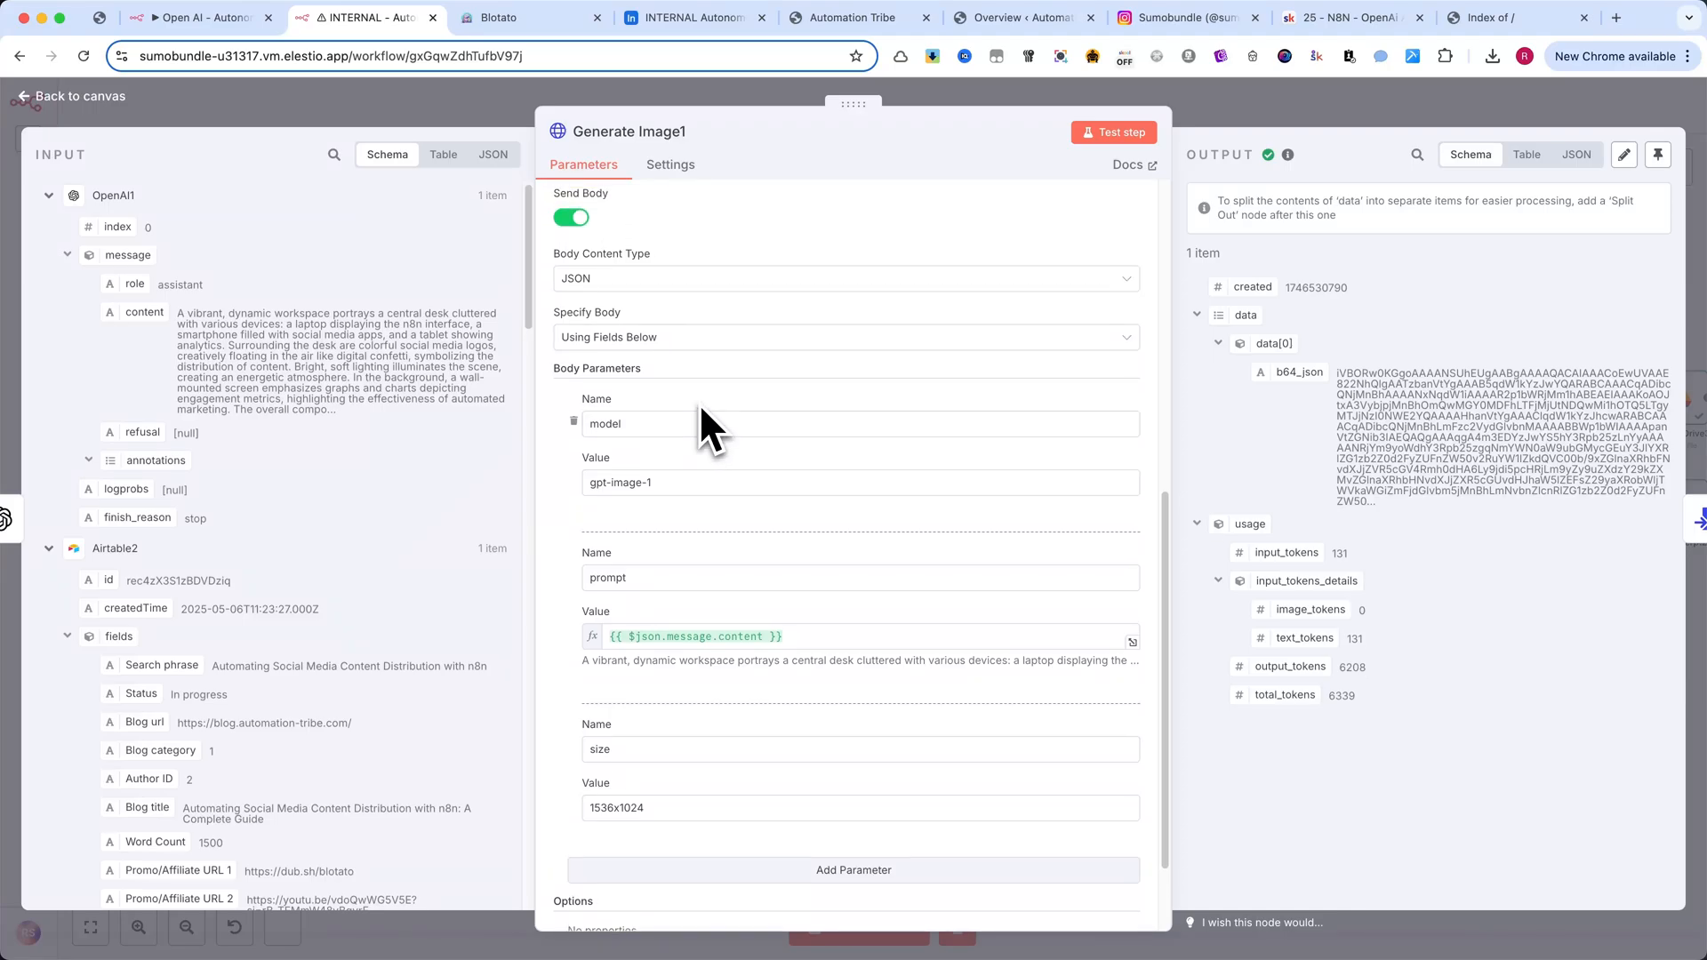
pyautogui.scroll(3)
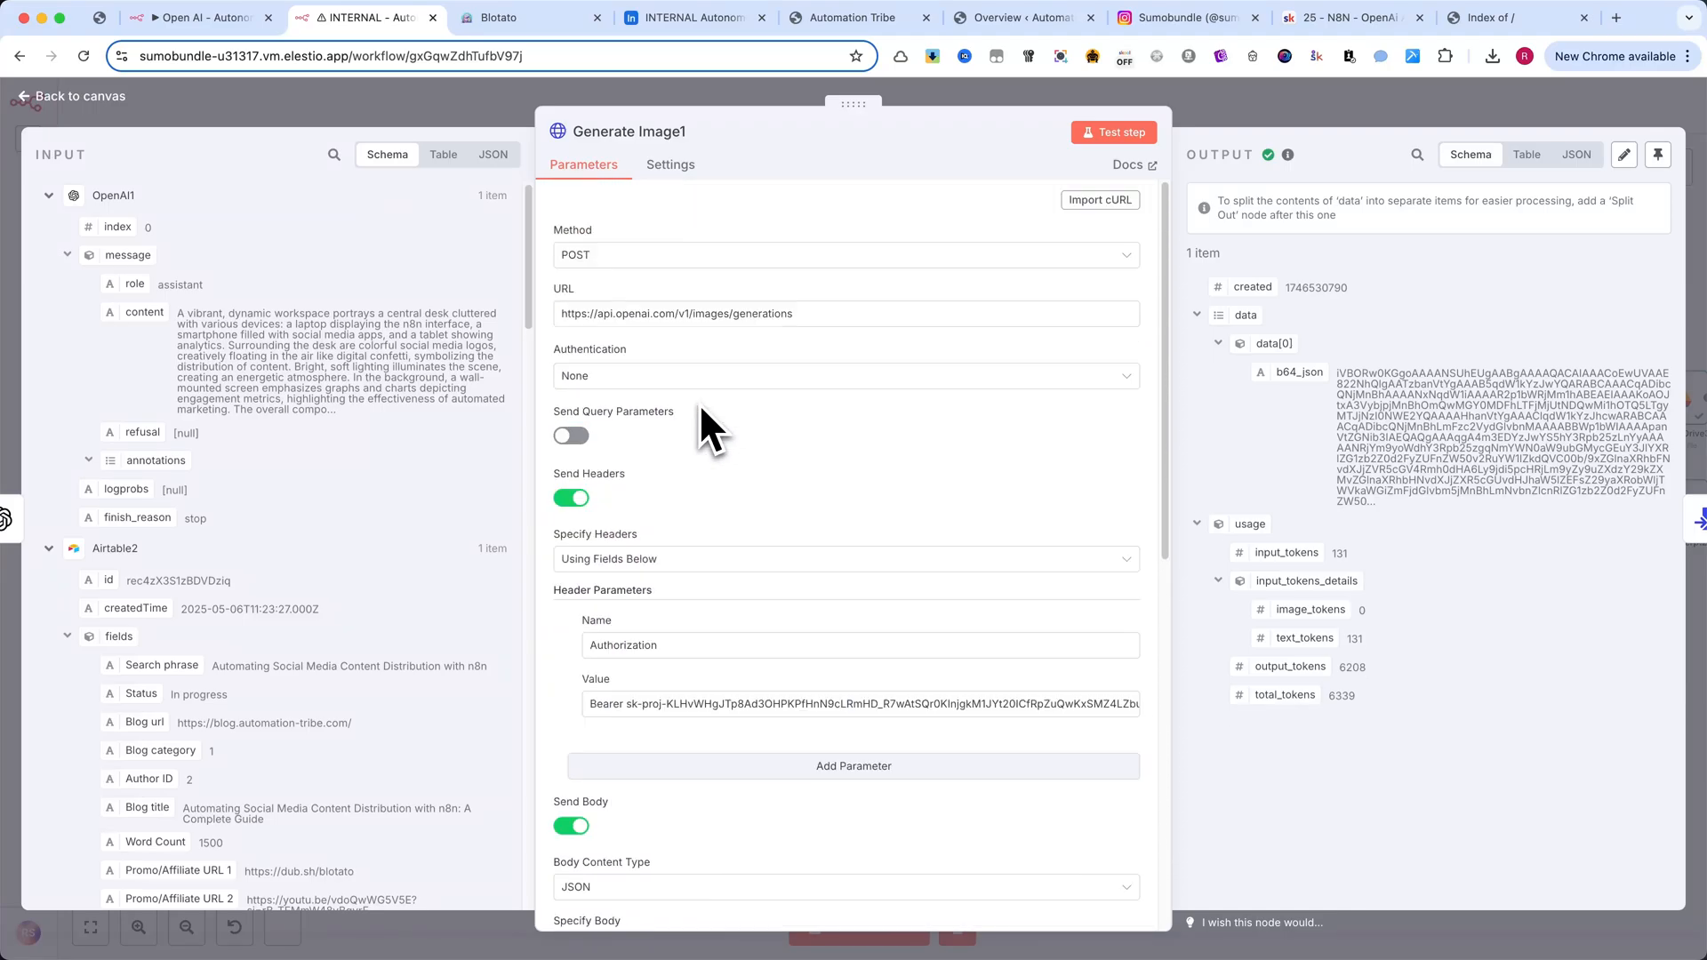
# - Visit OpenAI's organization verification page and return to the n8n workflow
pyautogui.click(850, 704)
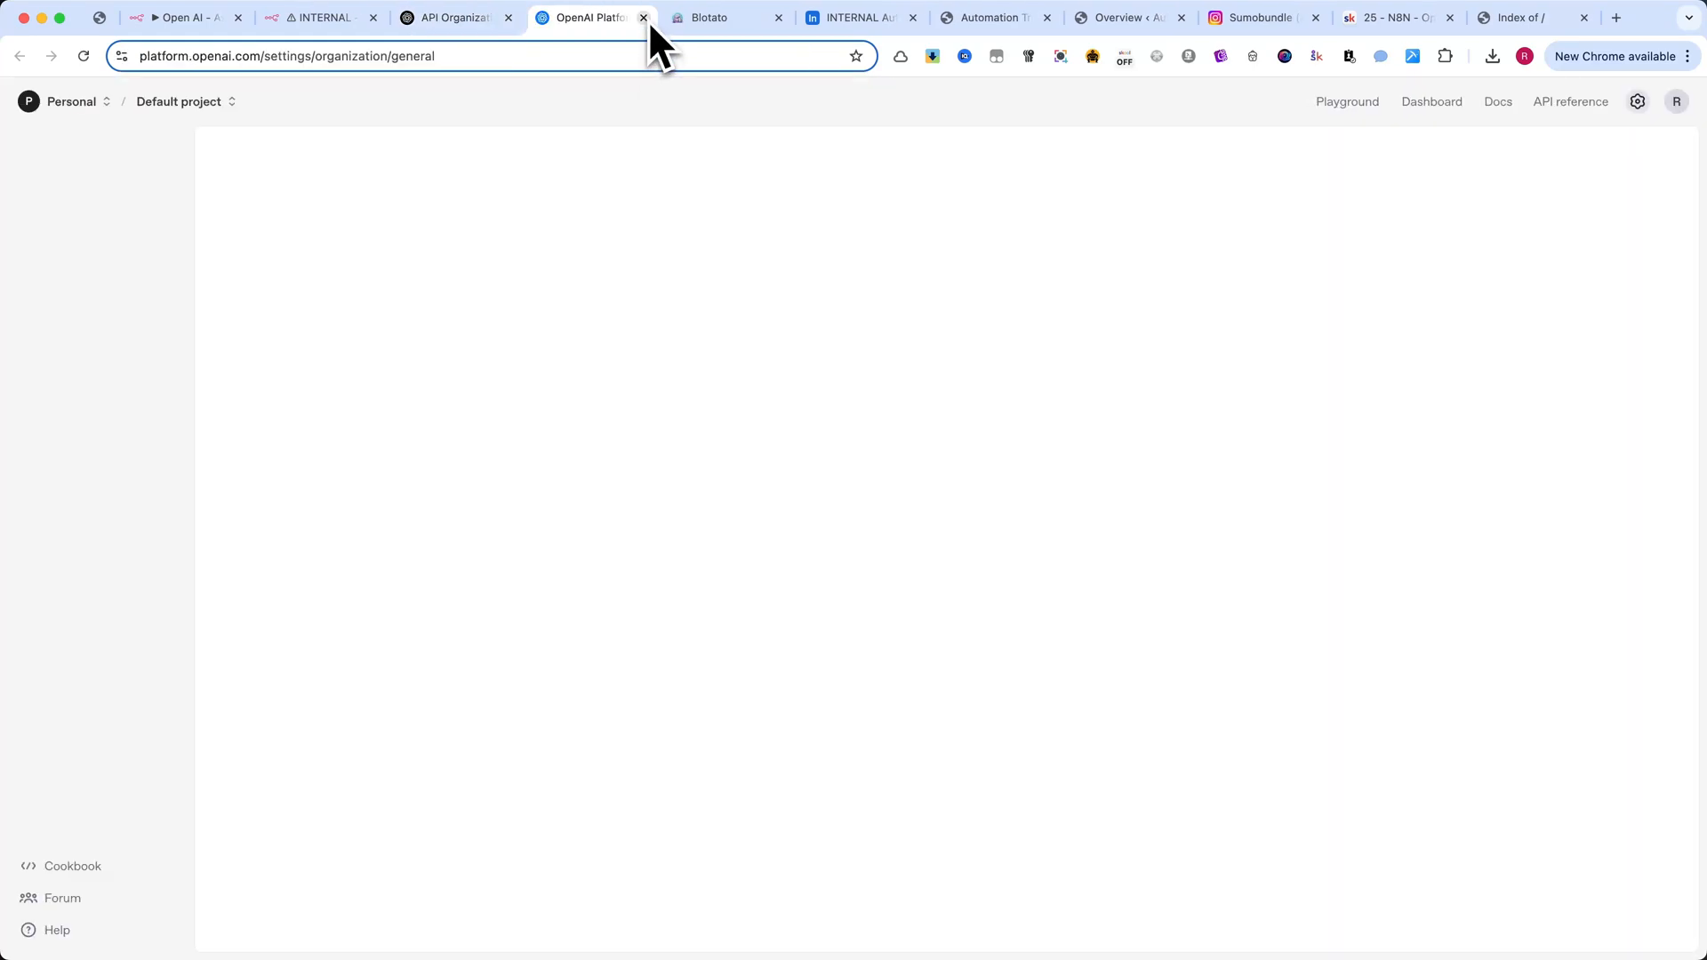
pyautogui.click(644, 18)
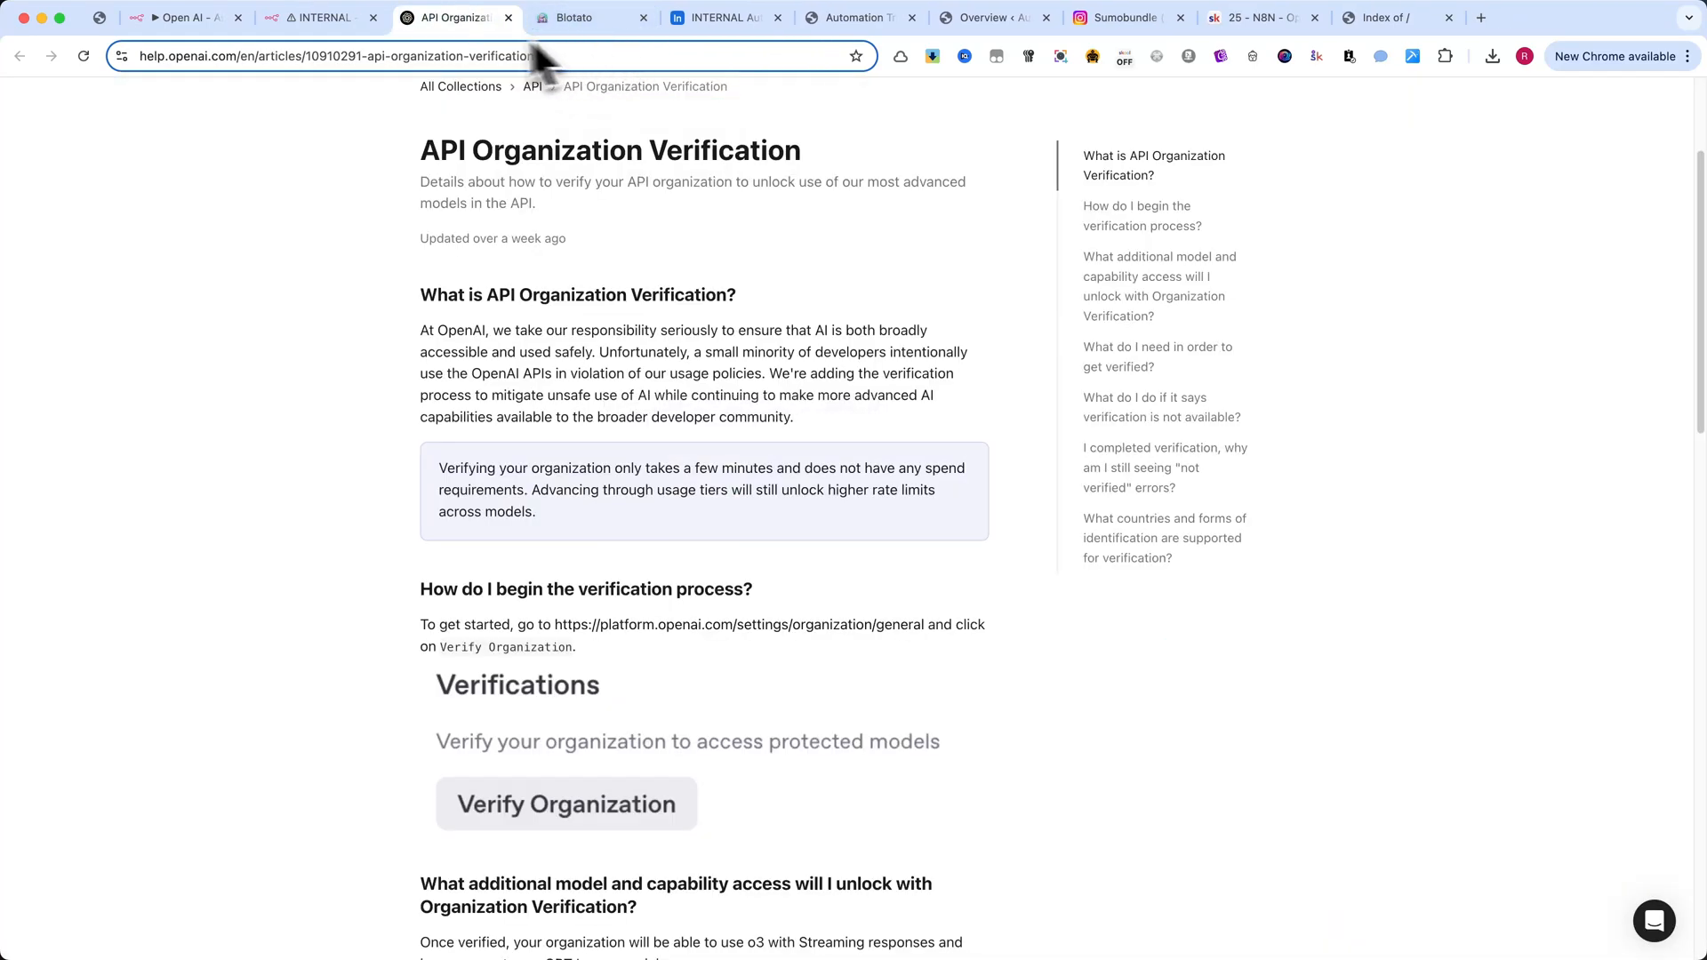
pyautogui.click(338, 18)
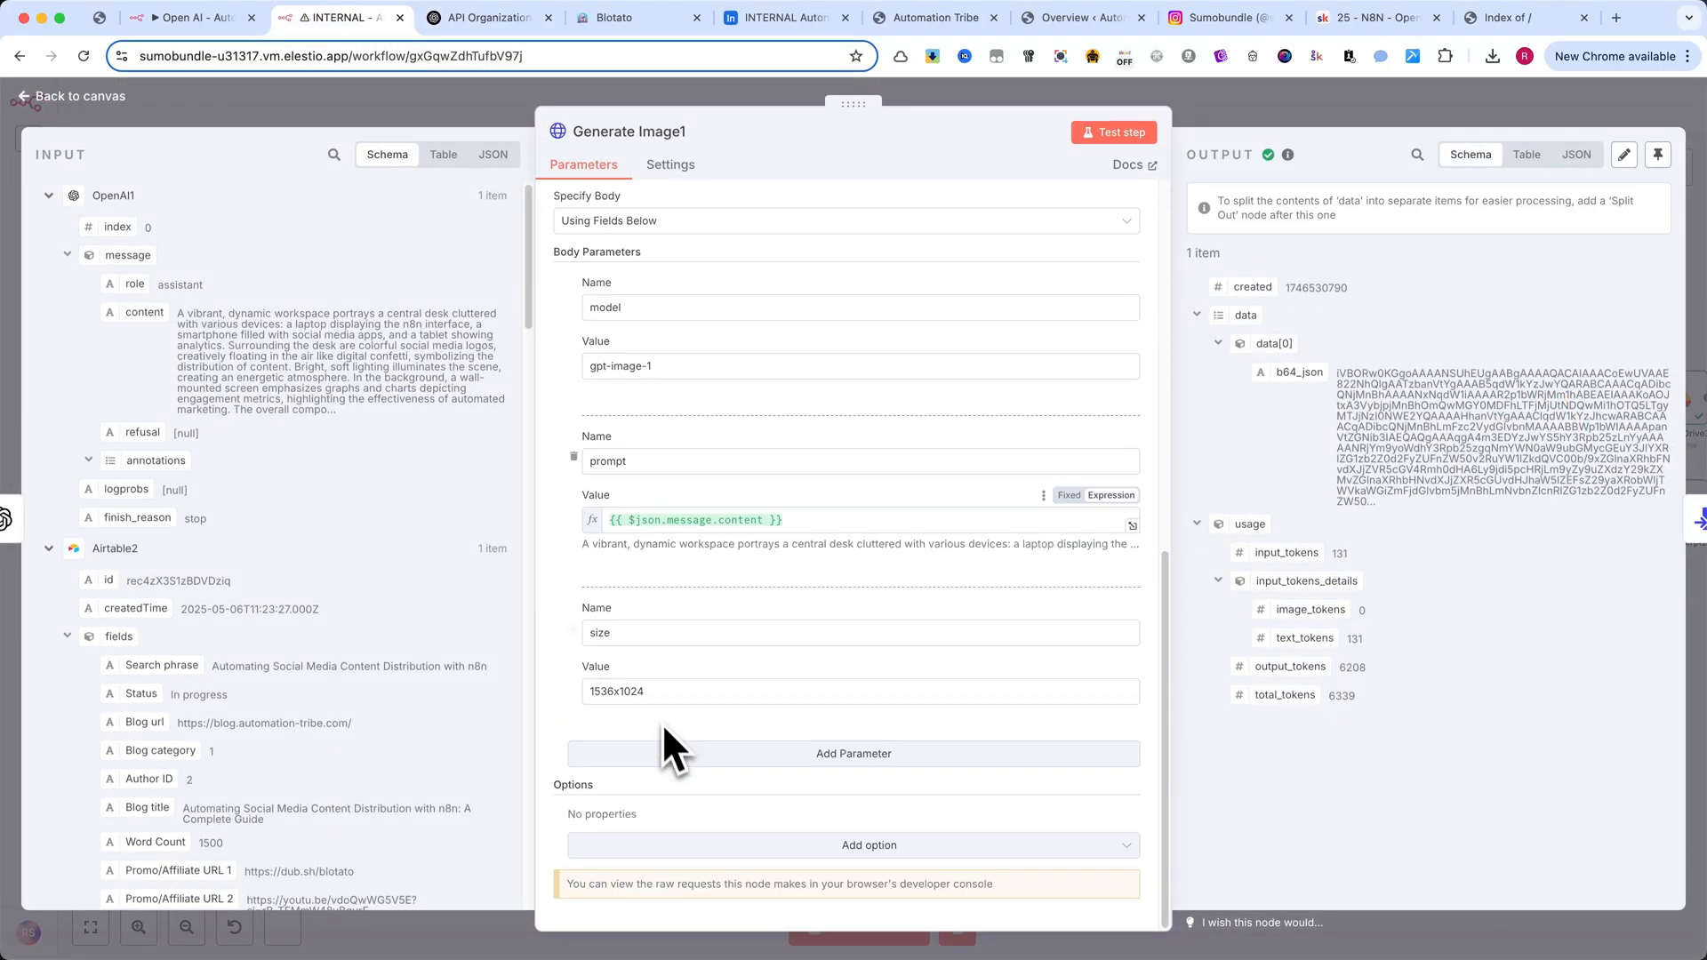
pyautogui.moveTo(663, 703)
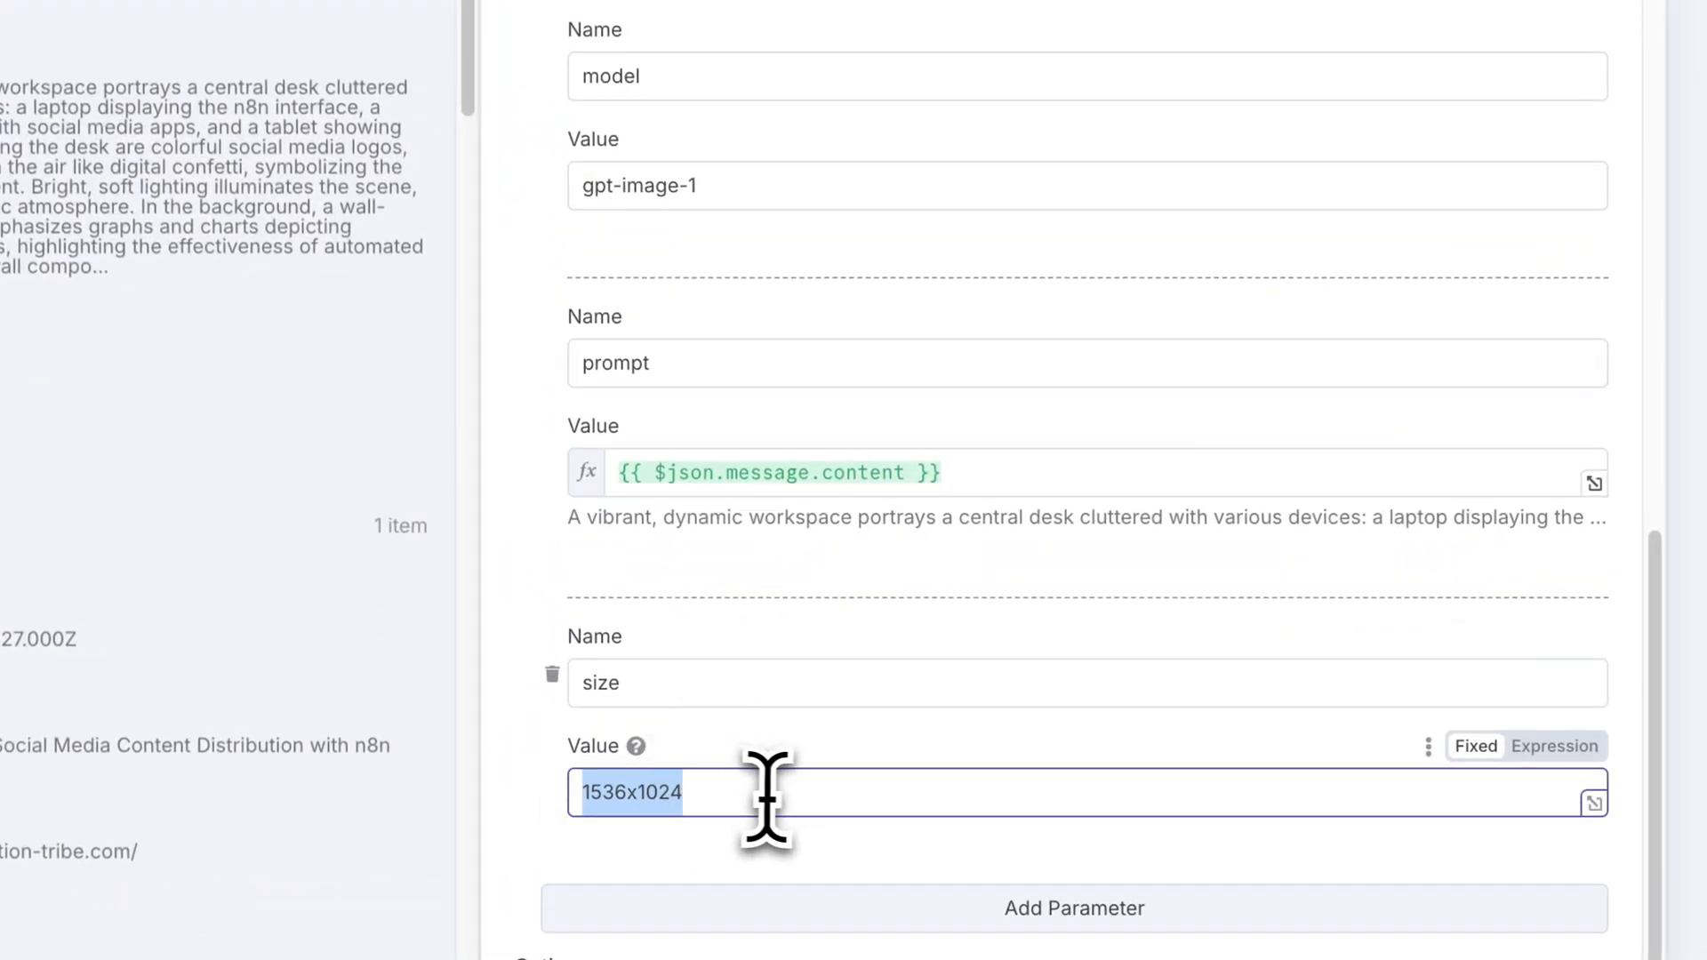
# - Select the 1536x1024 size value before moving to the Convert to Binary node
pyautogui.click(847, 241)
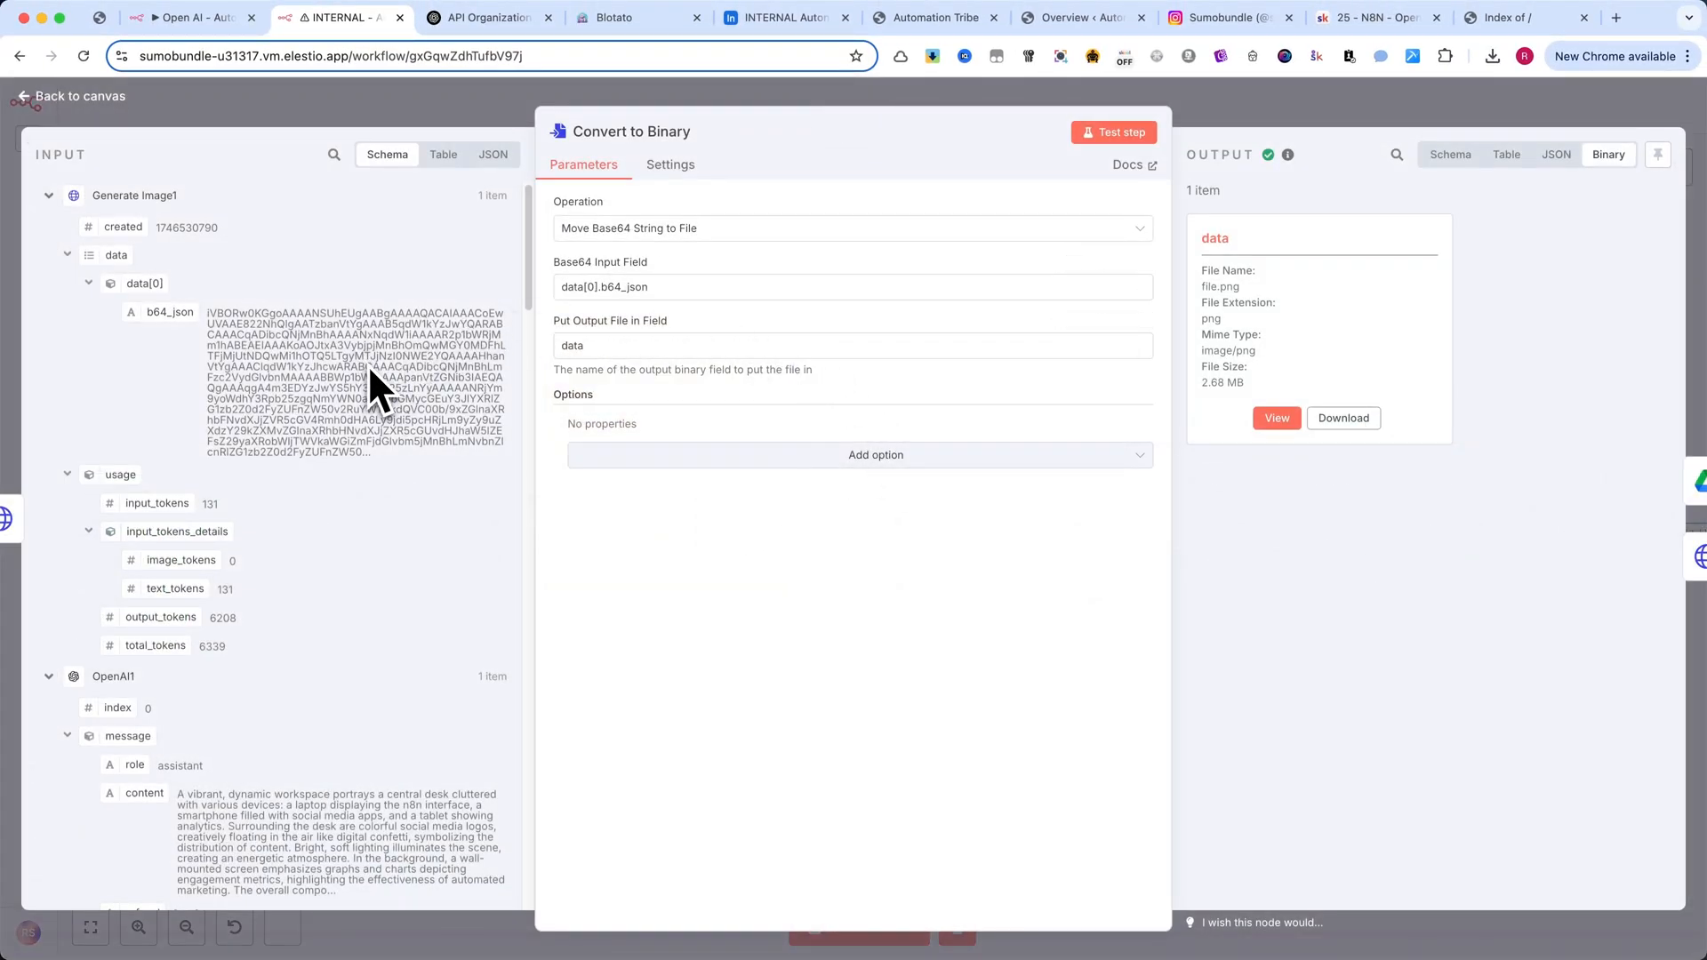
pyautogui.moveTo(560, 419)
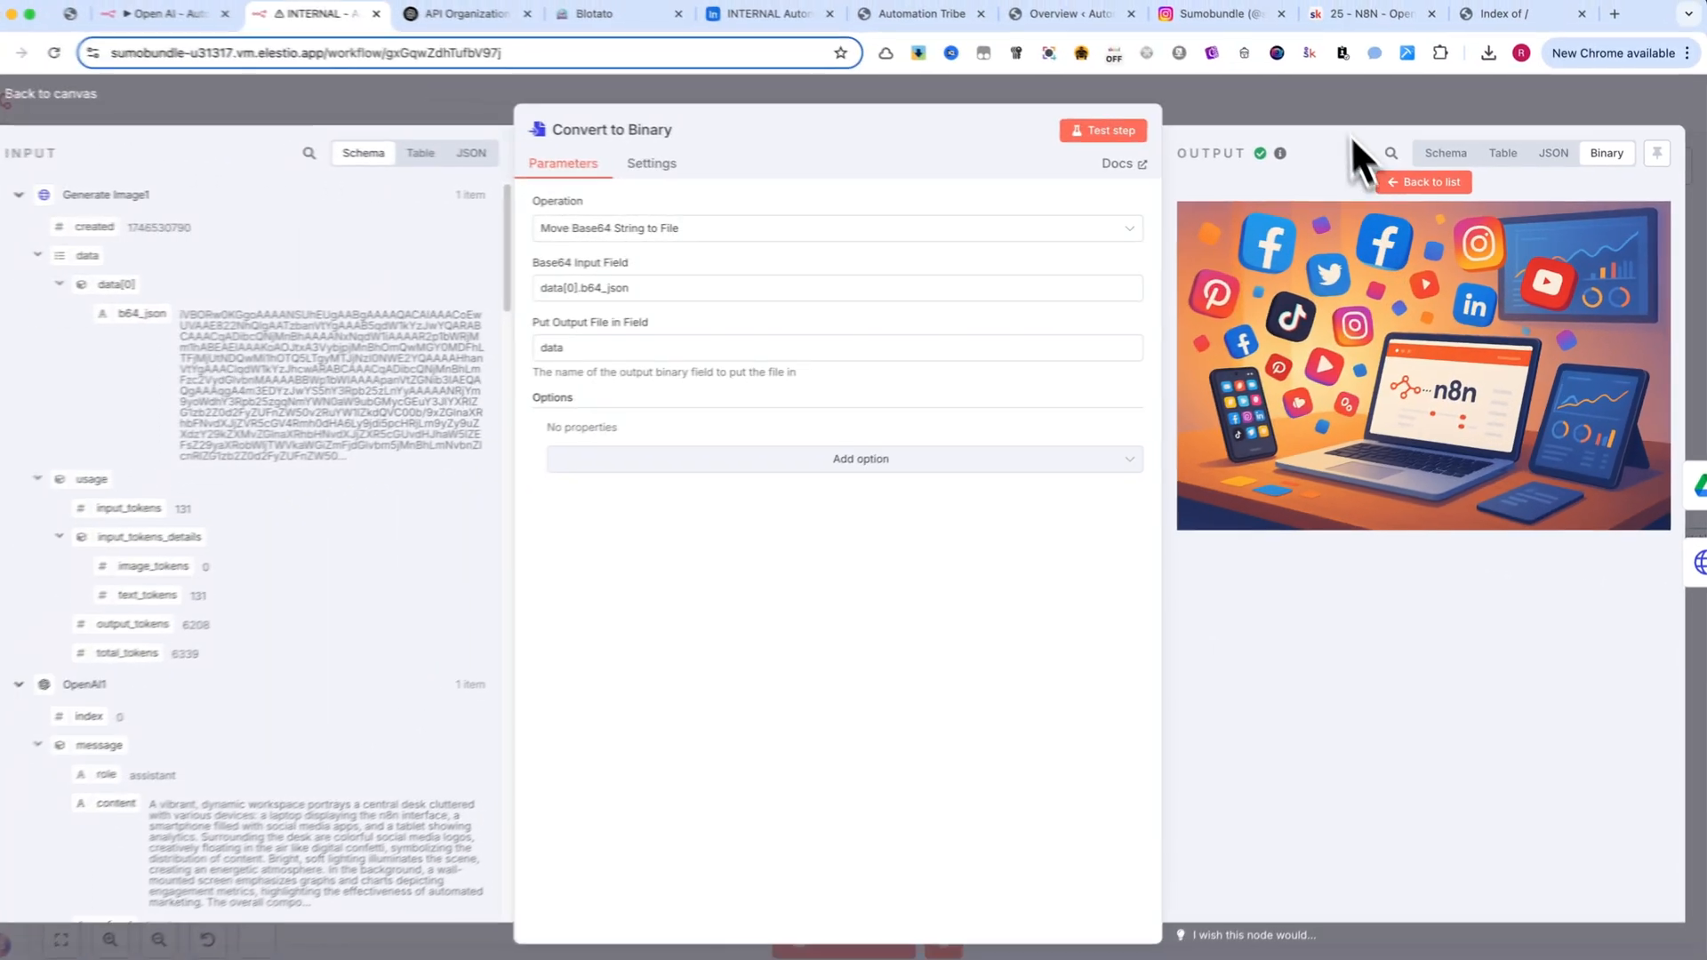
# - Leave the generated image preview and review the Drive upload, sharing and thumbnail link steps
pyautogui.click(49, 95)
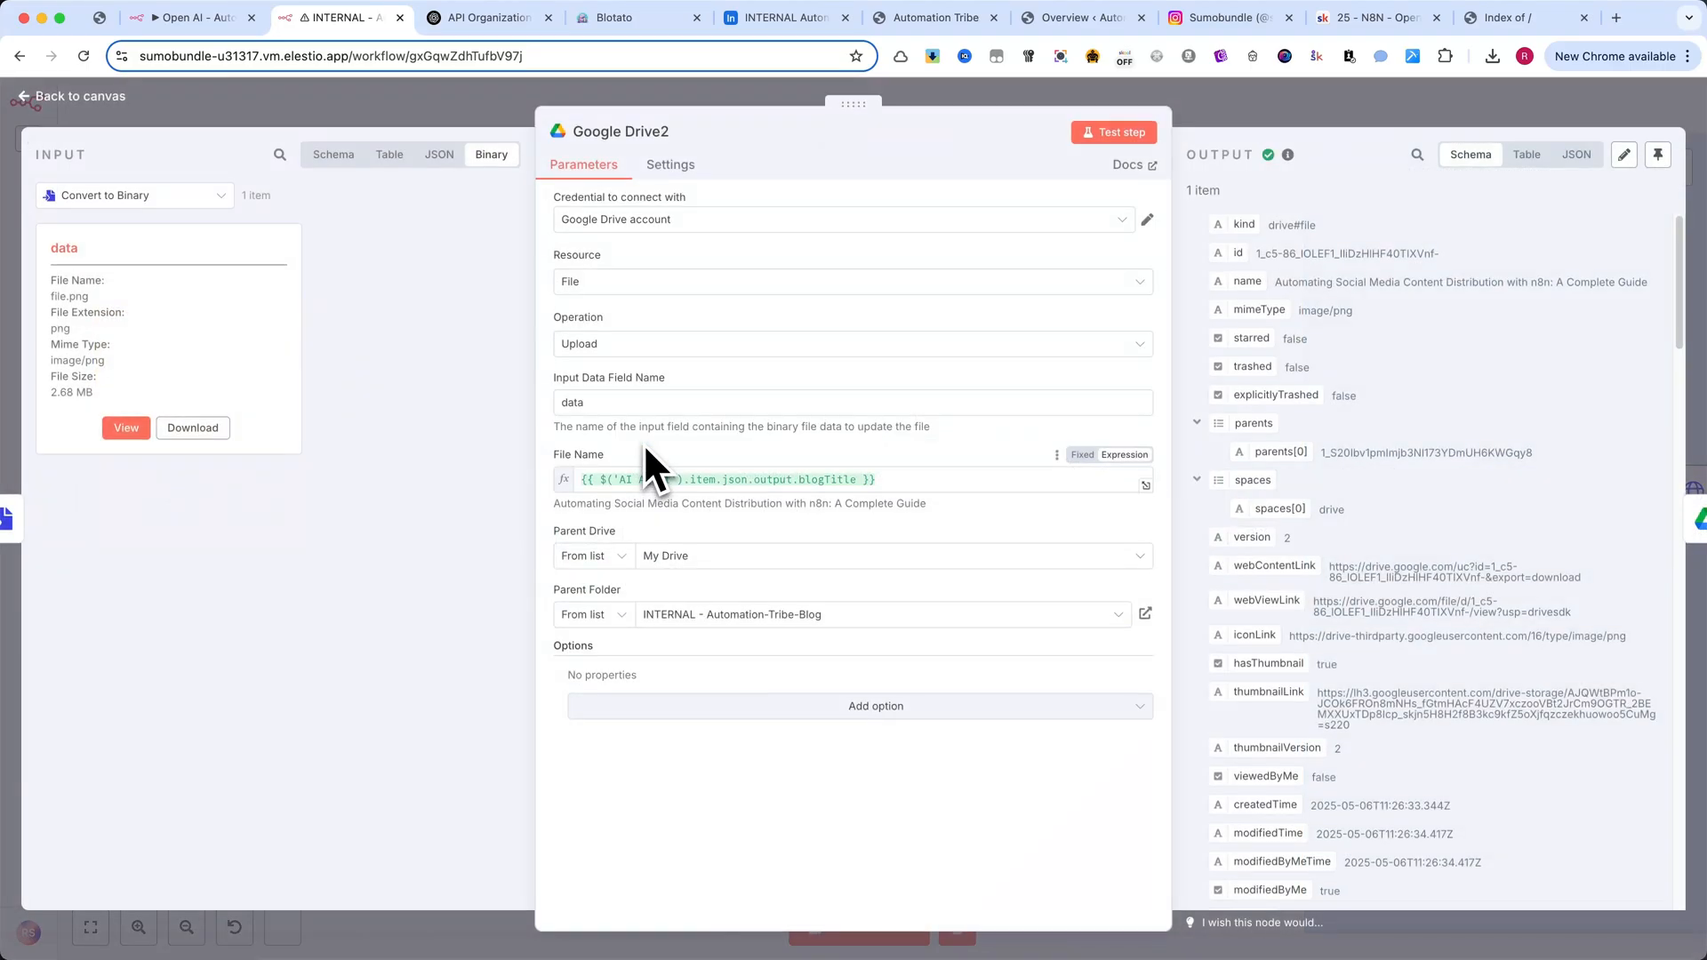
pyautogui.moveTo(750, 478)
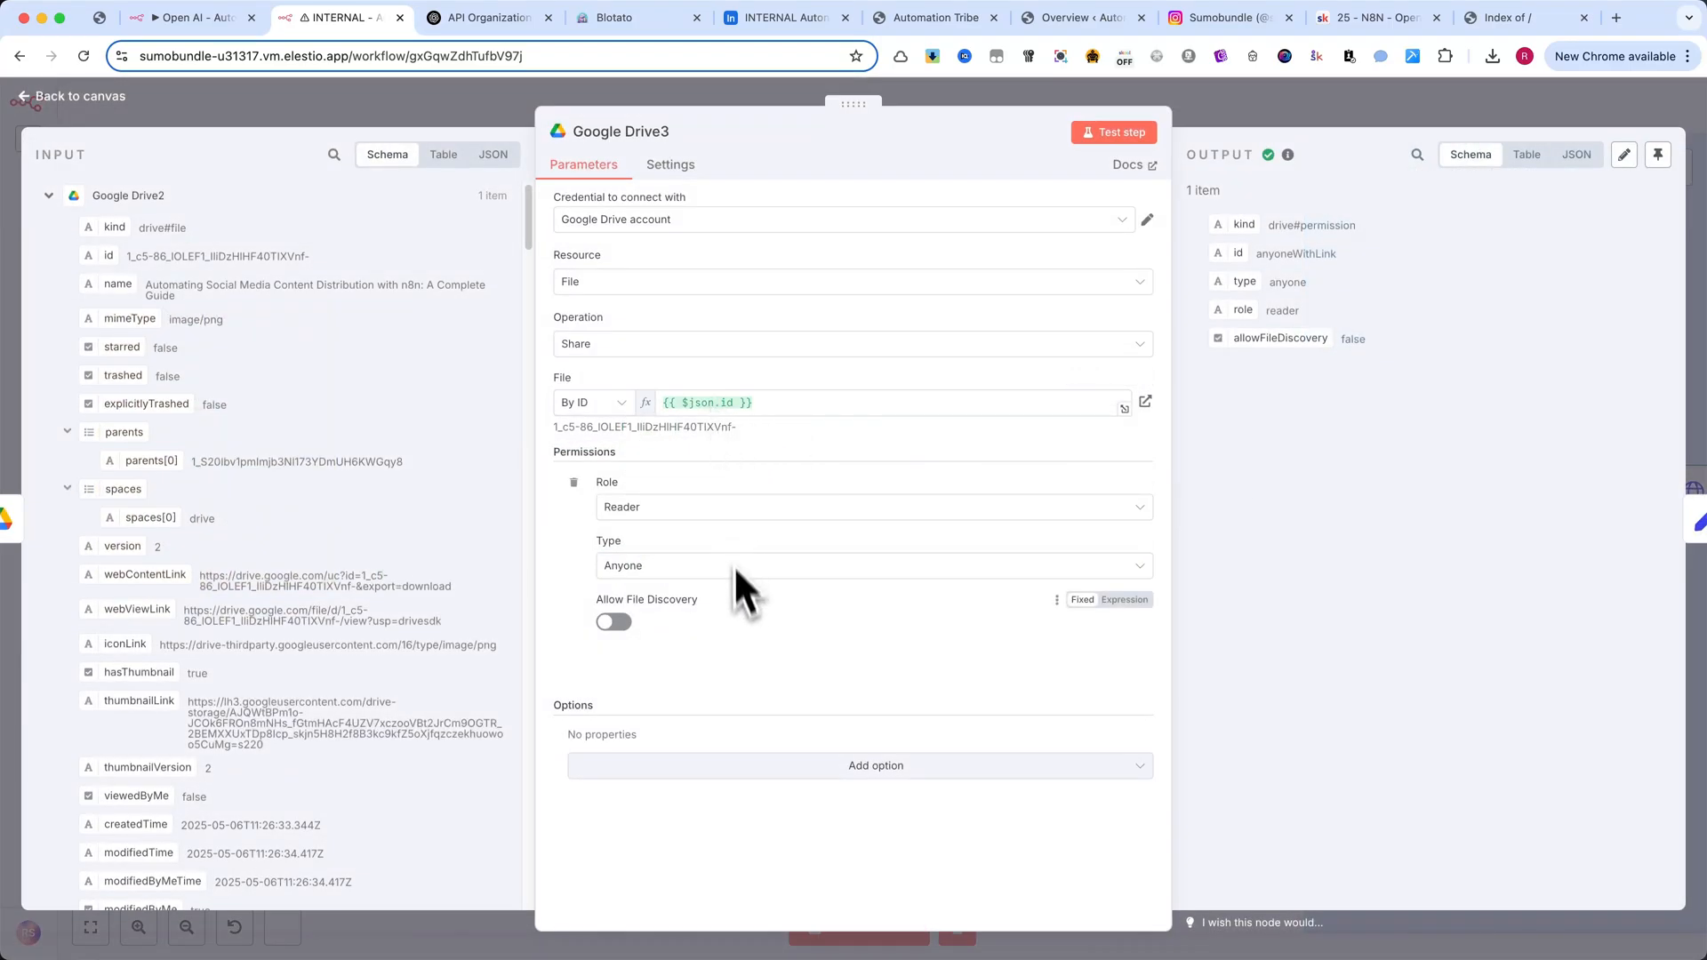
pyautogui.moveTo(653, 599)
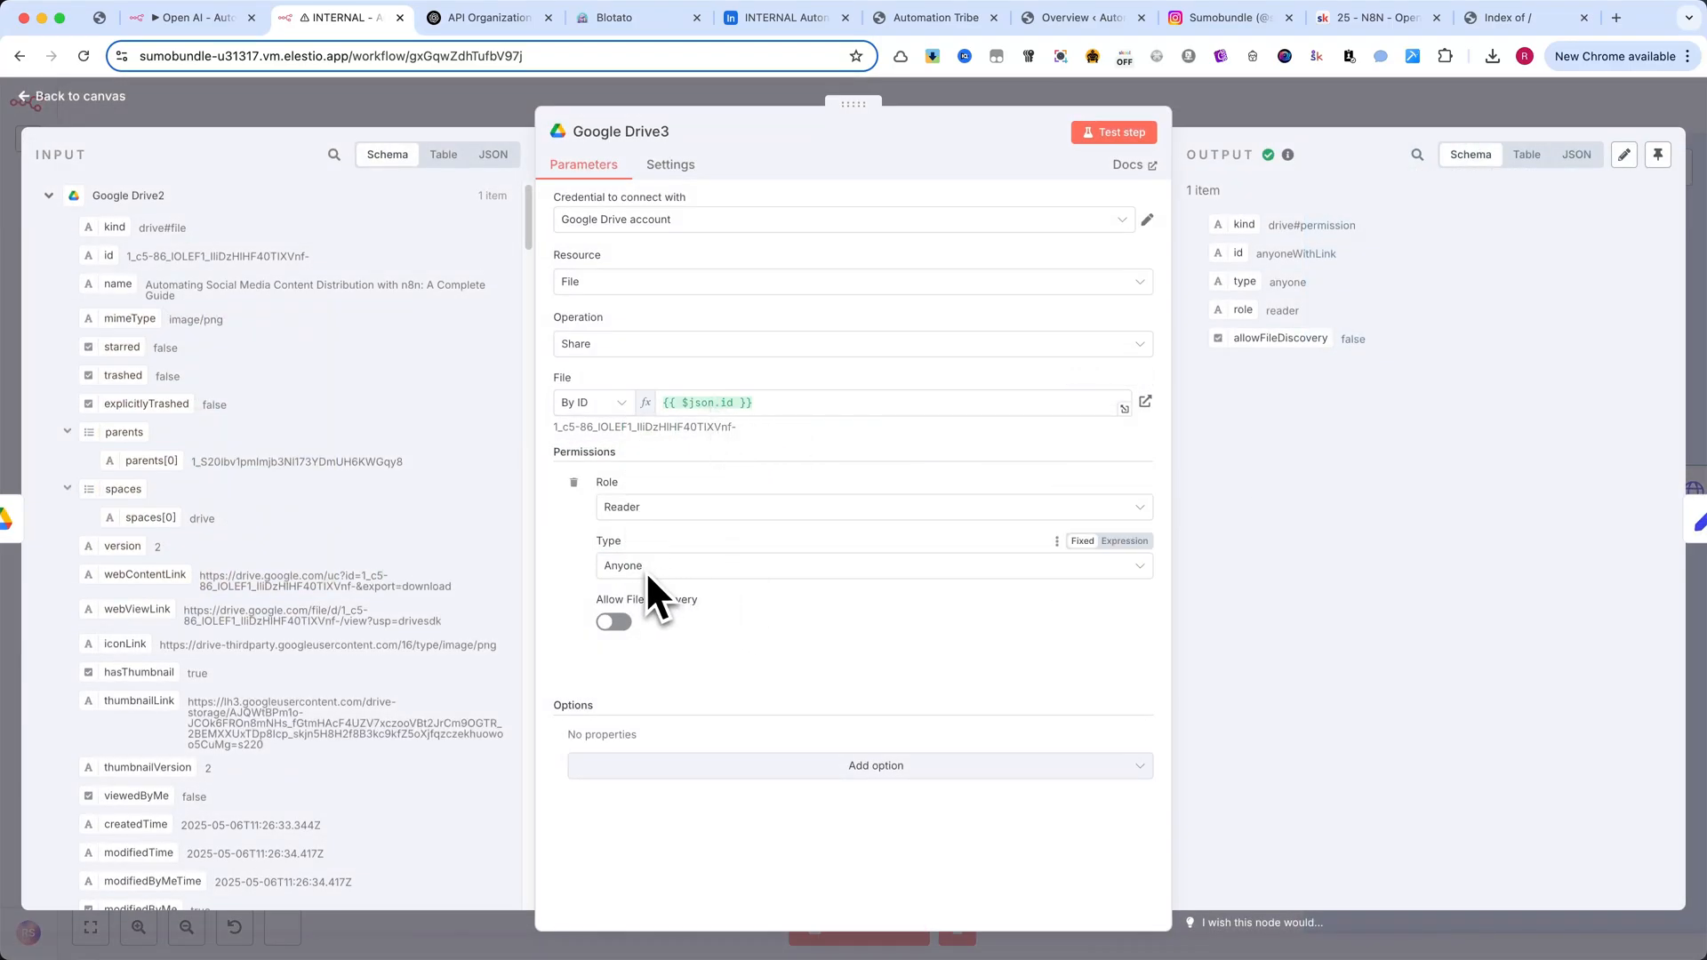
pyautogui.click(77, 96)
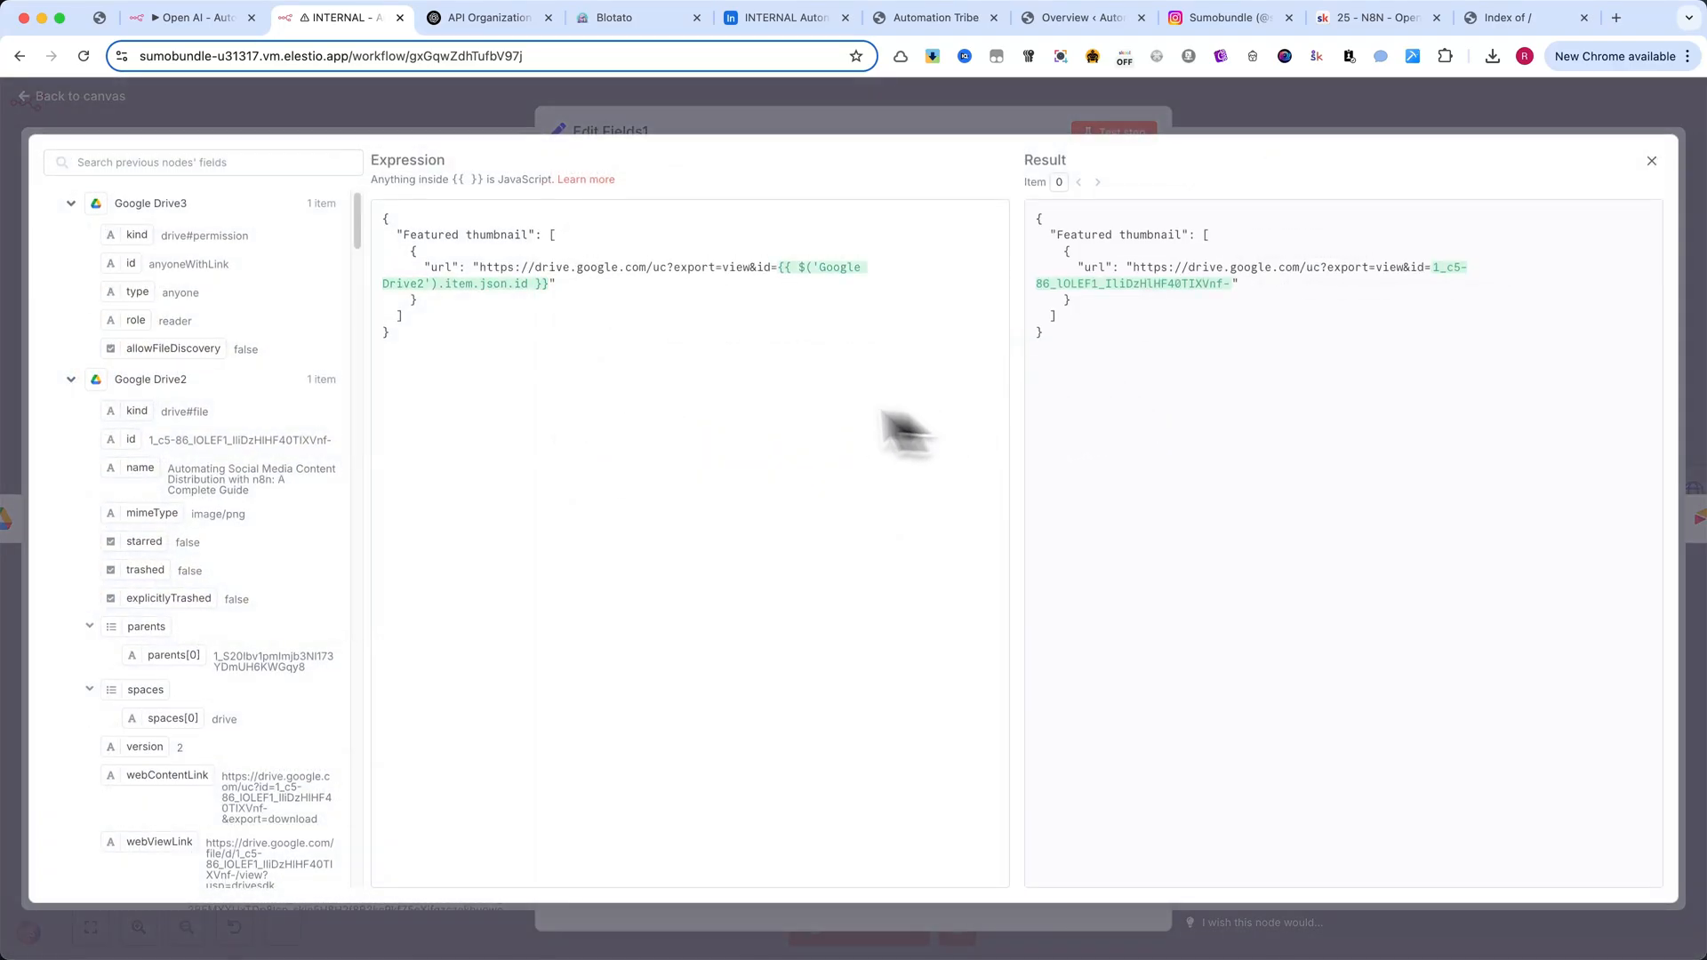
pyautogui.moveTo(762, 142)
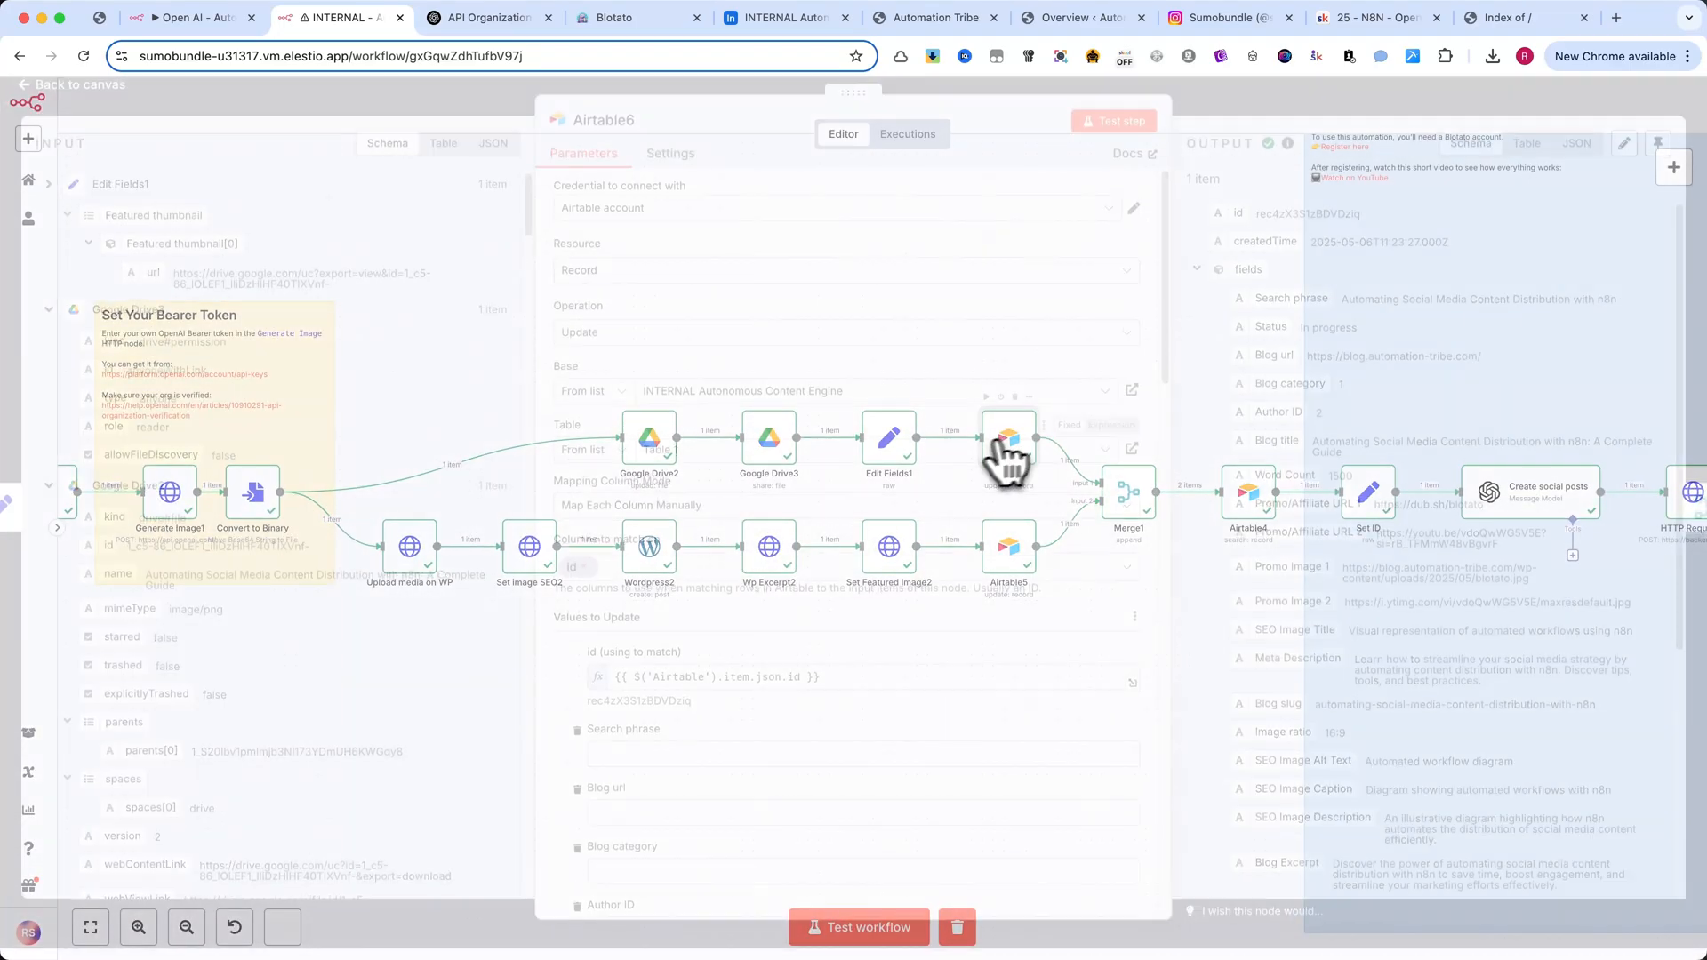
# - Scroll through the WP media upload and image SEO title, slug, alt text and caption parameters
pyautogui.scroll(-3)
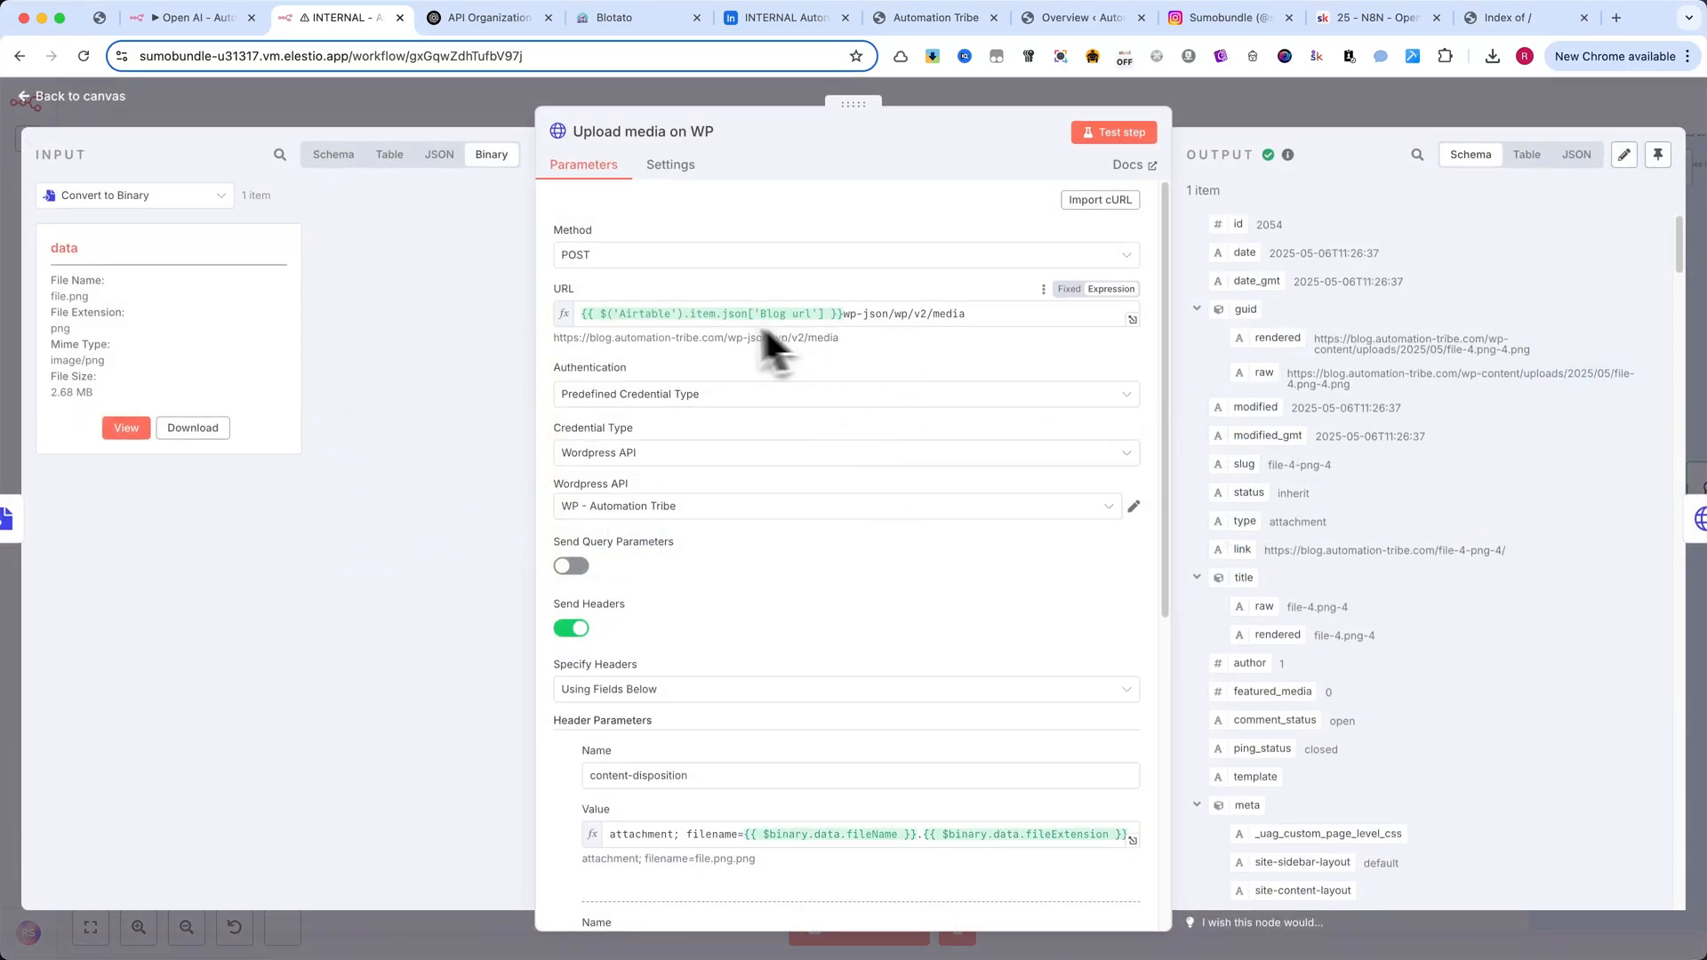
pyautogui.scroll(-3)
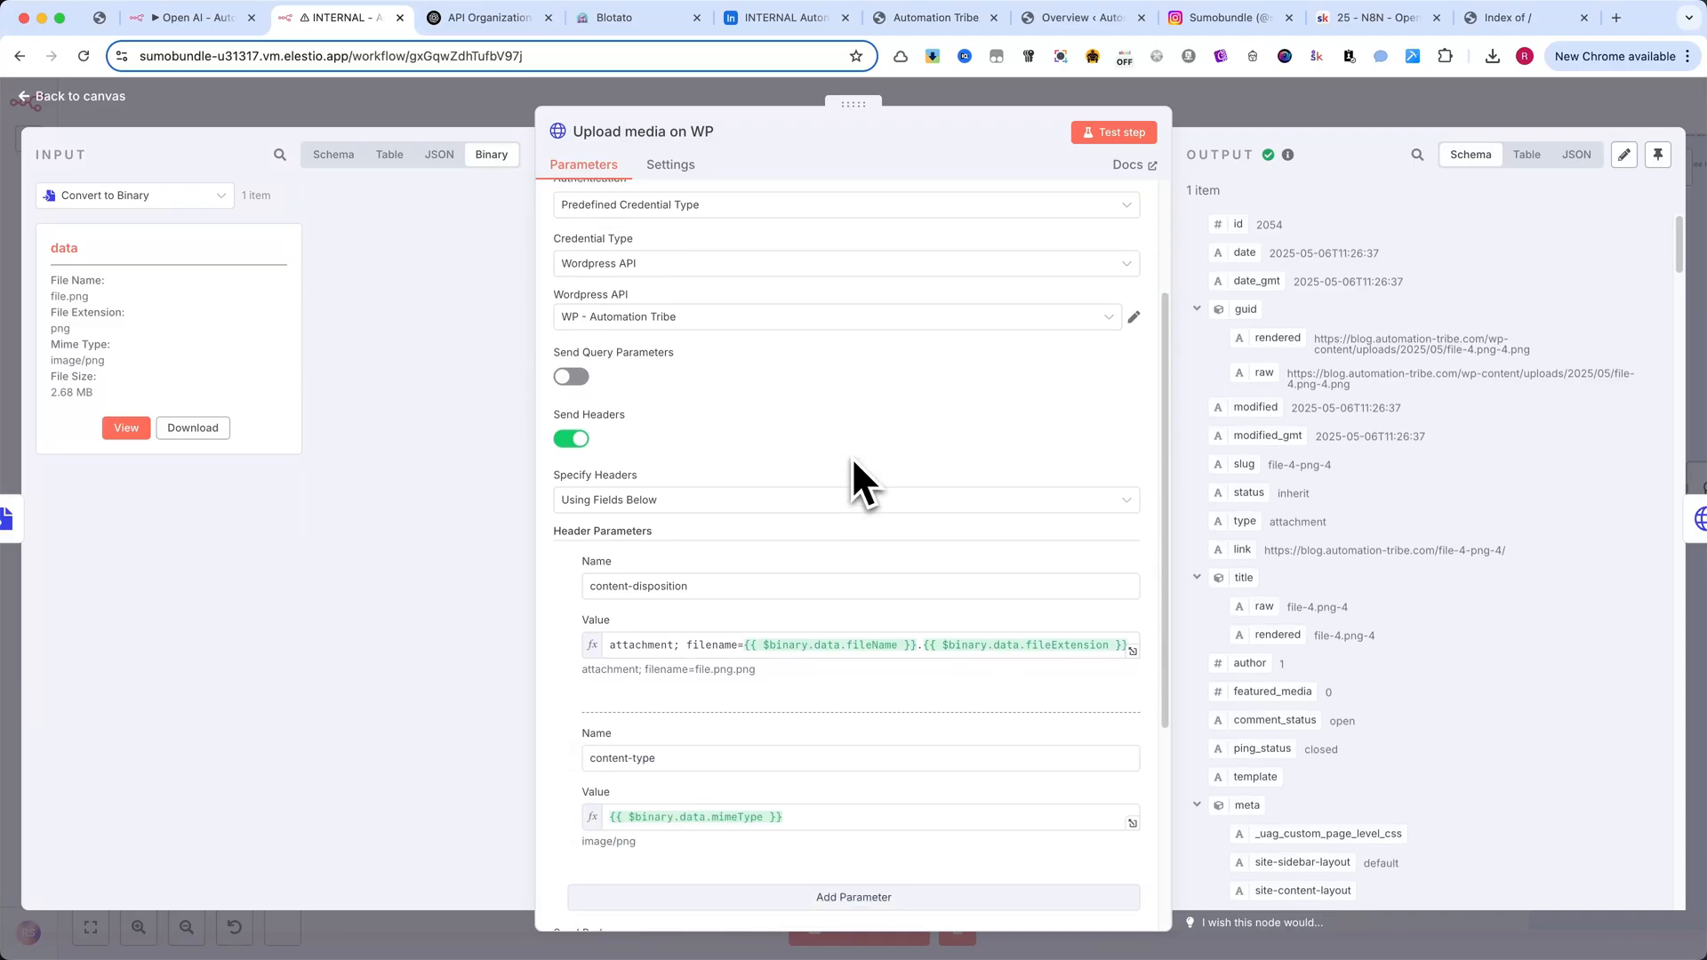
pyautogui.scroll(-3)
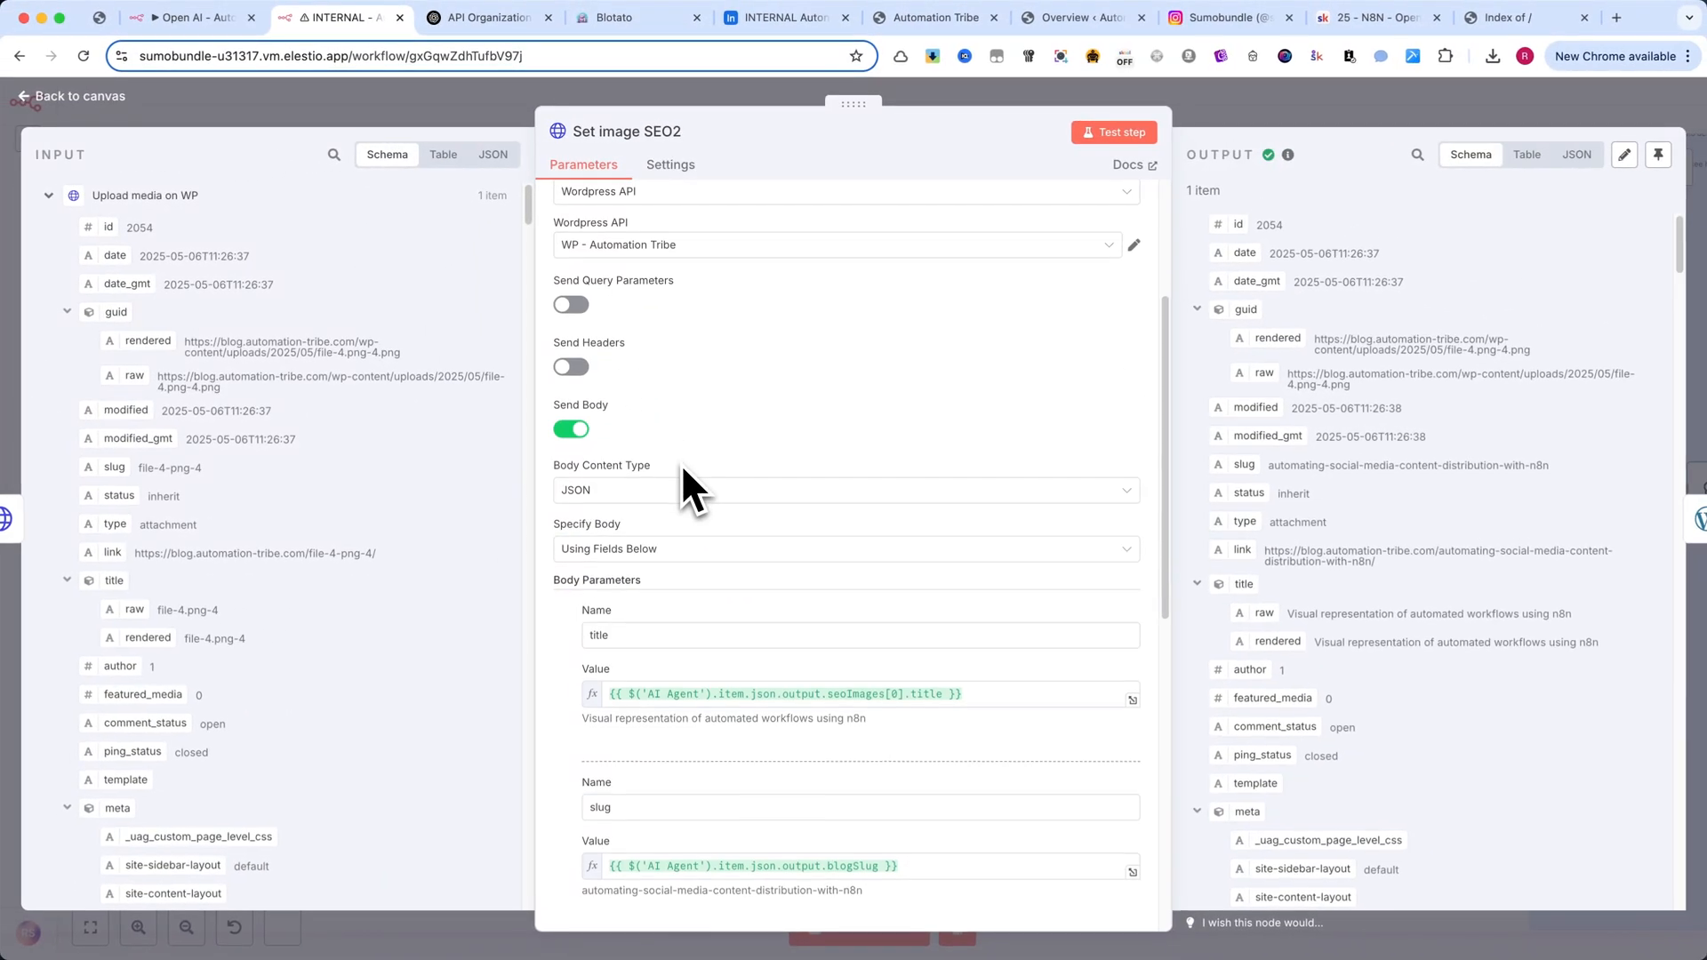
pyautogui.scroll(-3)
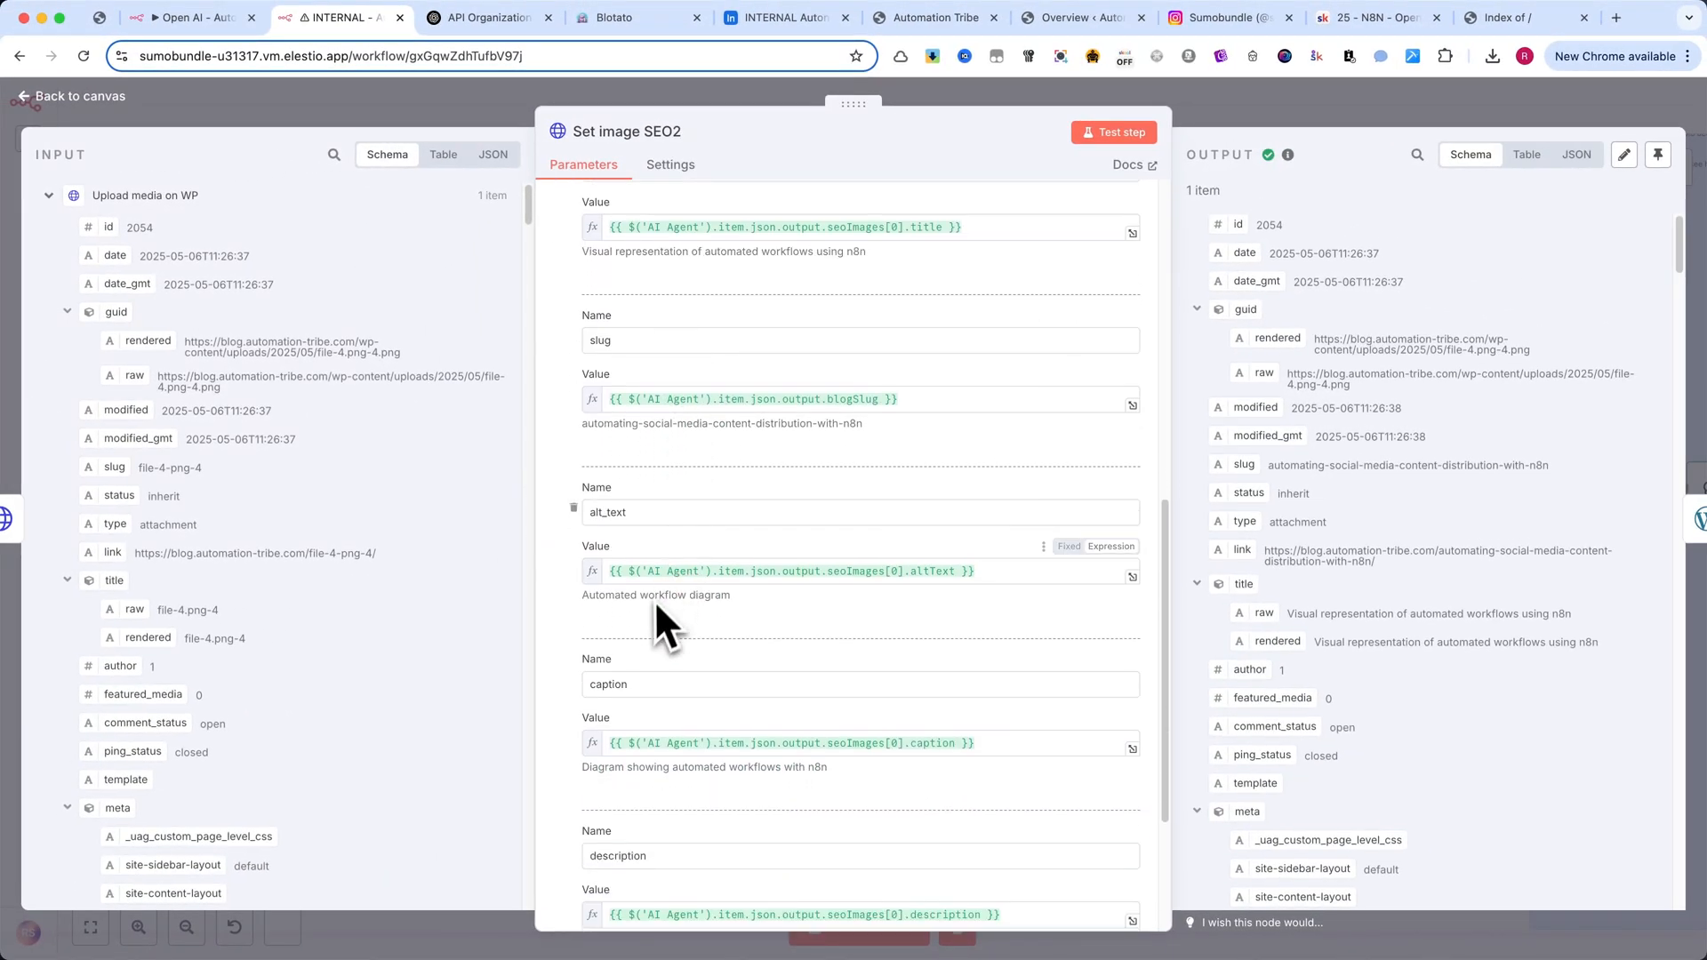
pyautogui.scroll(-3)
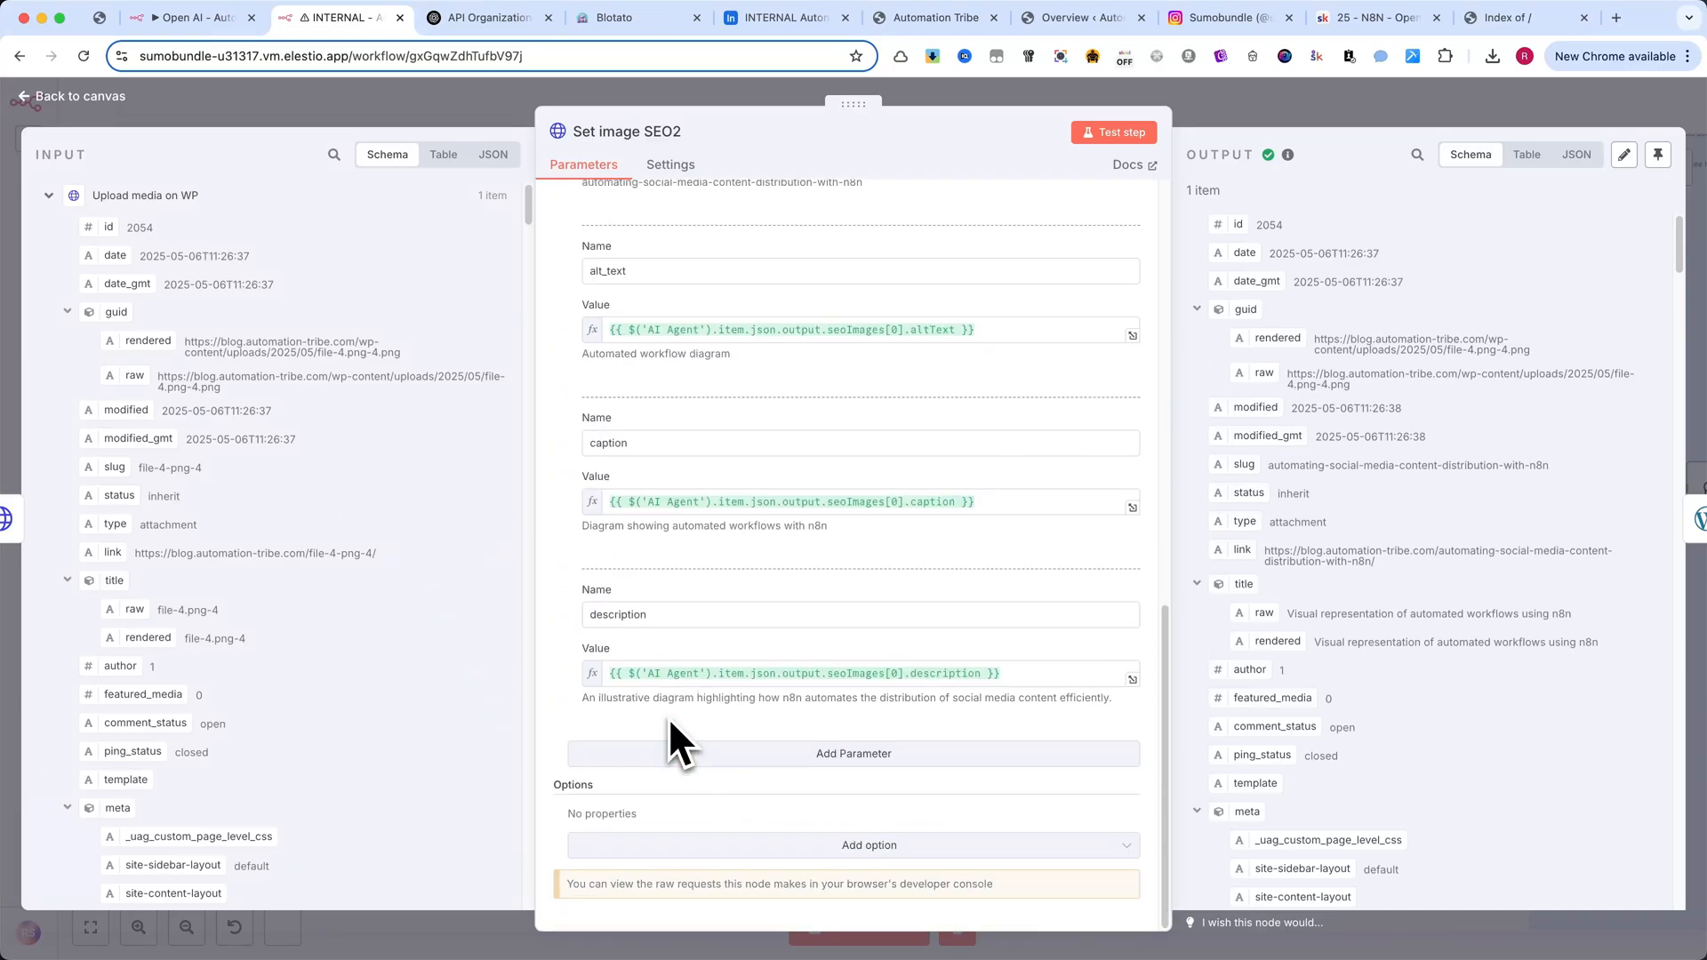
pyautogui.moveTo(1257, 130)
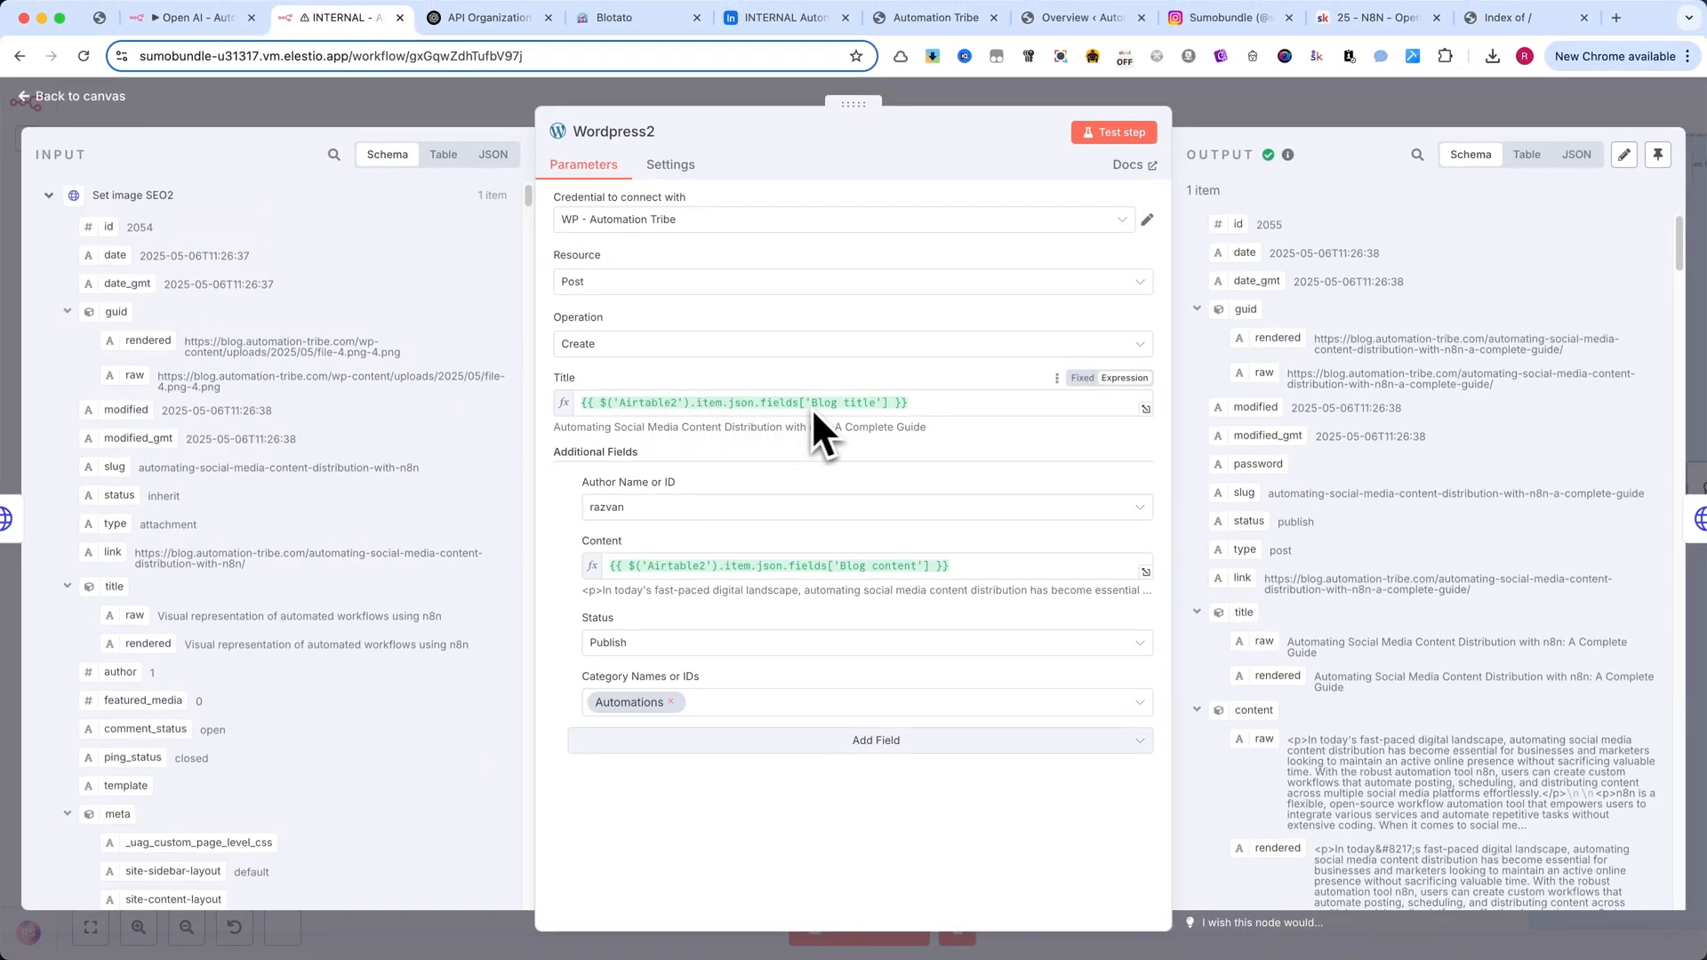
pyautogui.moveTo(713, 450)
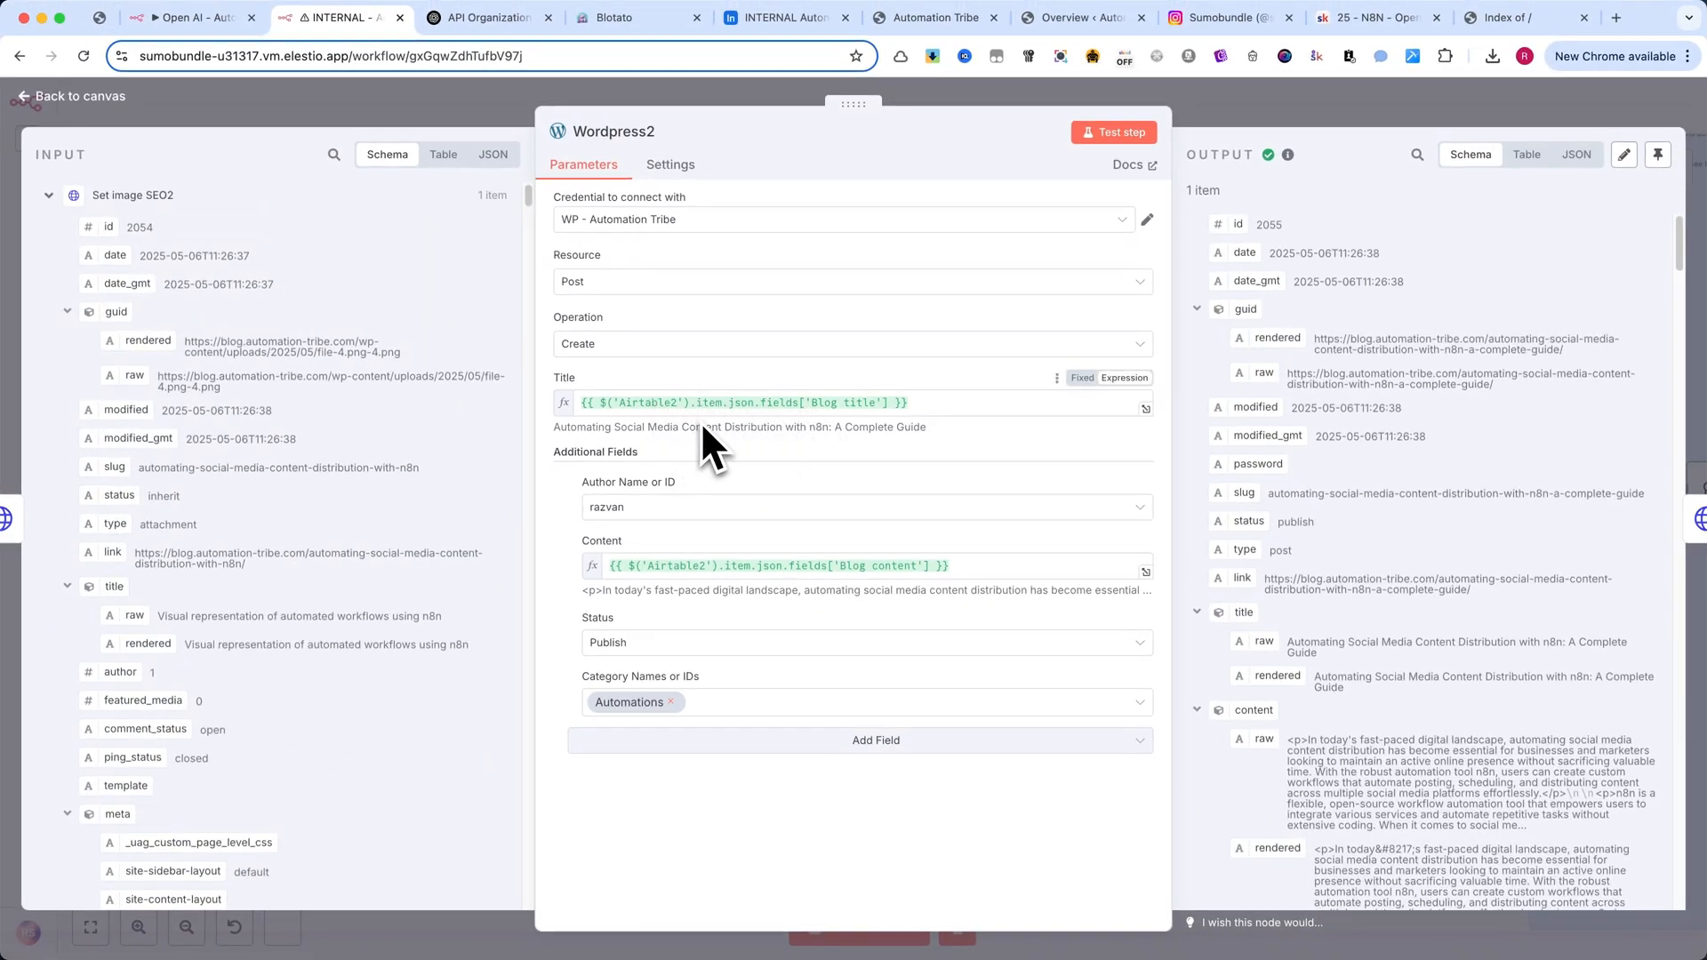
pyautogui.moveTo(747, 451)
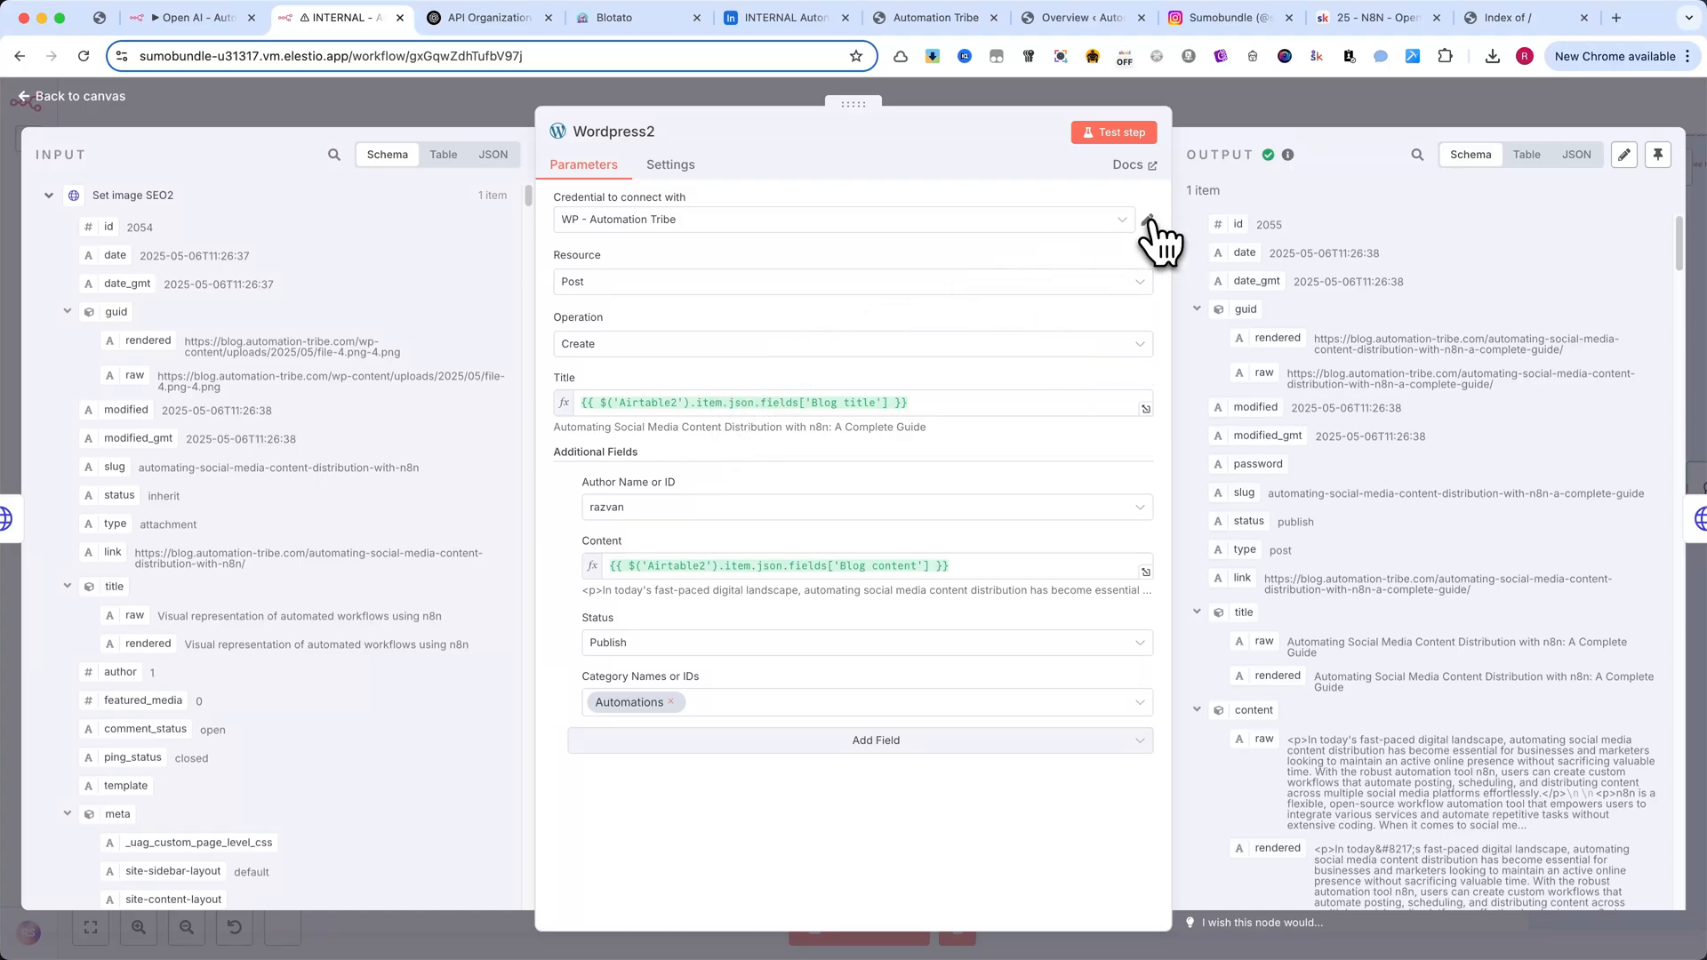
# - Verify the WP - Automation Tribe credential tests successfully, then move to the Wp Excerpt2 node
pyautogui.click(1150, 219)
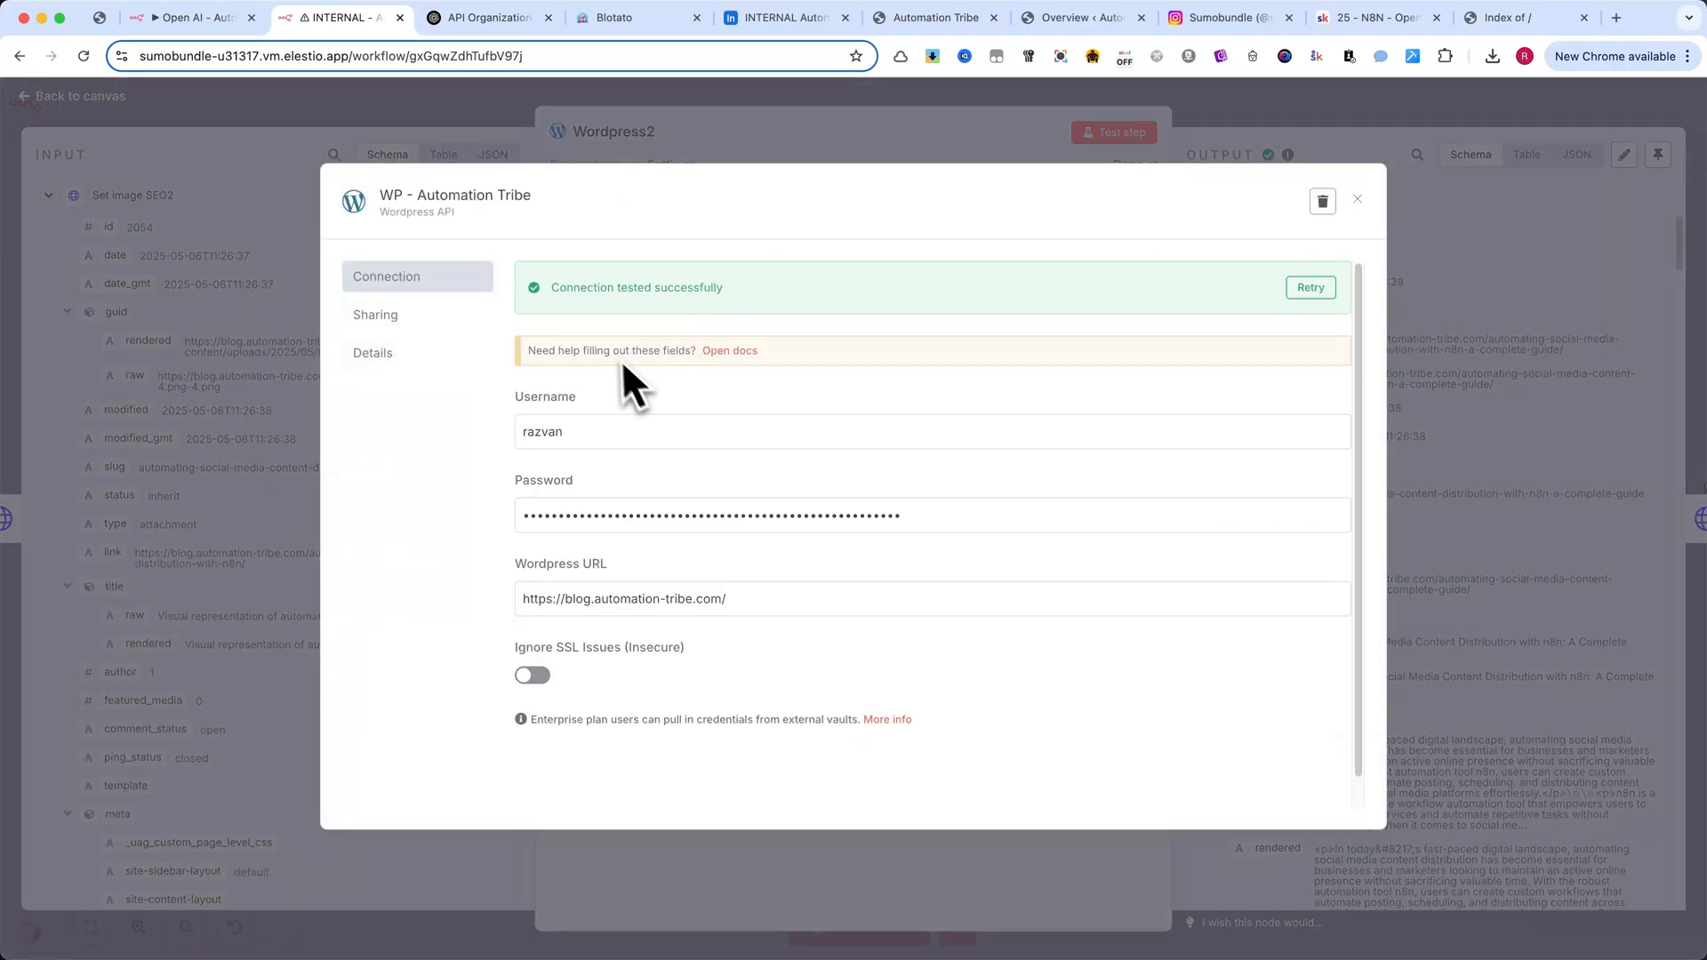
pyautogui.moveTo(1369, 216)
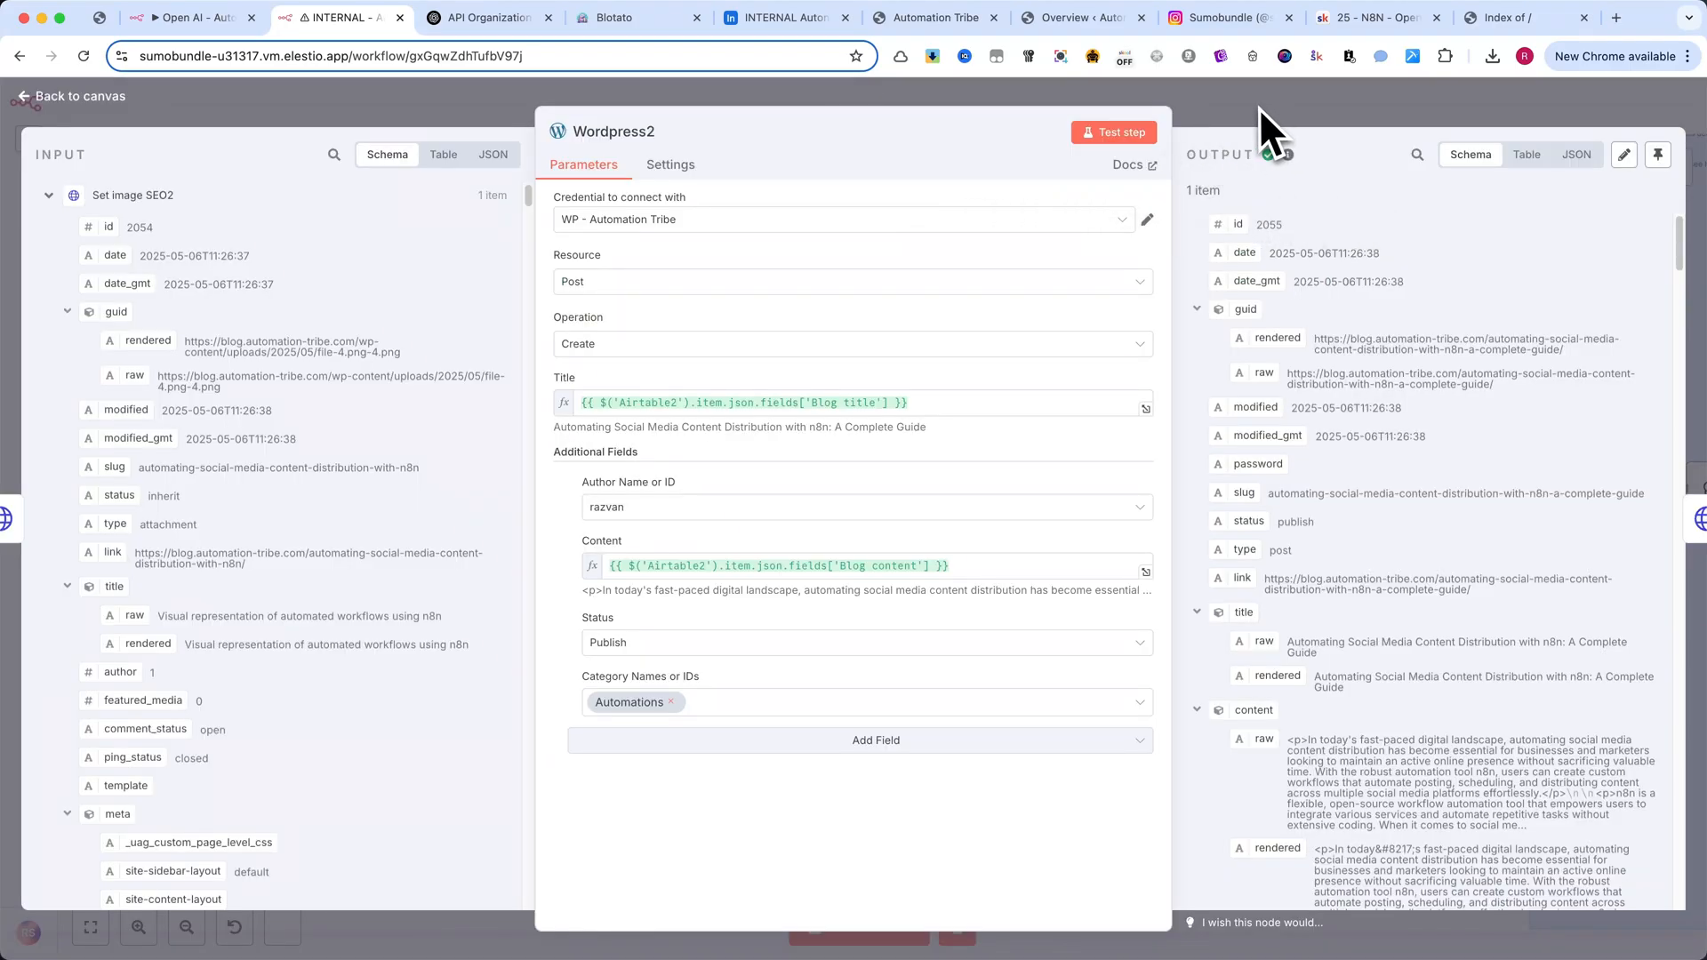
pyautogui.click(71, 96)
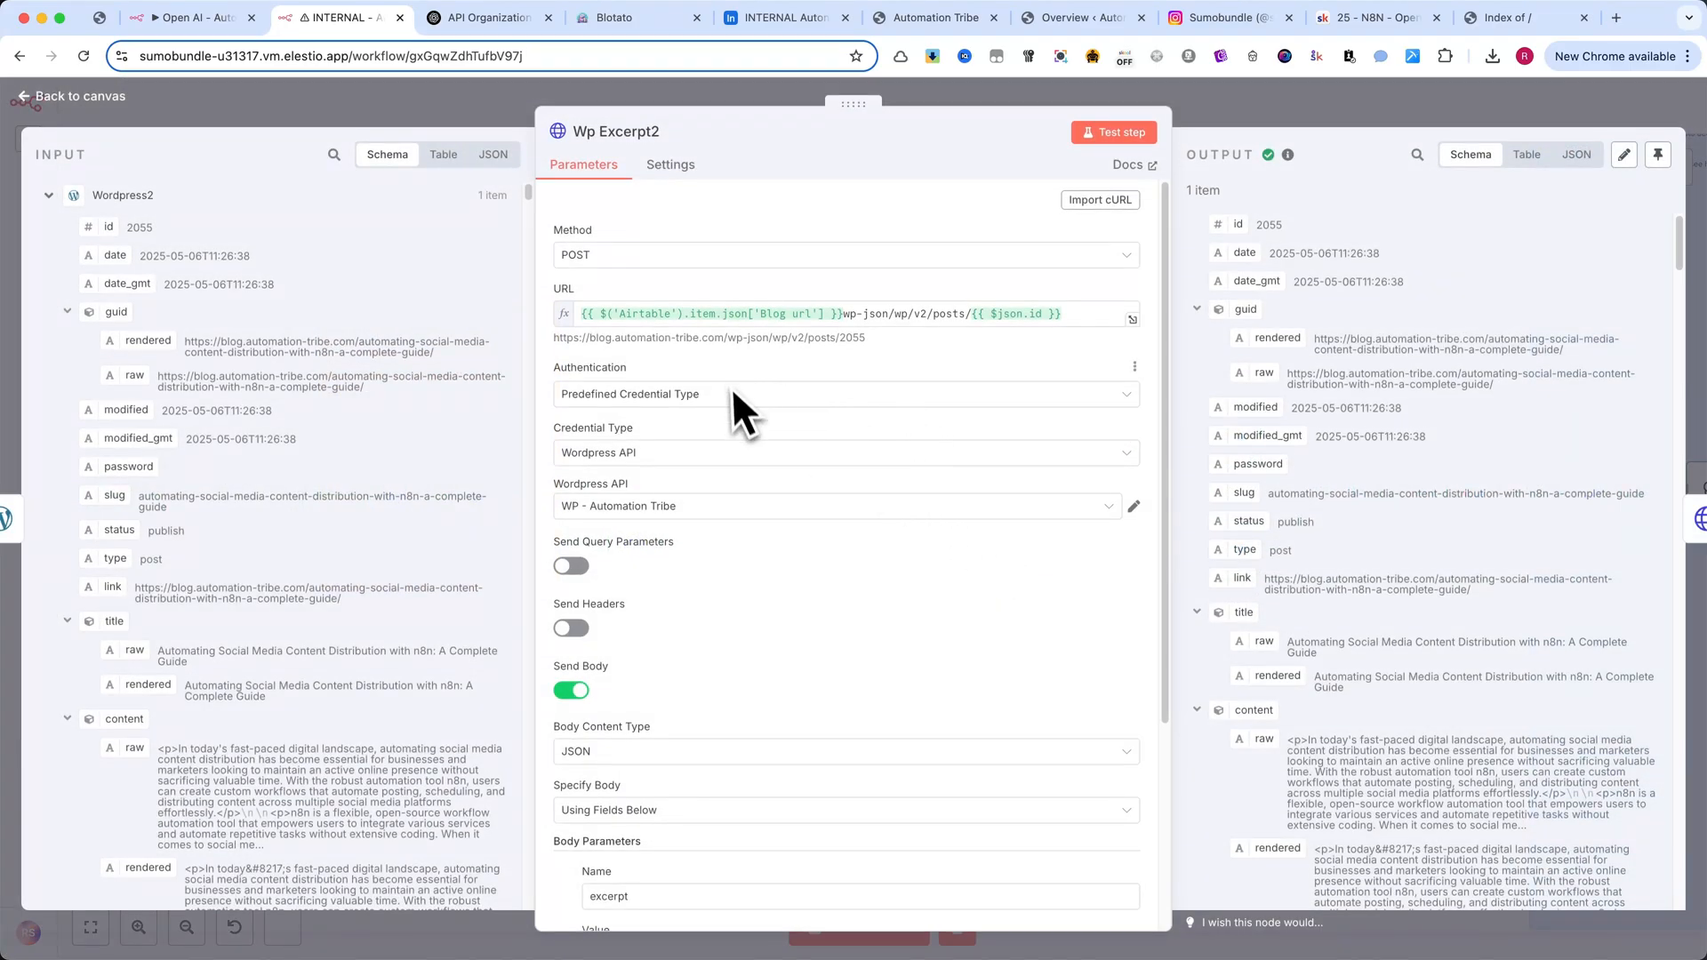
# - Scroll through the Wp Excerpt2 and Set Featured Image2 request parameters
pyautogui.scroll(-3)
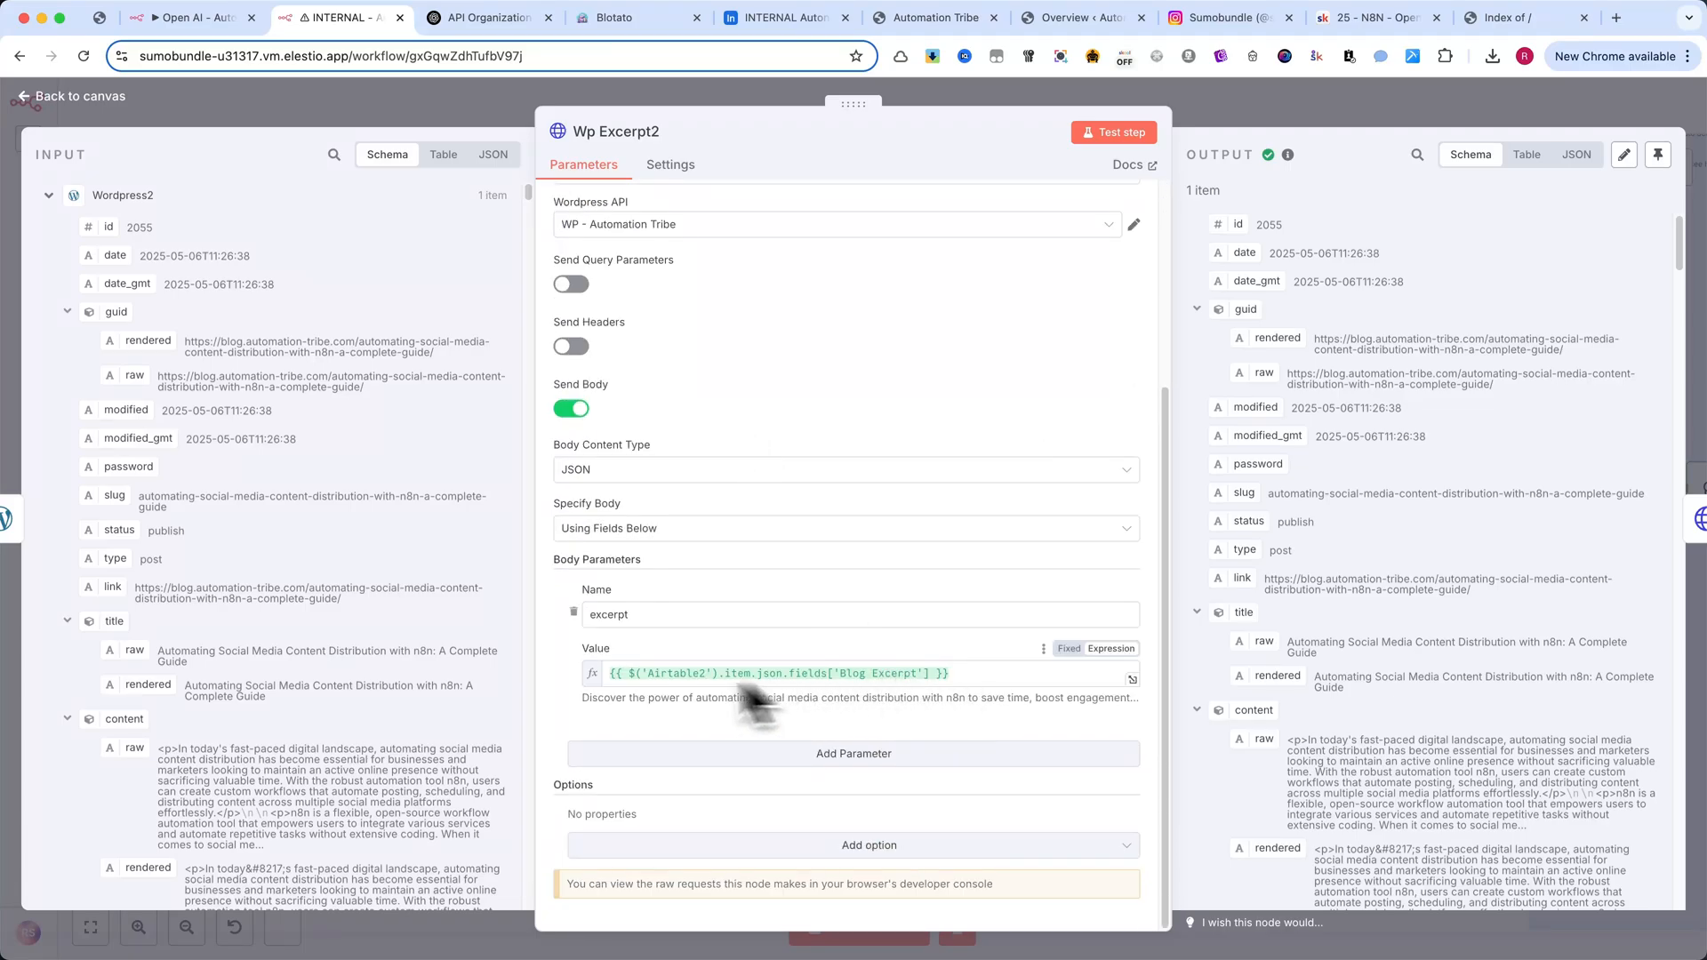
pyautogui.moveTo(1261, 137)
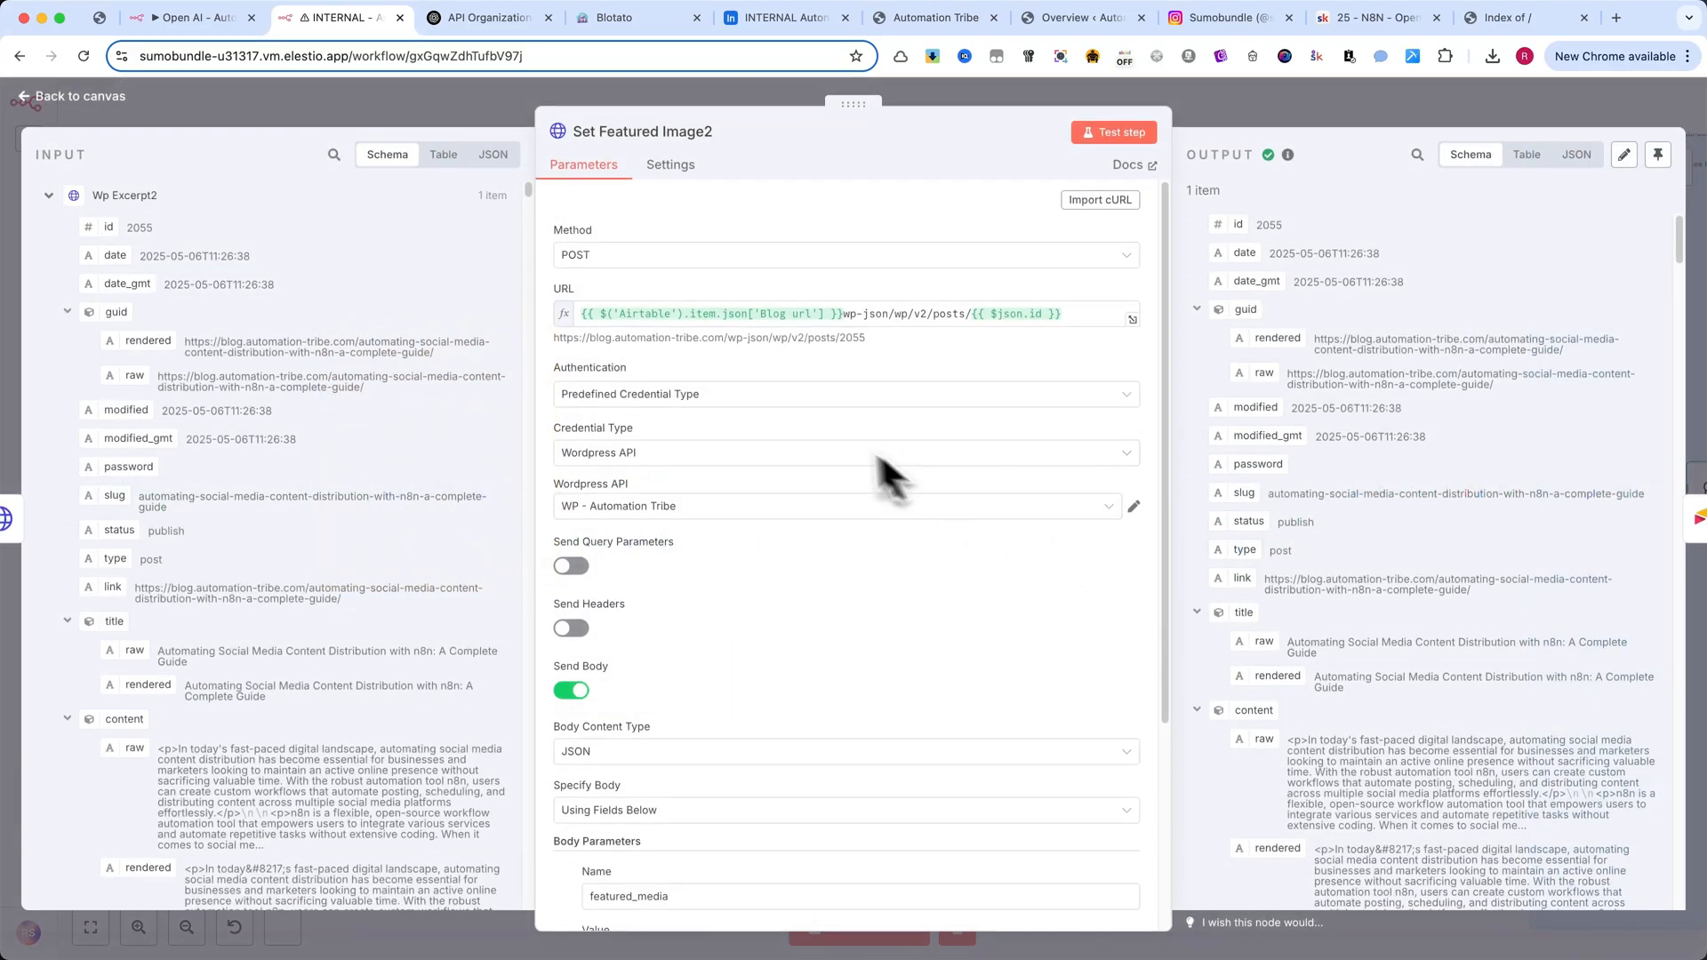
pyautogui.scroll(-3)
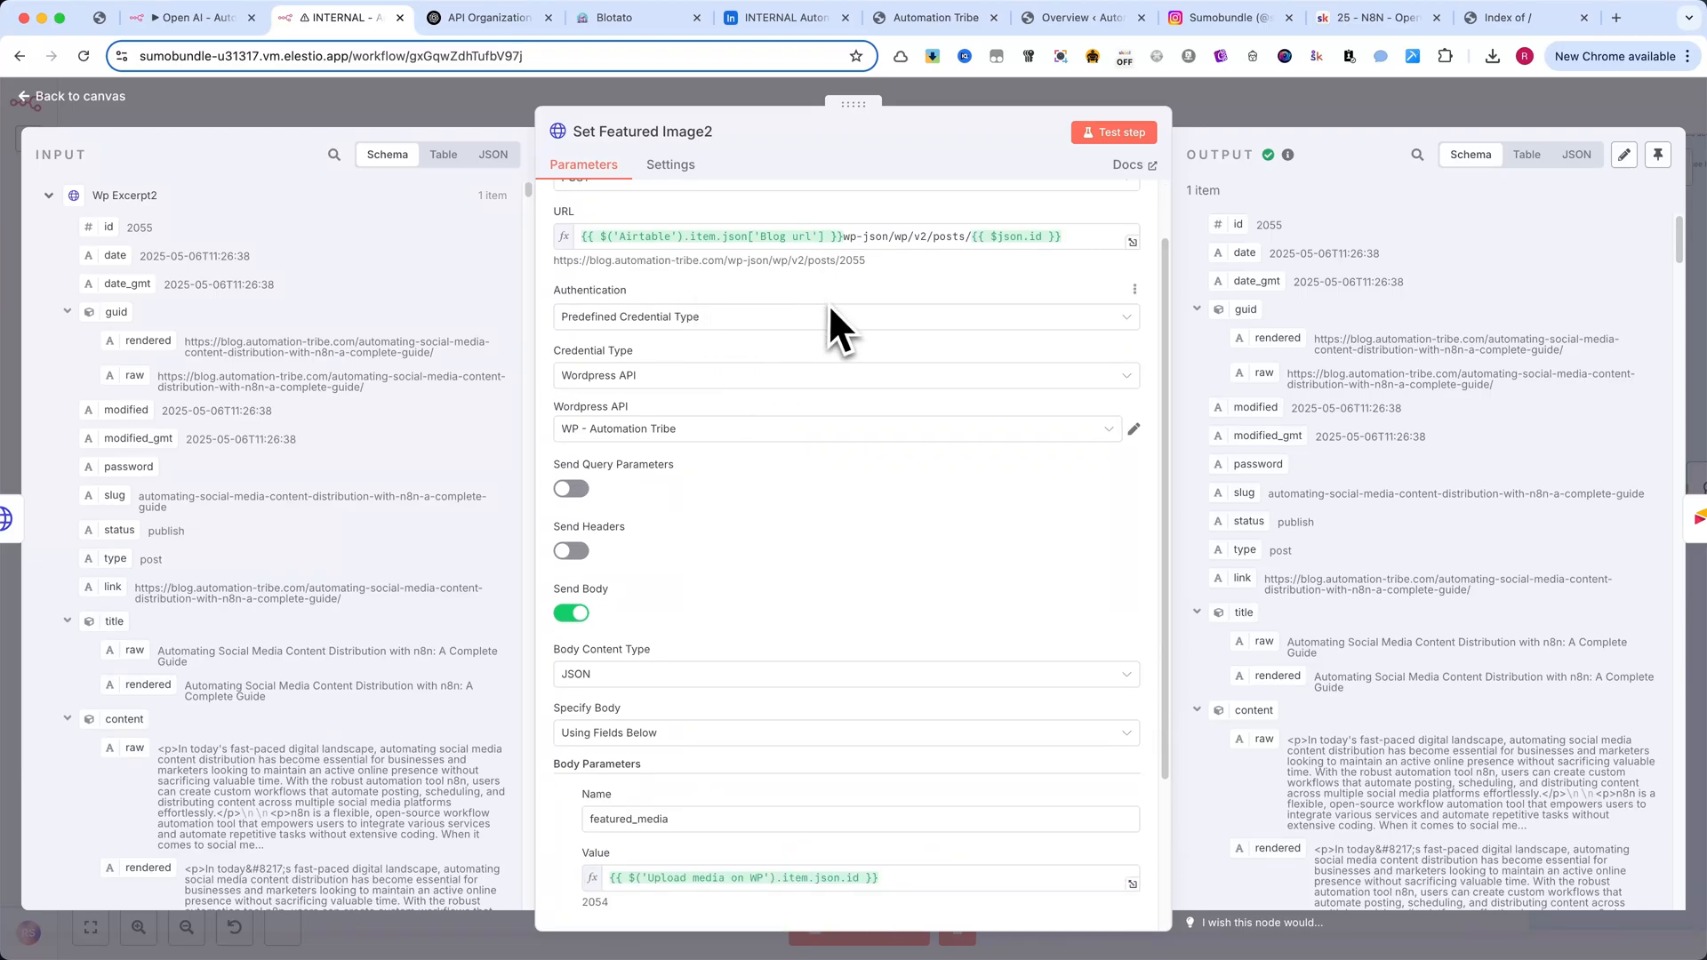
pyautogui.scroll(-3)
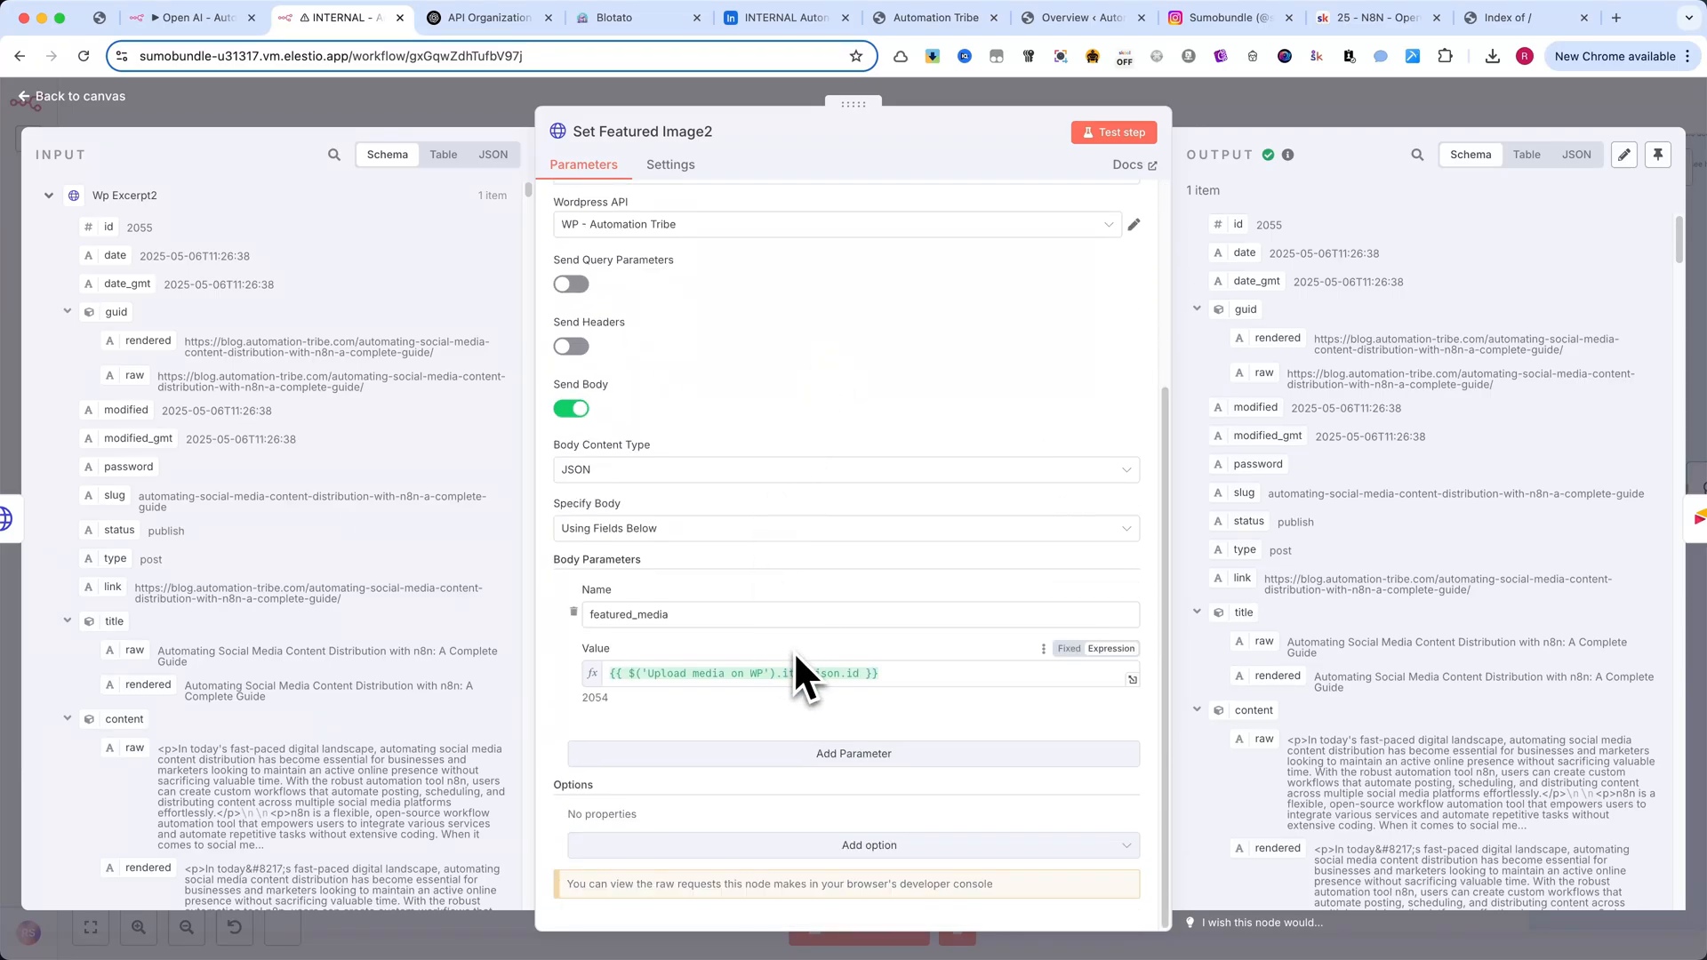
# - Review the Airtable5 update saving the Final URL, then move to the Merge node
pyautogui.click(71, 96)
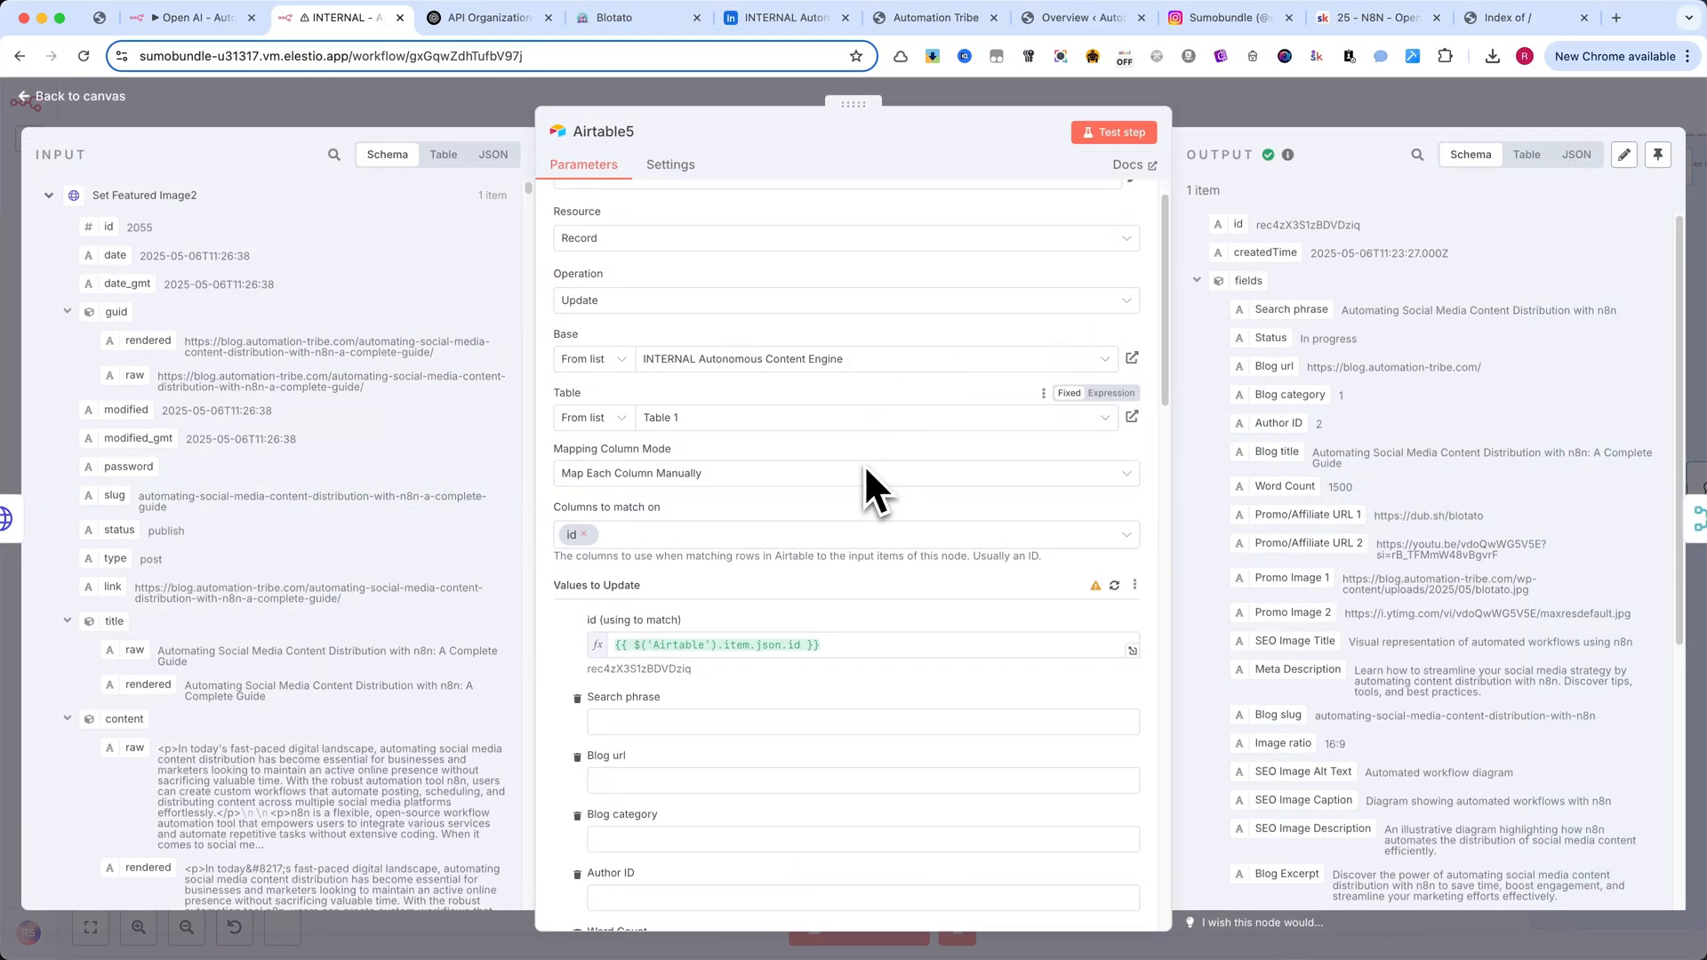
pyautogui.scroll(-3)
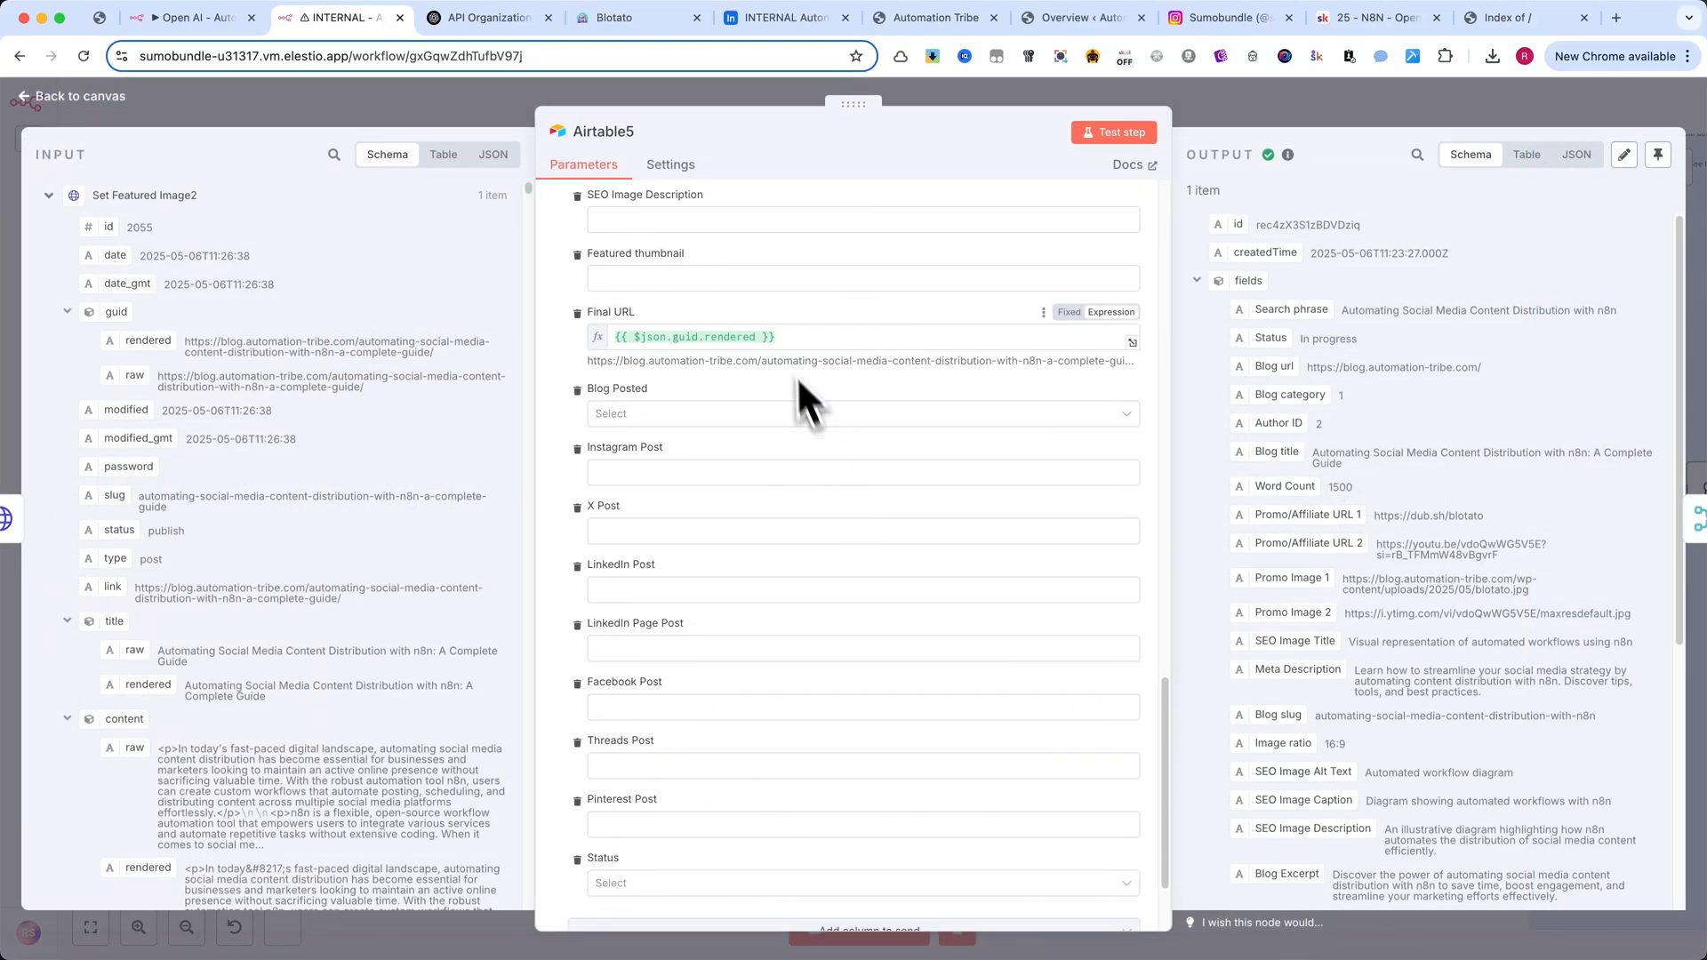
pyautogui.click(66, 96)
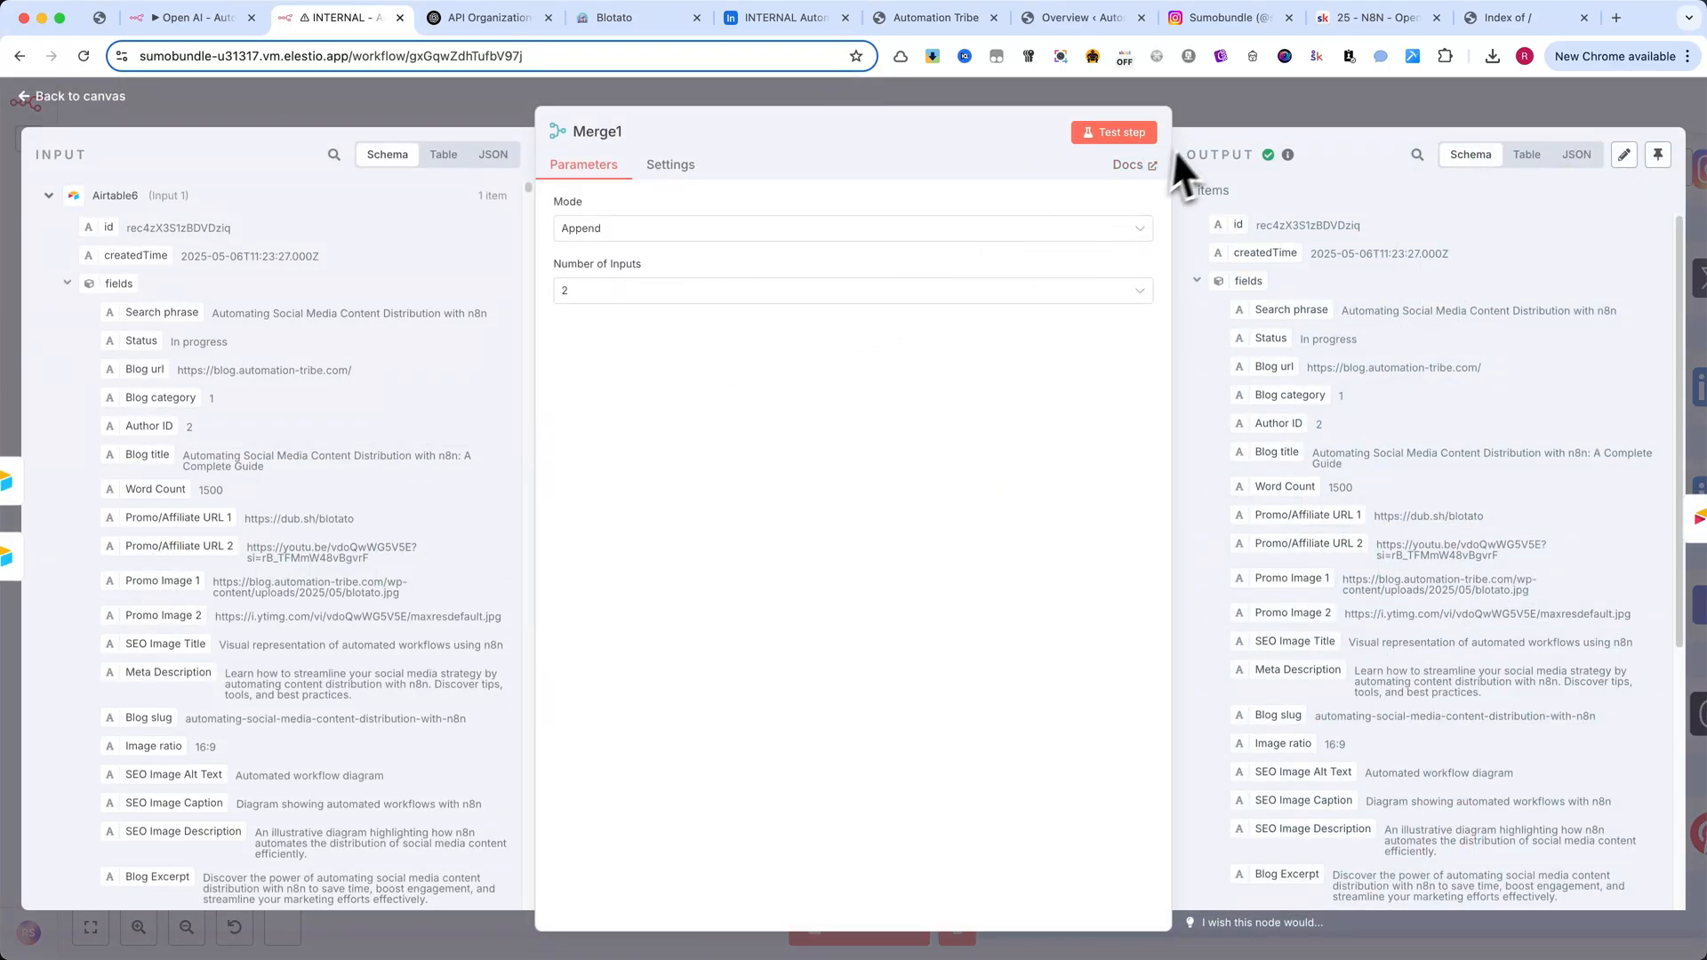
# - Review the Airtable4 search returning one newest record sorted by created time
pyautogui.click(73, 96)
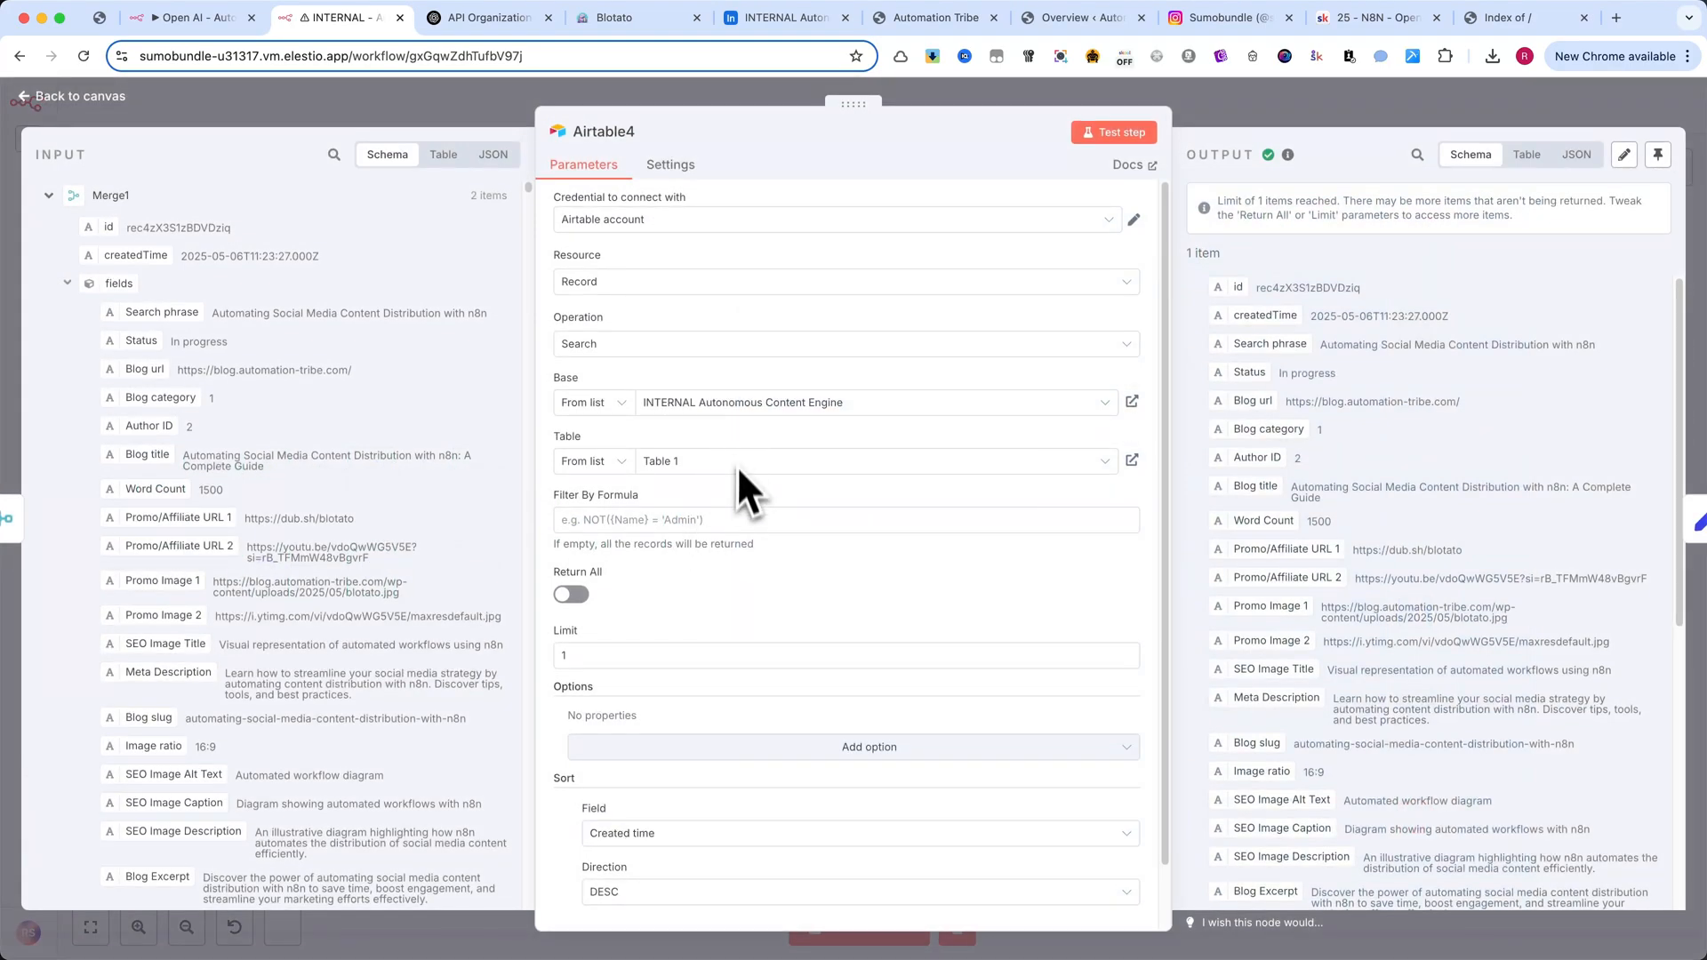
pyautogui.scroll(-3)
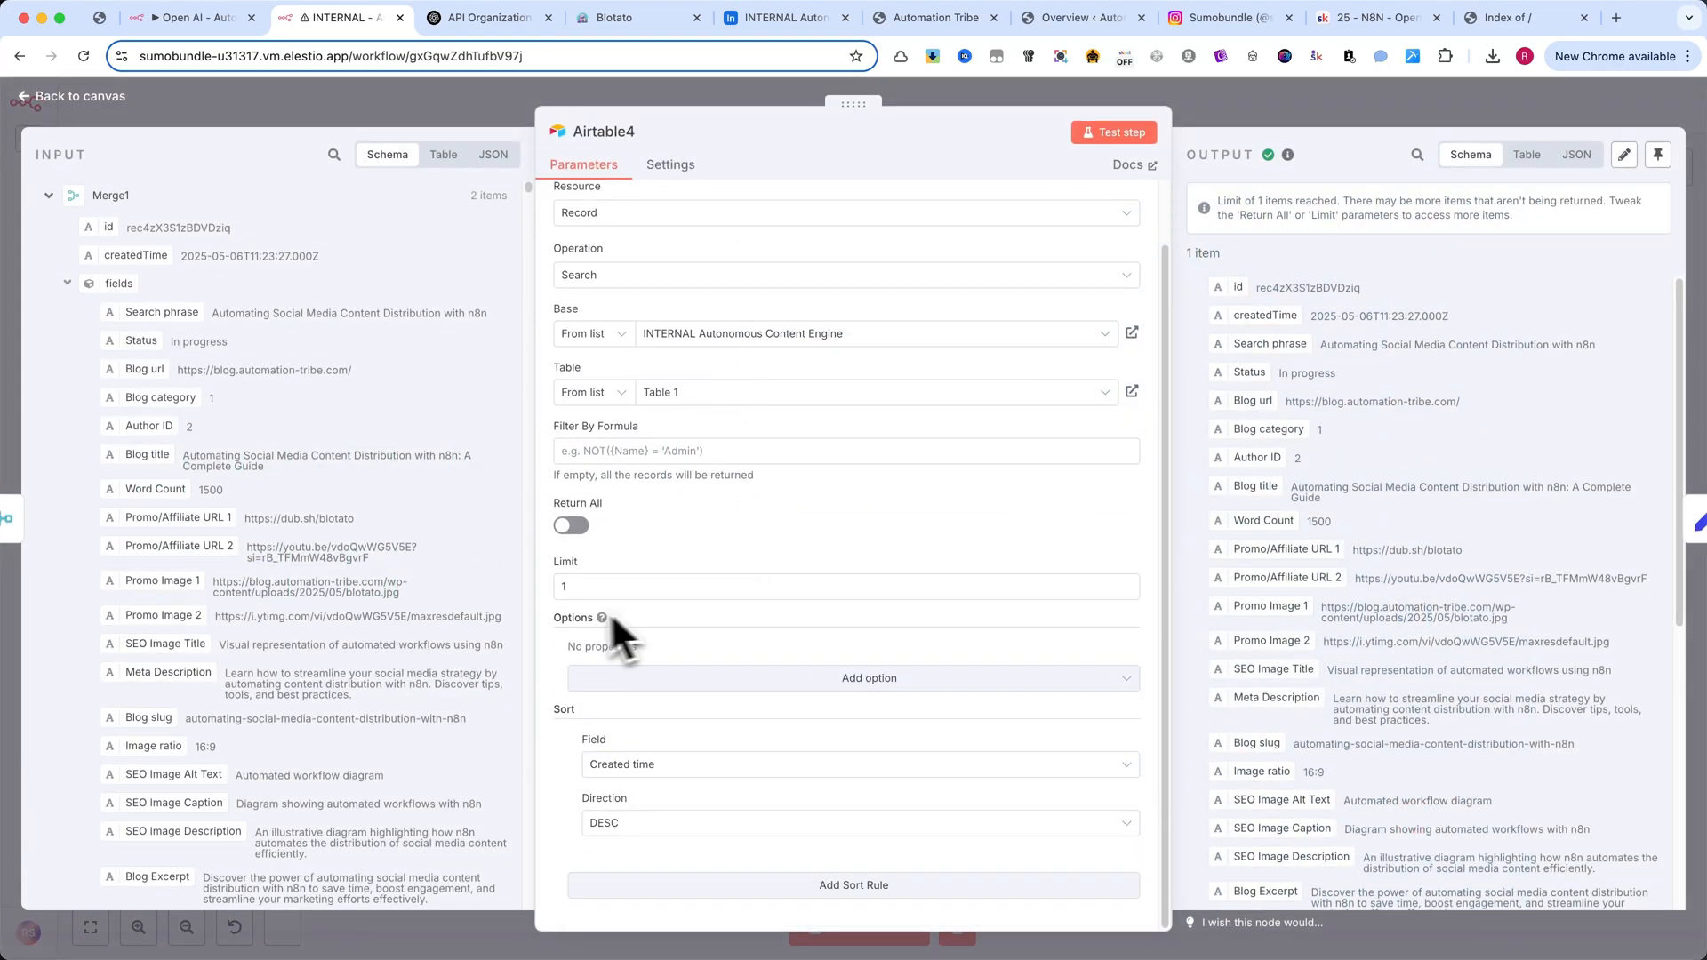
pyautogui.click(845, 585)
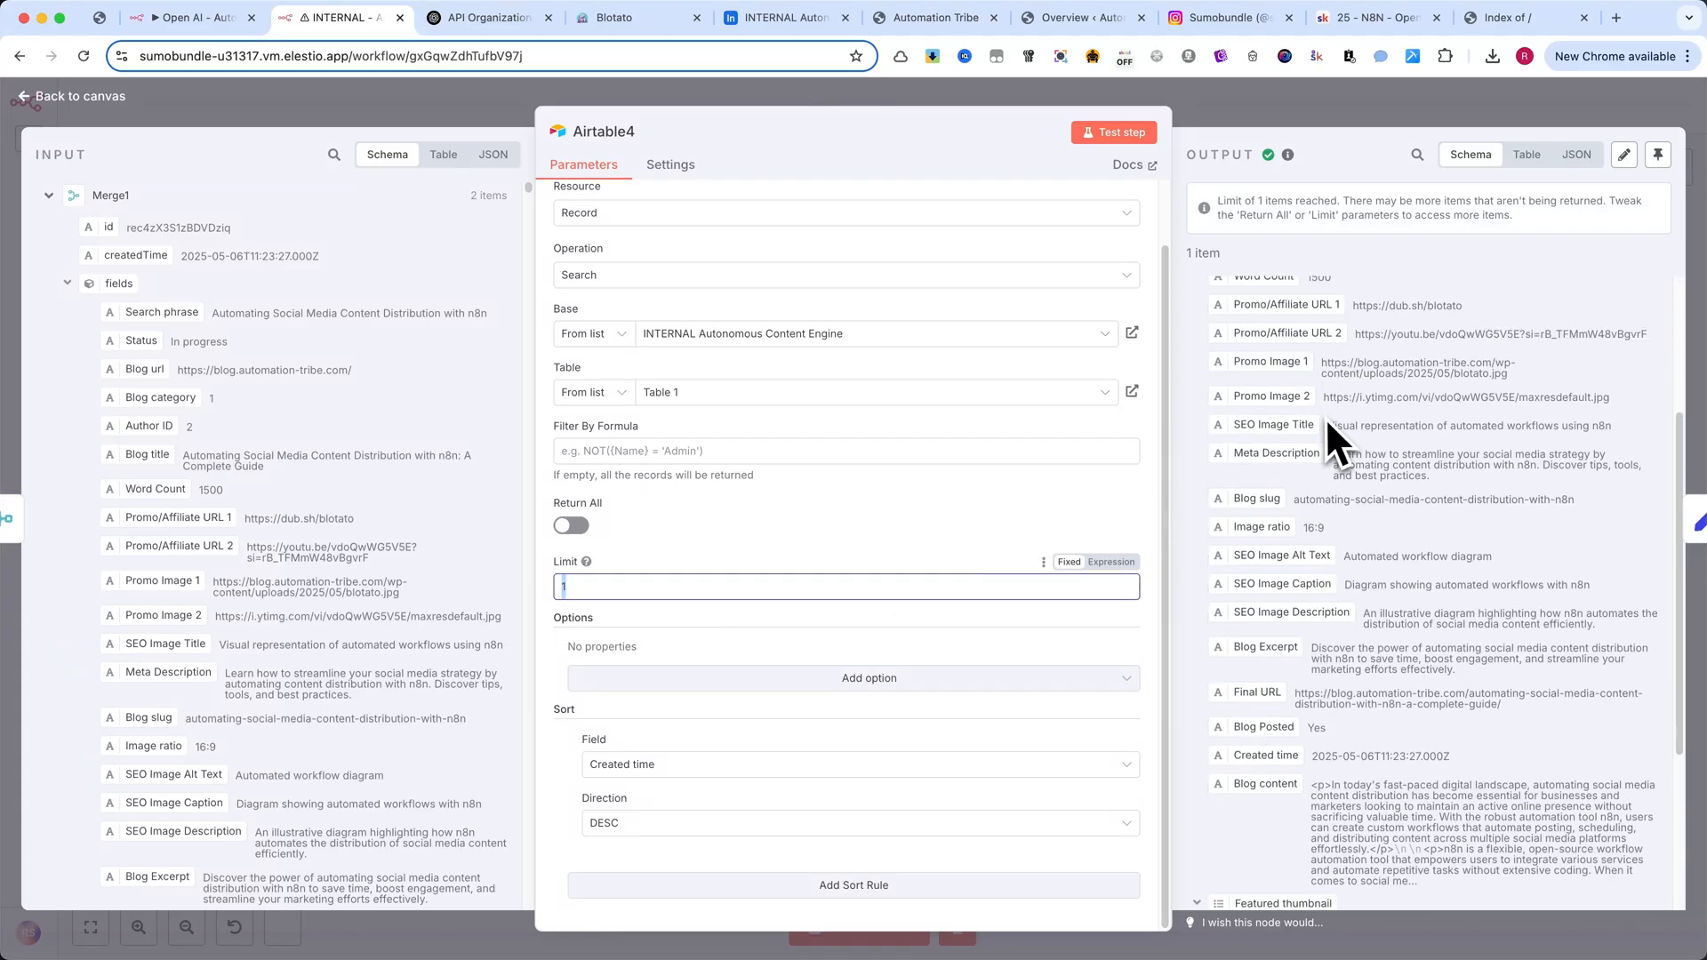
pyautogui.scroll(-3)
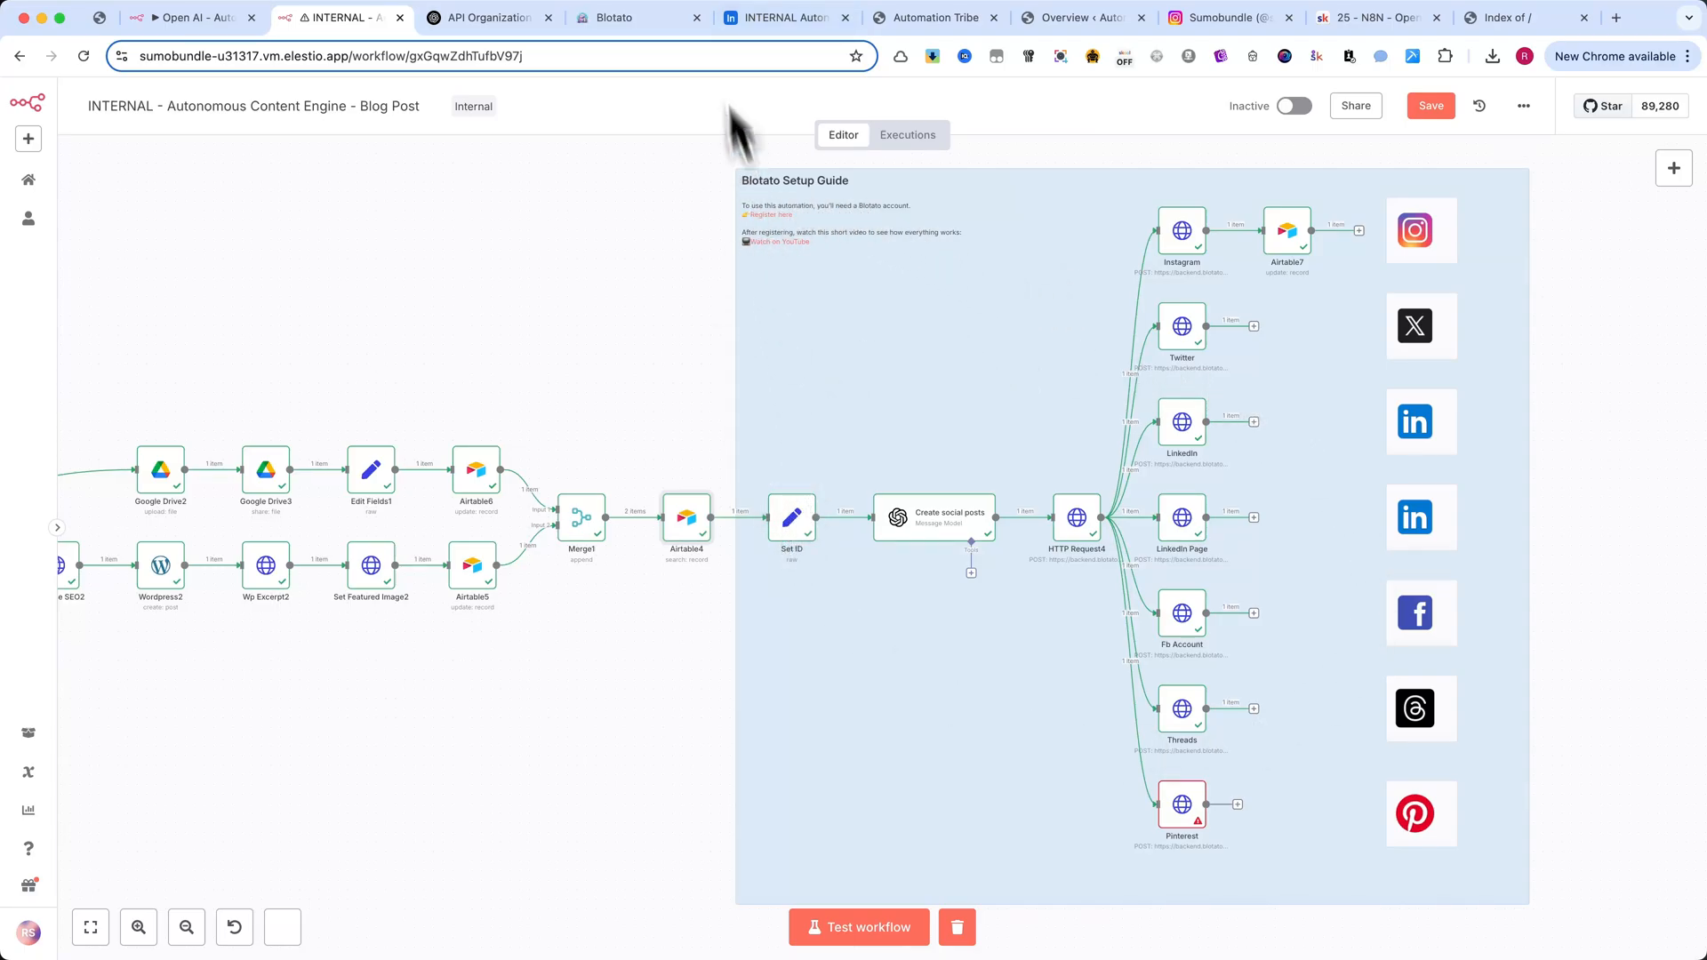
# - Scroll the Blotato Settings page through Connected accounts and API Access
pyautogui.click(614, 18)
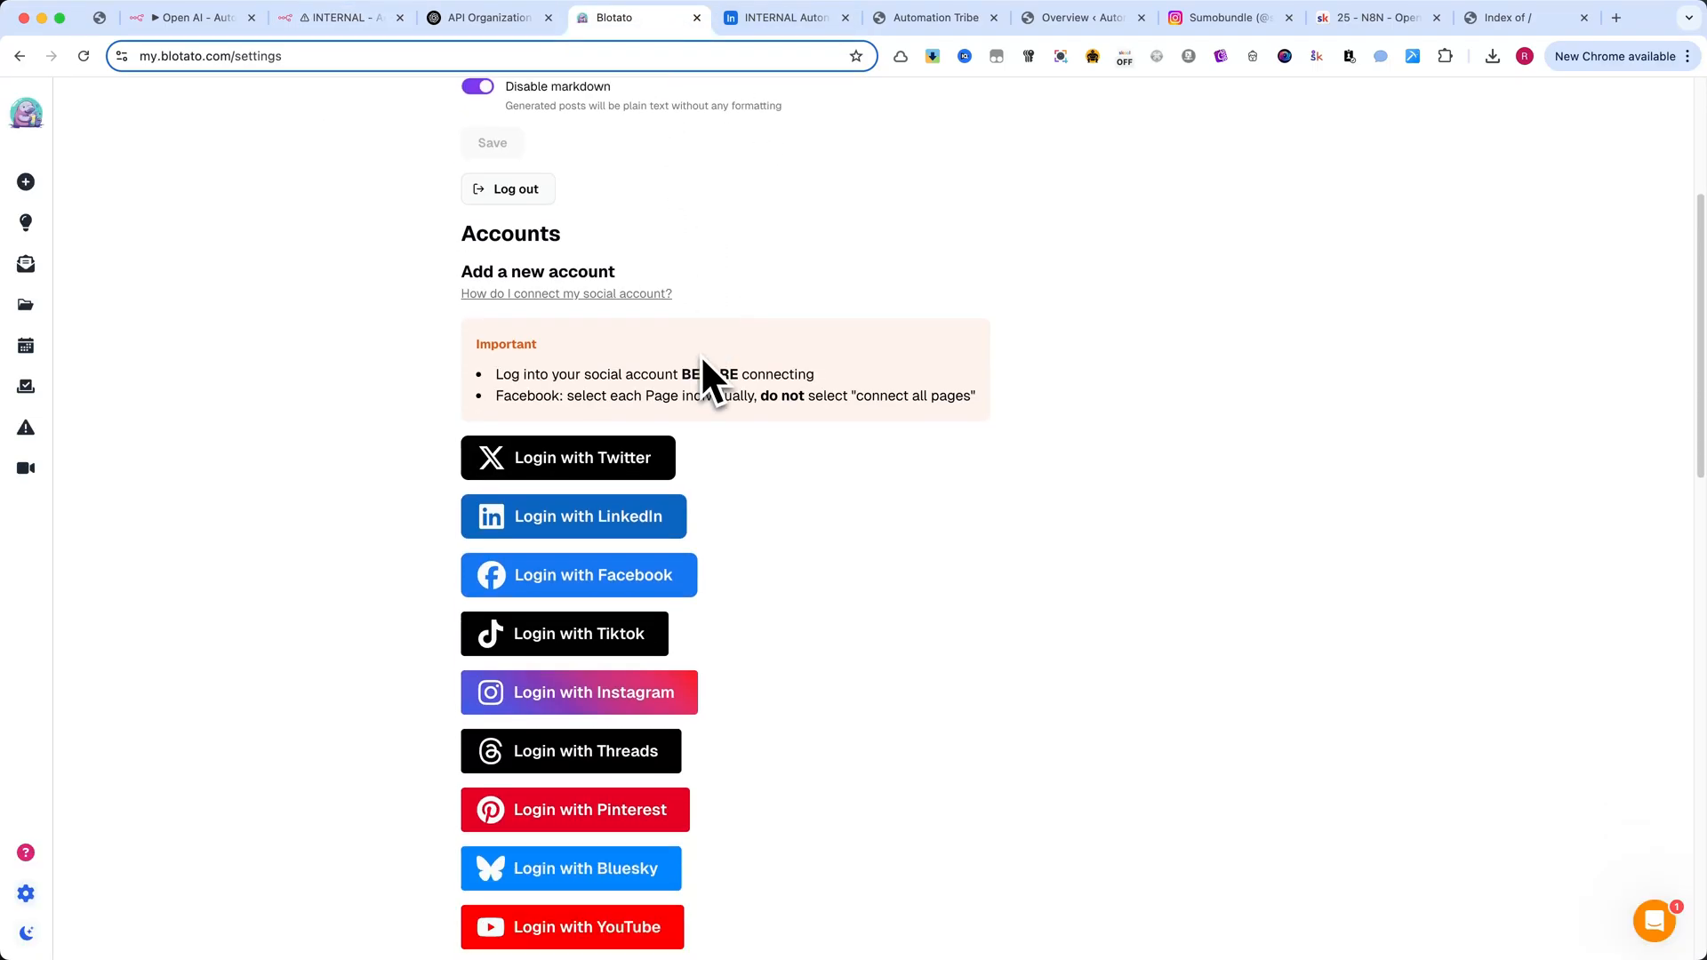
pyautogui.scroll(-3)
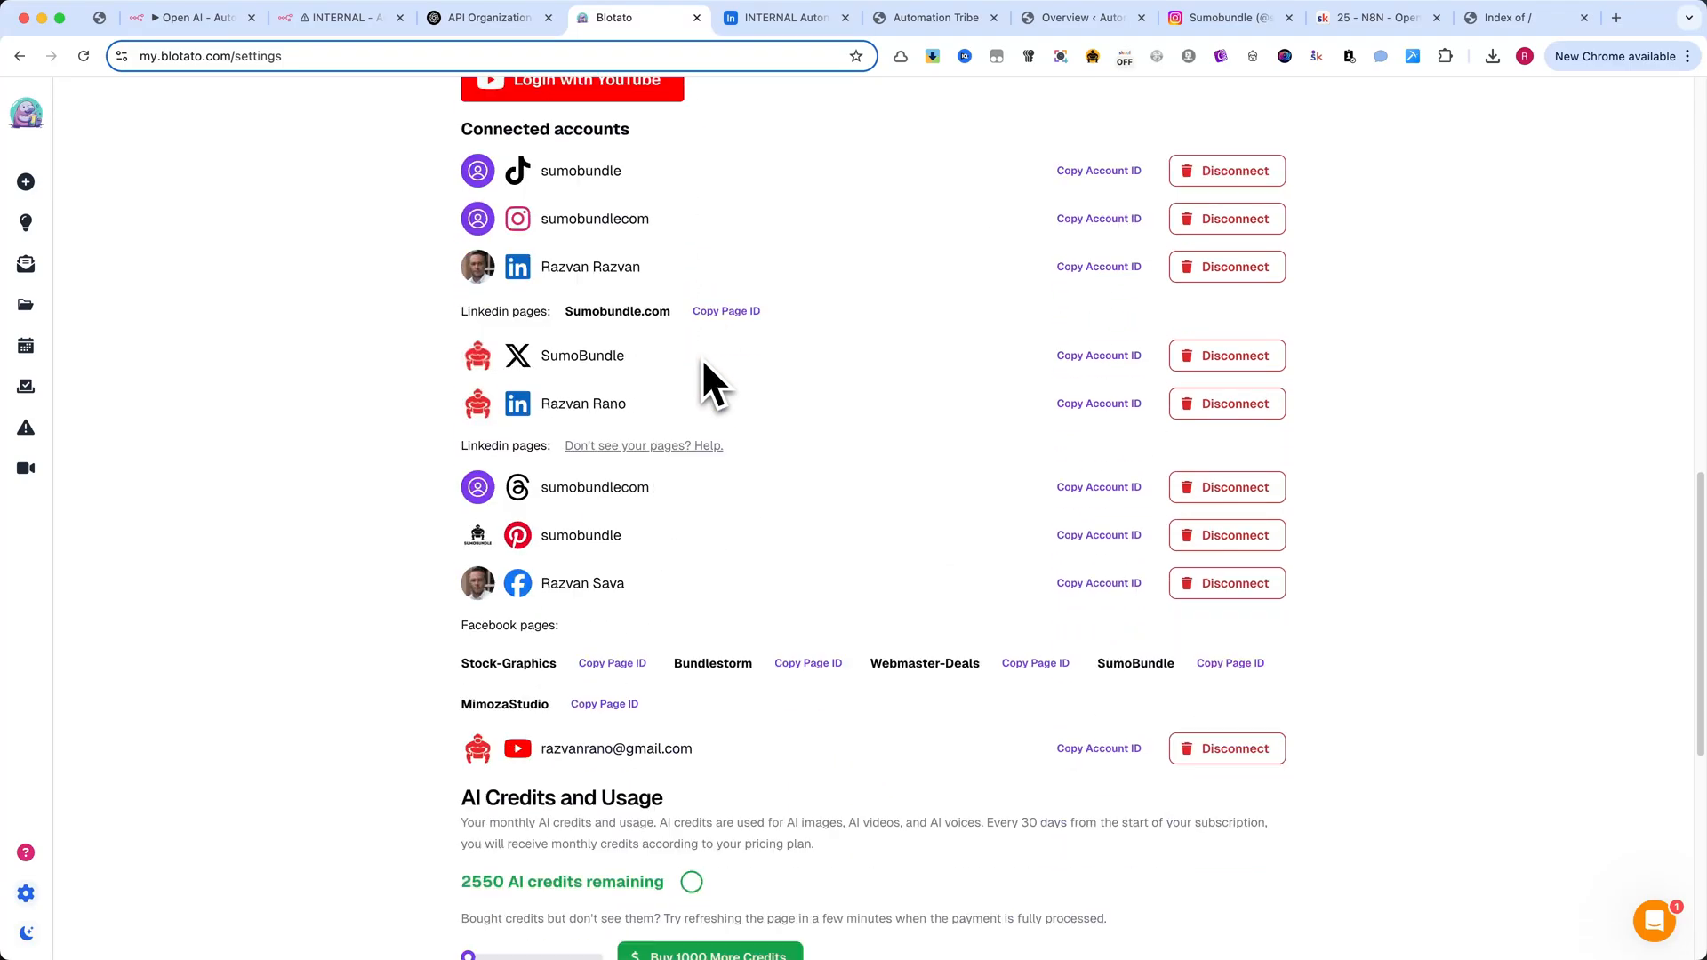
pyautogui.scroll(-3)
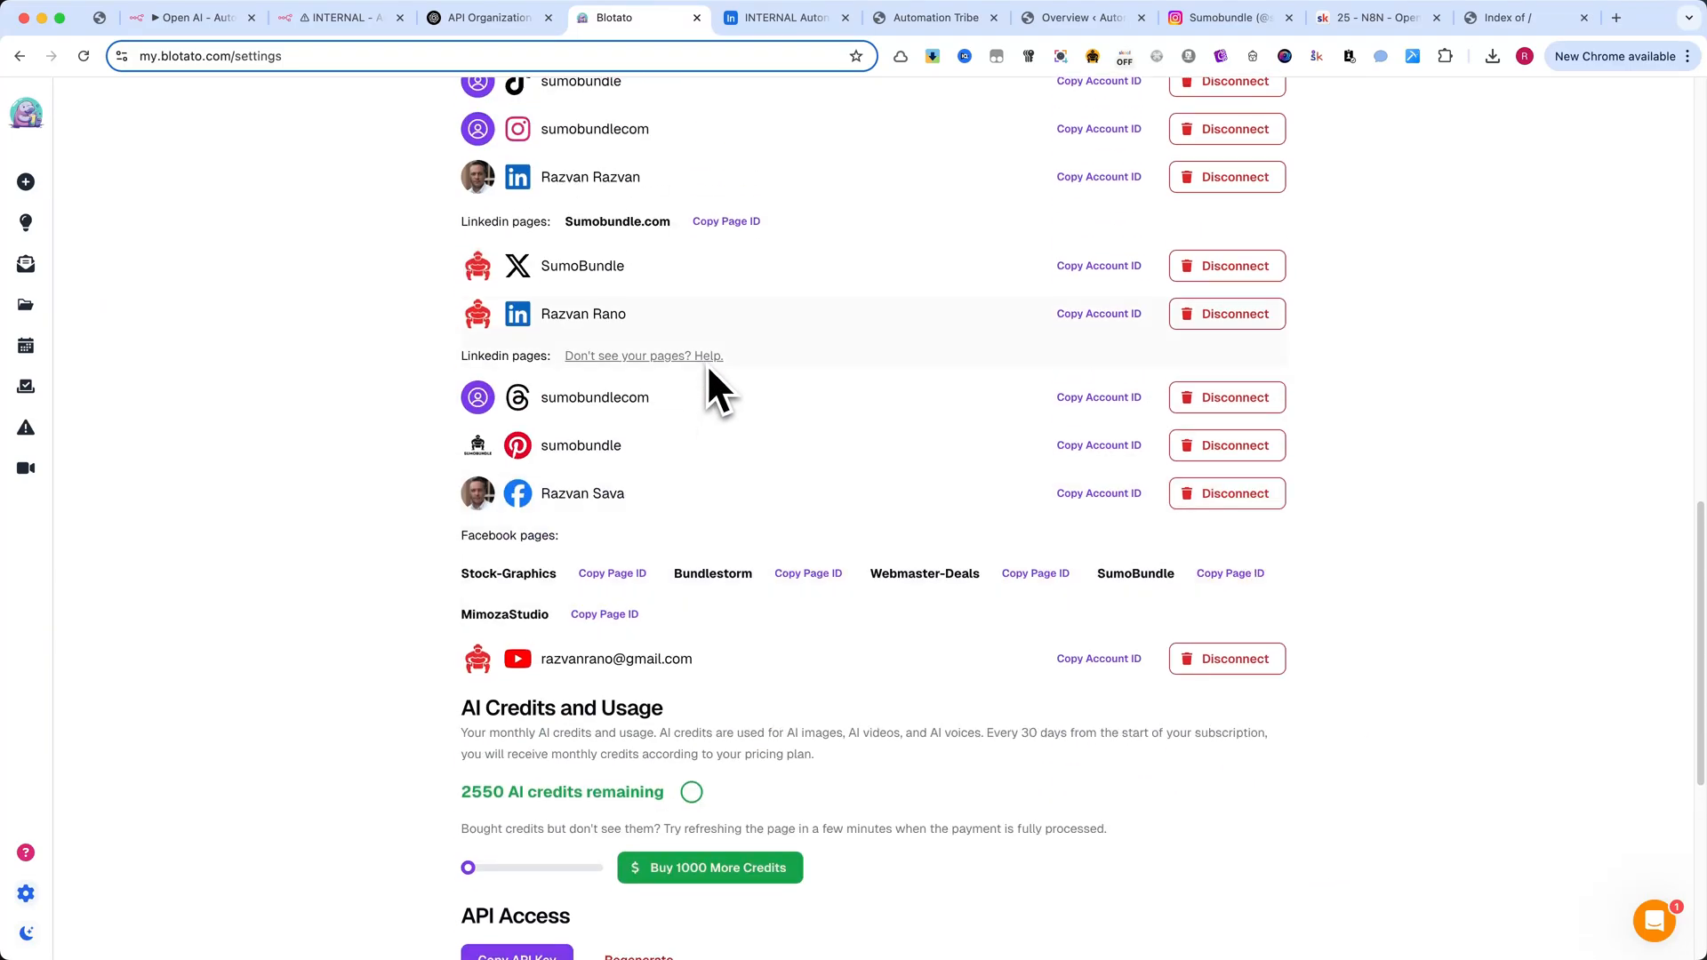
pyautogui.scroll(-3)
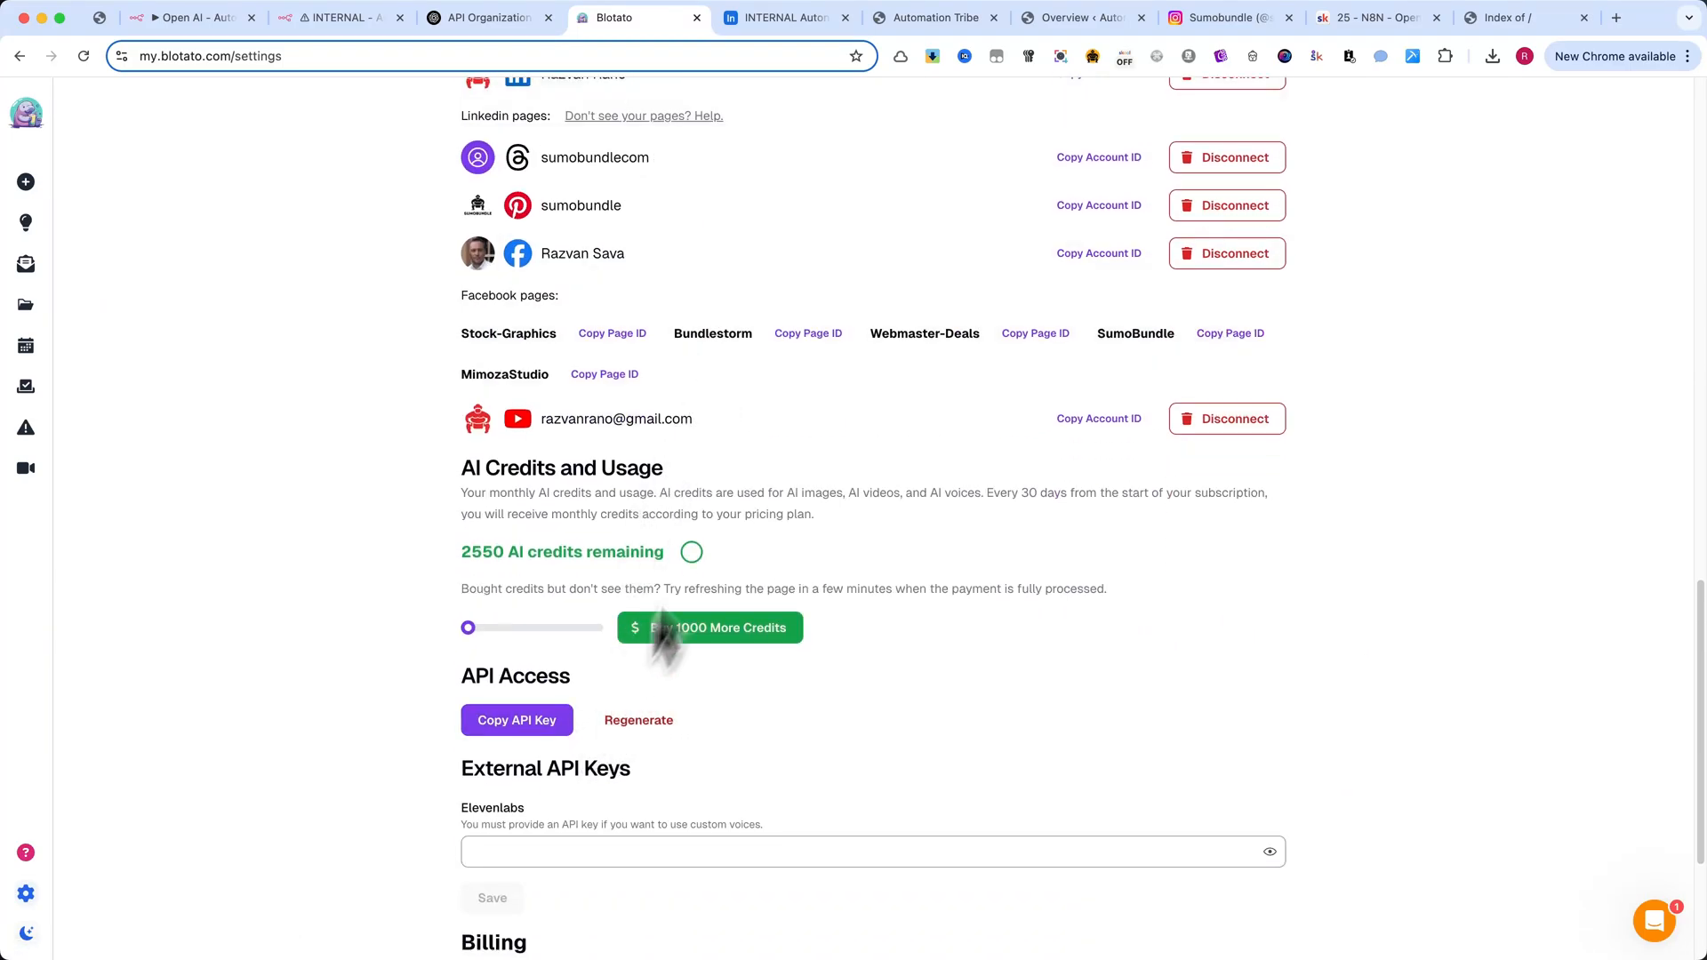
pyautogui.scroll(-3)
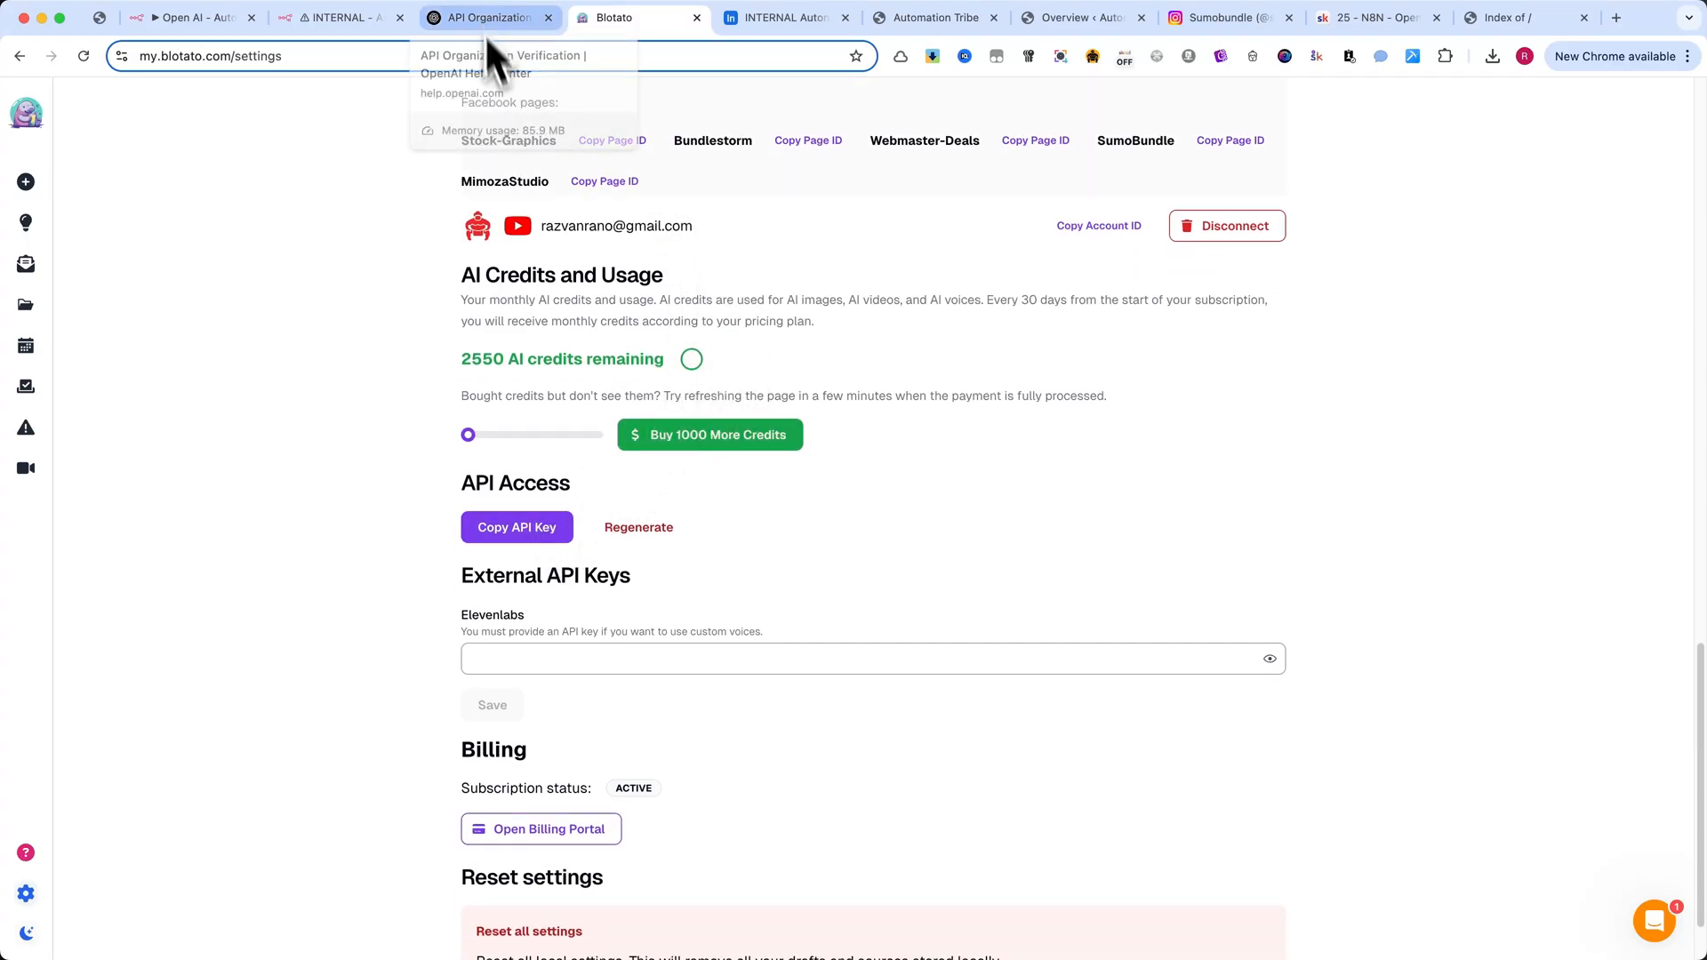
# - Glance back at the n8n workflow, then return to the Blotato connected accounts list
pyautogui.click(338, 17)
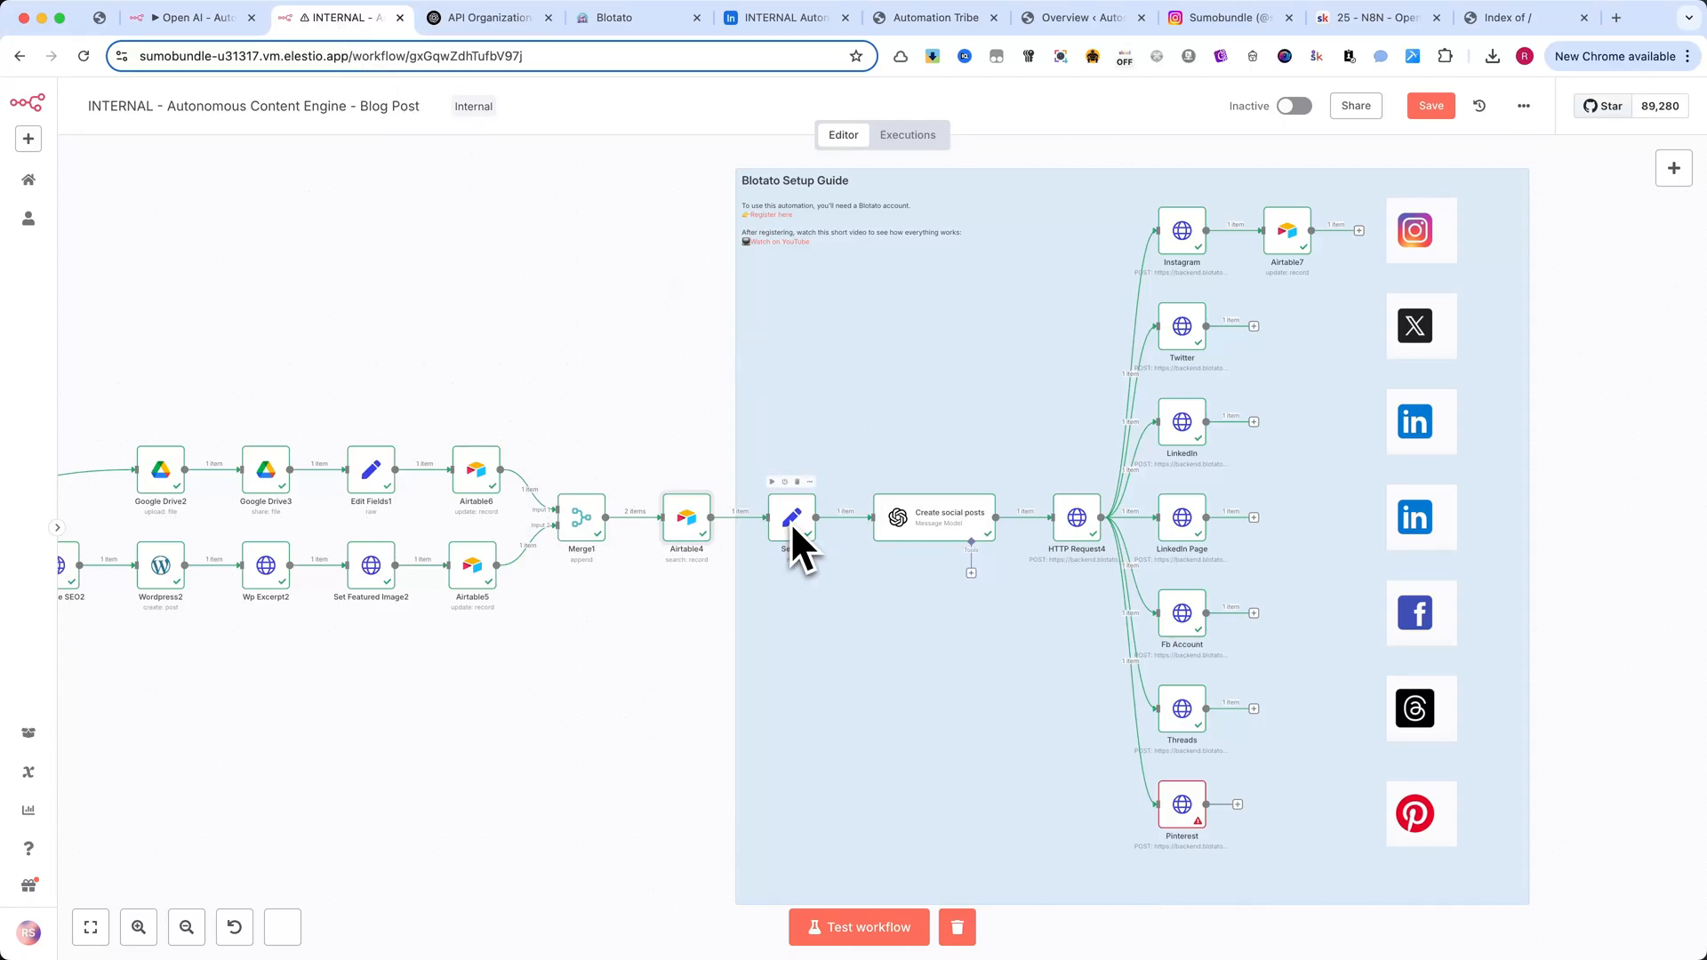
pyautogui.click(614, 18)
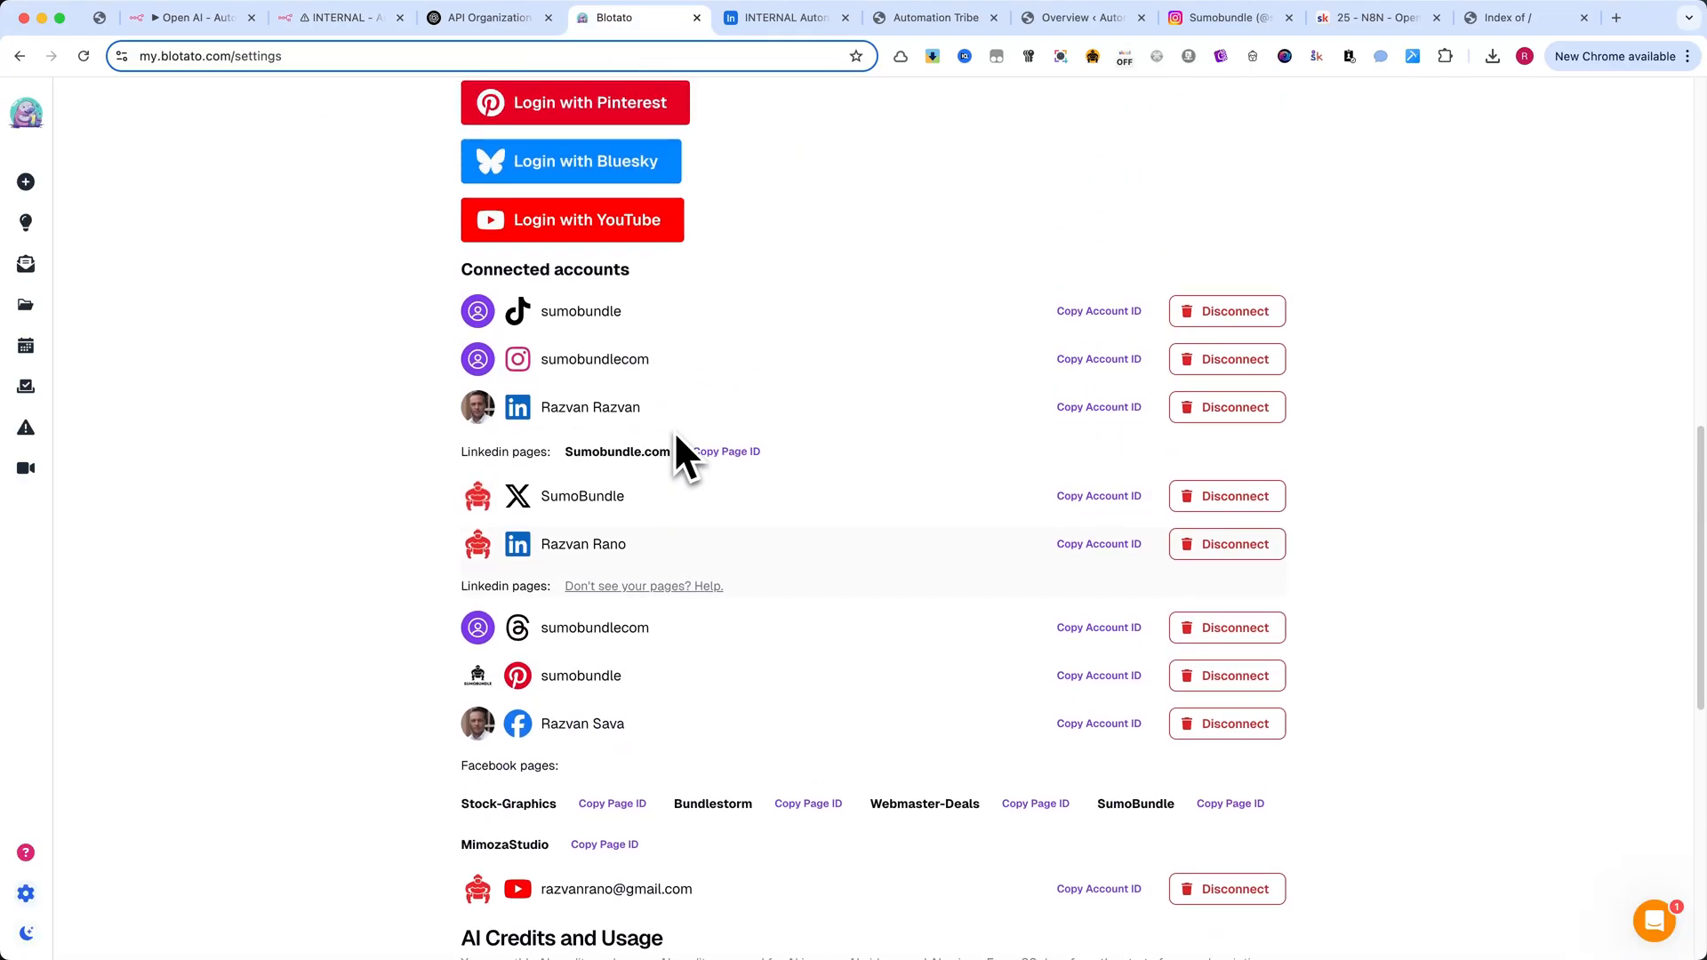
pyautogui.scroll(3)
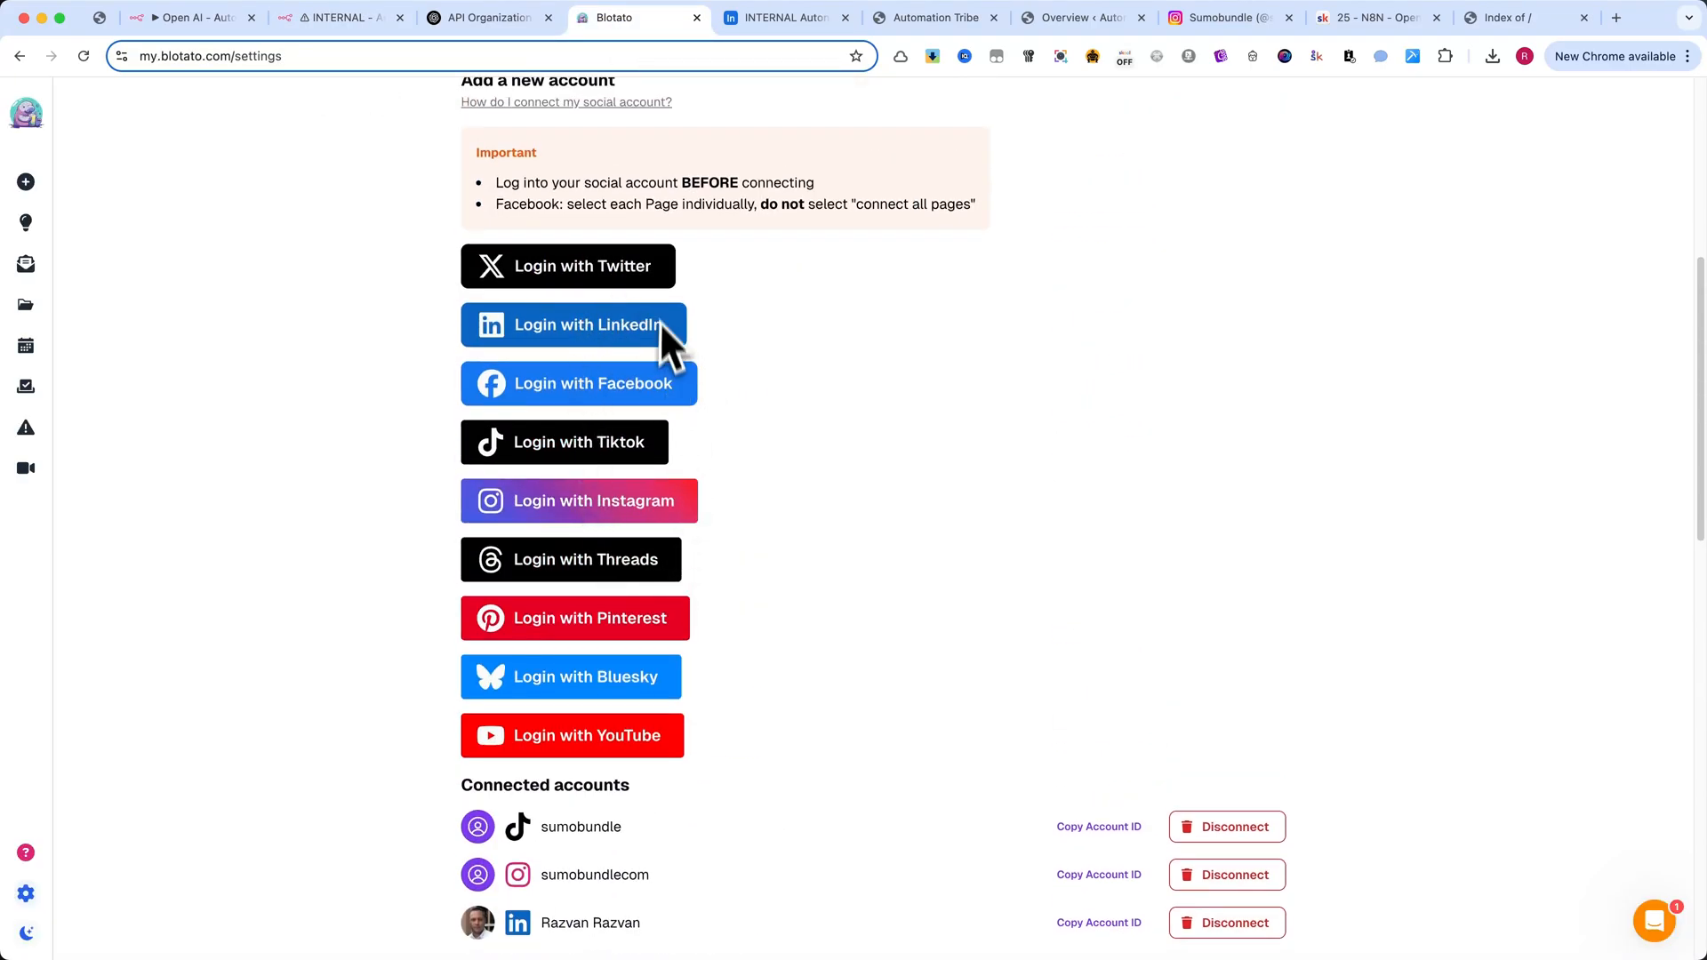
pyautogui.scroll(-3)
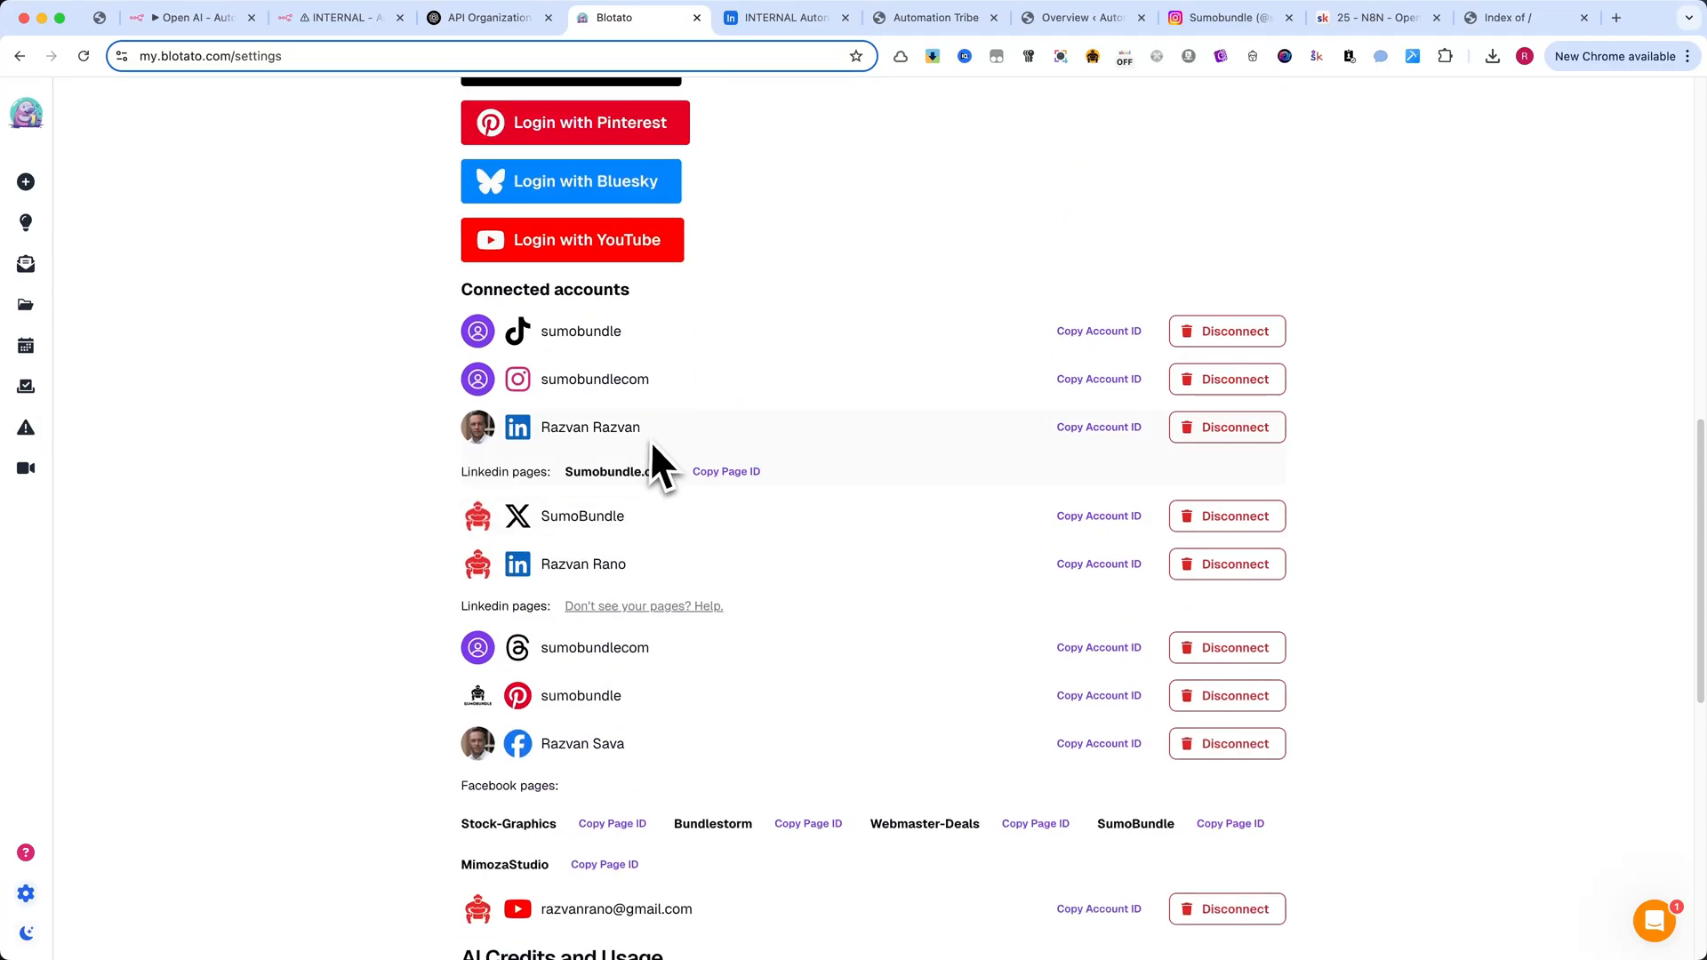
pyautogui.moveTo(1109, 457)
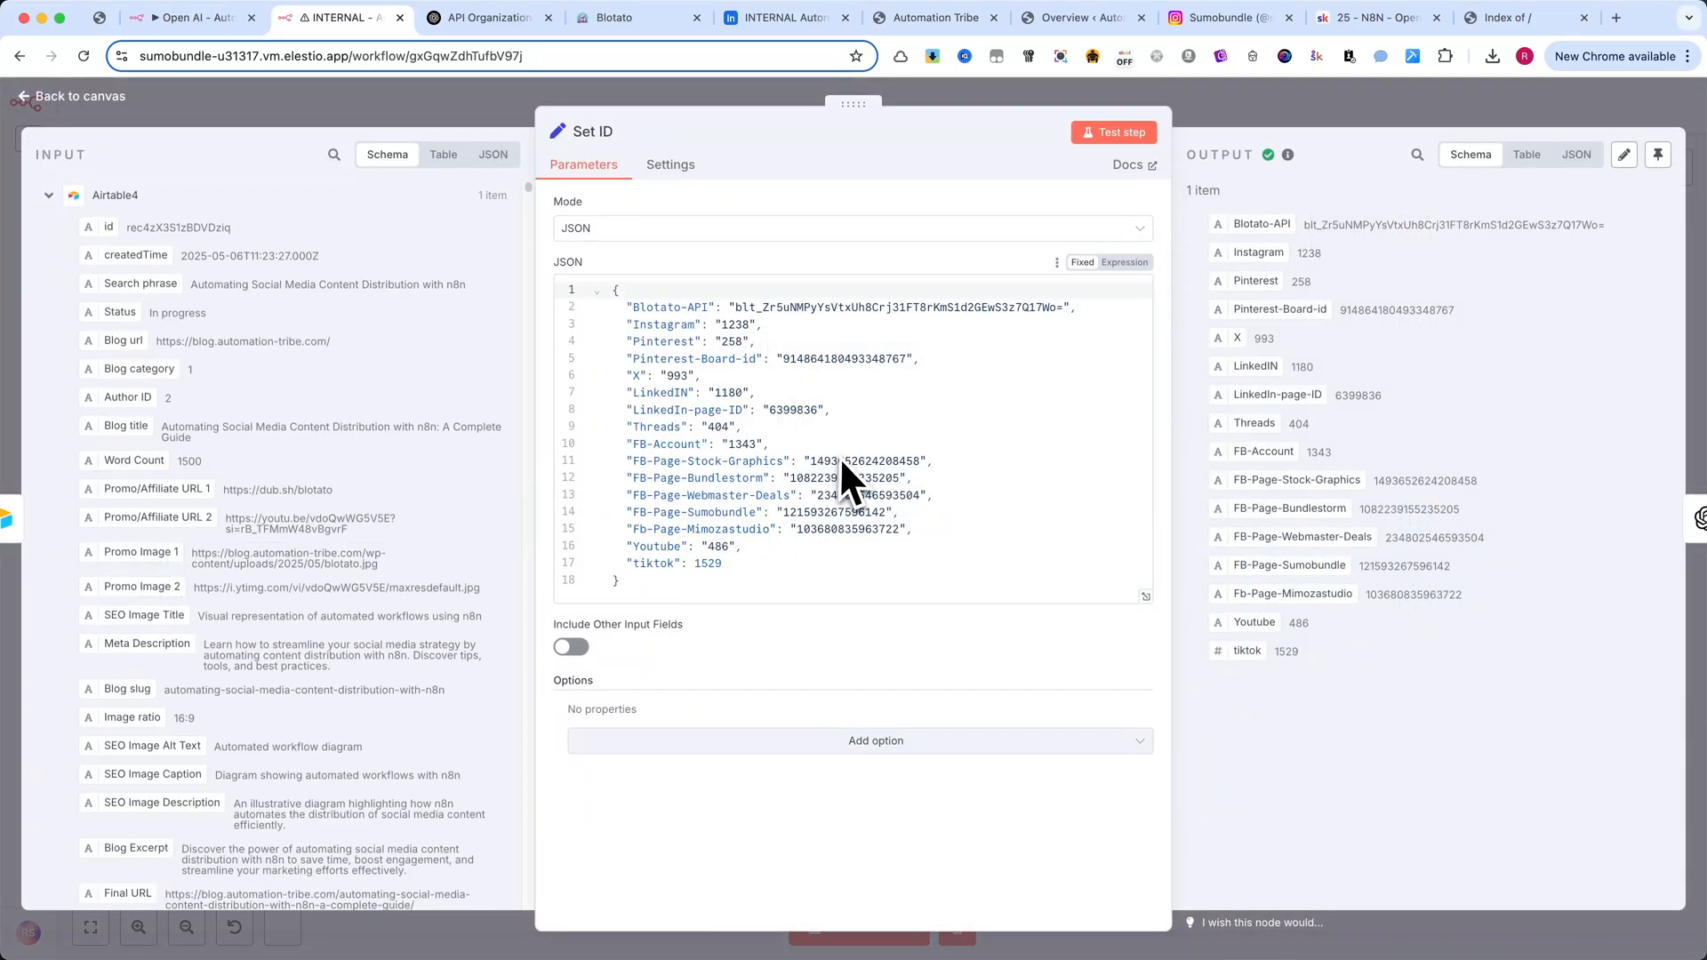
pyautogui.moveTo(621, 42)
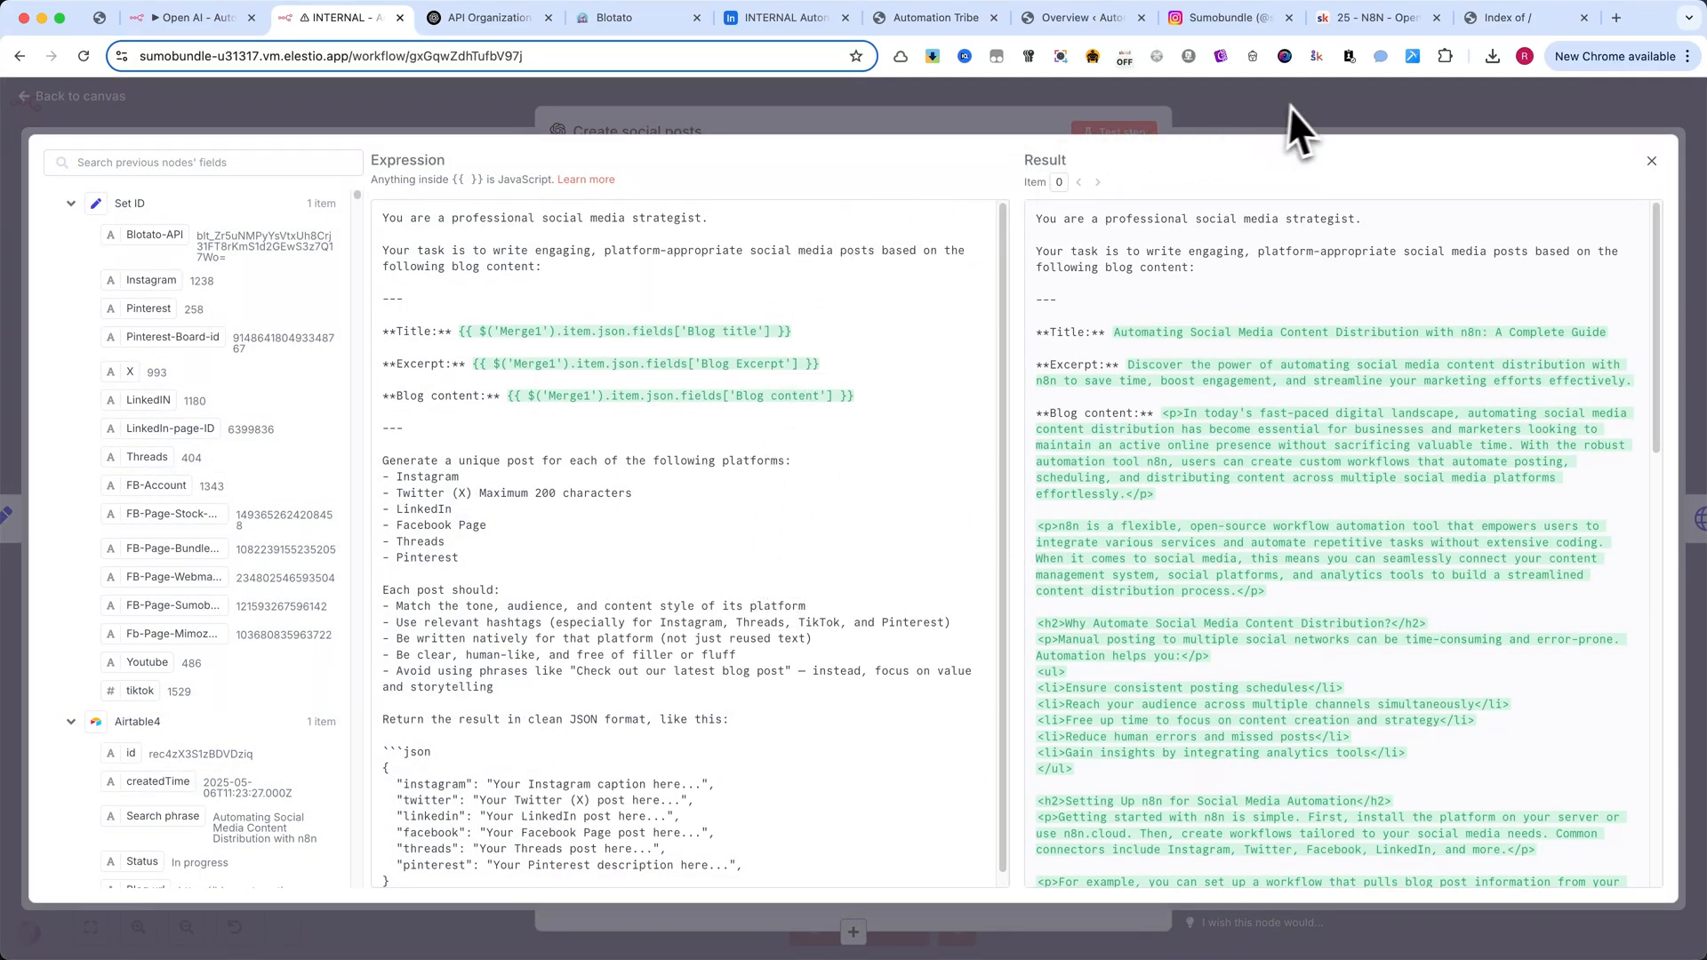
# - Close the Create social posts prompt view and move to the HTTP Request4 media upload node
pyautogui.click(1650, 160)
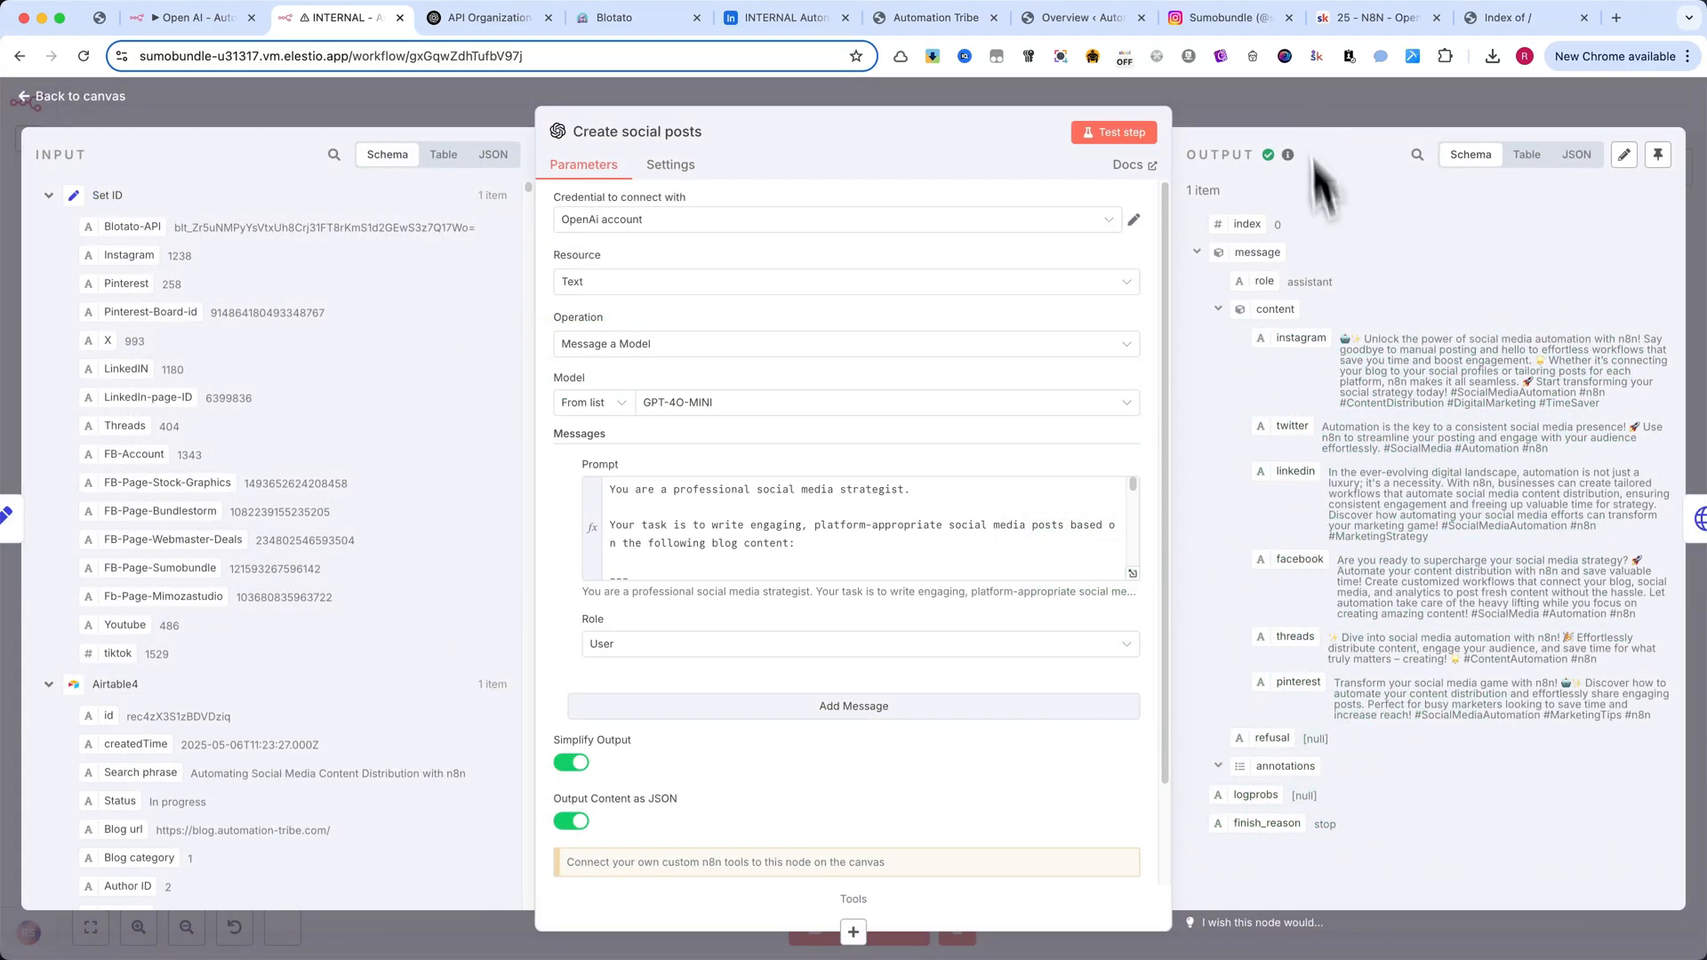
pyautogui.click(71, 96)
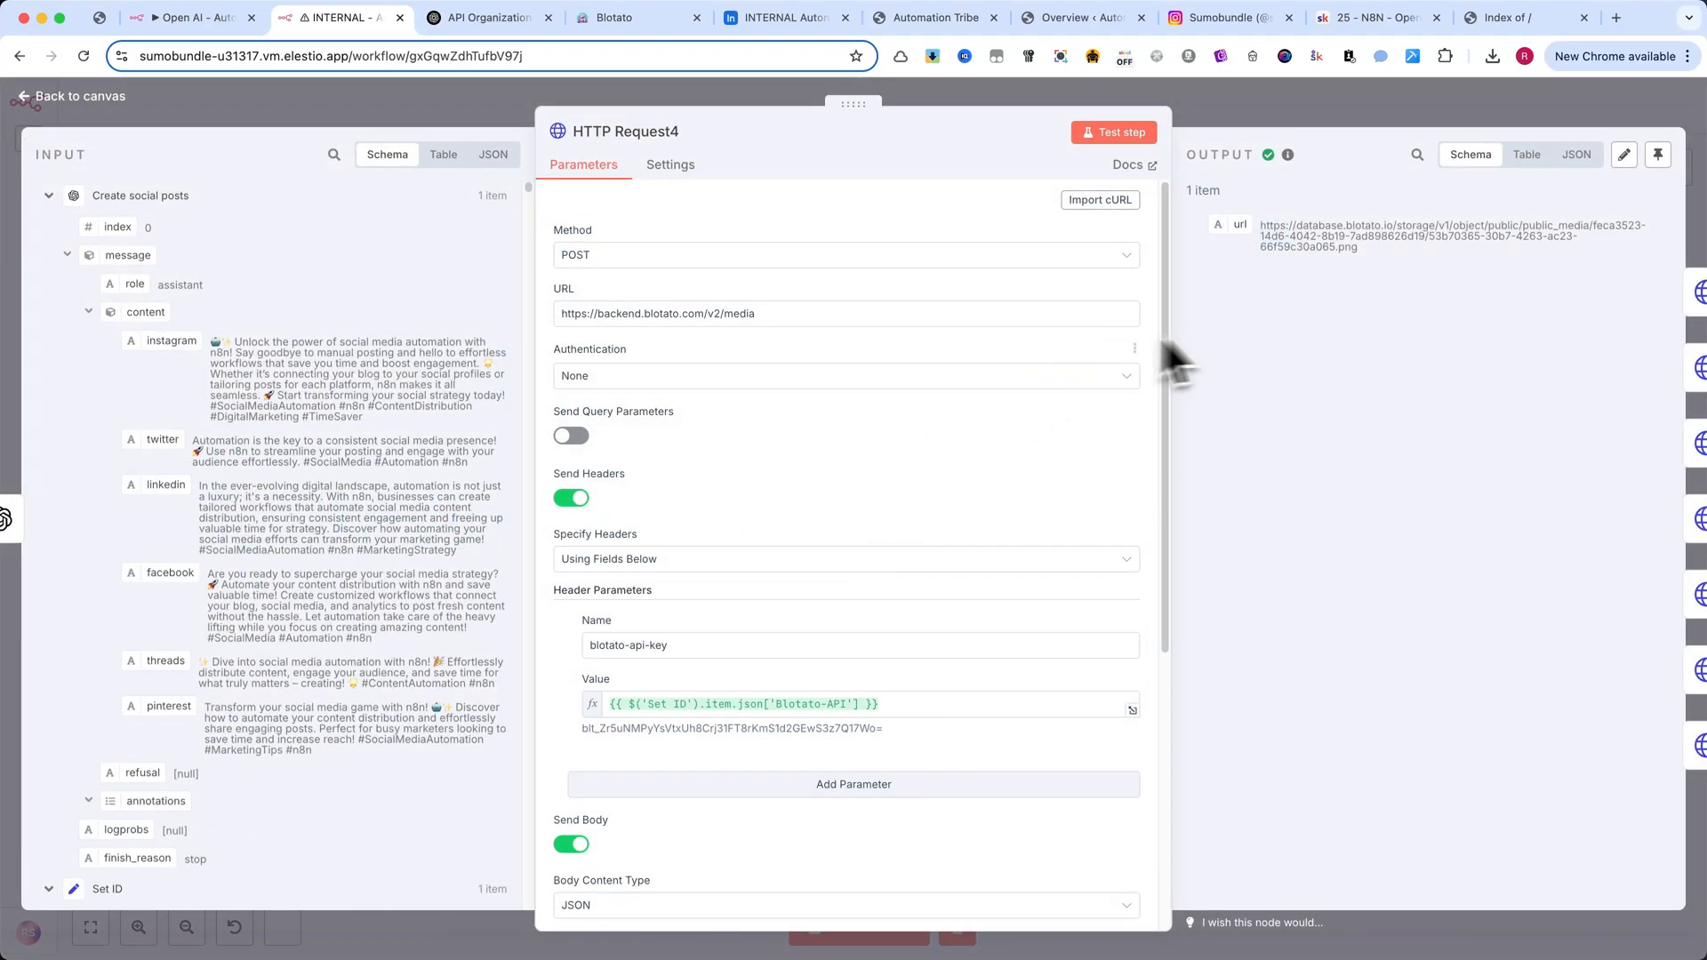
# - Review the Instagram node's JSON body with Twitter text, blog link and media URL, then go to the blog post
pyautogui.scroll(-3)
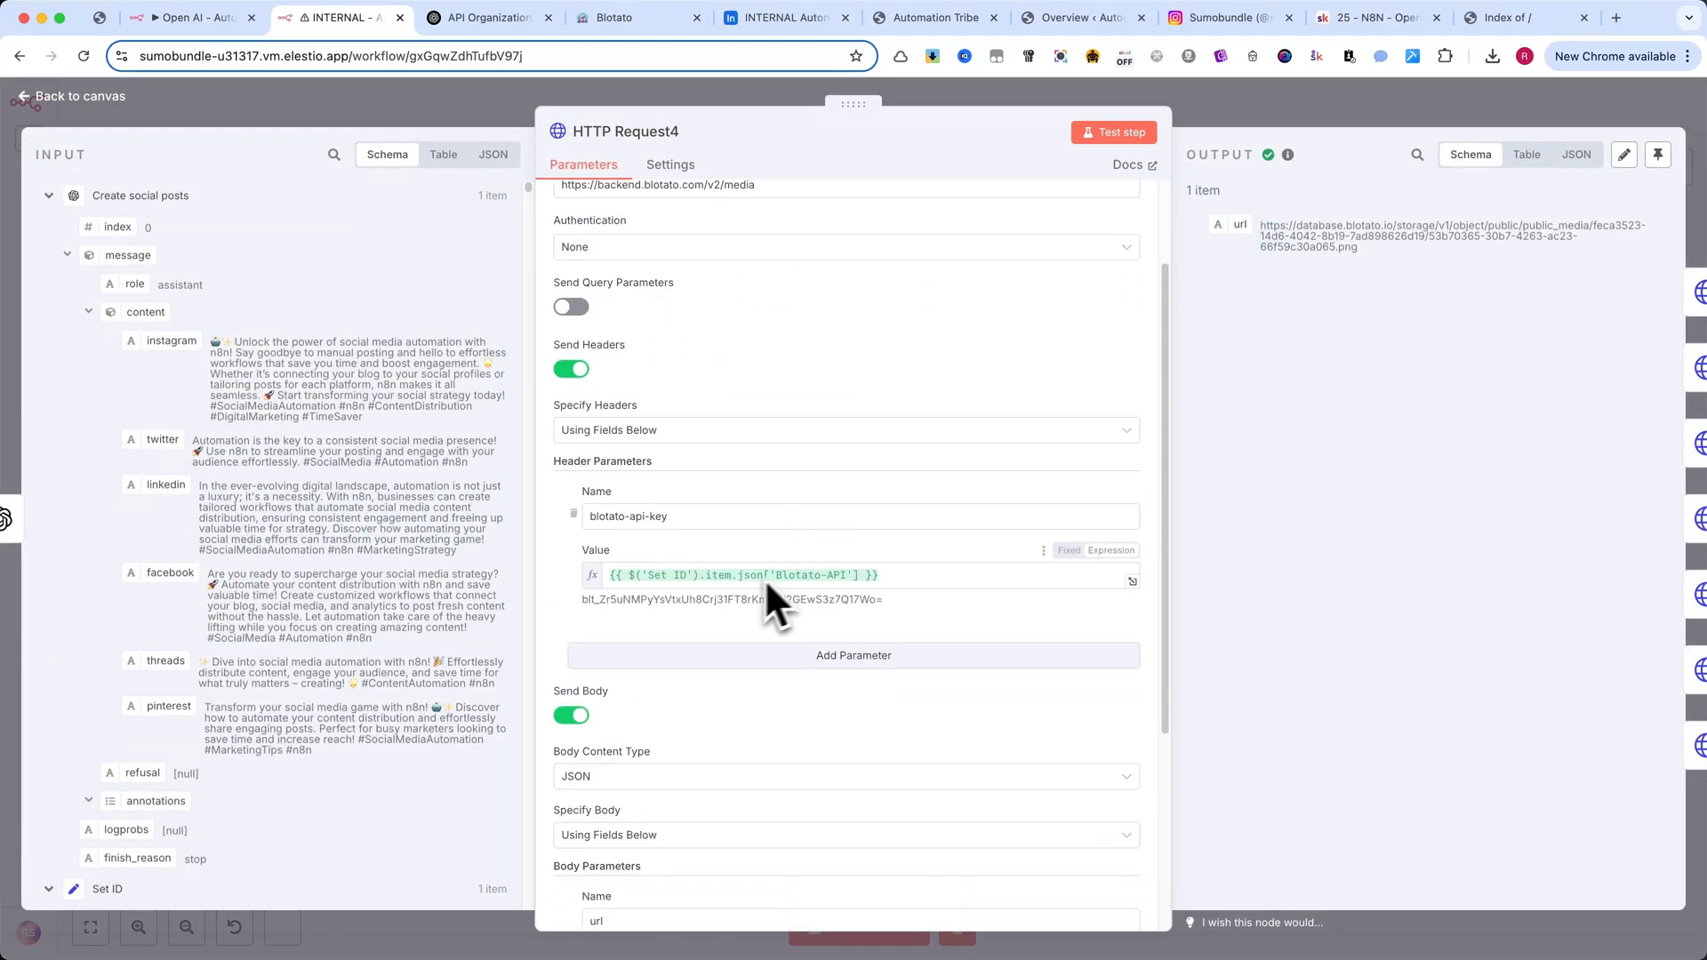
pyautogui.scroll(-3)
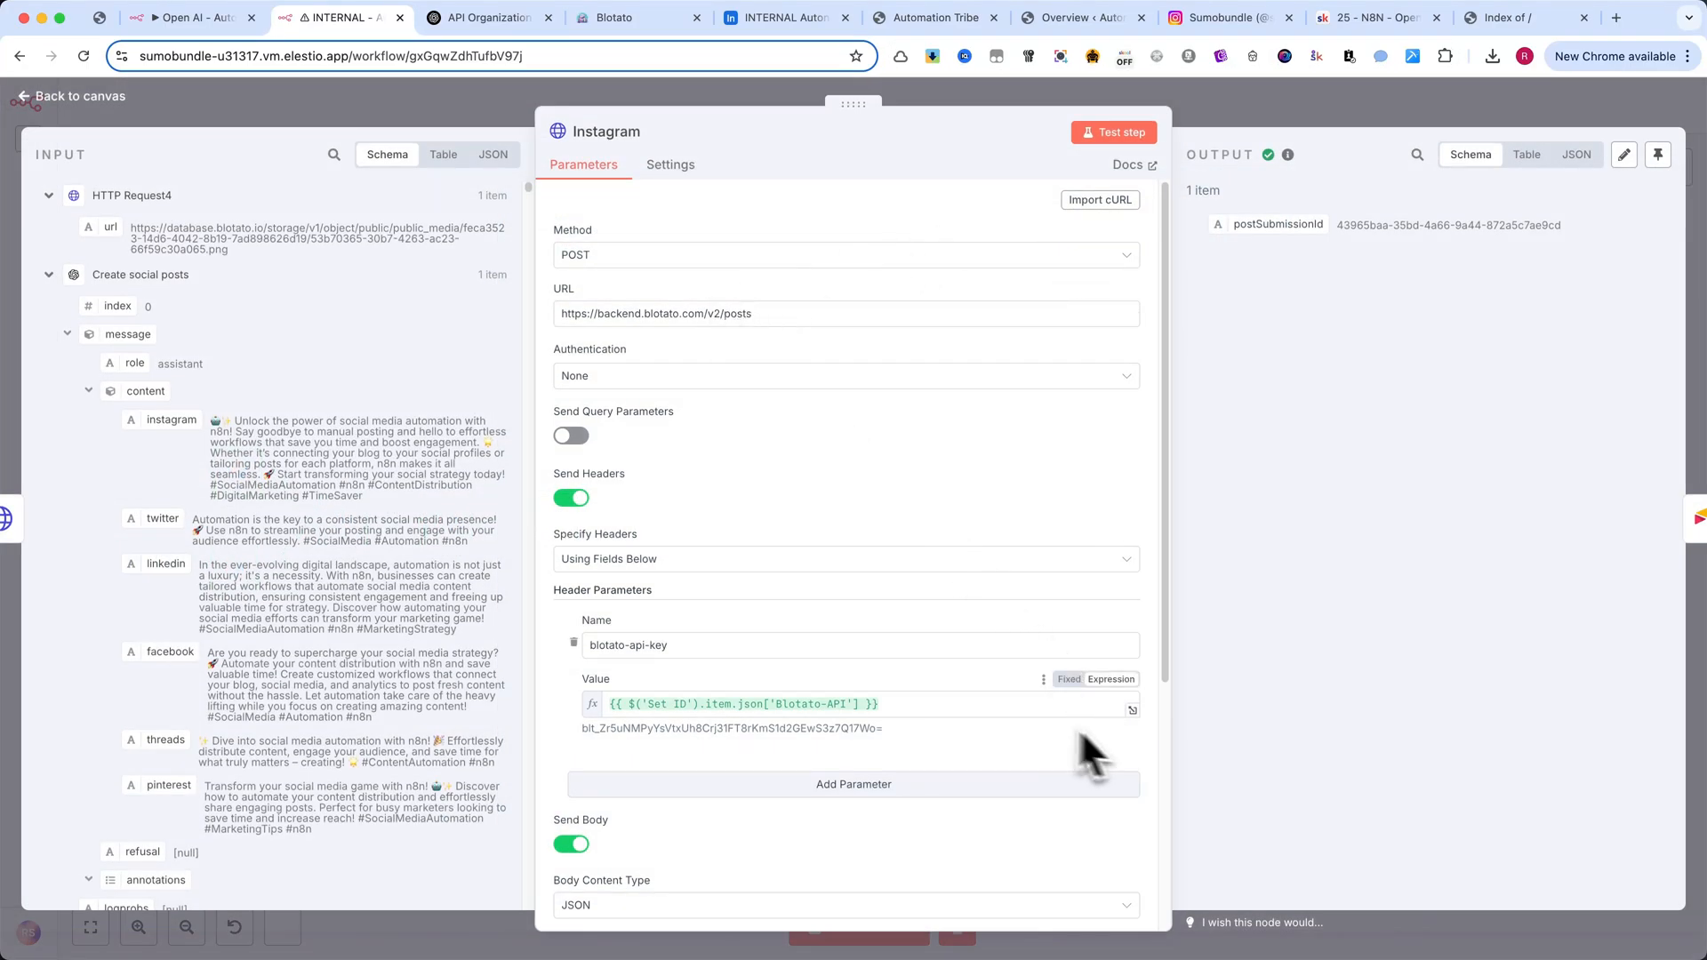
pyautogui.scroll(-3)
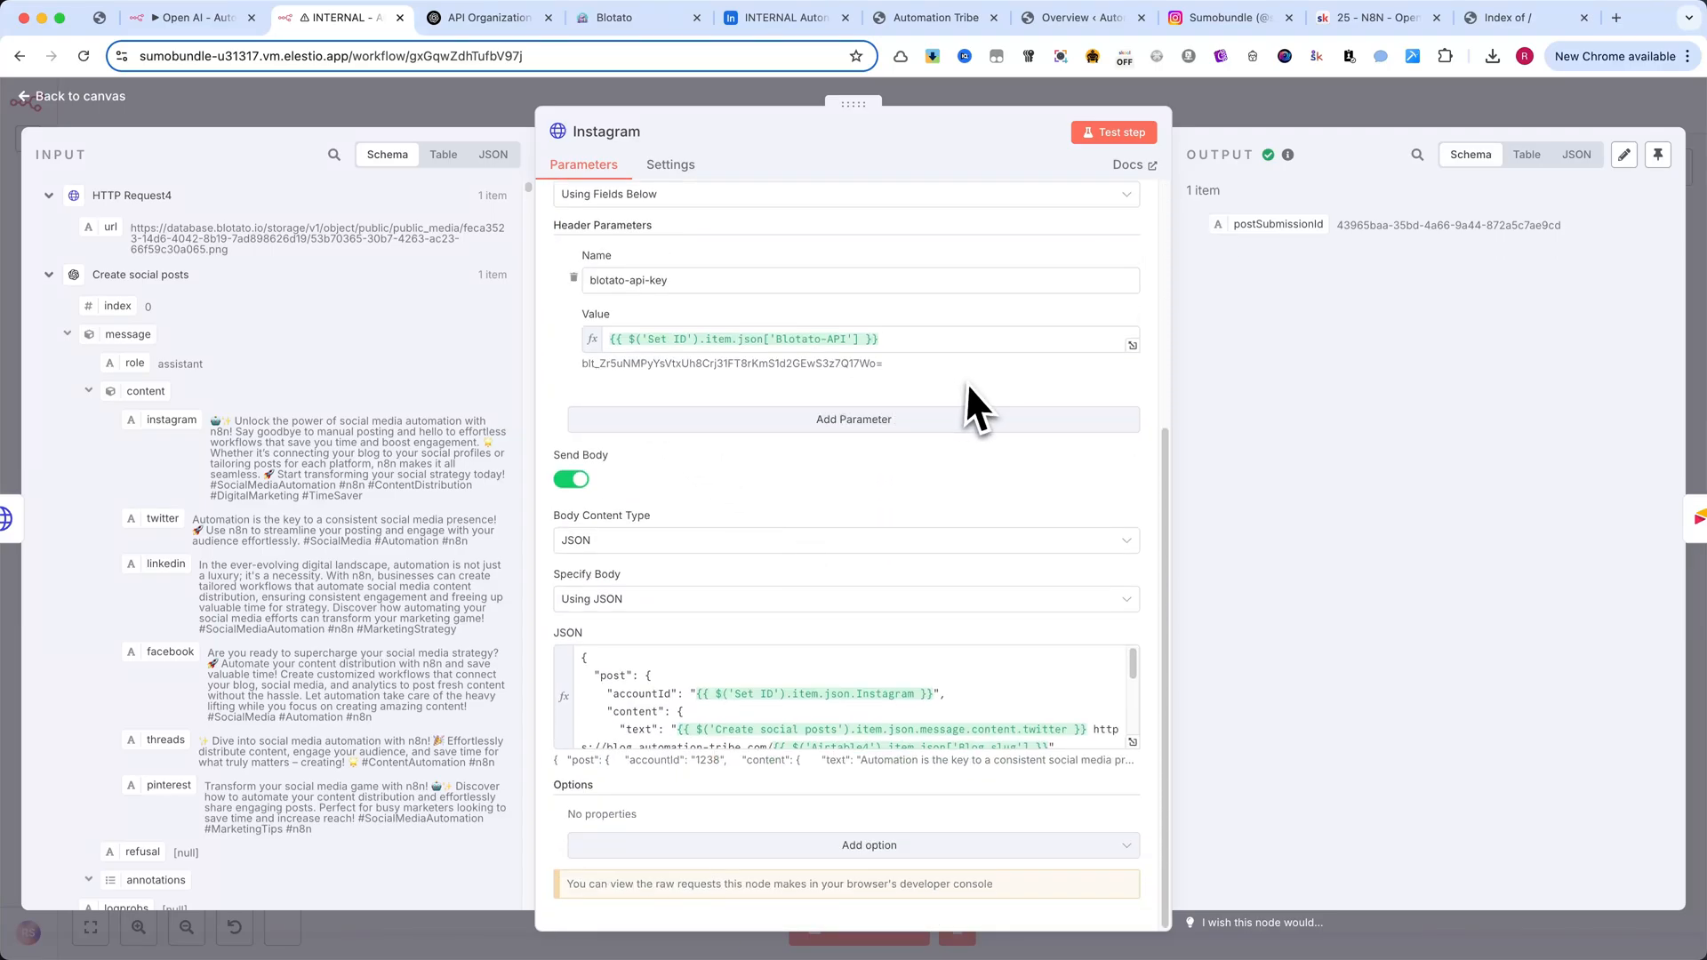
pyautogui.moveTo(594, 566)
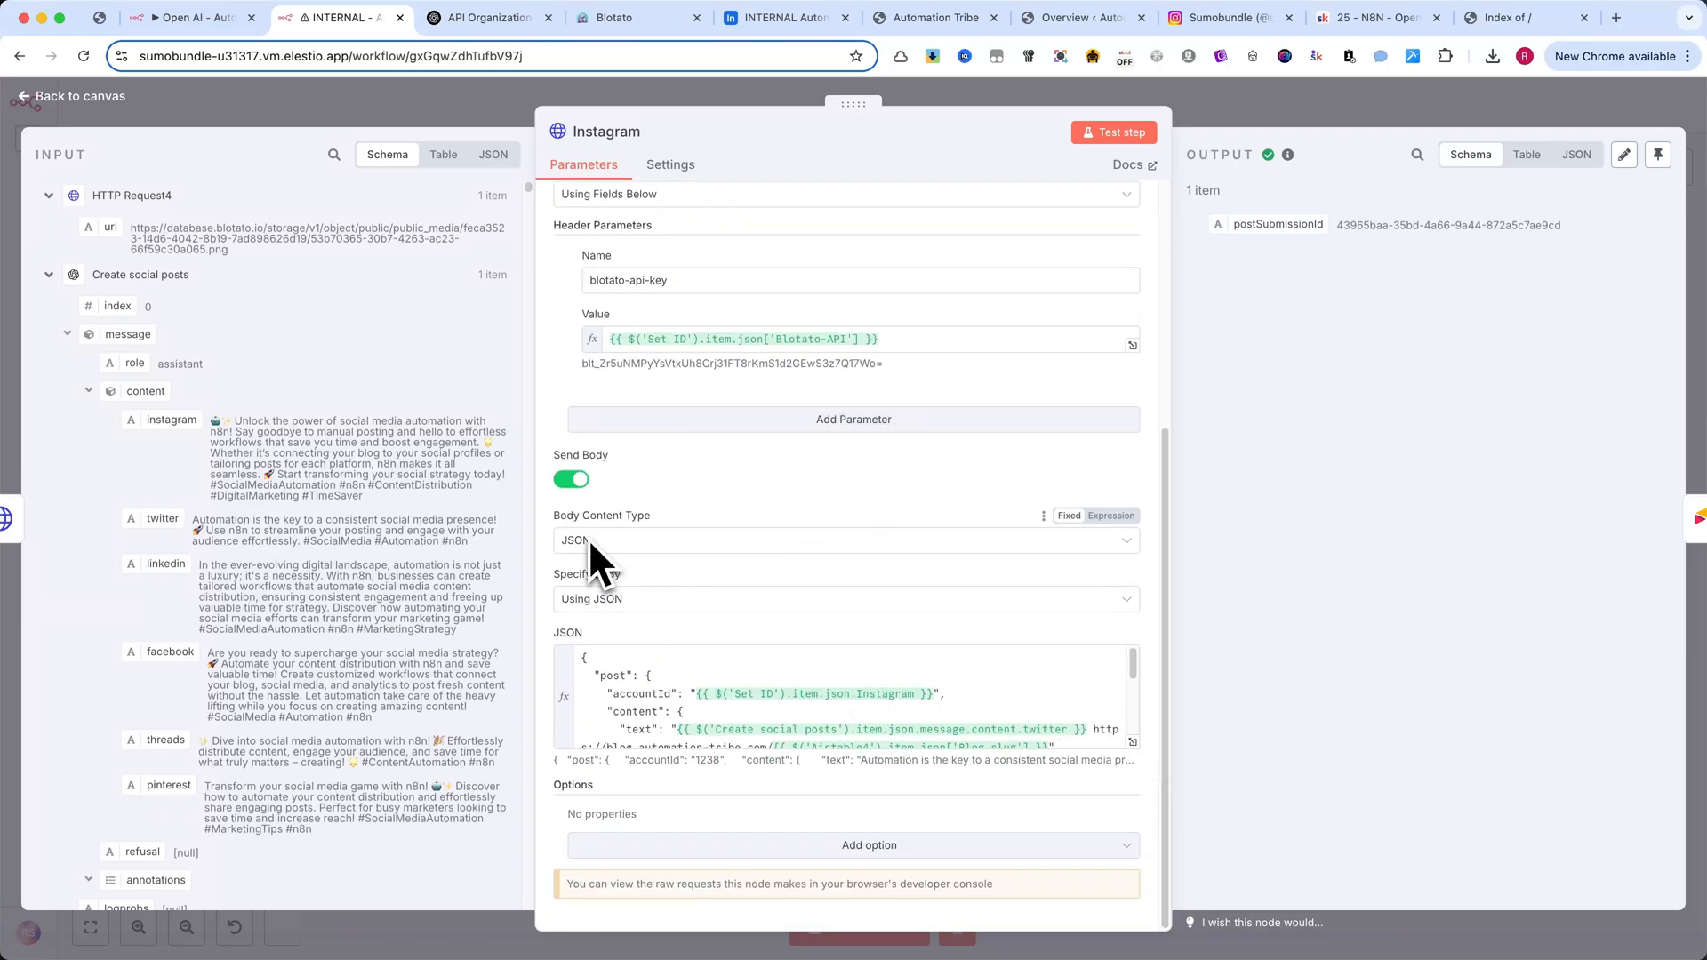
pyautogui.moveTo(605, 636)
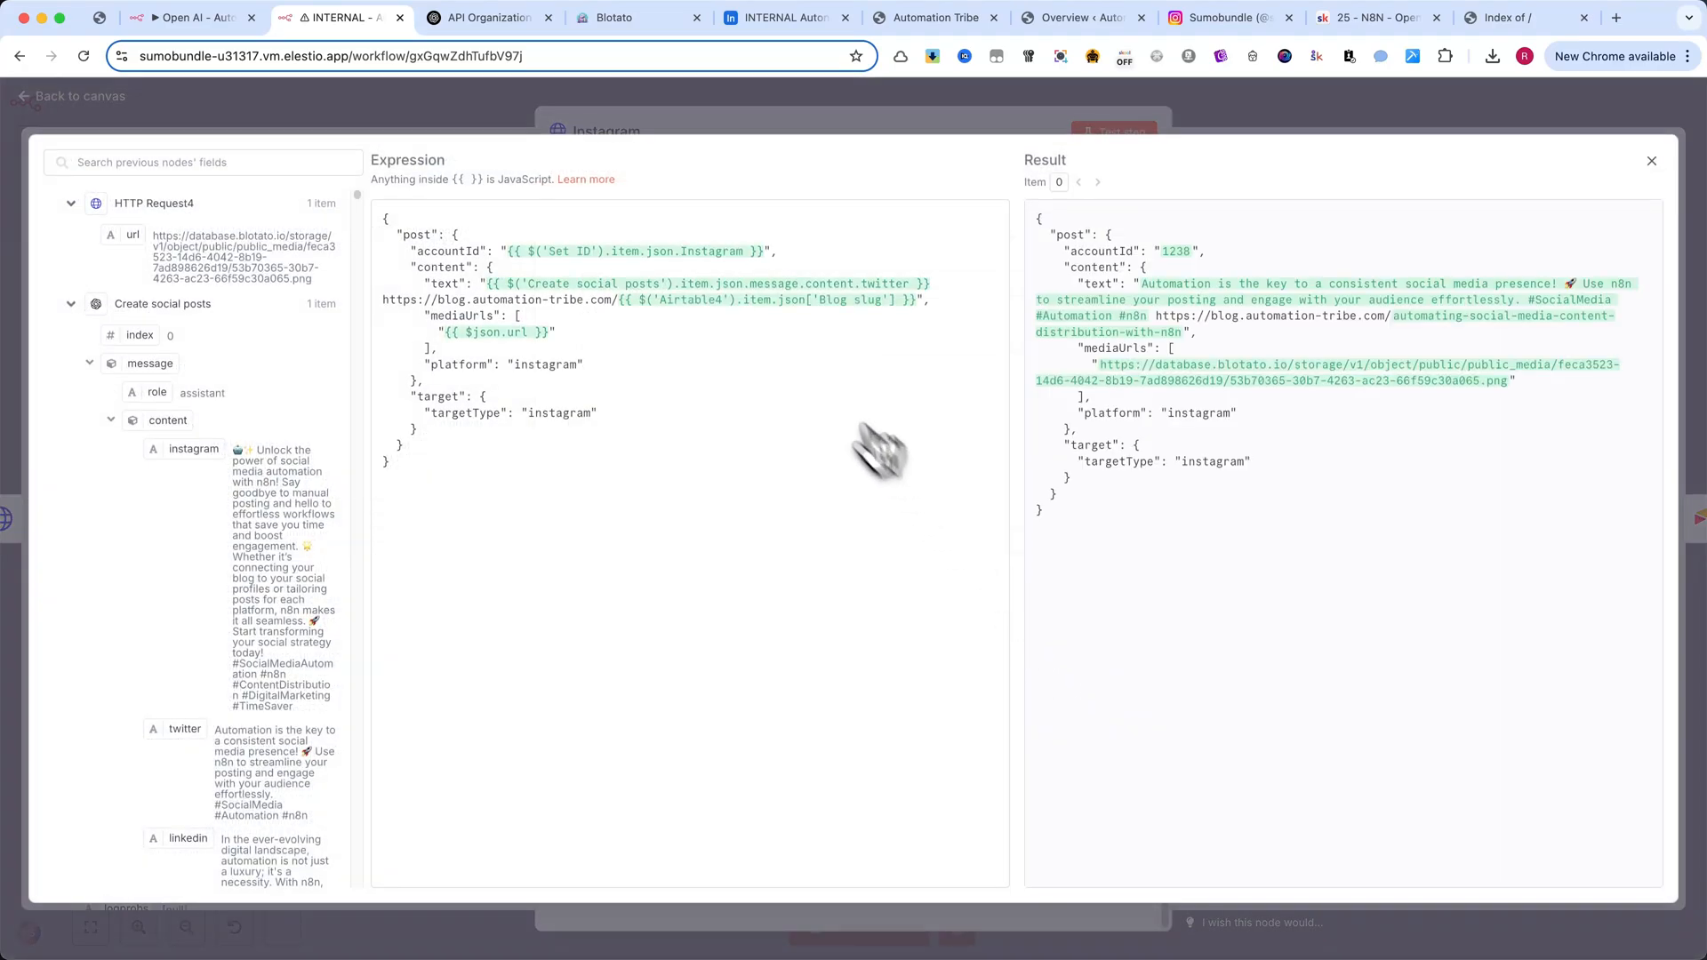
pyautogui.click(1652, 160)
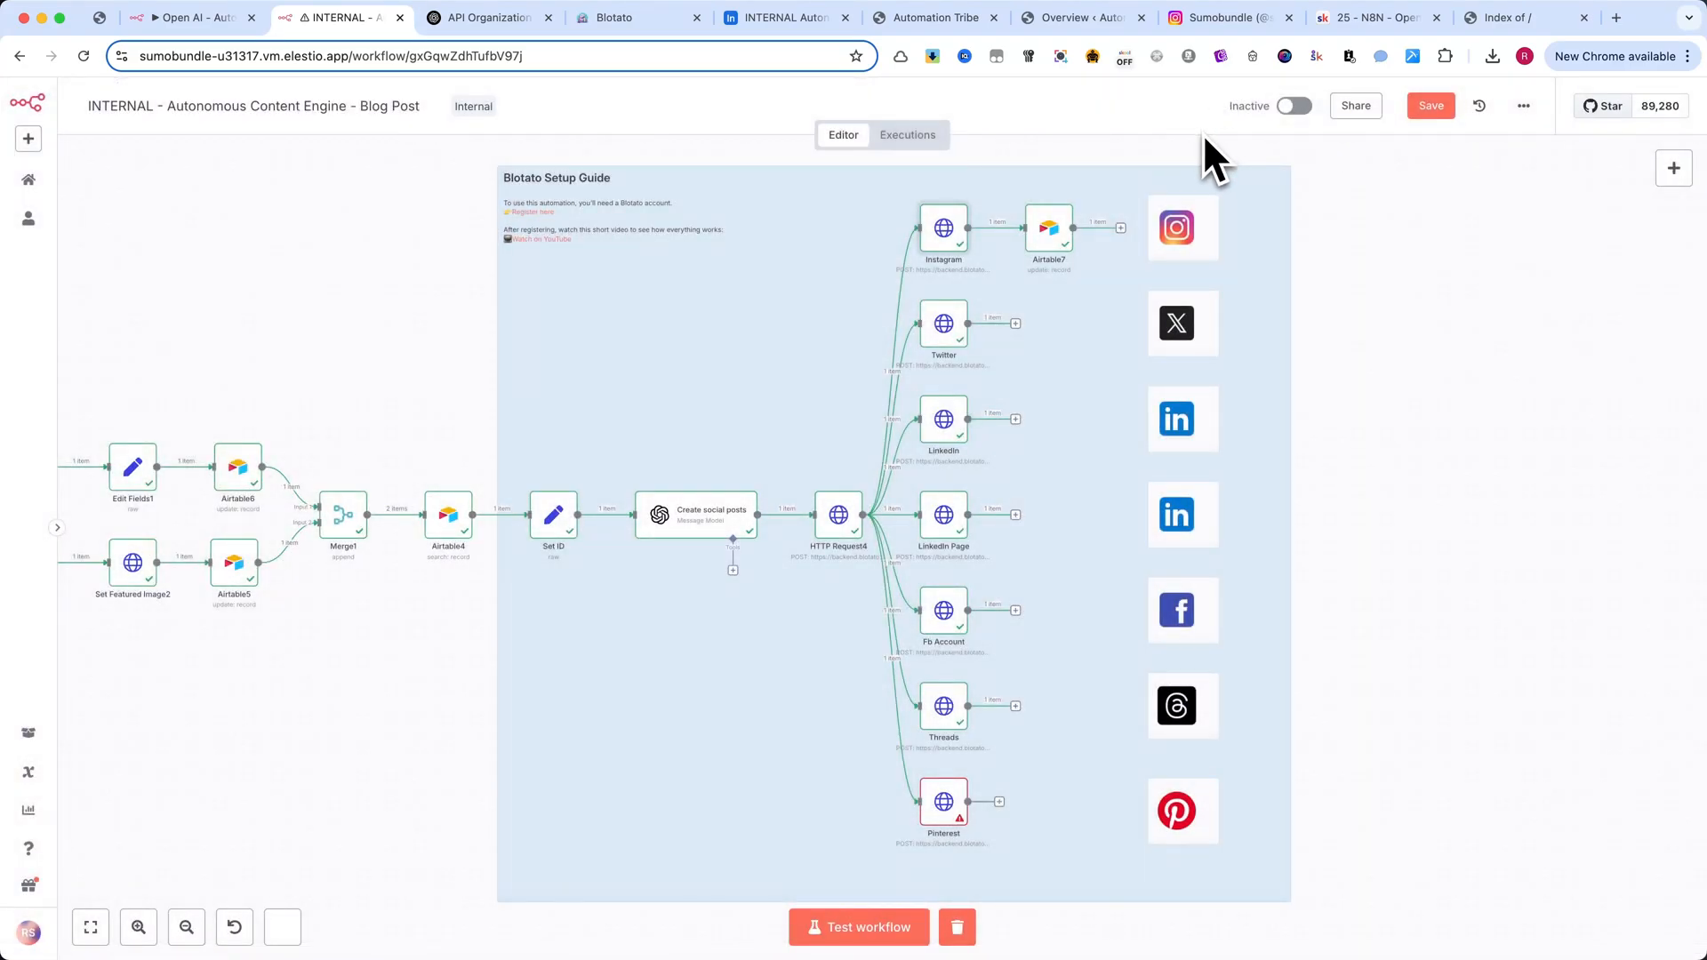
pyautogui.click(933, 18)
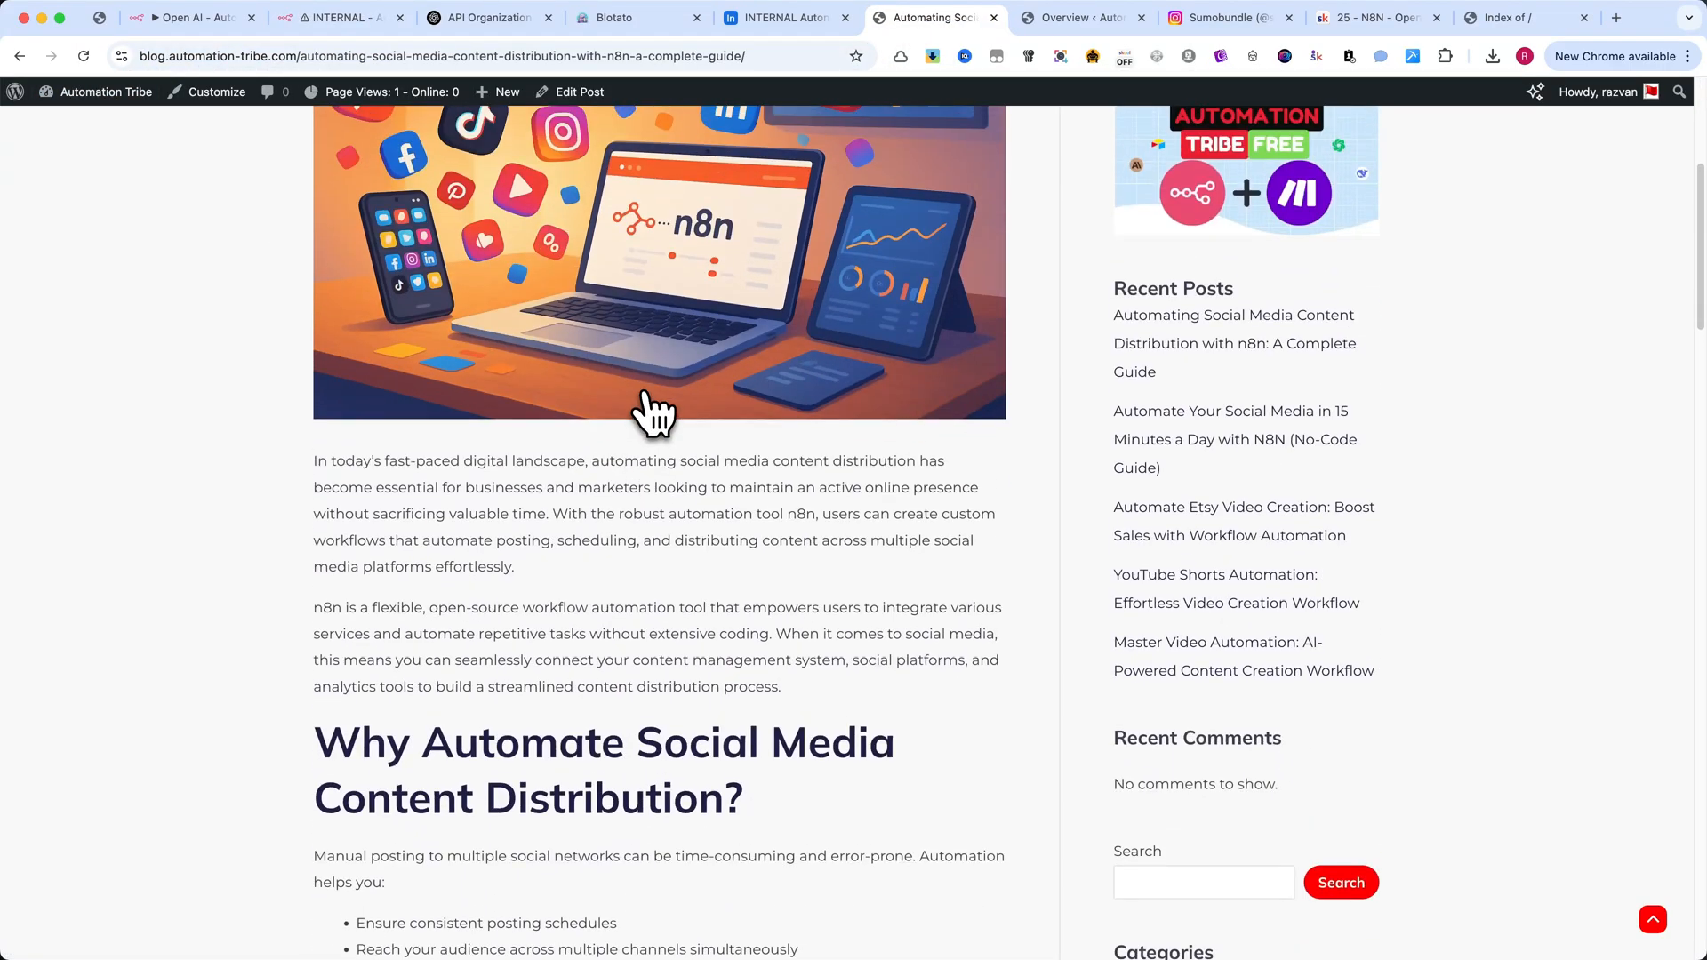
# - Scroll the published post to its Conclusion, then switch to the Sumobundle Instagram profile
pyautogui.scroll(-3)
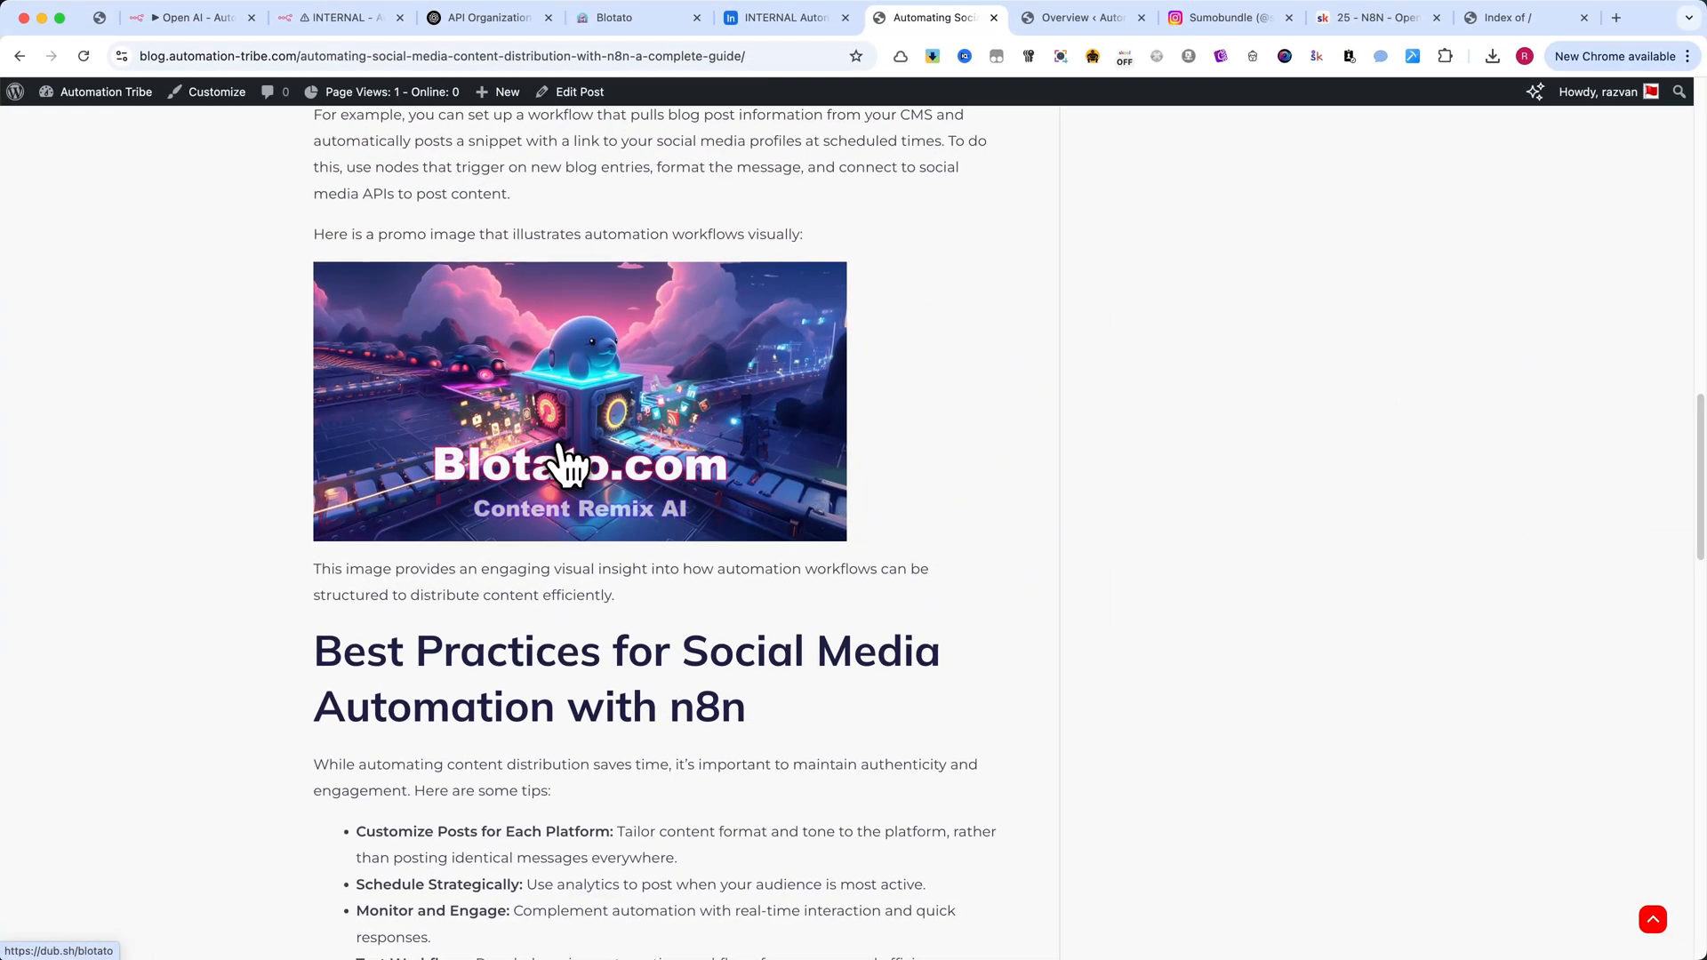
pyautogui.scroll(-3)
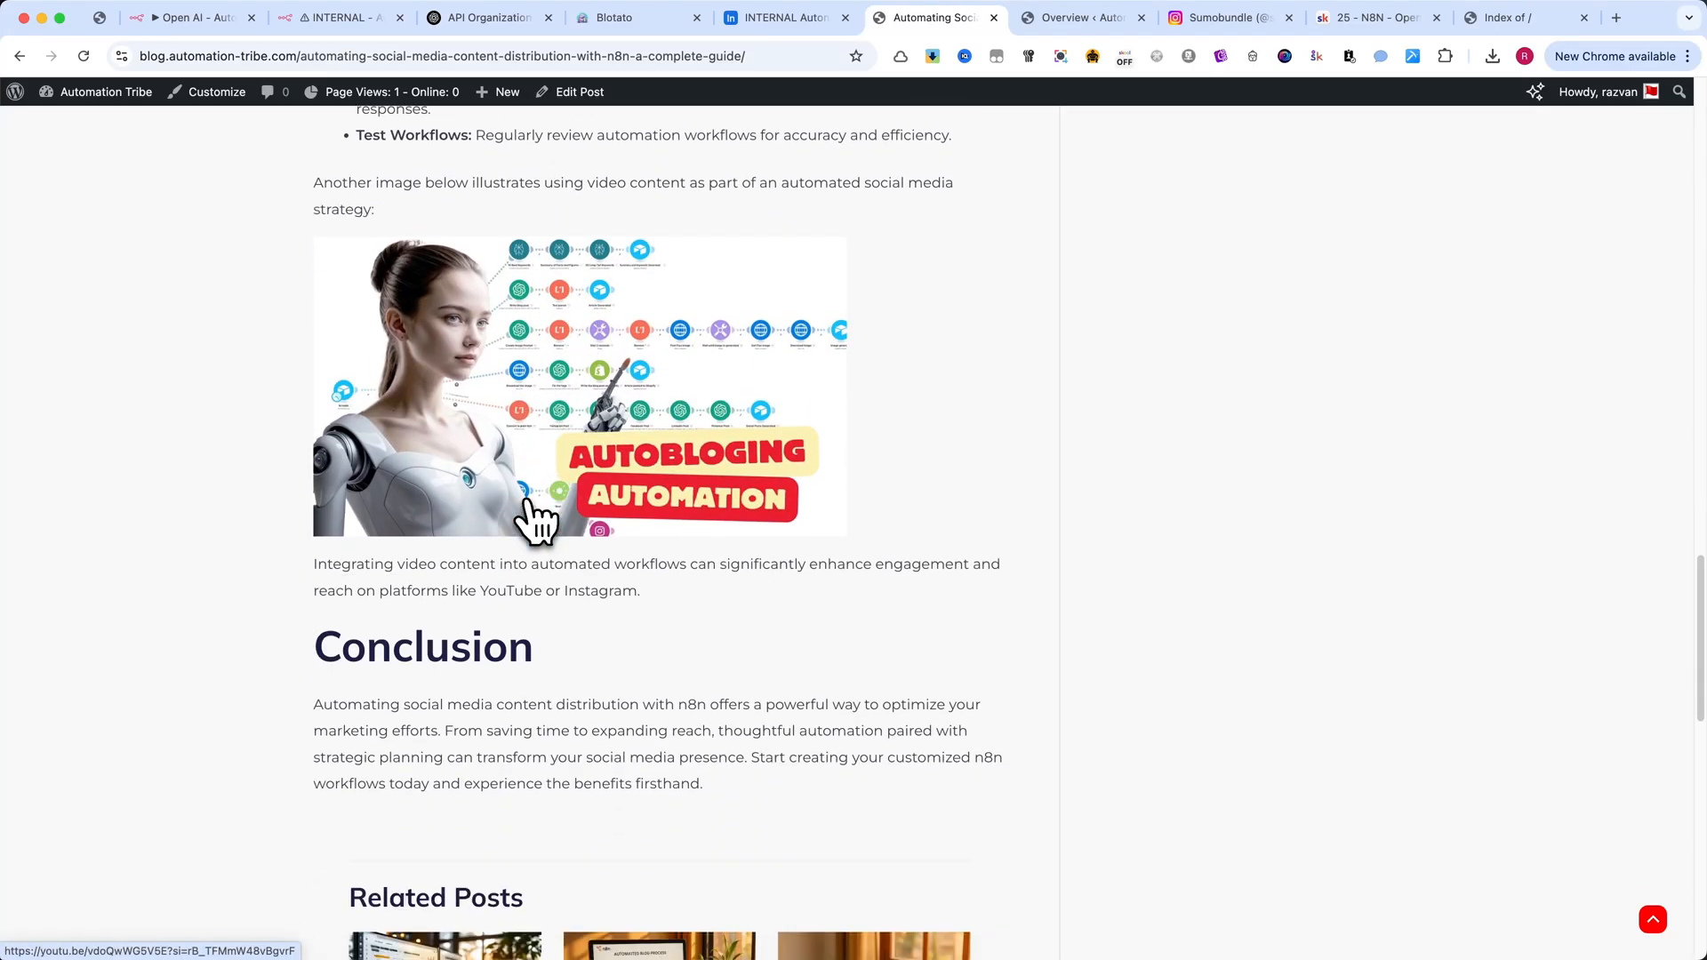
pyautogui.click(1220, 17)
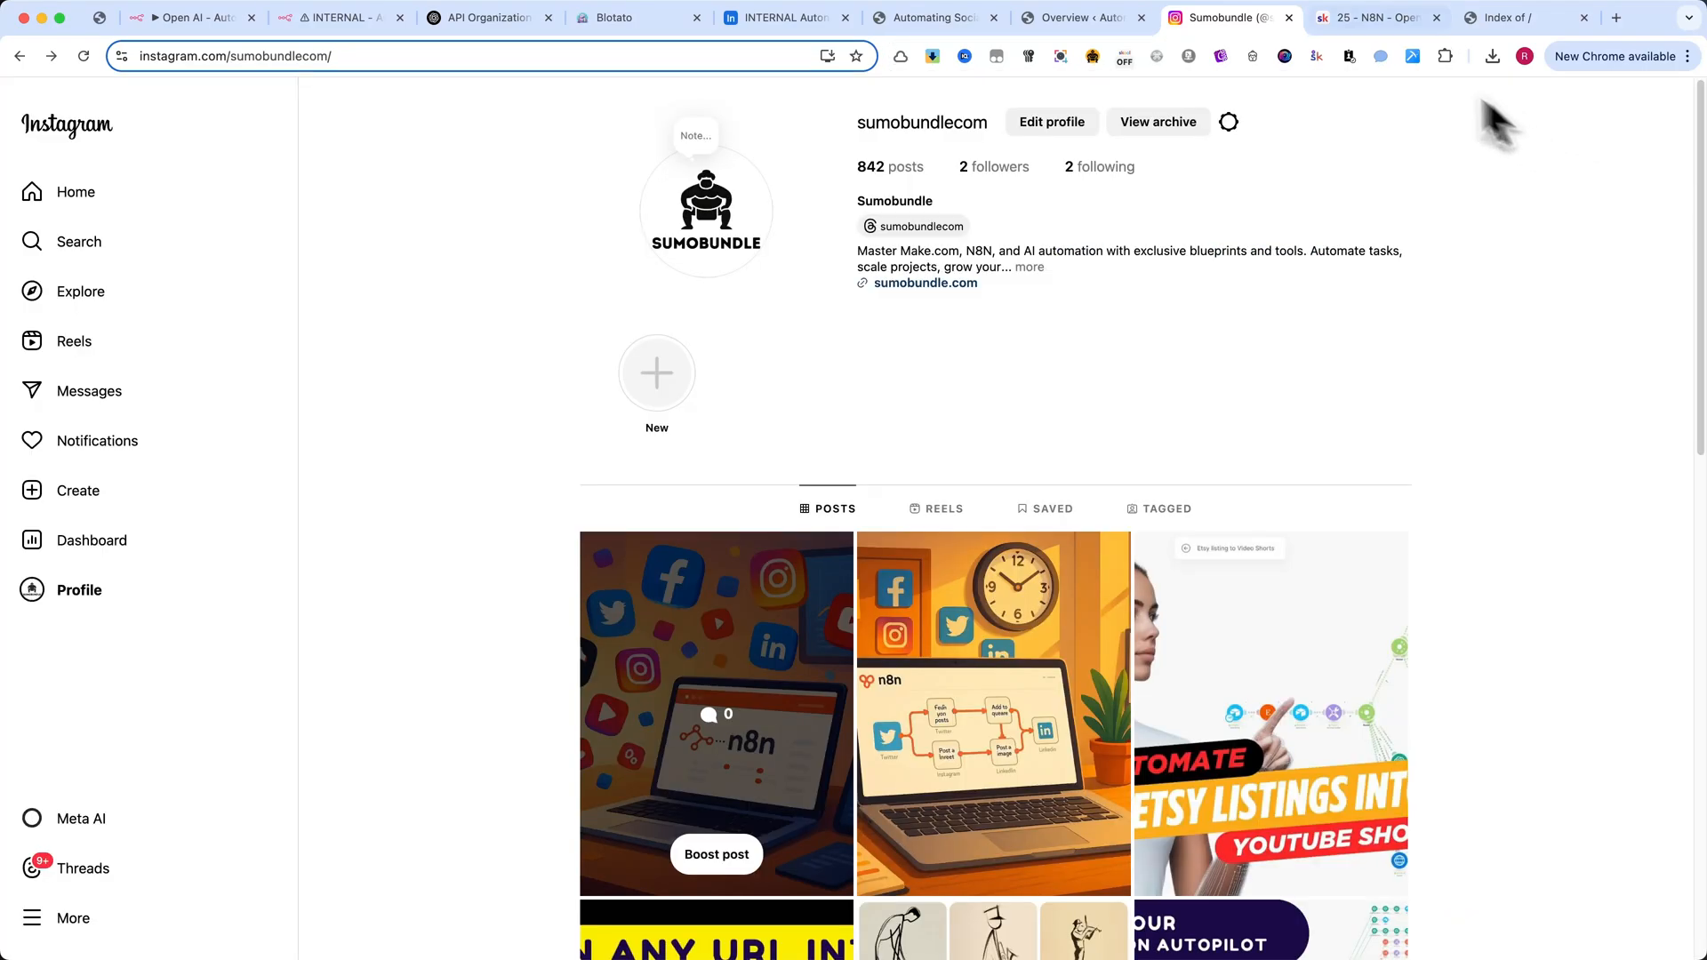
# - Open x.com in a new tab and show the Sumobundle profile's latest n8n automation post
pyautogui.click(1614, 18)
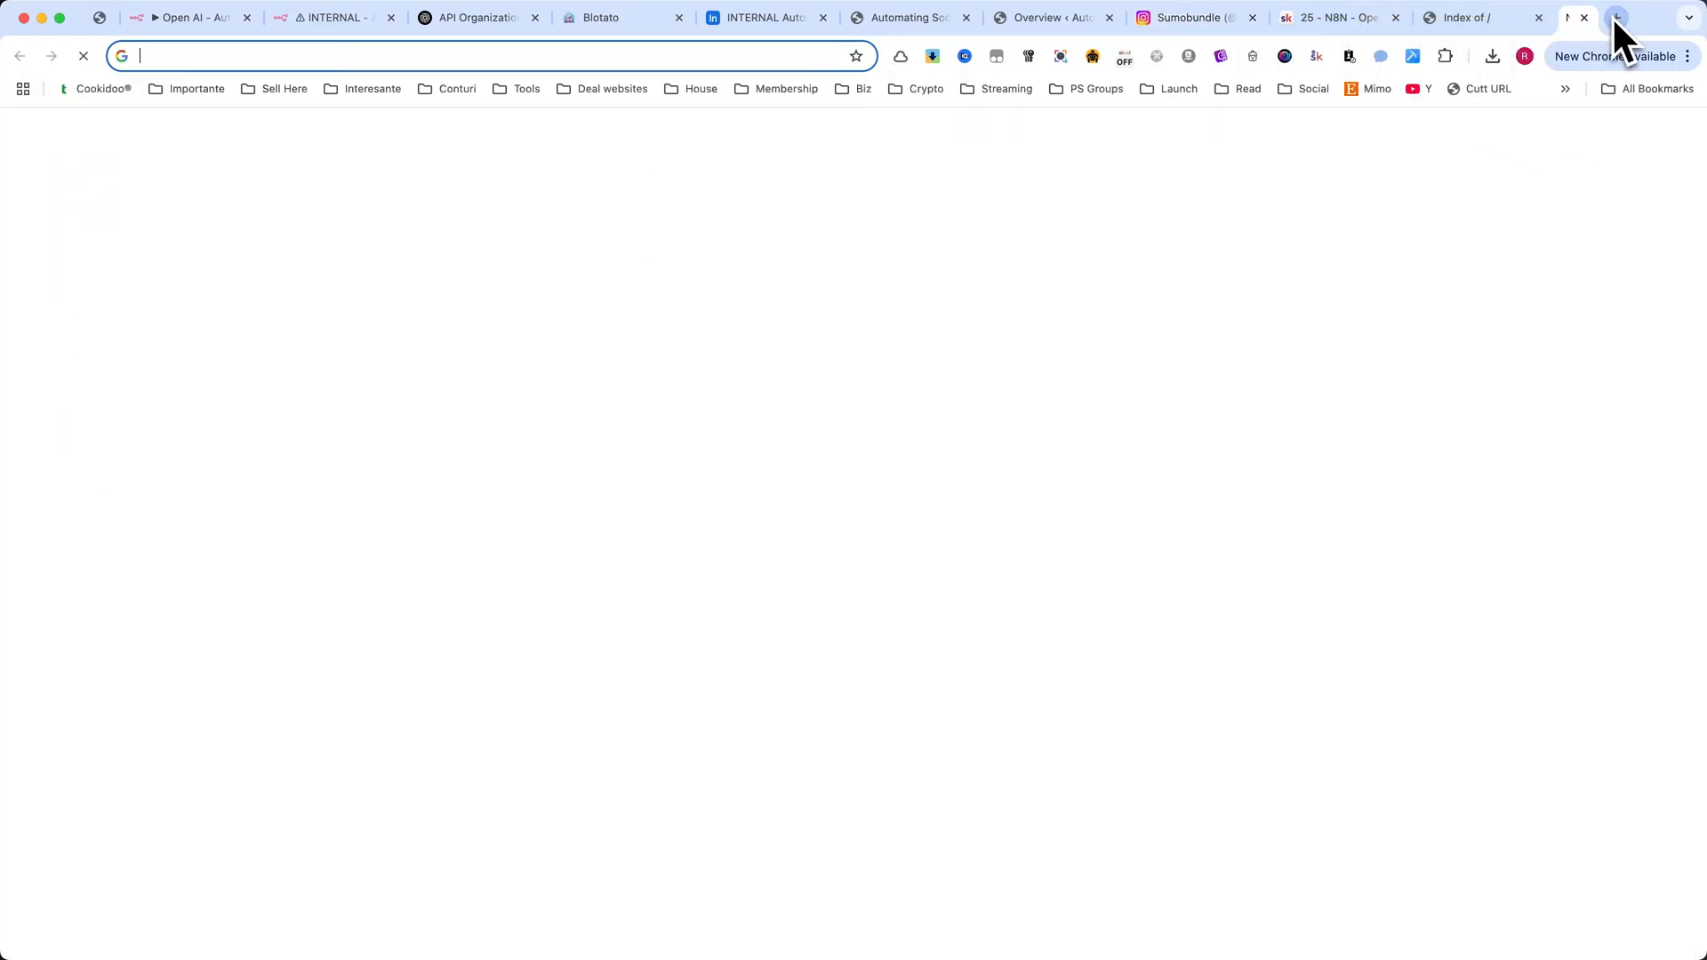
pyautogui.click(1612, 17)
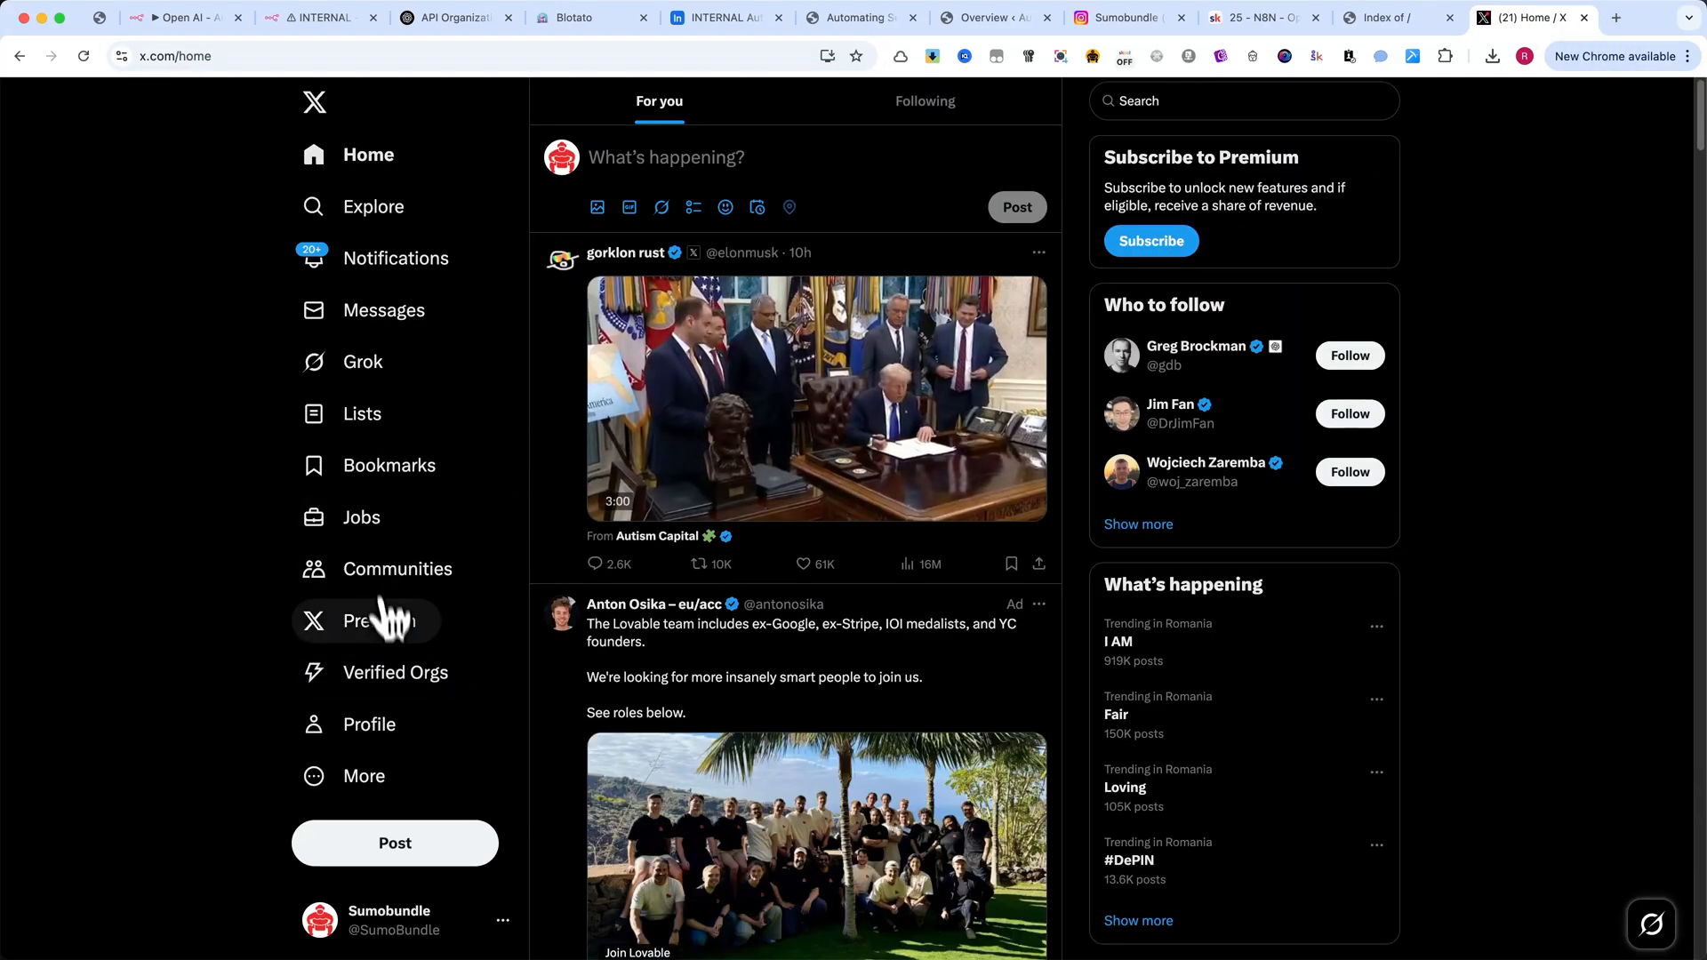
pyautogui.moveTo(370, 724)
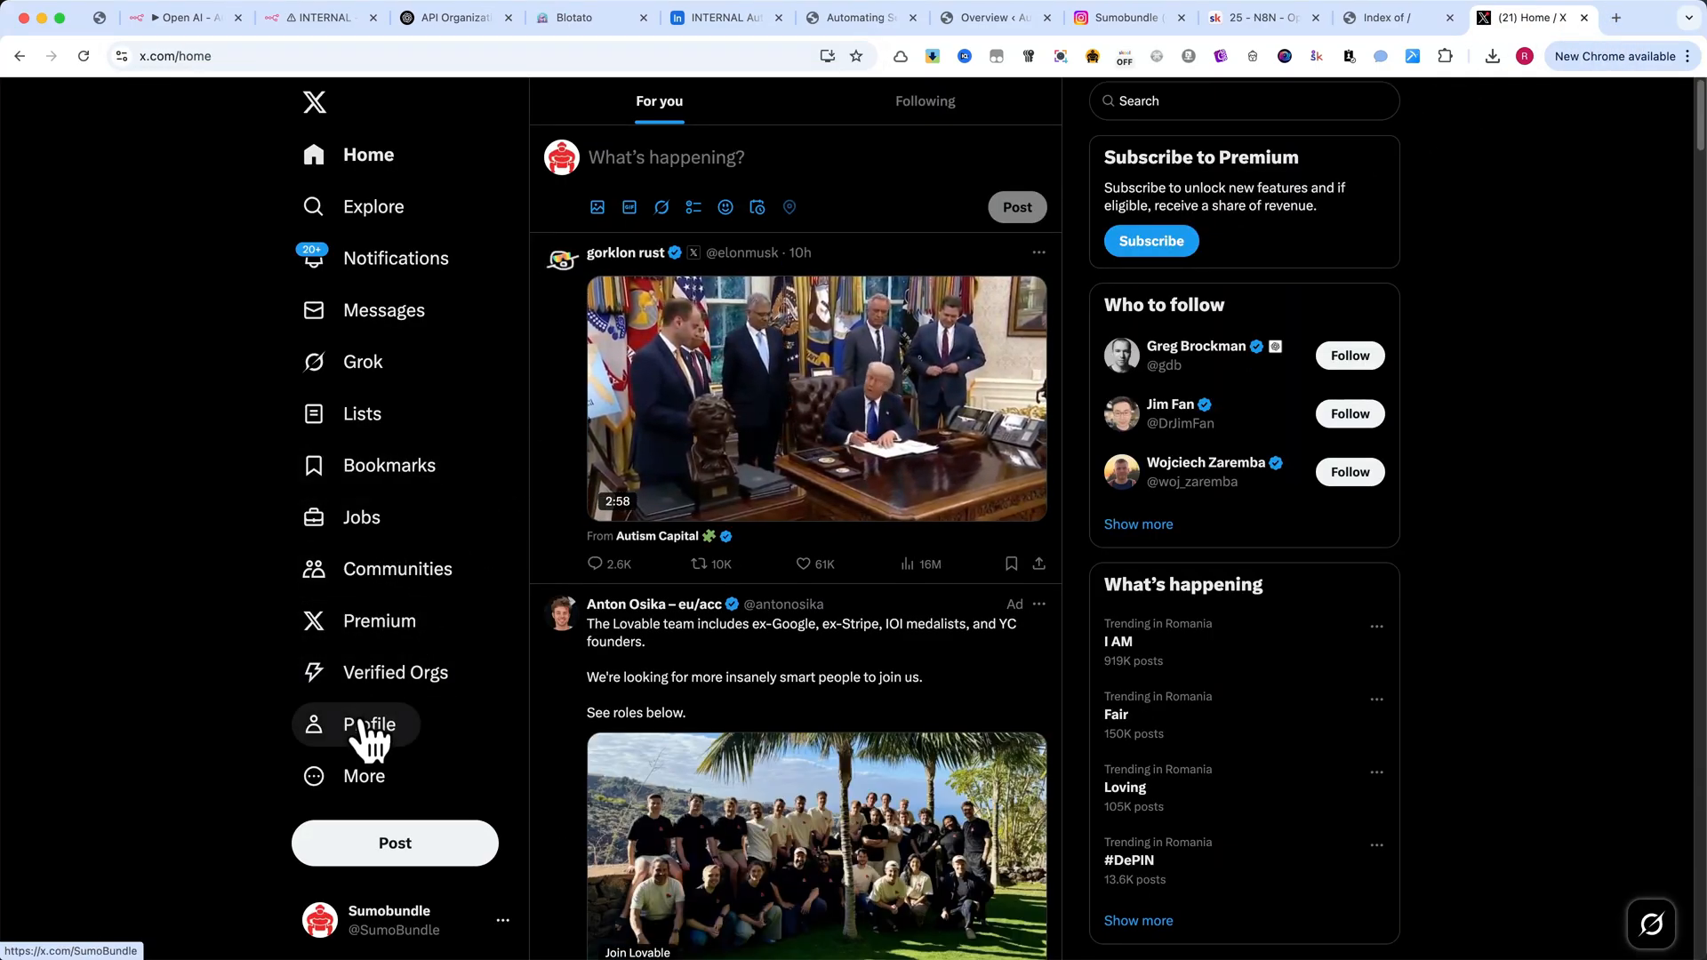
pyautogui.click(370, 723)
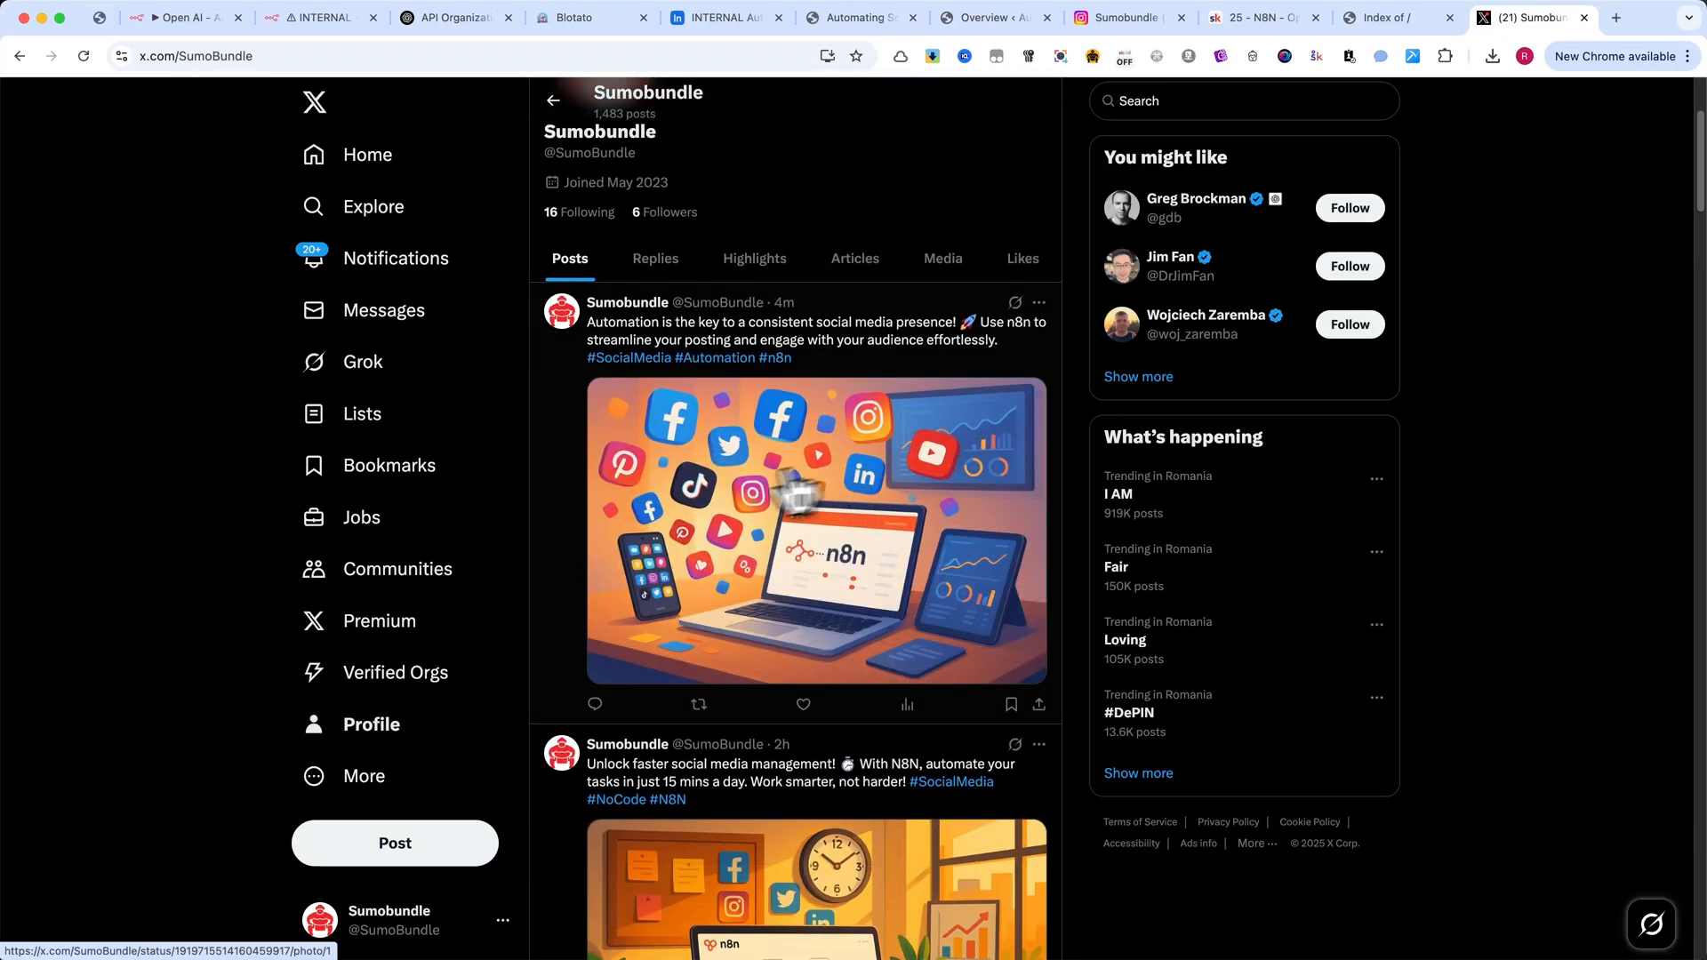
pyautogui.click(994, 18)
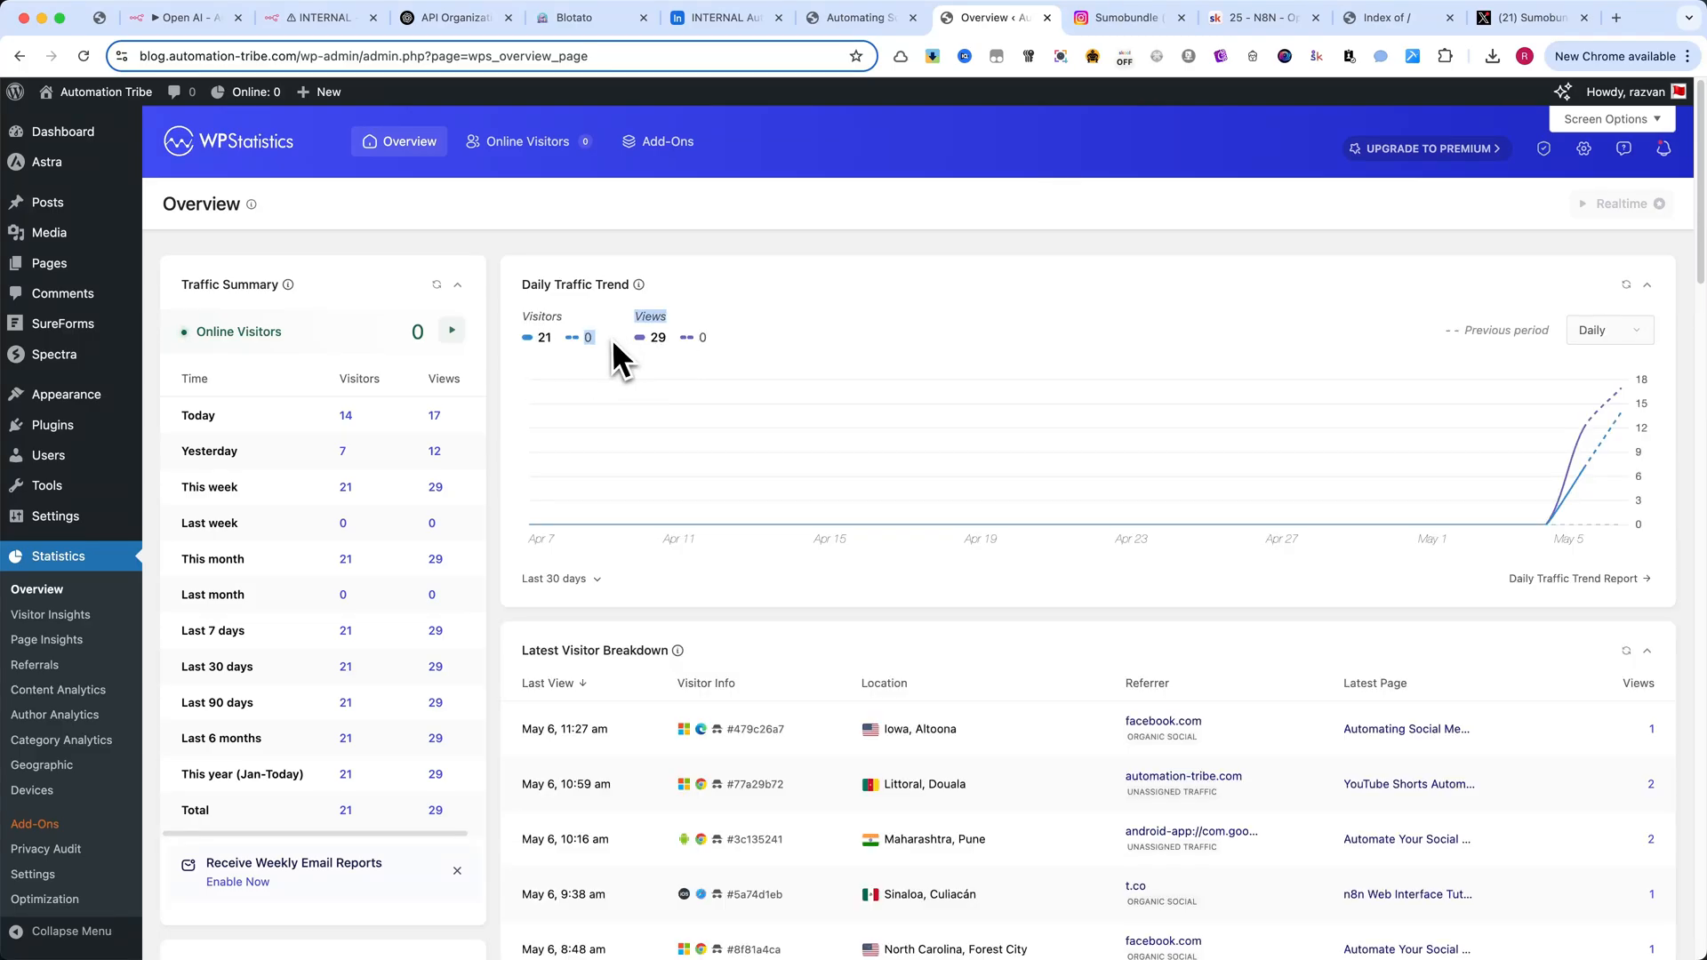
pyautogui.moveTo(827, 502)
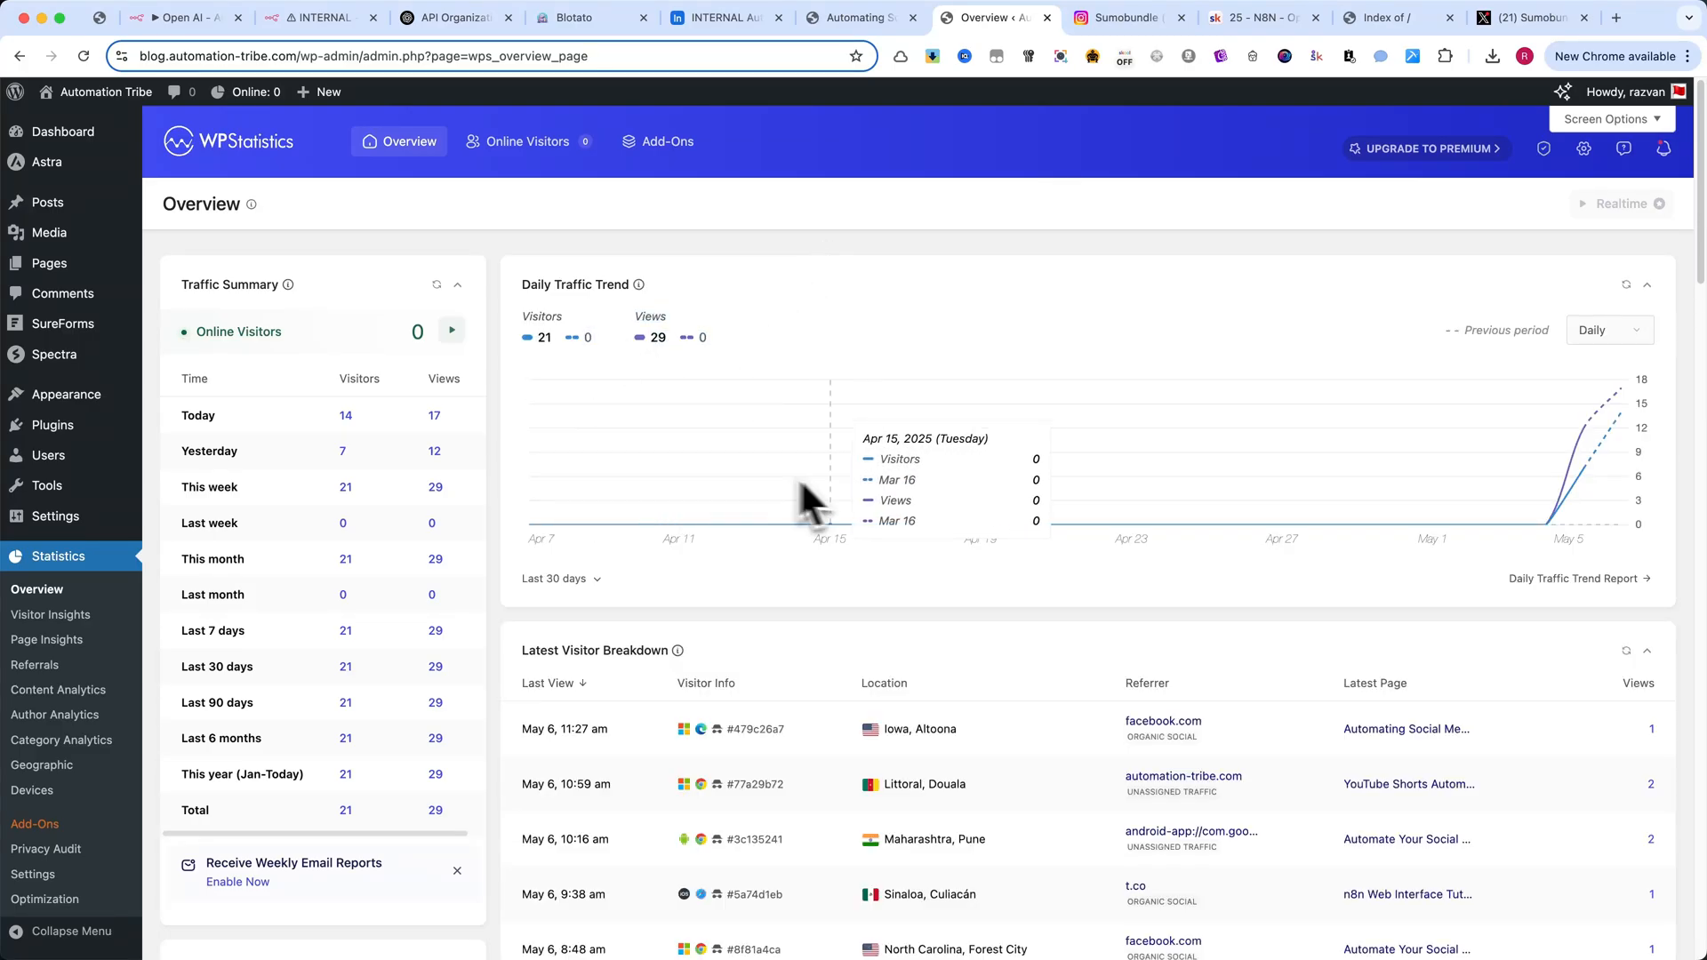
pyautogui.moveTo(846, 159)
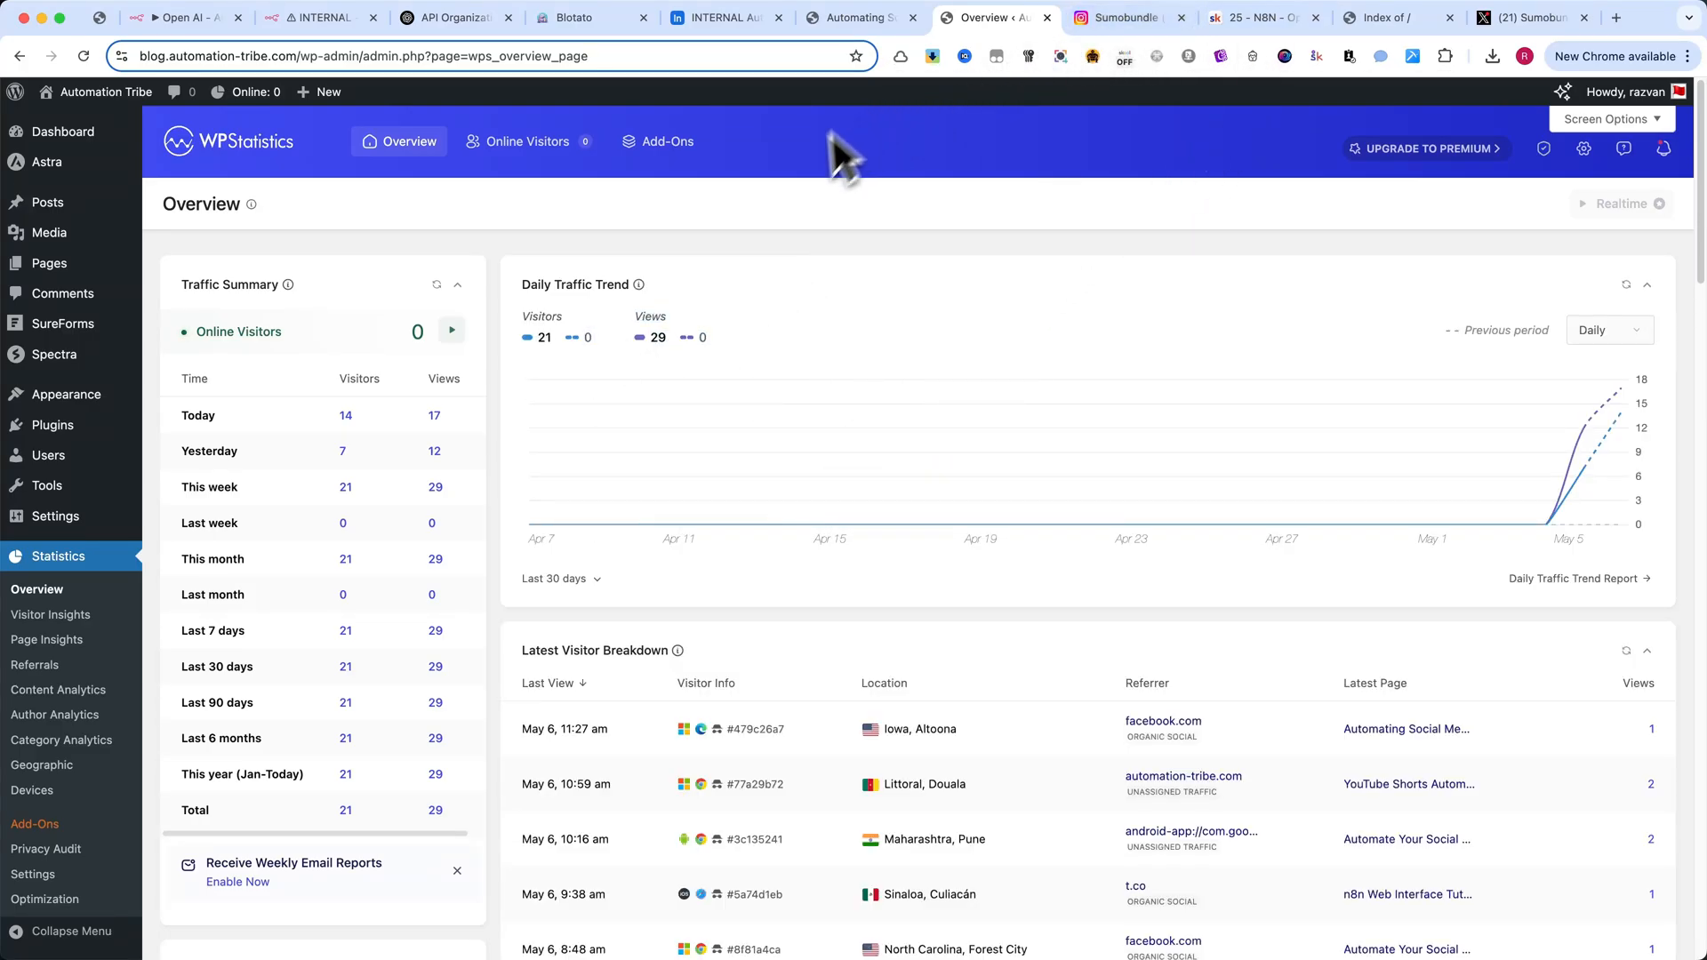
# - Review the Skool lesson's earlier traffic statistics screenshot enlarged, then dismiss it
pyautogui.scroll(-3)
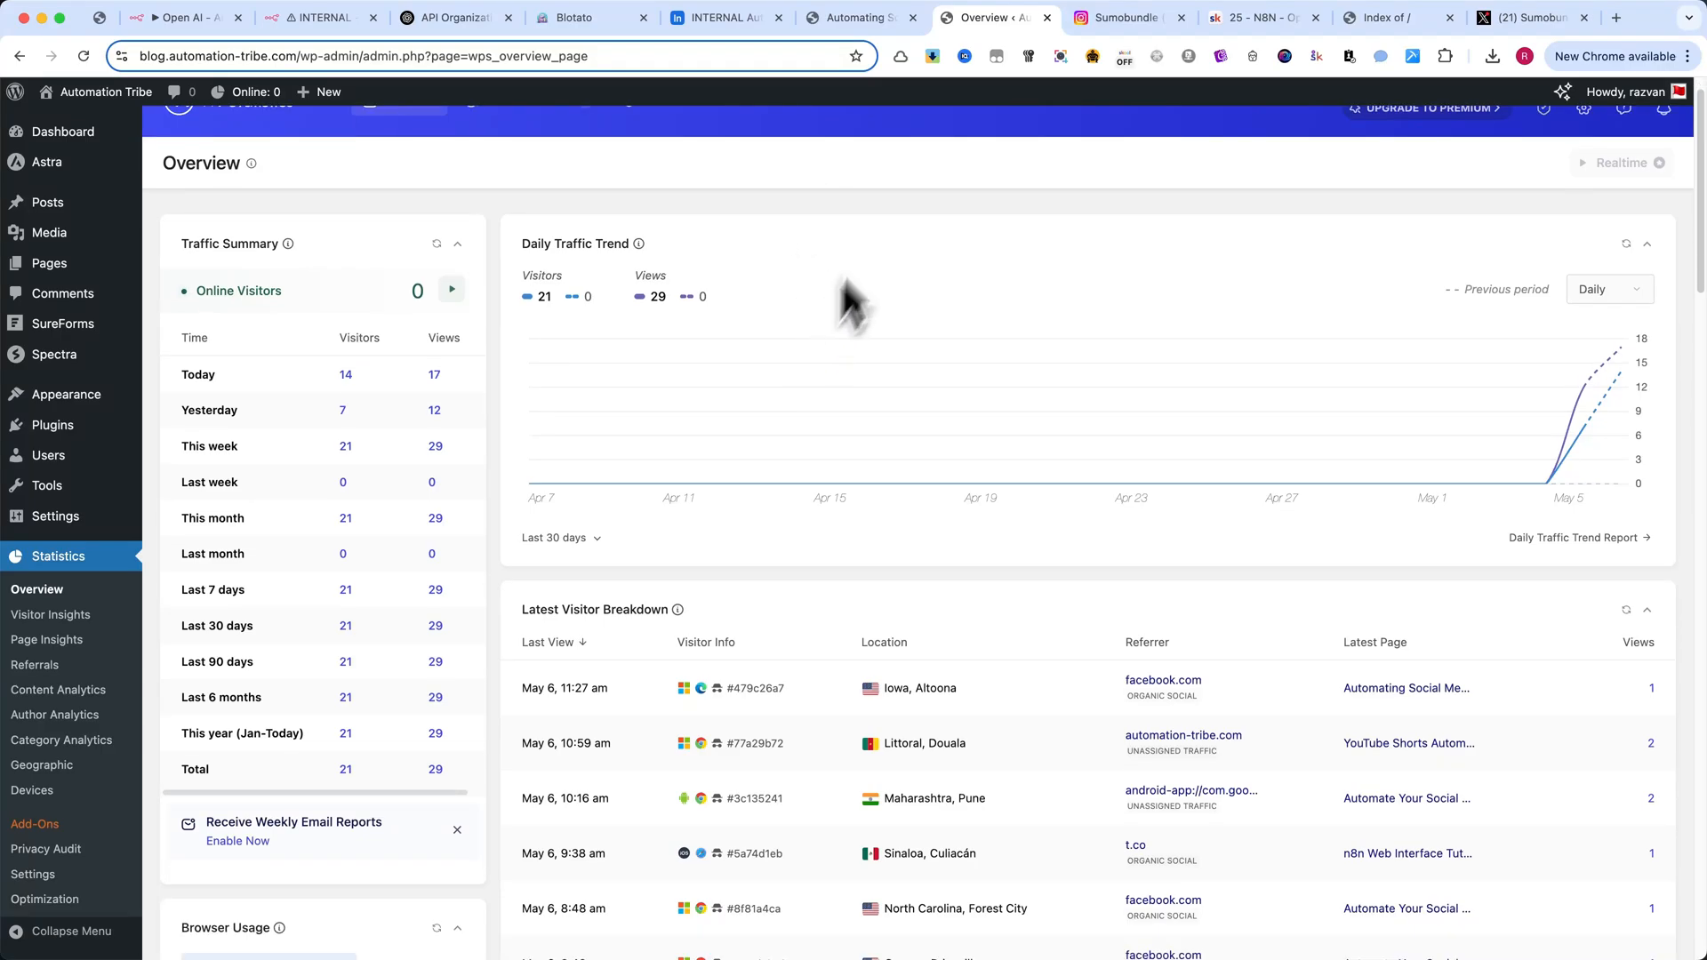
pyautogui.click(1263, 17)
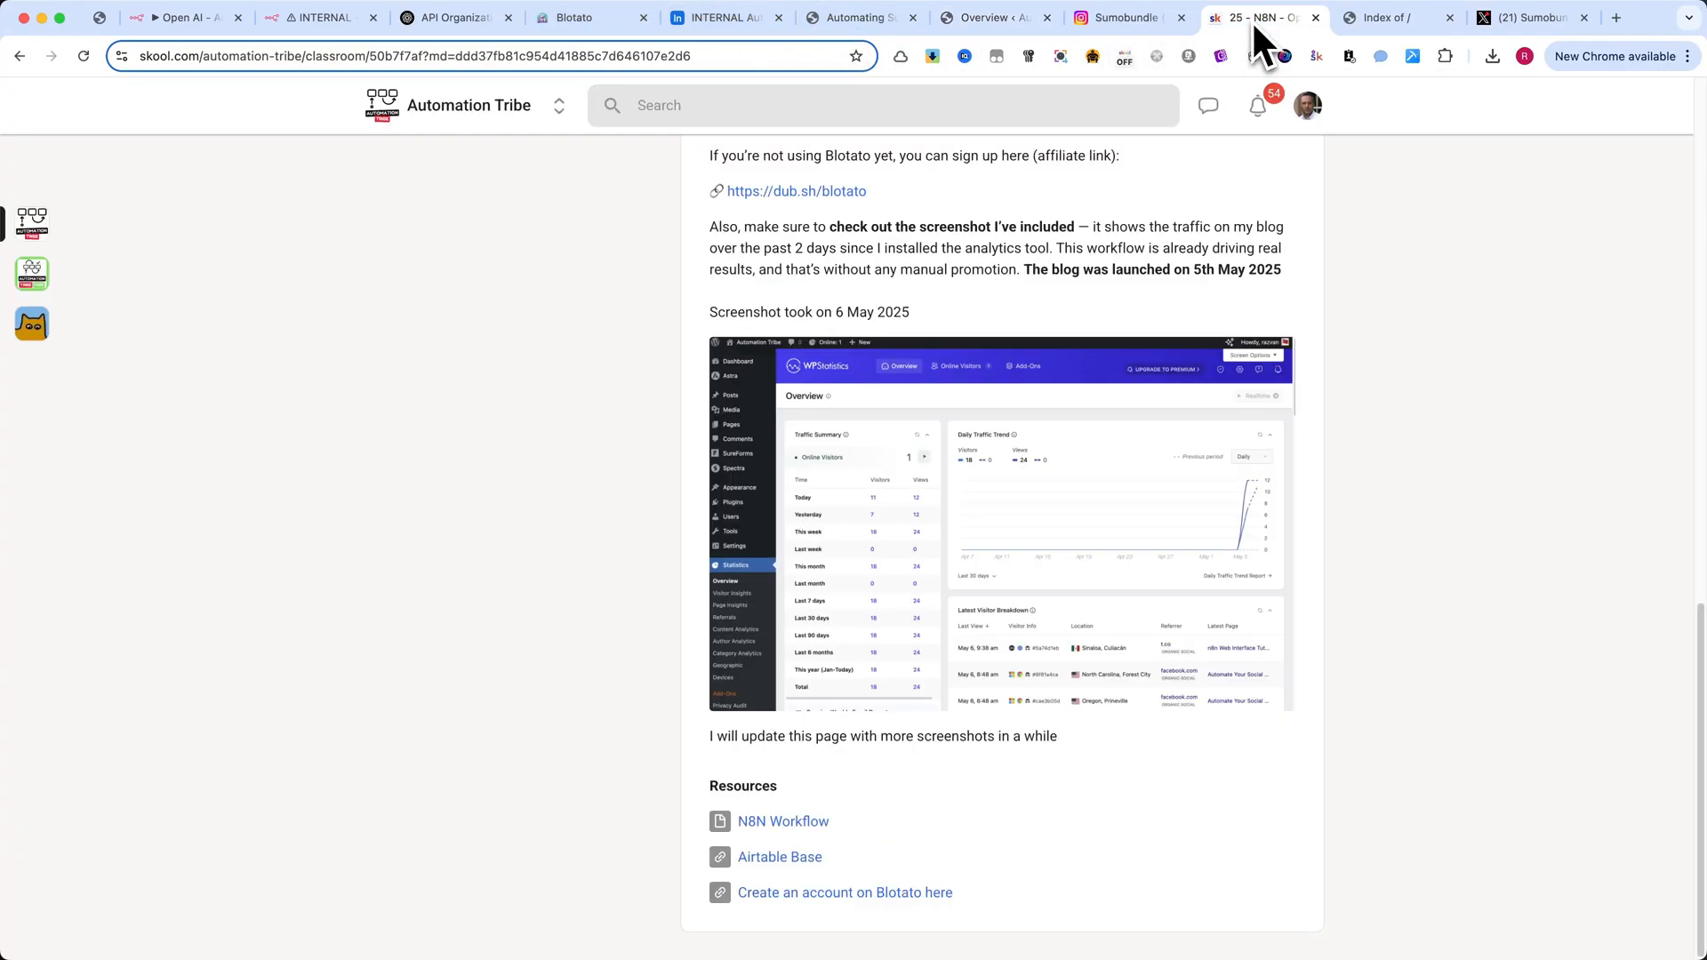
pyautogui.click(997, 523)
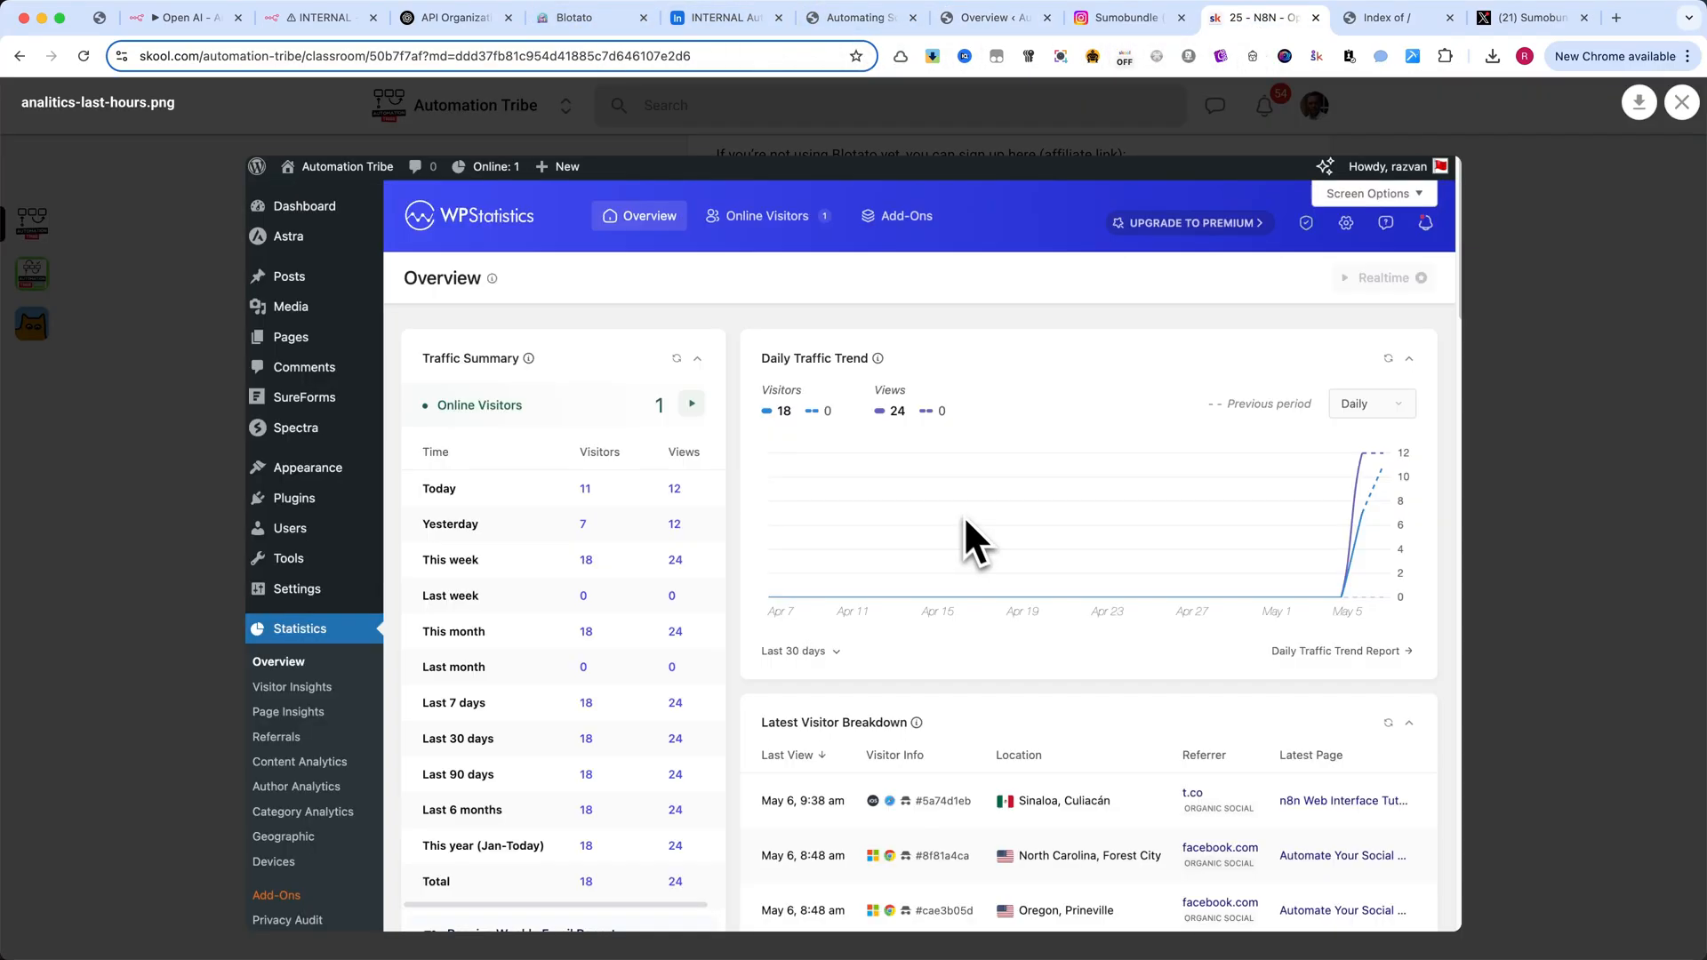
pyautogui.moveTo(1685, 139)
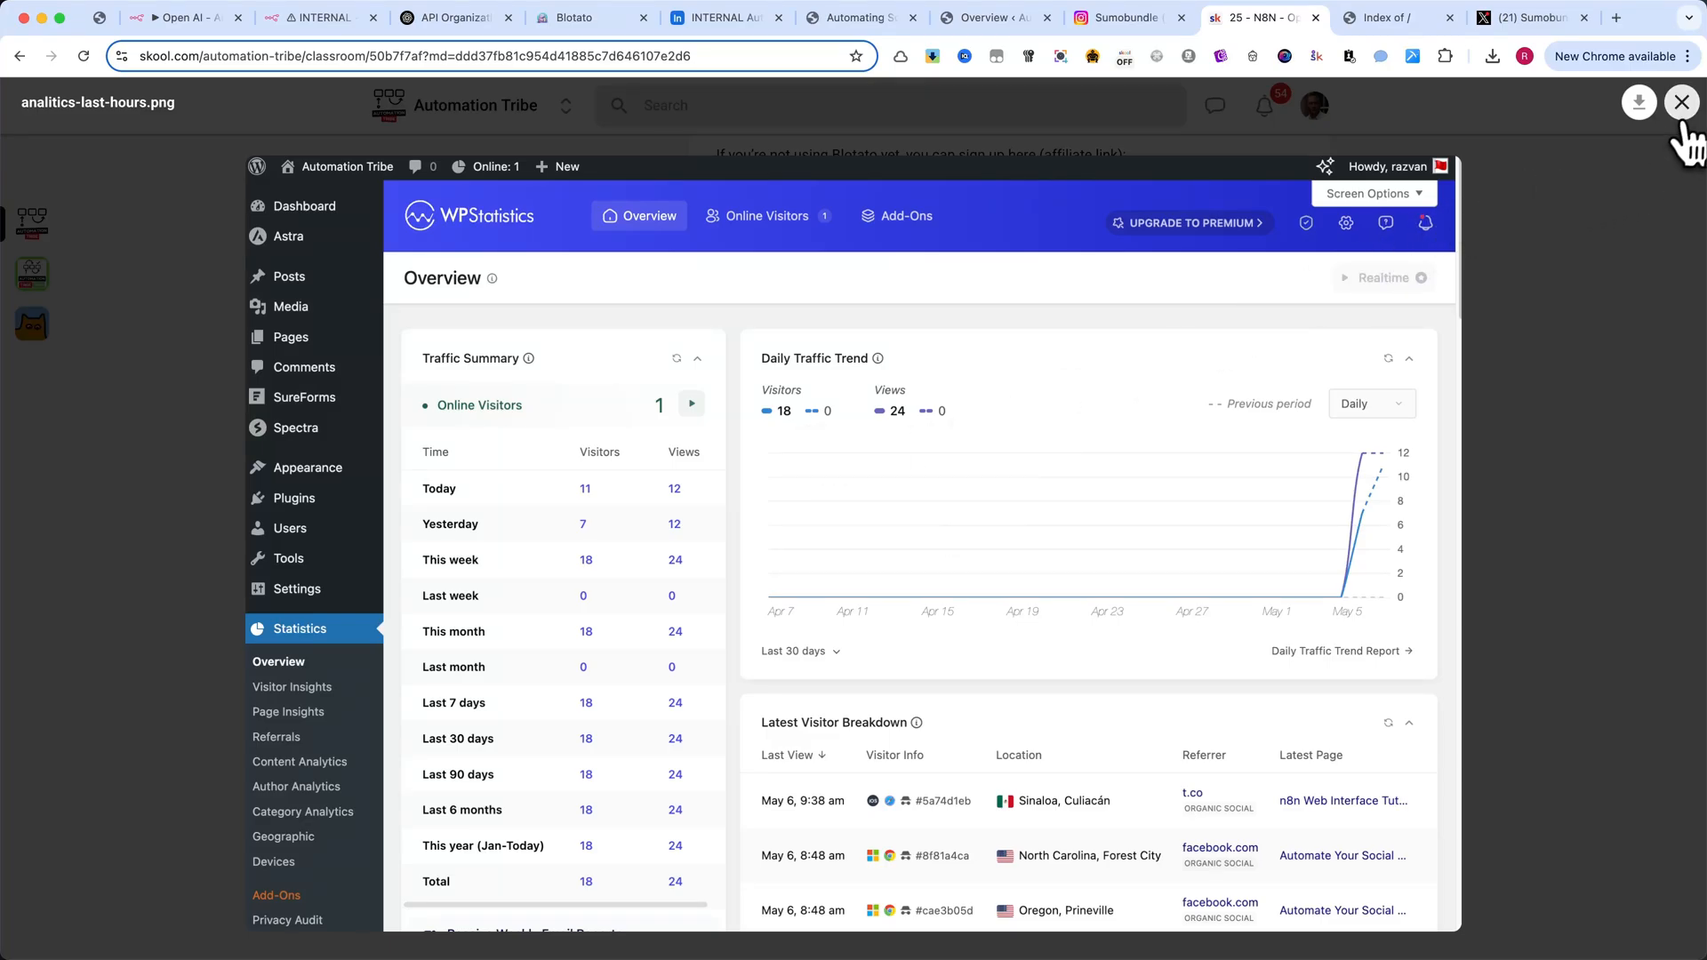
pyautogui.click(1681, 103)
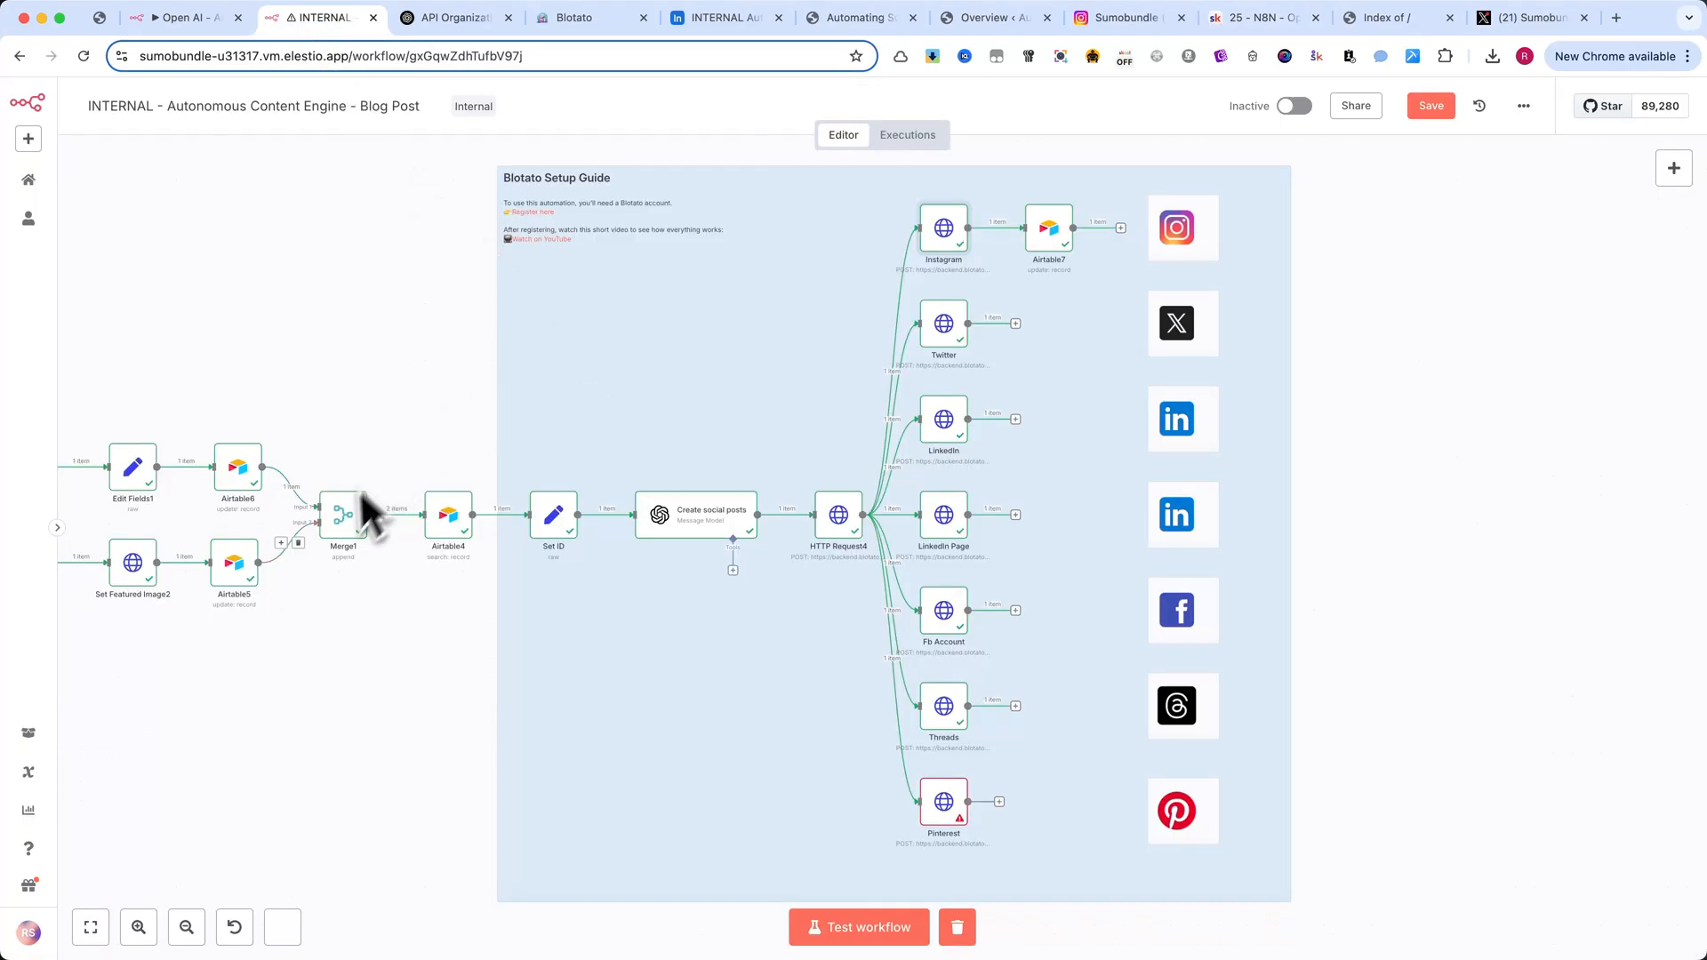
# - Save the workflow, fit the full canvas, and glance at the published blog post before returning
pyautogui.click(91, 927)
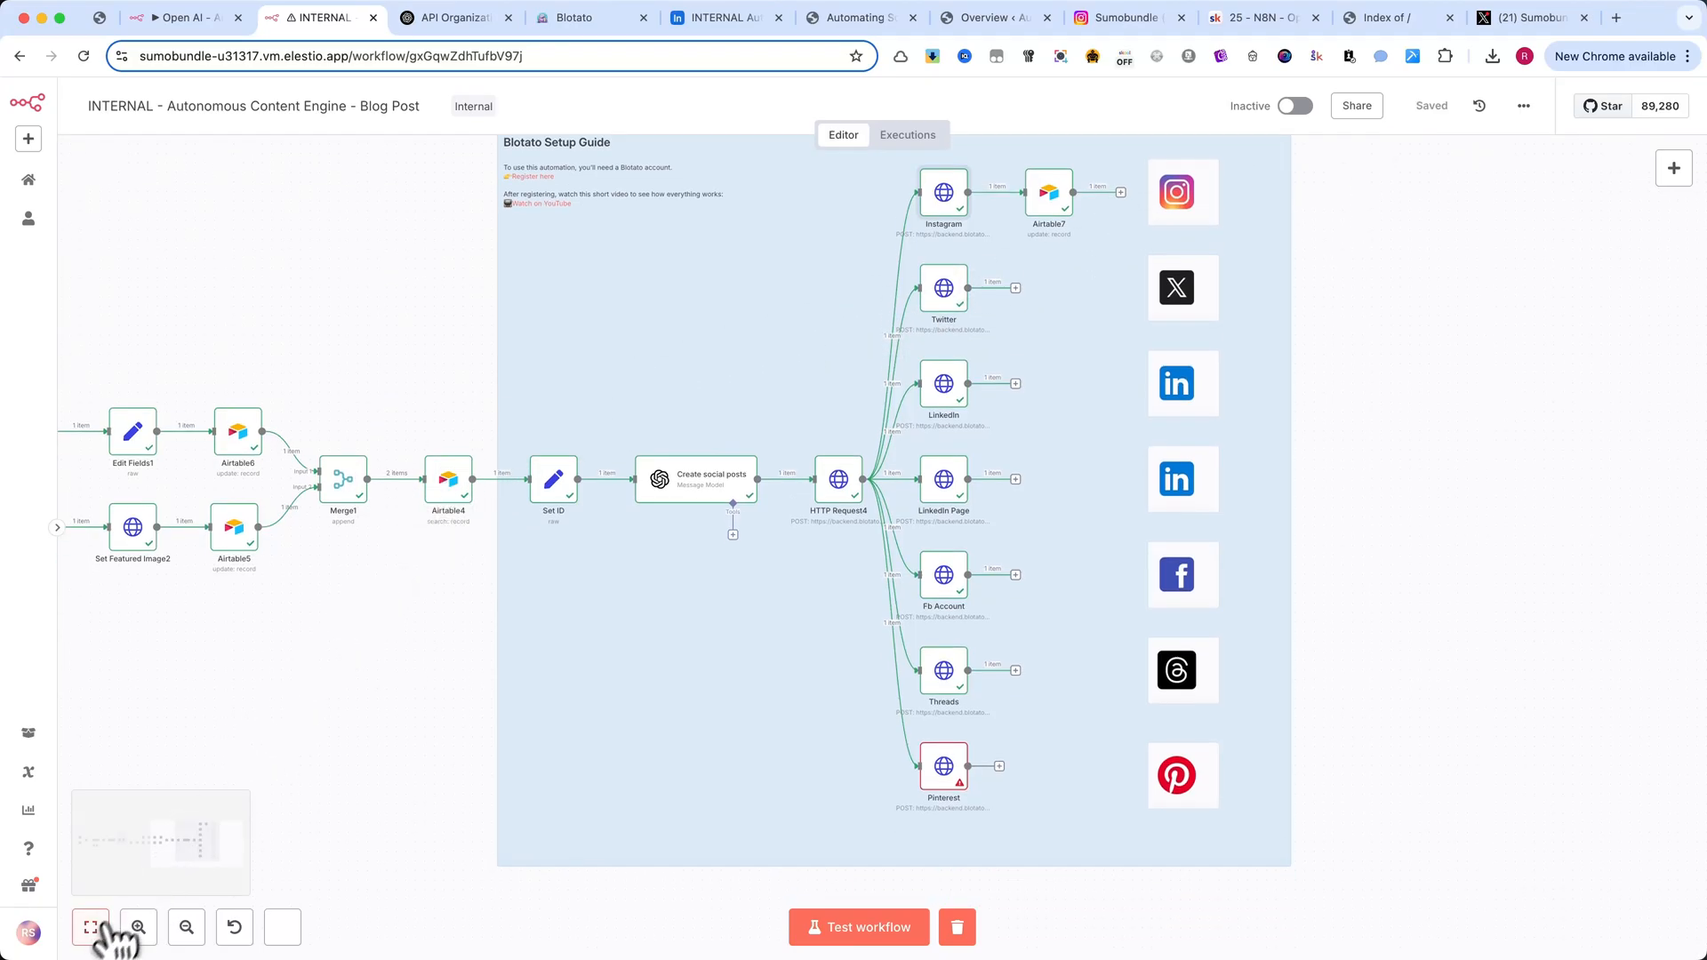
pyautogui.click(91, 927)
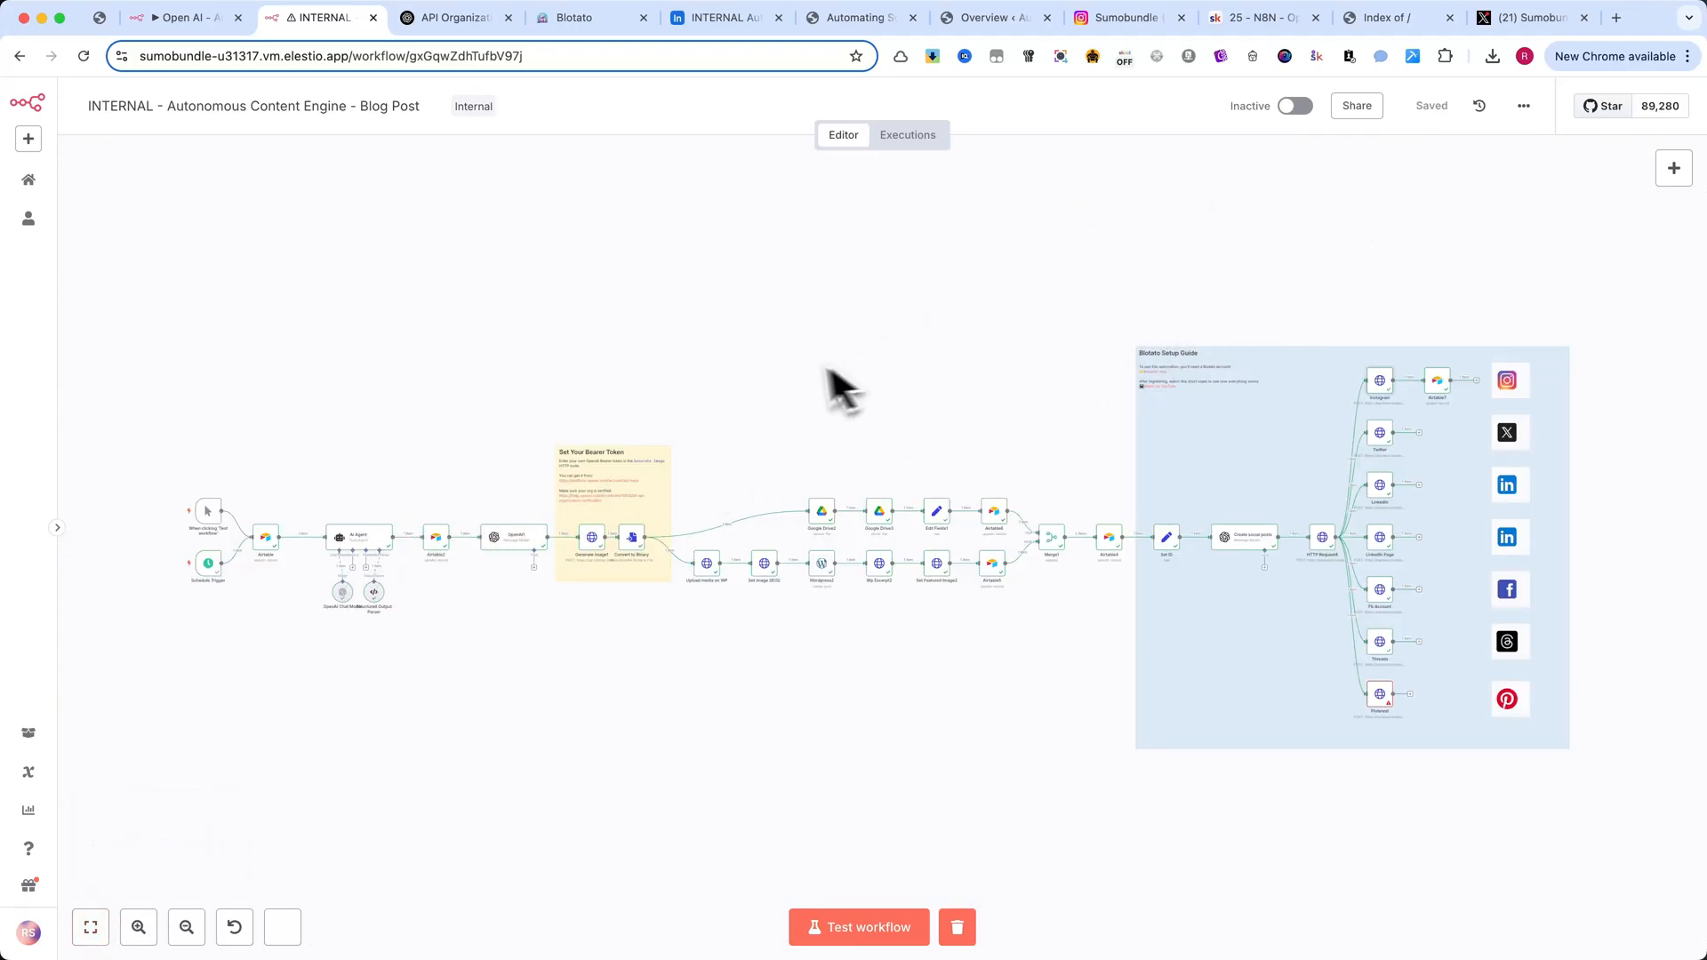
pyautogui.click(861, 17)
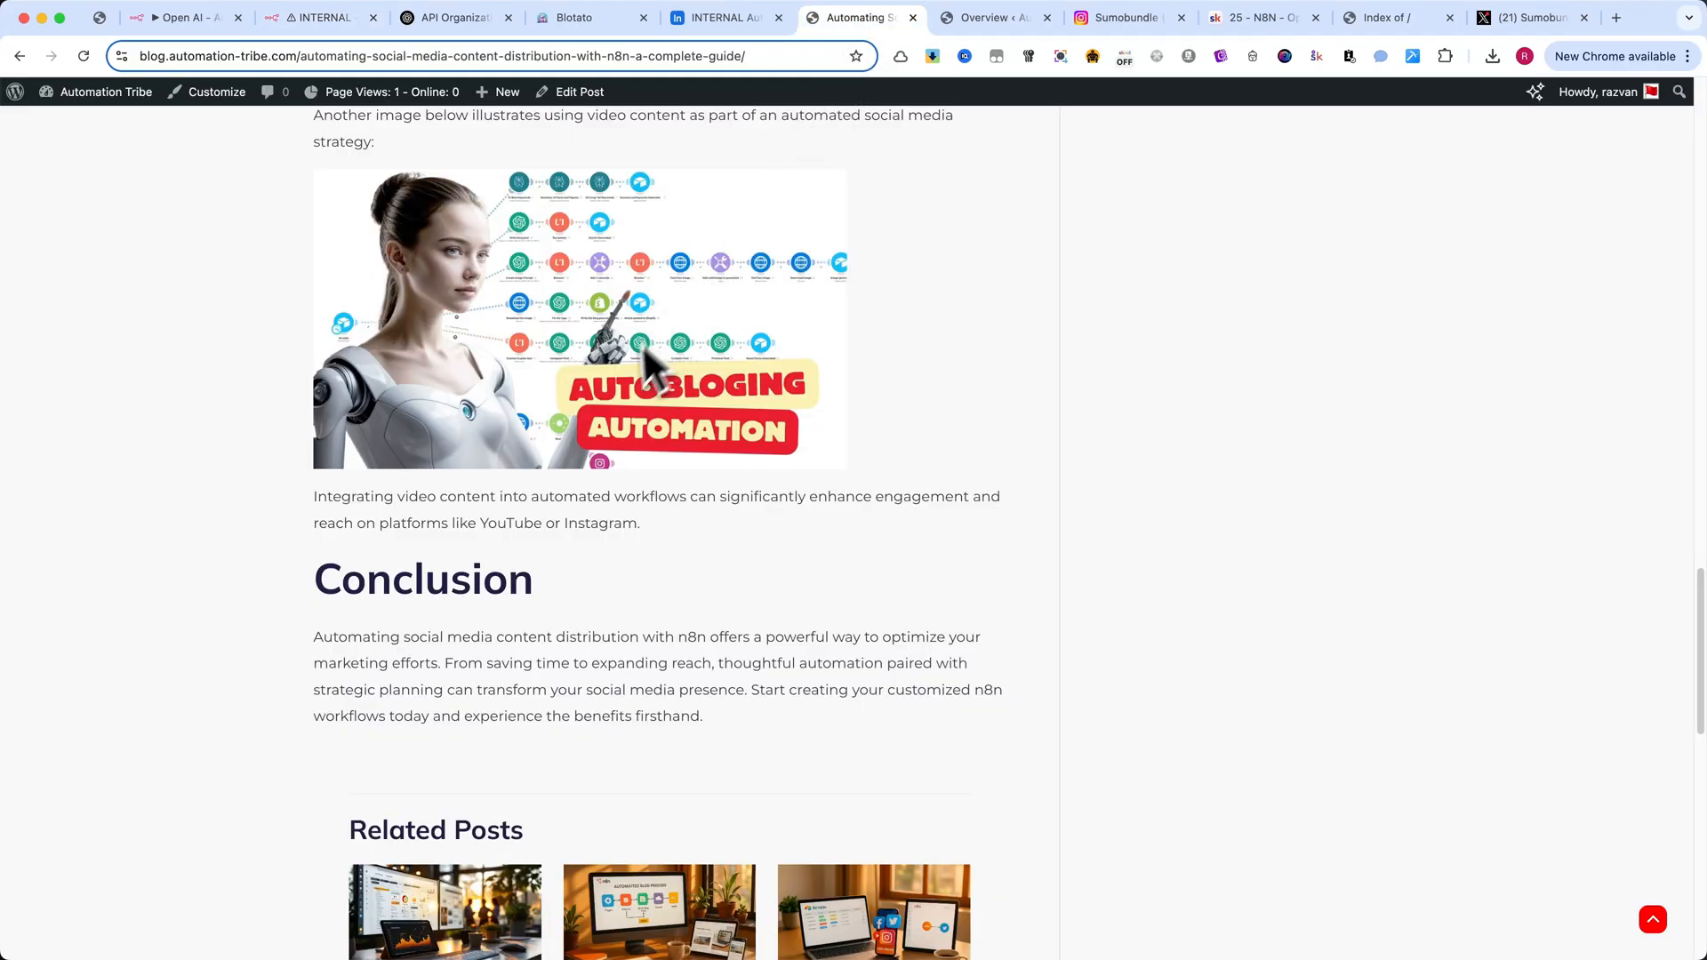
pyautogui.scroll(-3)
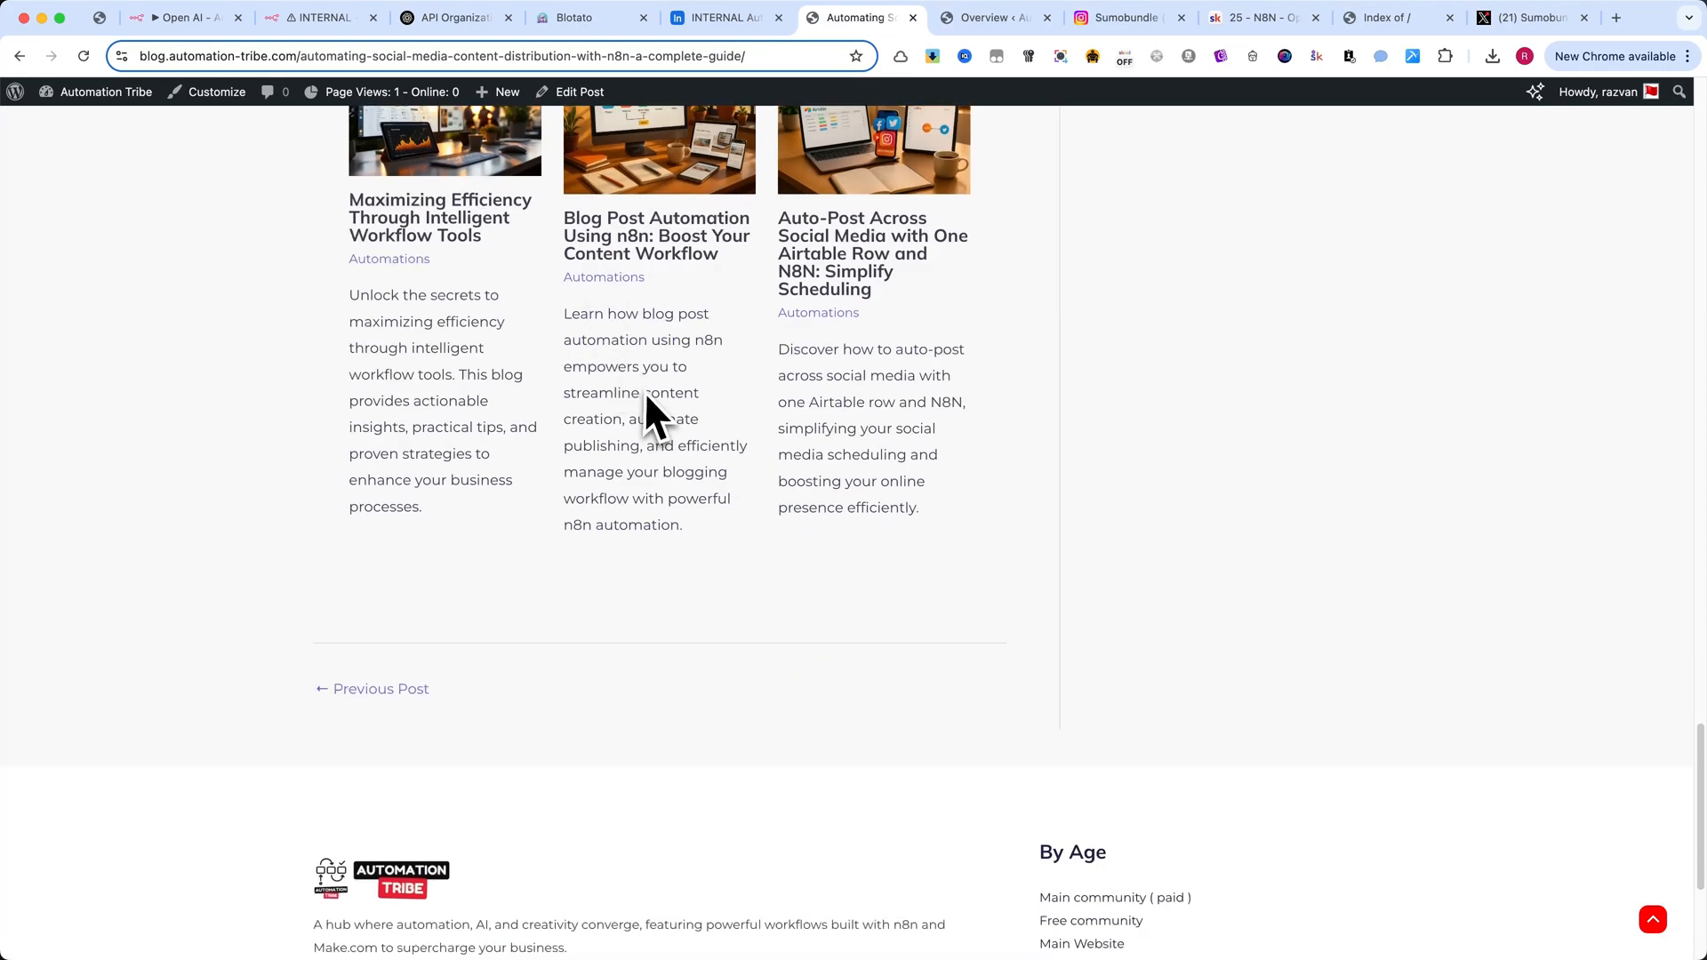
pyautogui.scroll(3)
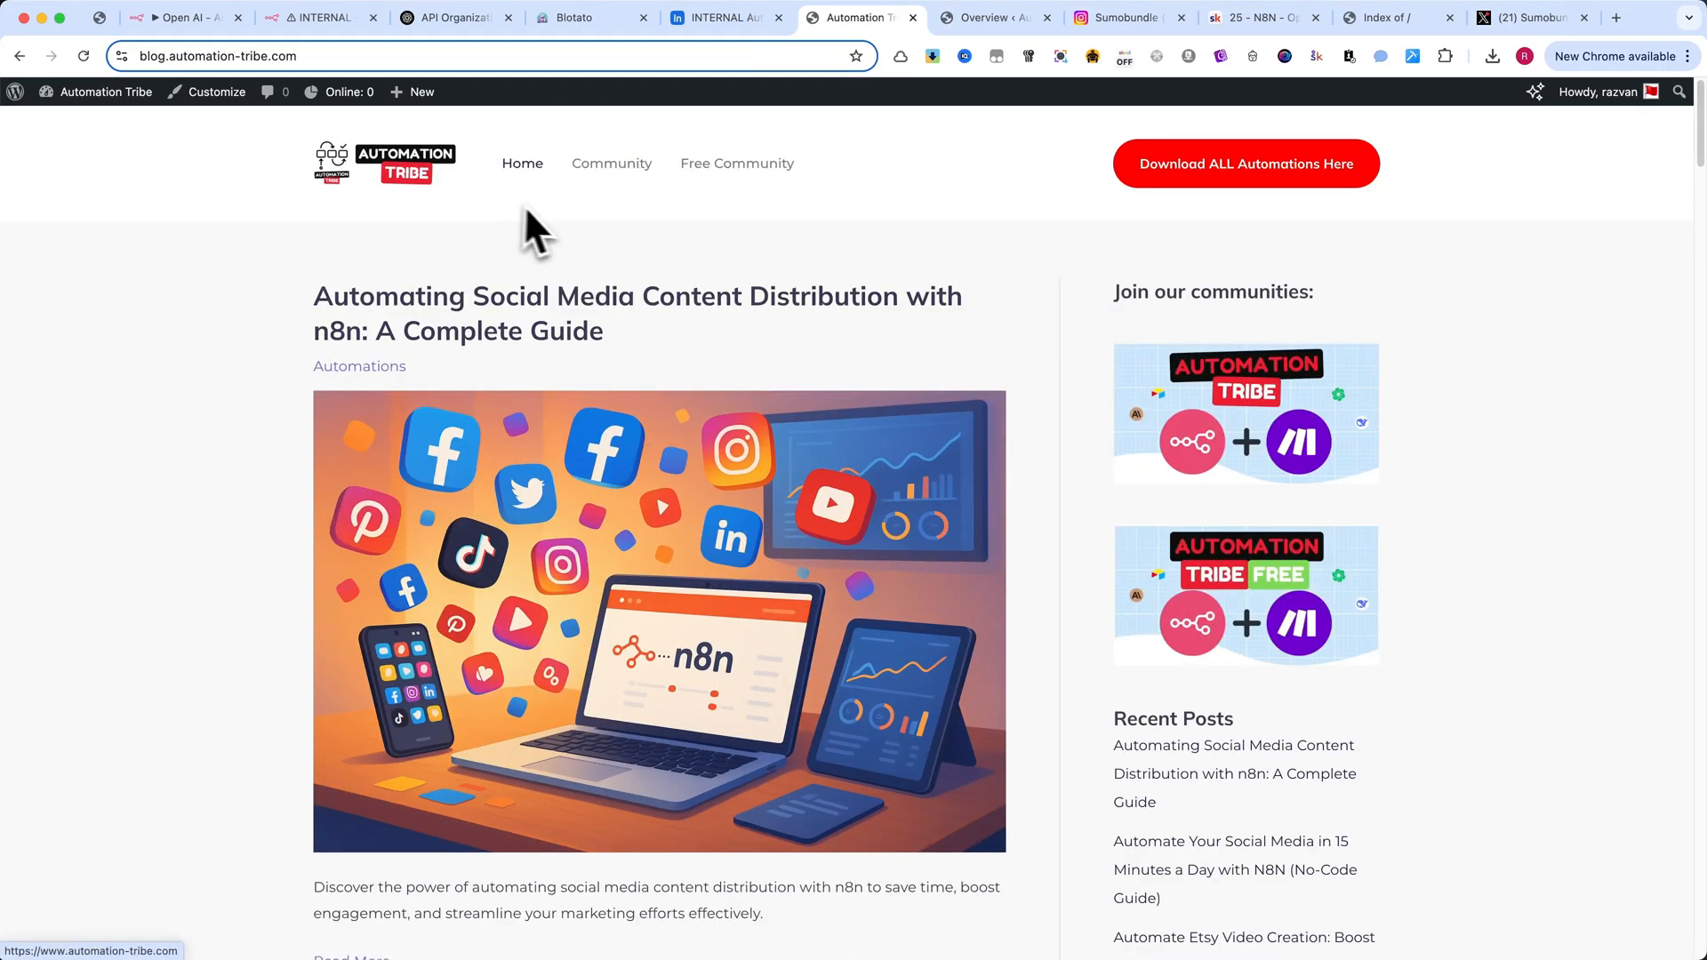
pyautogui.moveTo(560, 211)
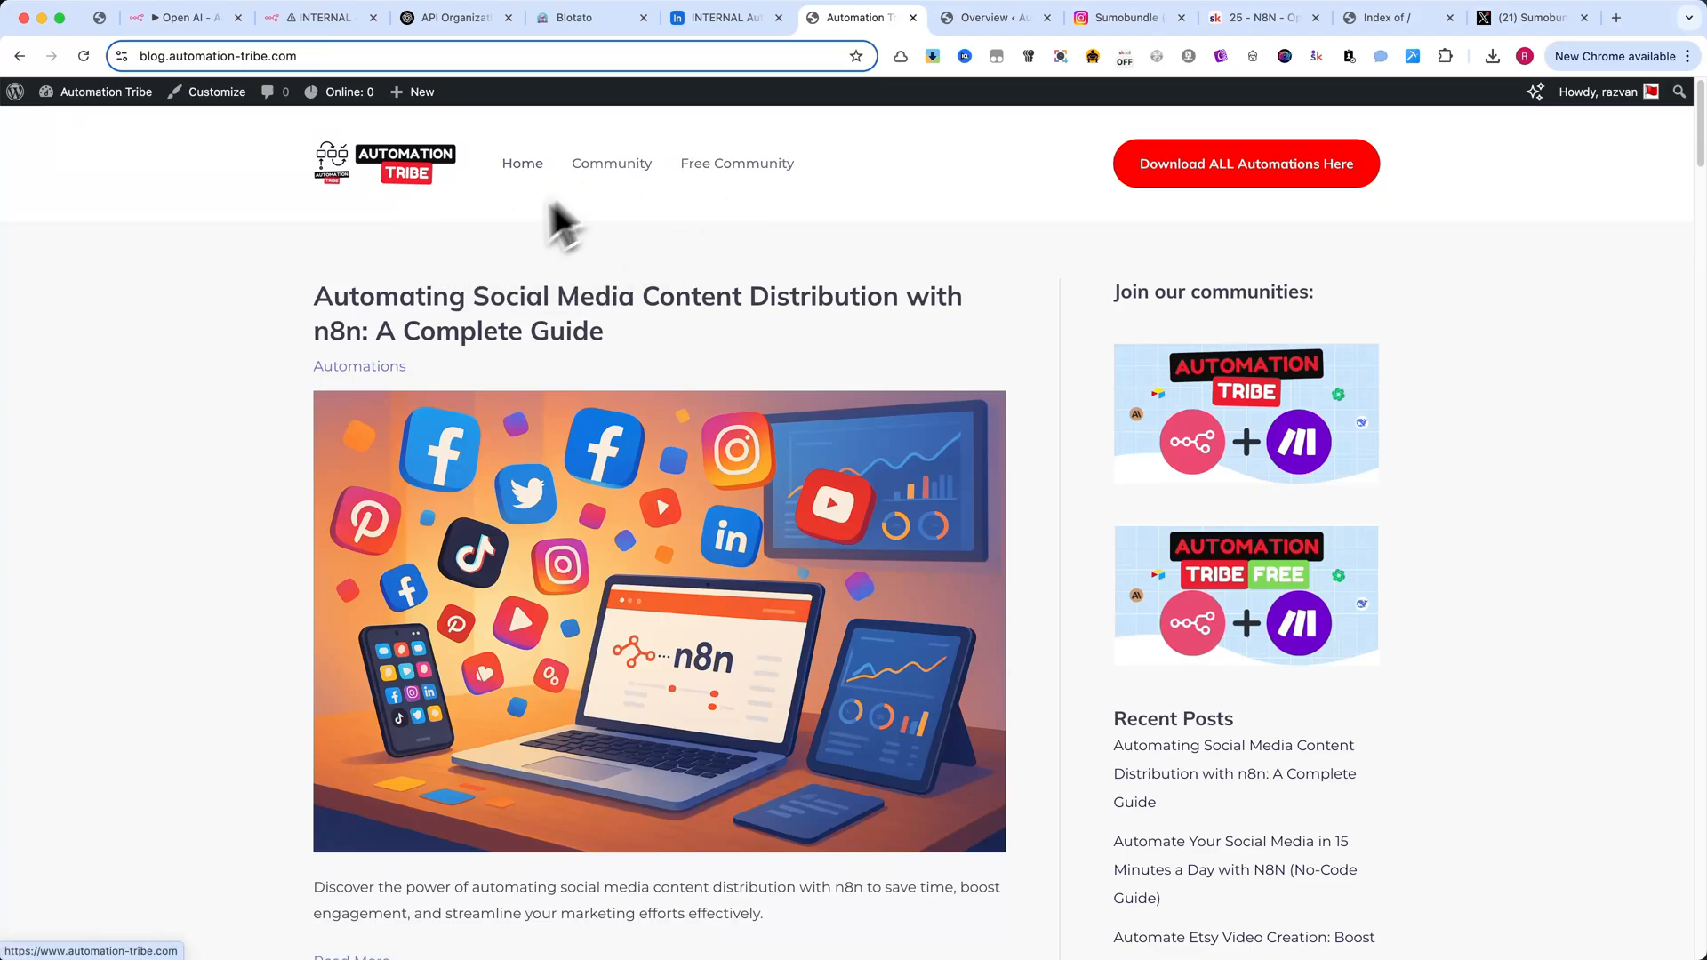
pyautogui.moveTo(671, 425)
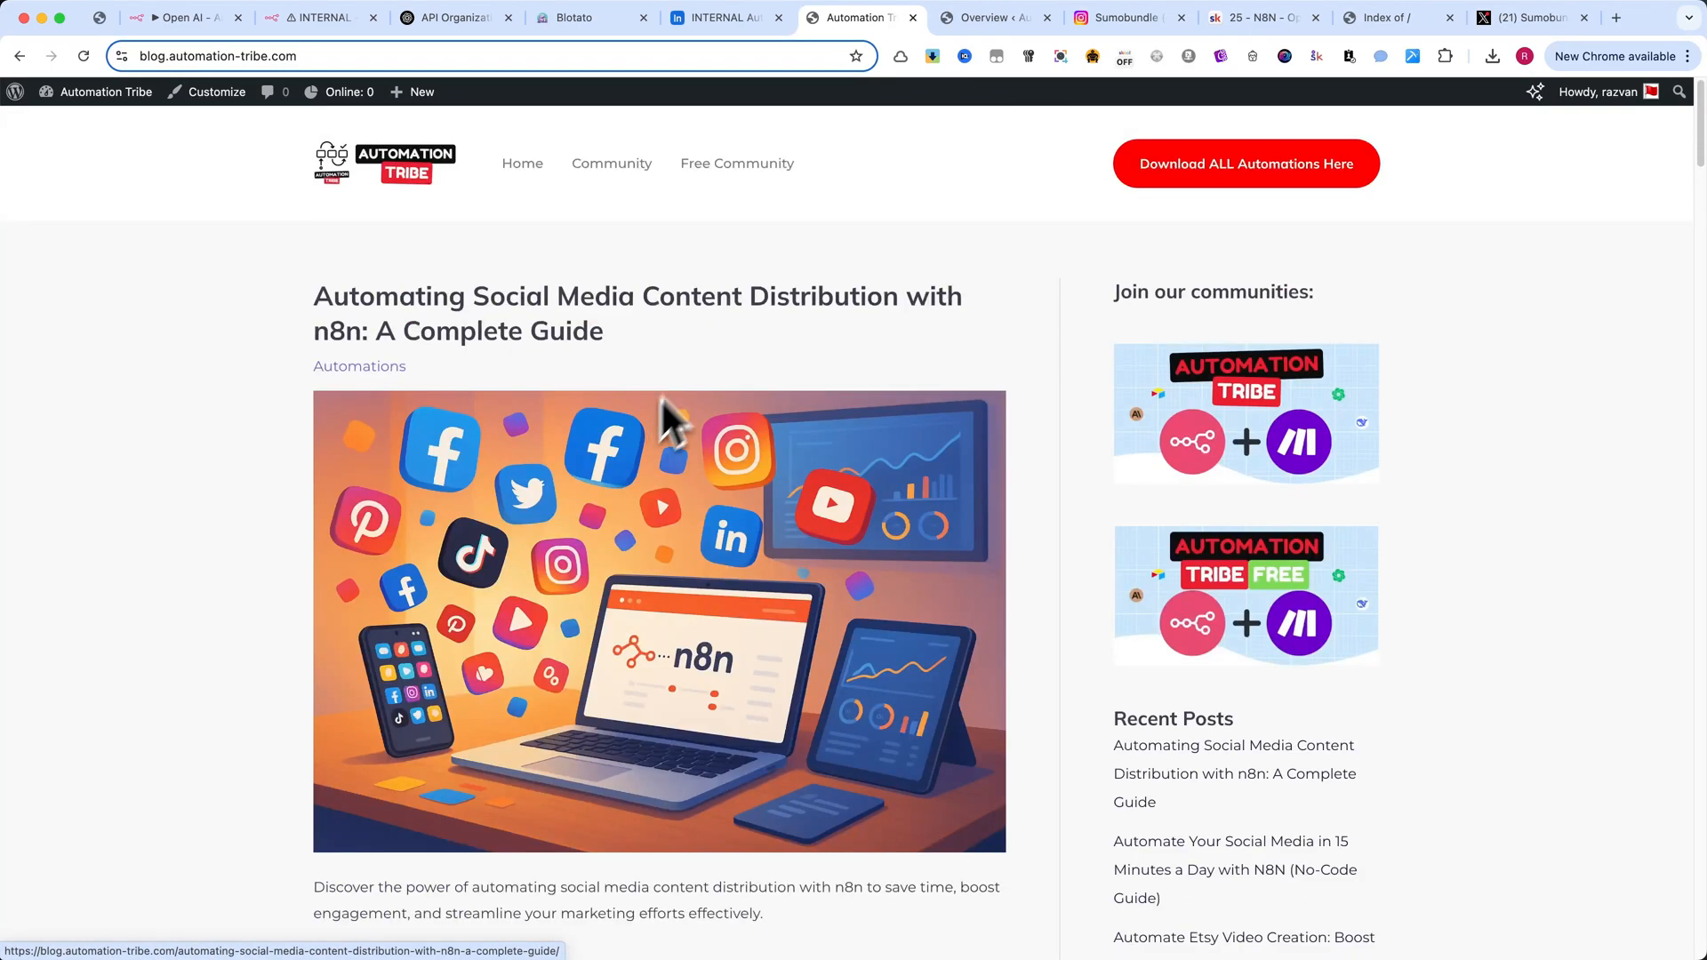
pyautogui.click(316, 18)
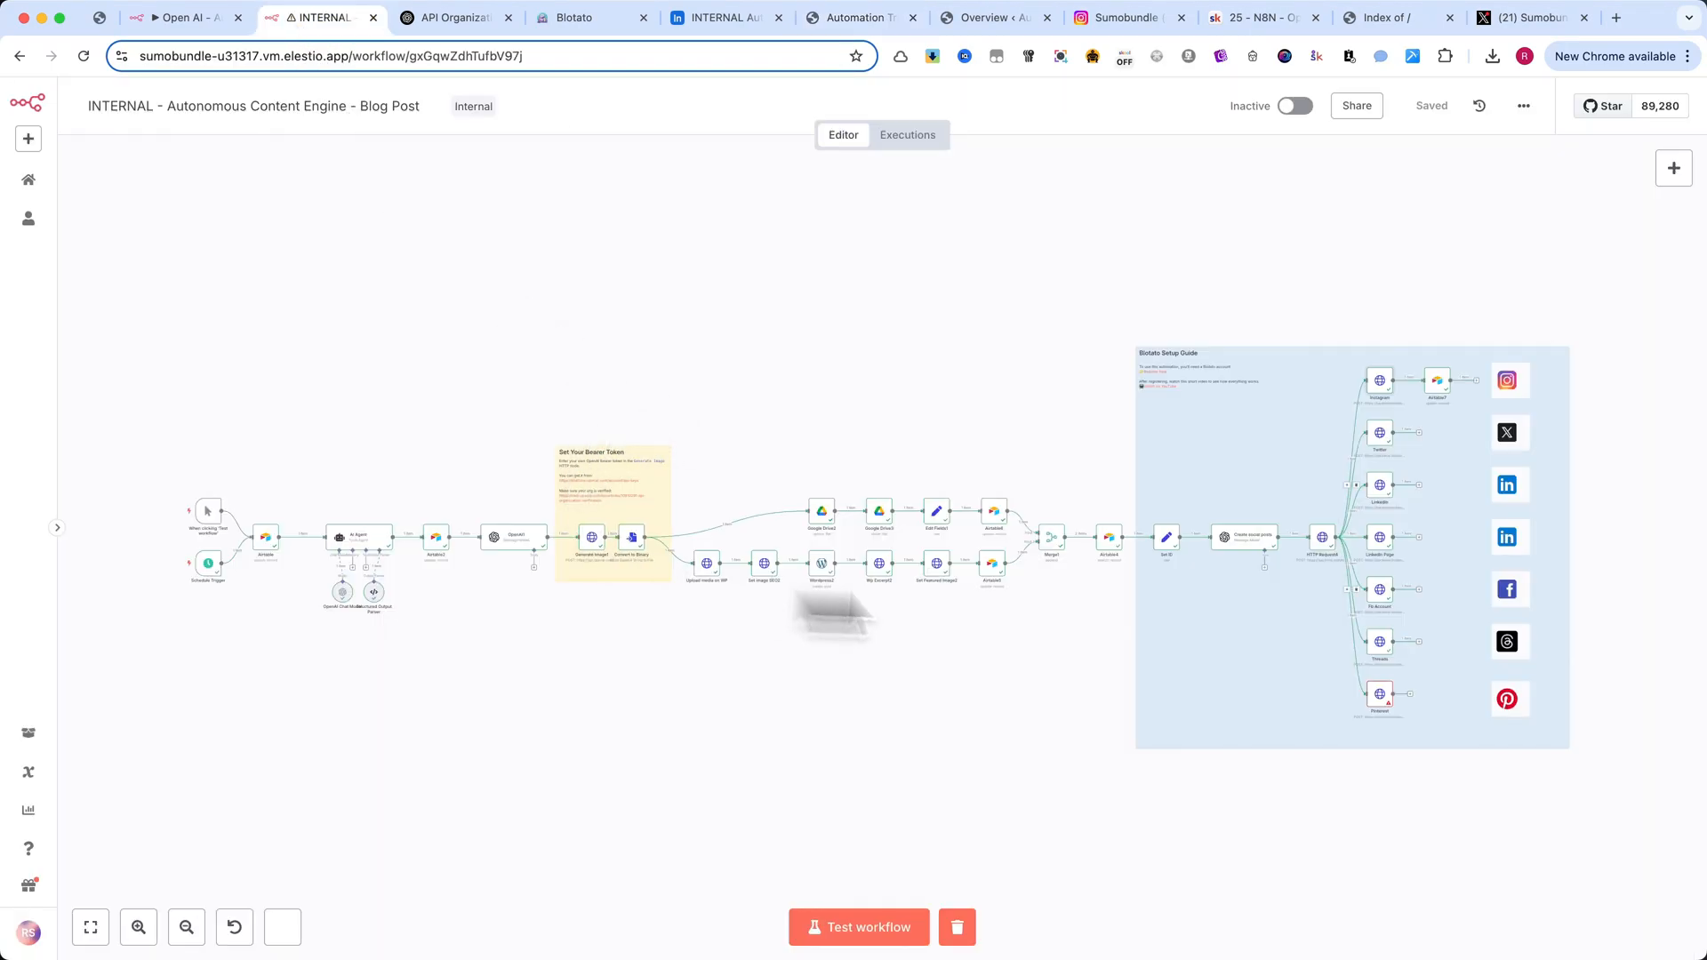